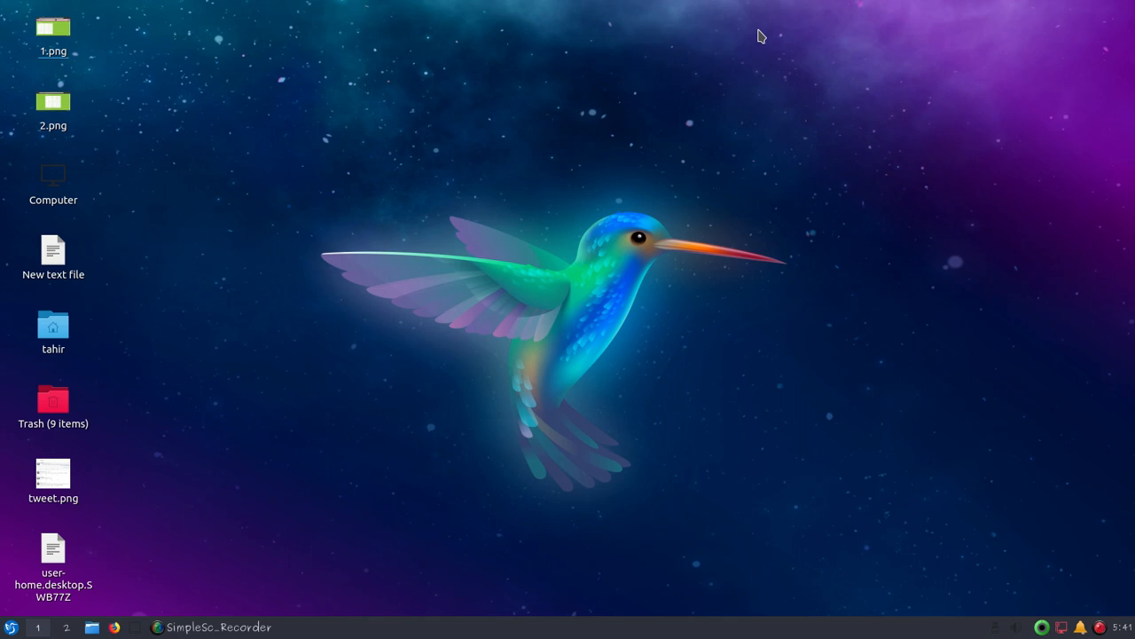
{"action": "mouse_move", "coordinate": [60, 610]}
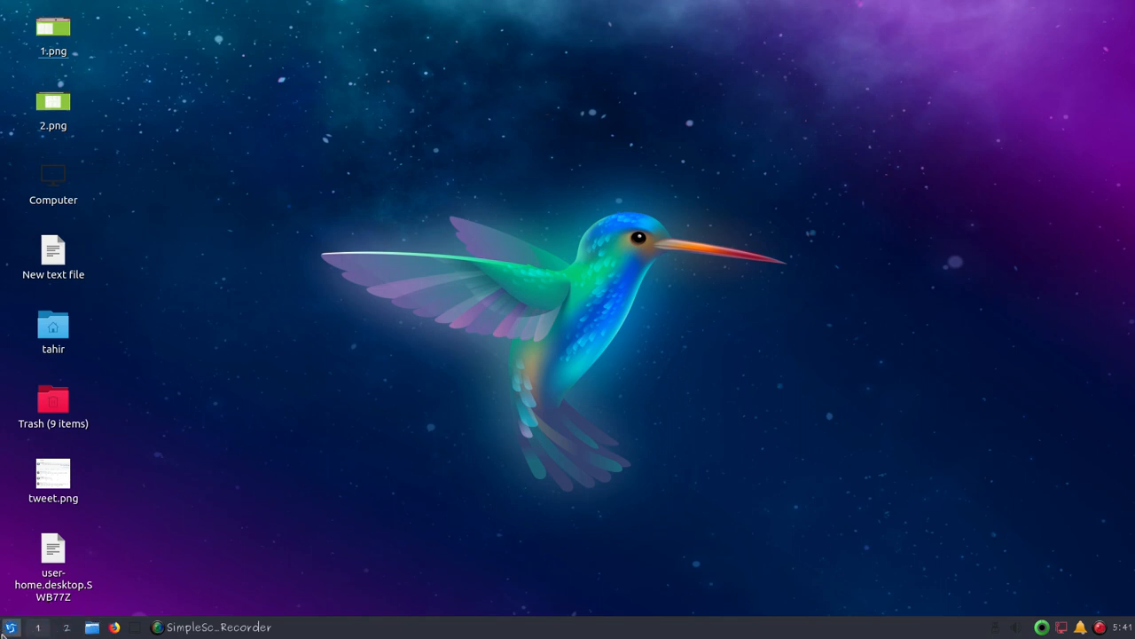
Step: Open the LXQt application menu to browse the installed application categories
{"action": "left_click", "coordinate": [11, 628]}
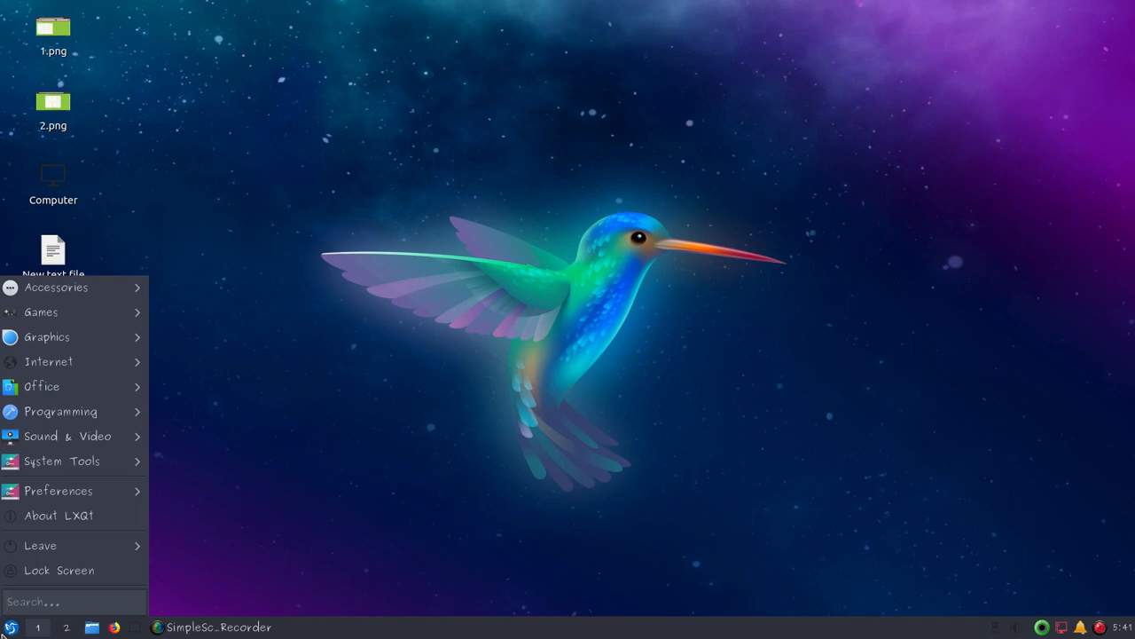
{"action": "mouse_move", "coordinate": [43, 387]}
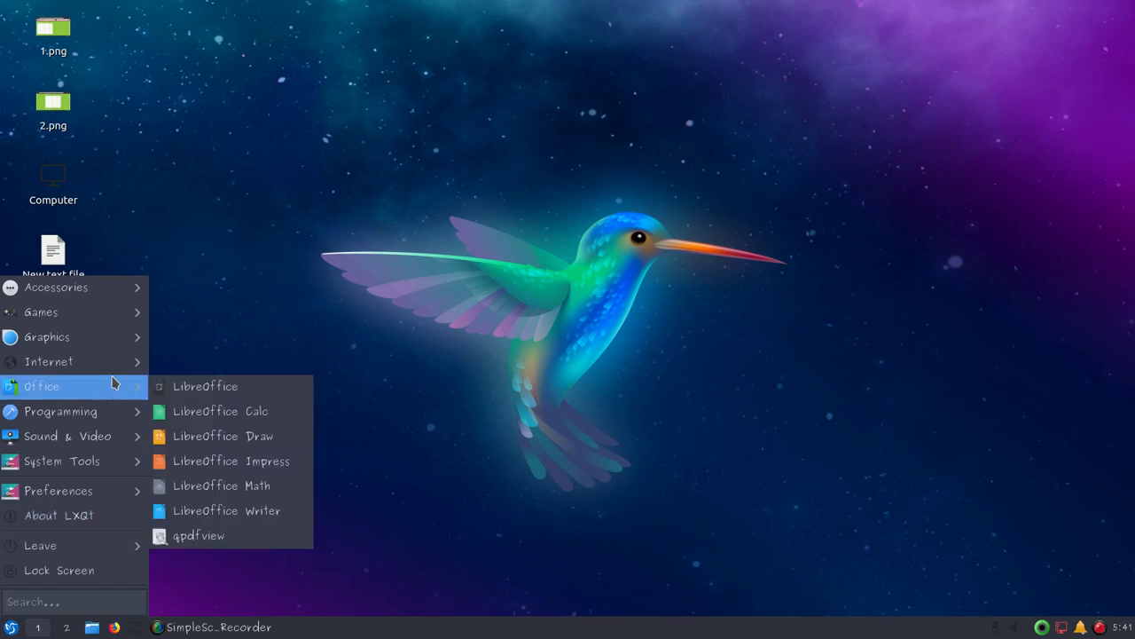
{"action": "mouse_move", "coordinate": [56, 287]}
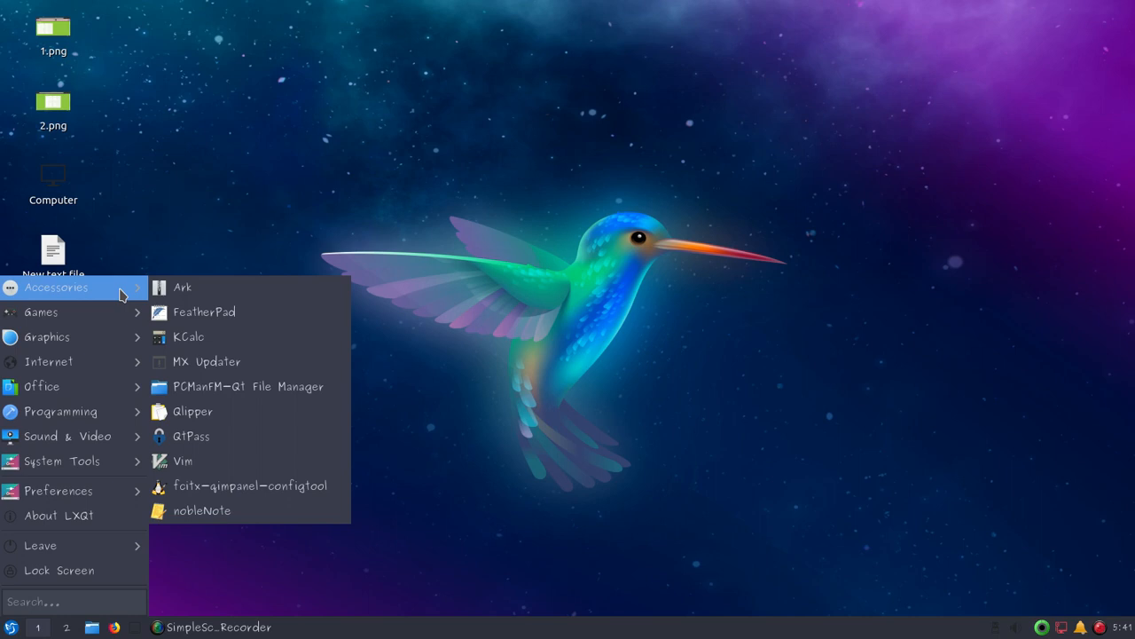
{"action": "mouse_move", "coordinate": [39, 312]}
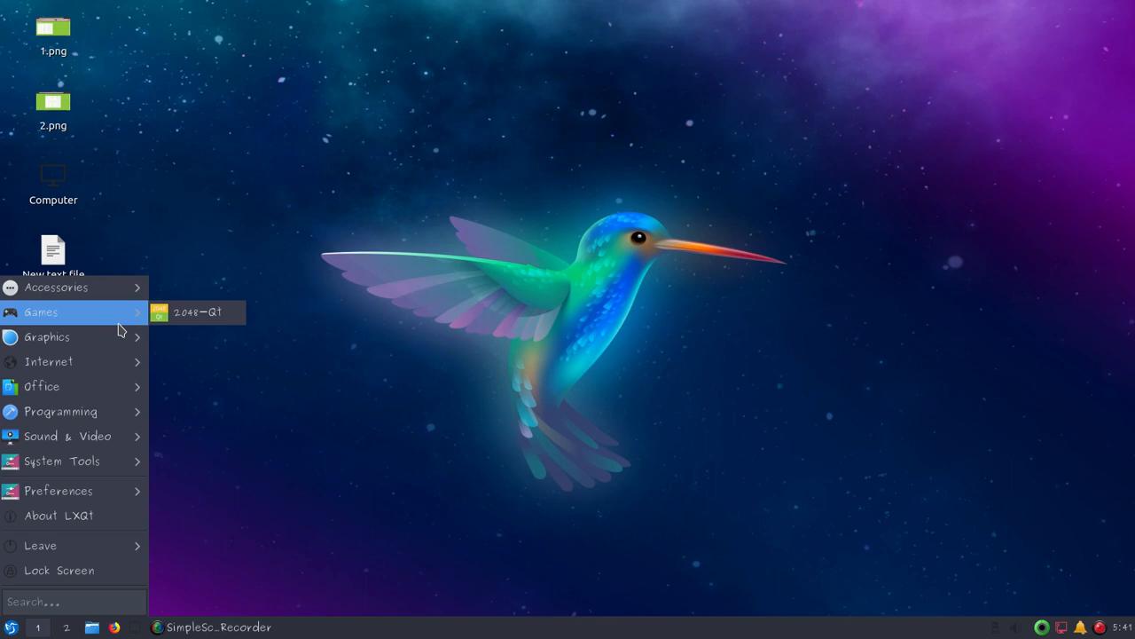
{"action": "mouse_move", "coordinate": [46, 337]}
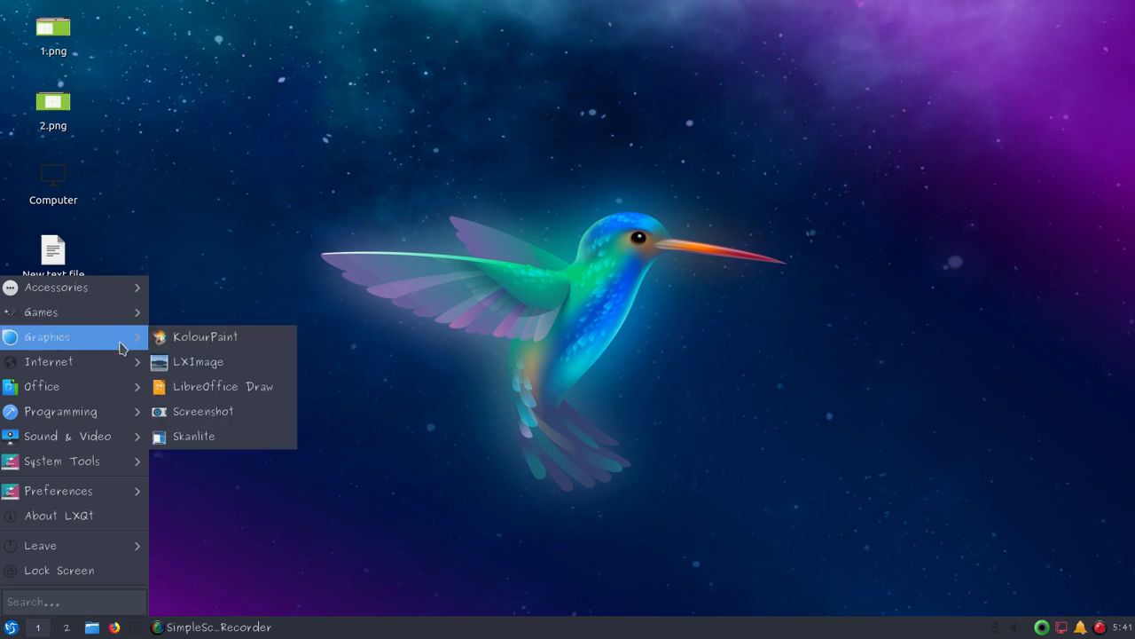
{"action": "mouse_move", "coordinate": [49, 361]}
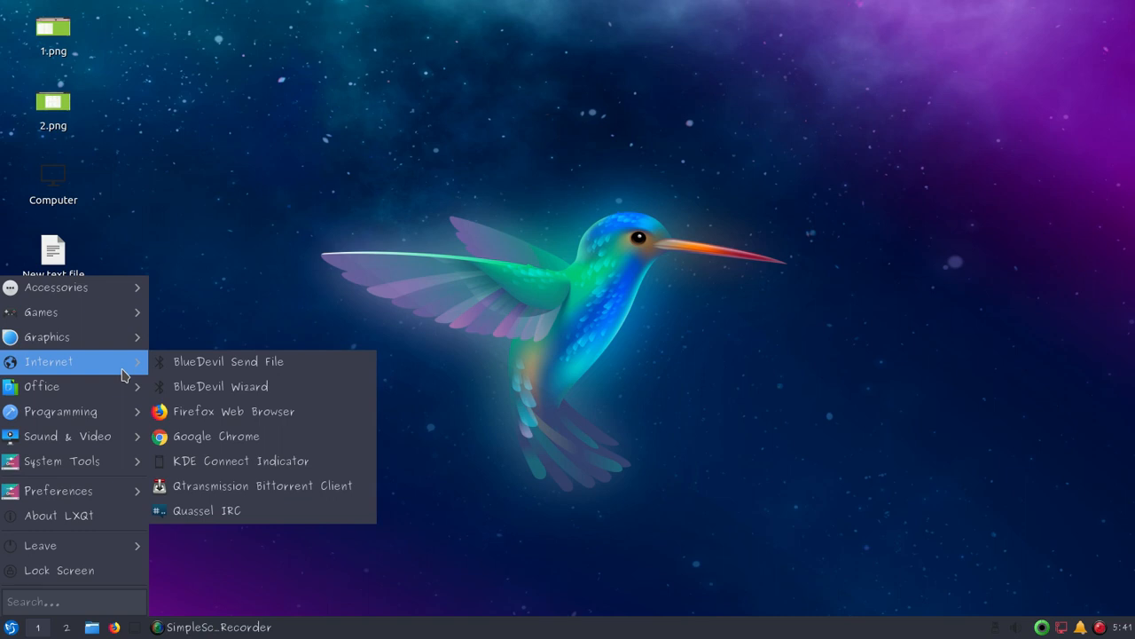
{"action": "mouse_move", "coordinate": [43, 387]}
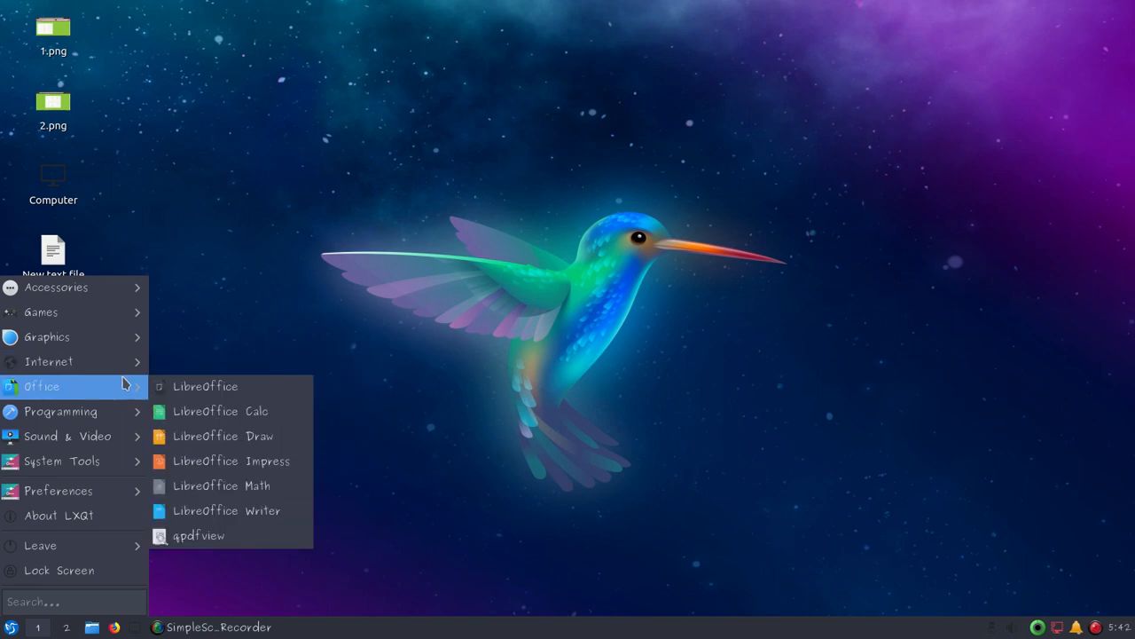
{"action": "mouse_move", "coordinate": [60, 412]}
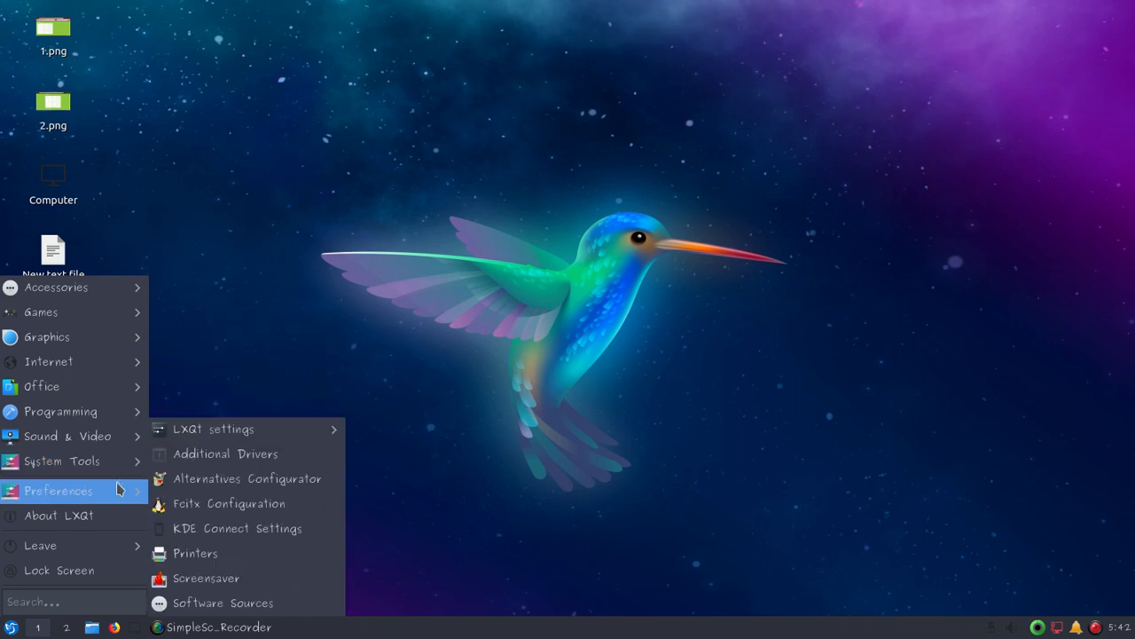
{"action": "mouse_move", "coordinate": [213, 430]}
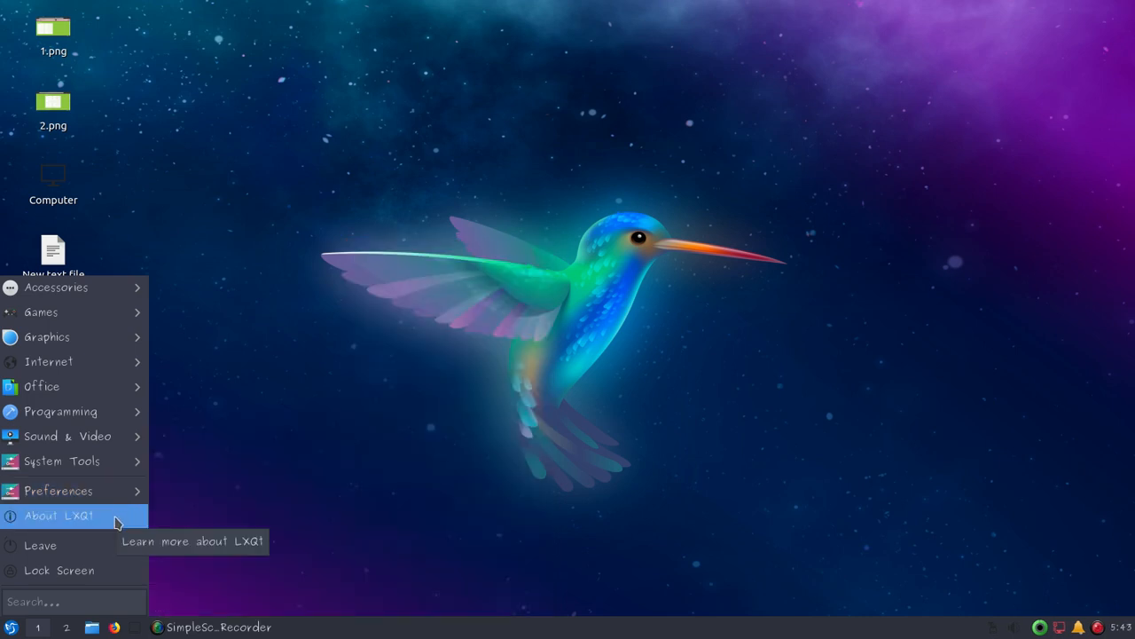
Step: View the About LXQt dialog (version 0.14.1) and close it
{"action": "left_click", "coordinate": [59, 514]}
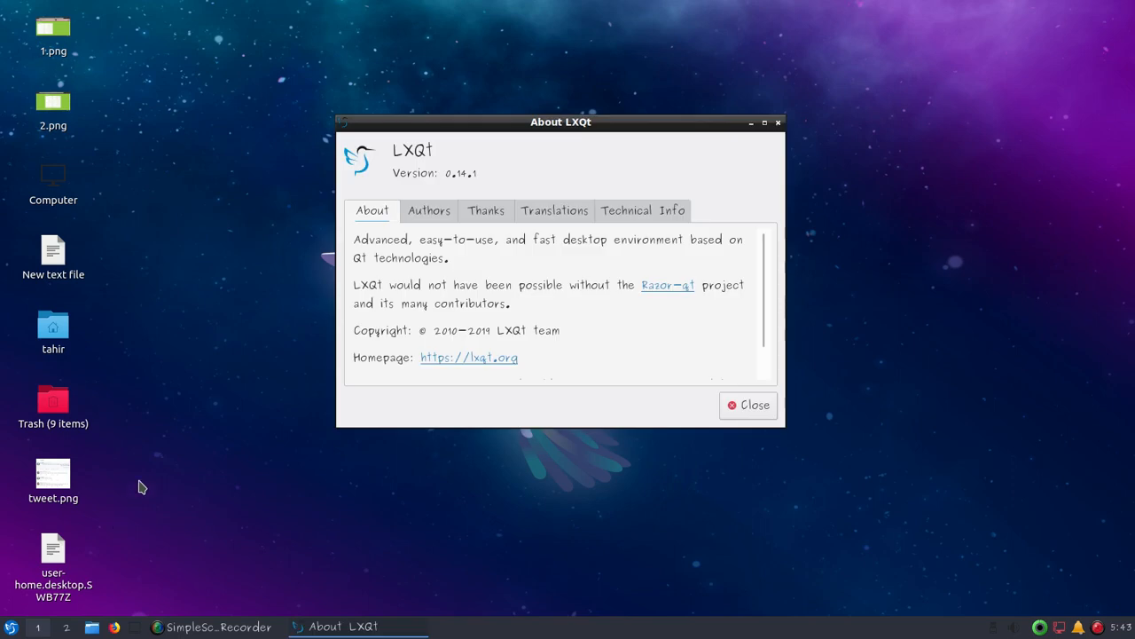
{"action": "mouse_move", "coordinate": [391, 305]}
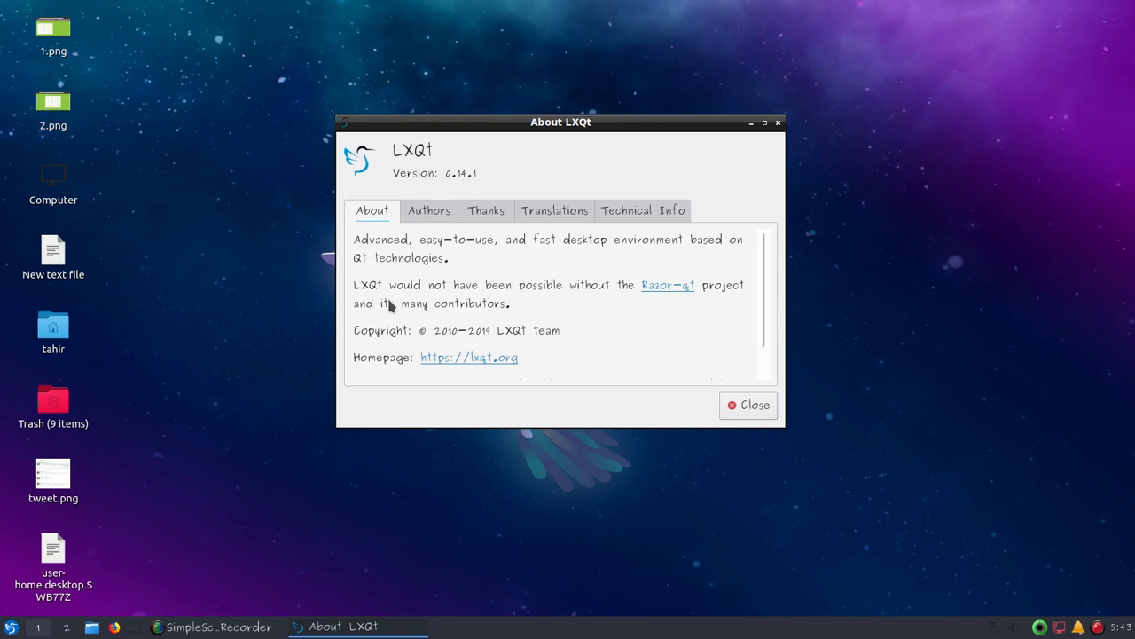
{"action": "mouse_move", "coordinate": [706, 313]}
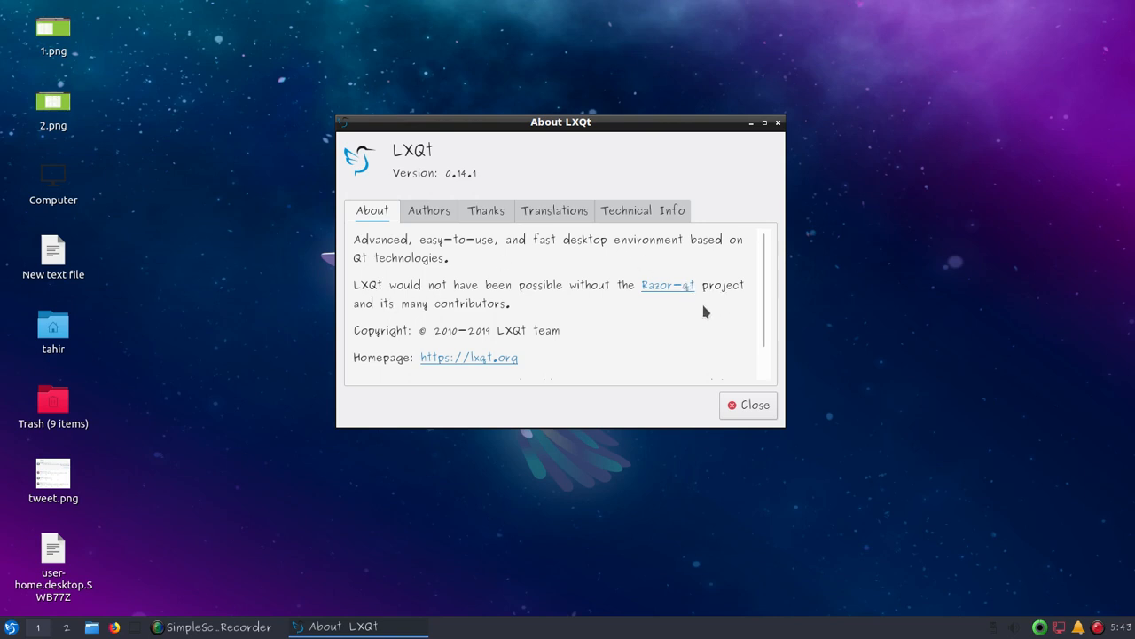
{"action": "mouse_move", "coordinate": [589, 335]}
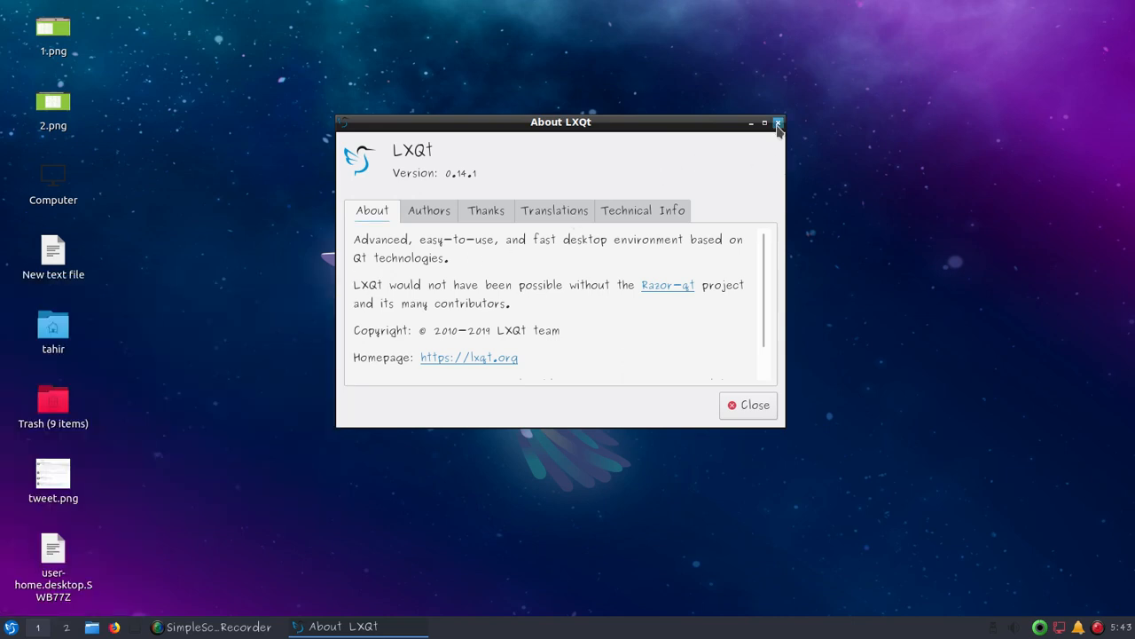
{"action": "left_click", "coordinate": [777, 121]}
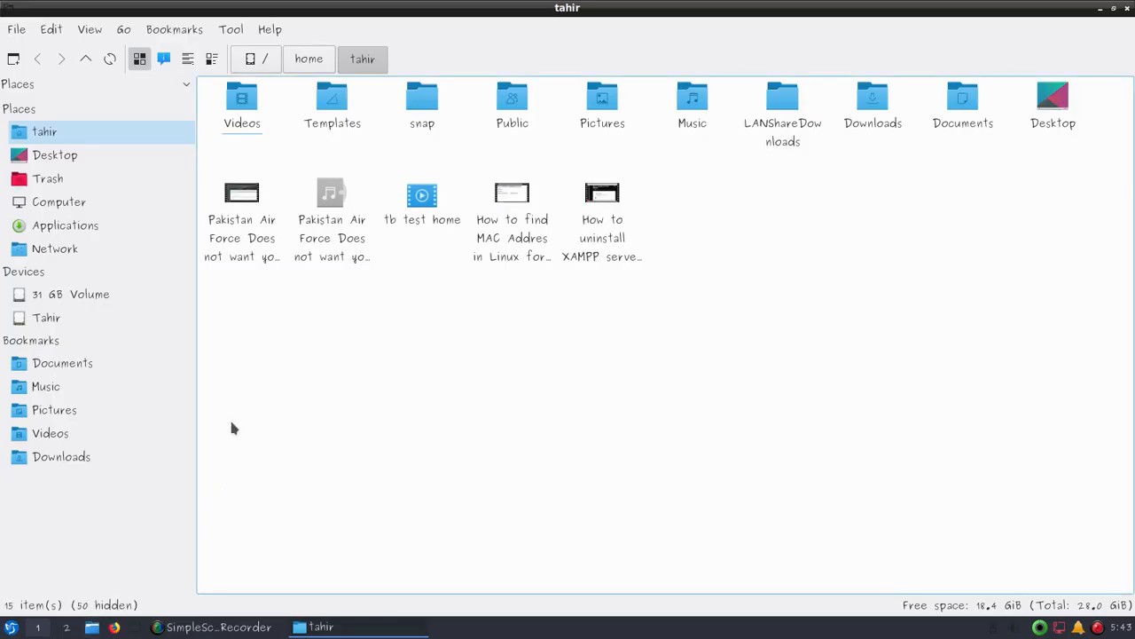
Step: View PCManFM-Qt's About dialog from the Help menu
{"action": "left_click", "coordinate": [270, 29]}
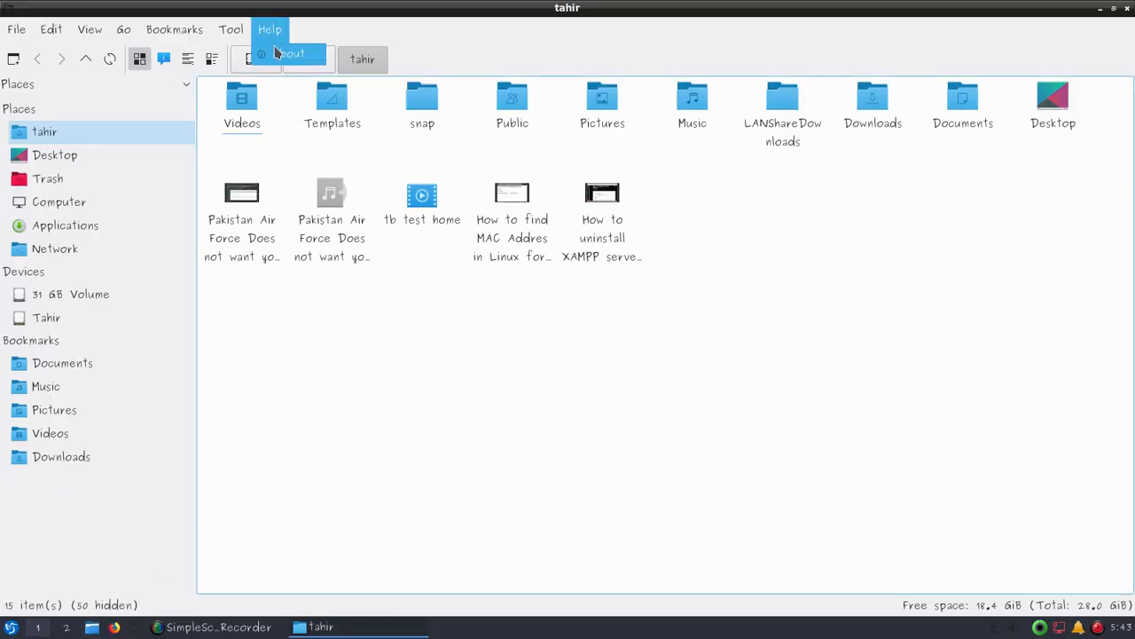
{"action": "left_click", "coordinate": [291, 53]}
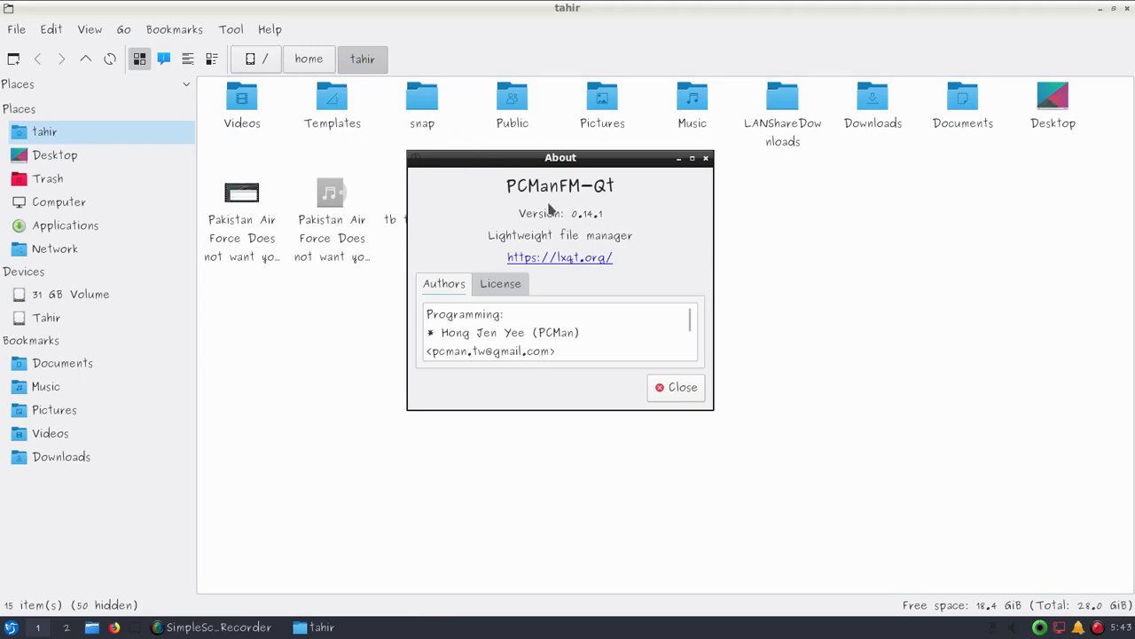
{"action": "mouse_move", "coordinate": [592, 203]}
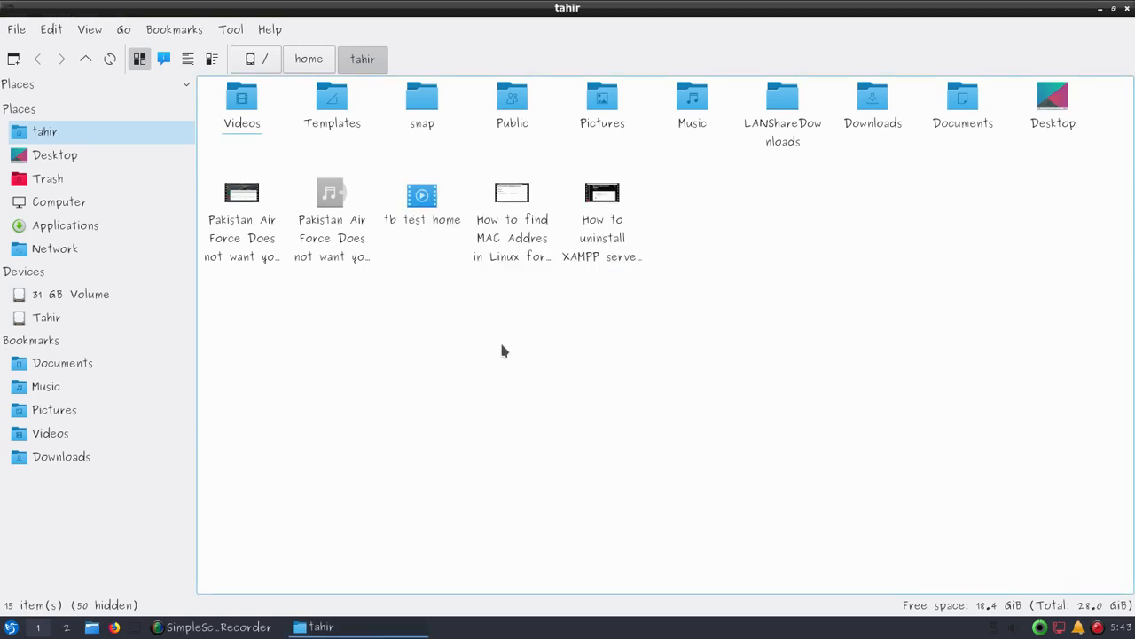
{"action": "mouse_move", "coordinate": [362, 354]}
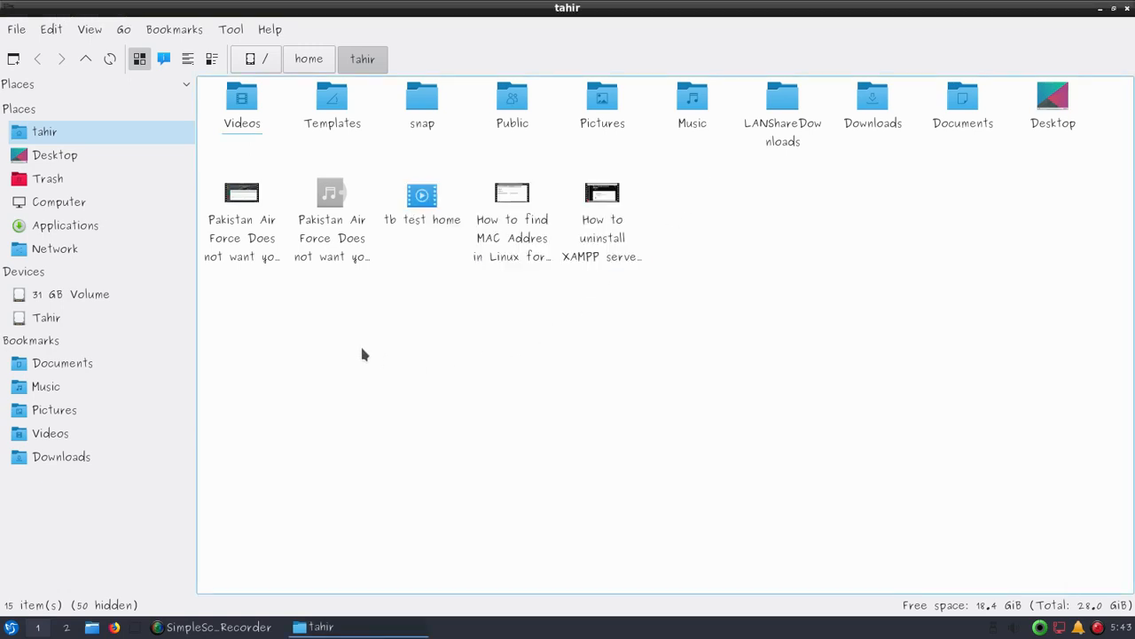
{"action": "mouse_move", "coordinate": [308, 333]}
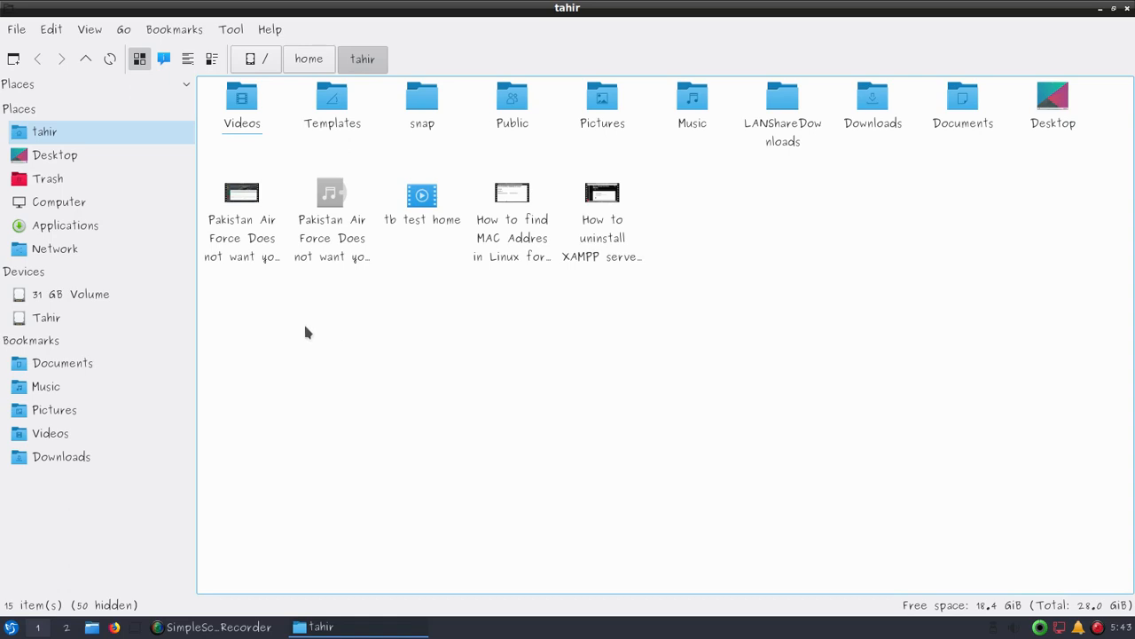
{"action": "mouse_move", "coordinate": [145, 209]}
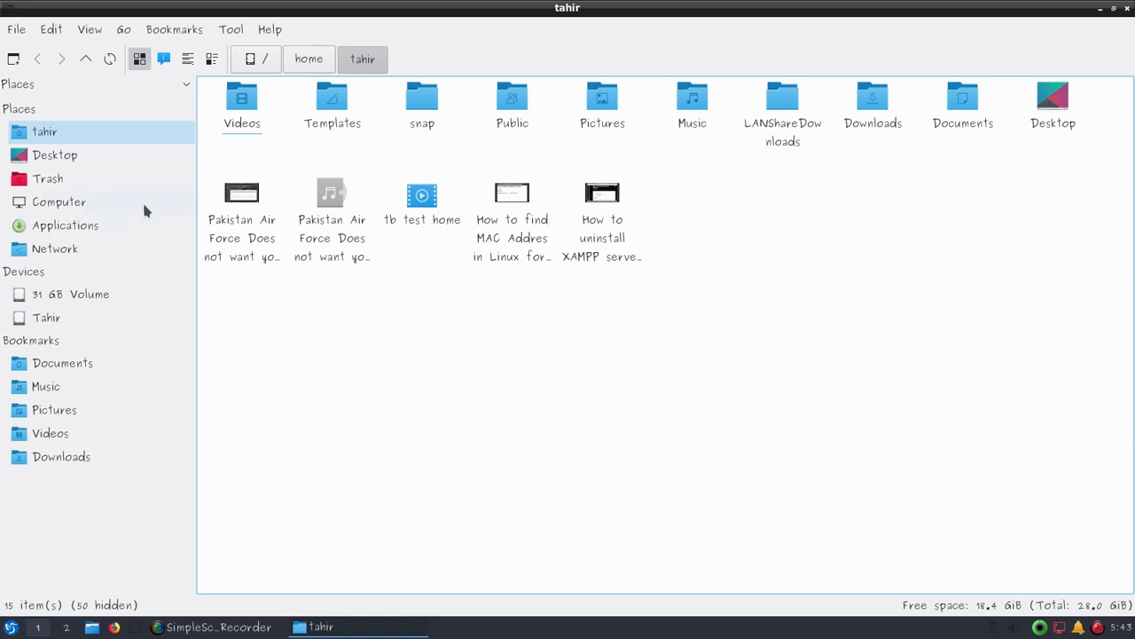
Step: Open the Desktop place in a new tab beside the home folder
{"action": "right_click", "coordinate": [55, 154]}
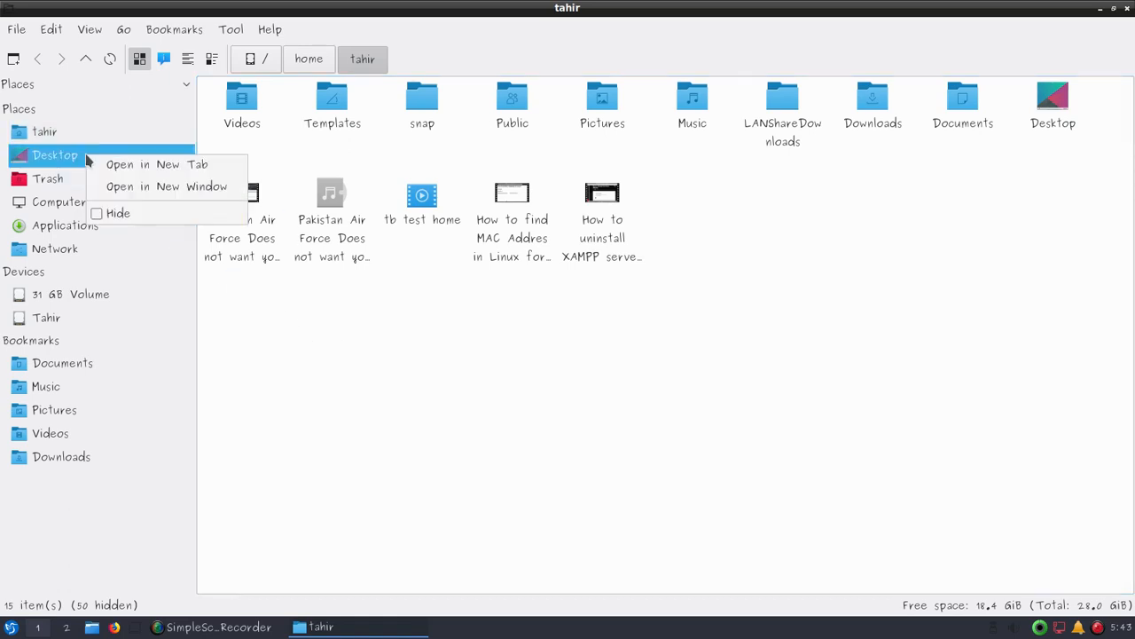
{"action": "mouse_move", "coordinate": [158, 163]}
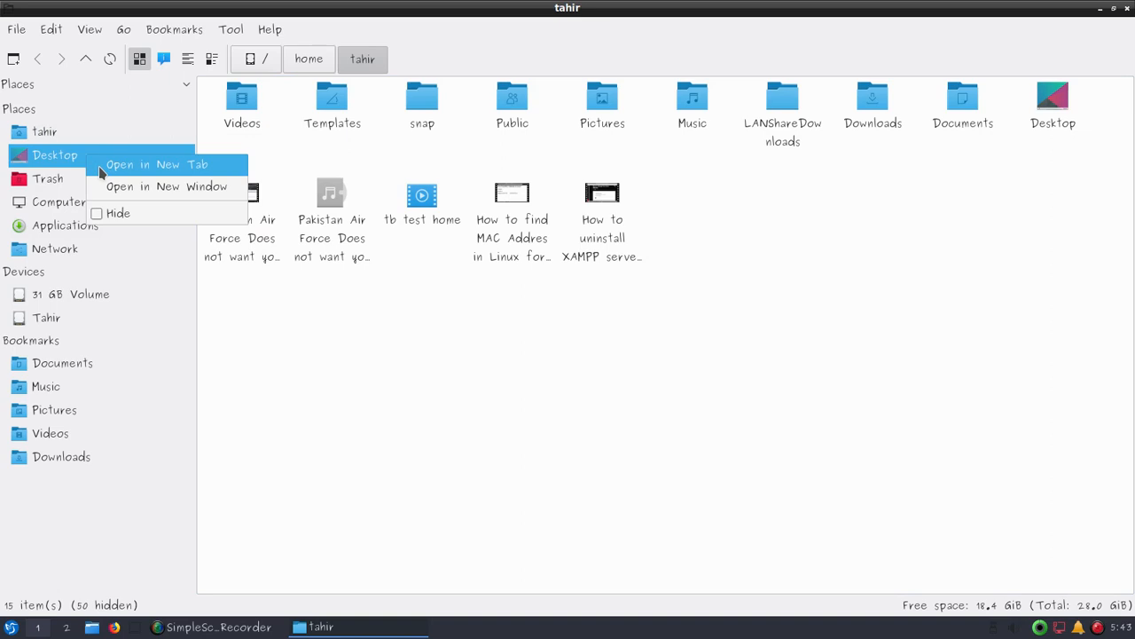
{"action": "left_click", "coordinate": [156, 163]}
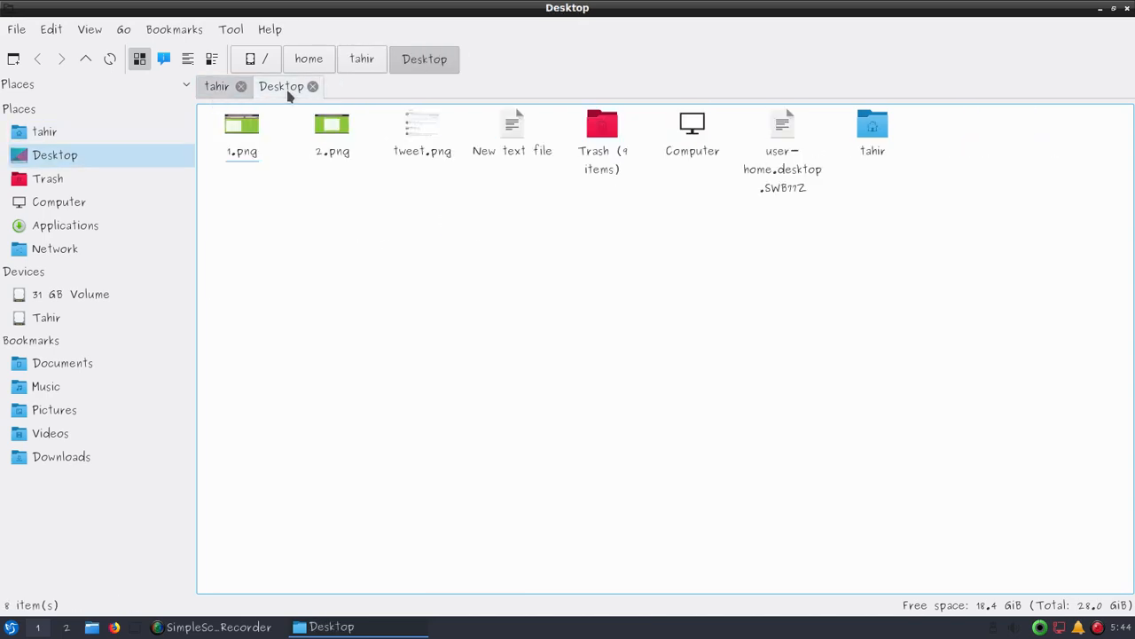
Step: Review the Desktop folder's context menu and its Sorting choices (file size, descending, folders first)
{"action": "right_click", "coordinate": [426, 266]}
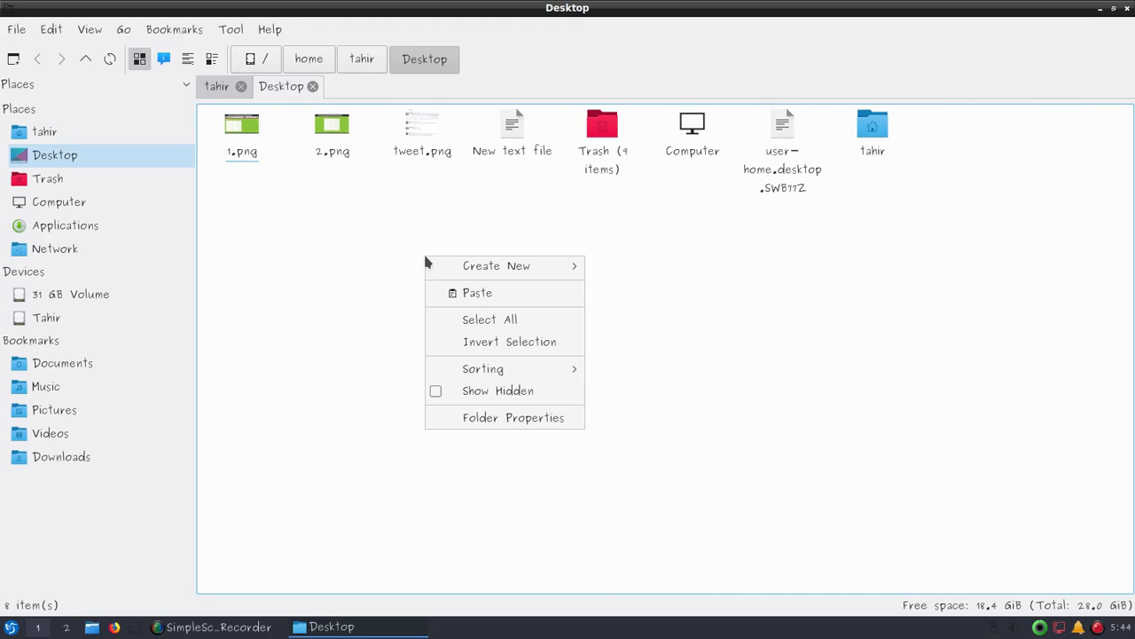
{"action": "mouse_move", "coordinate": [497, 390]}
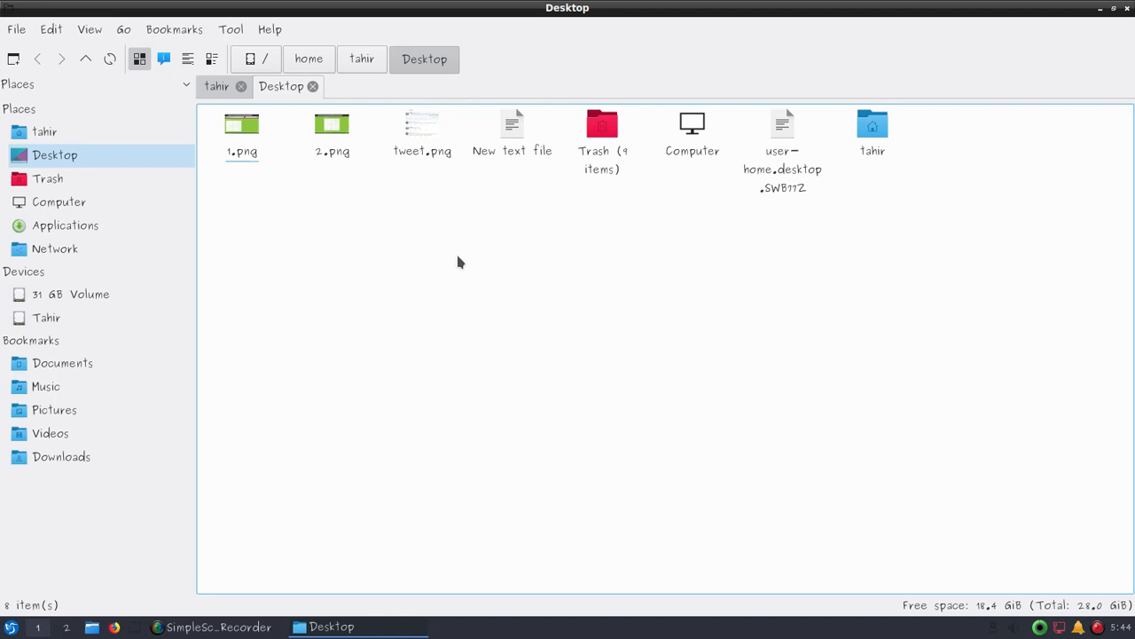
{"action": "right_click", "coordinate": [459, 263]}
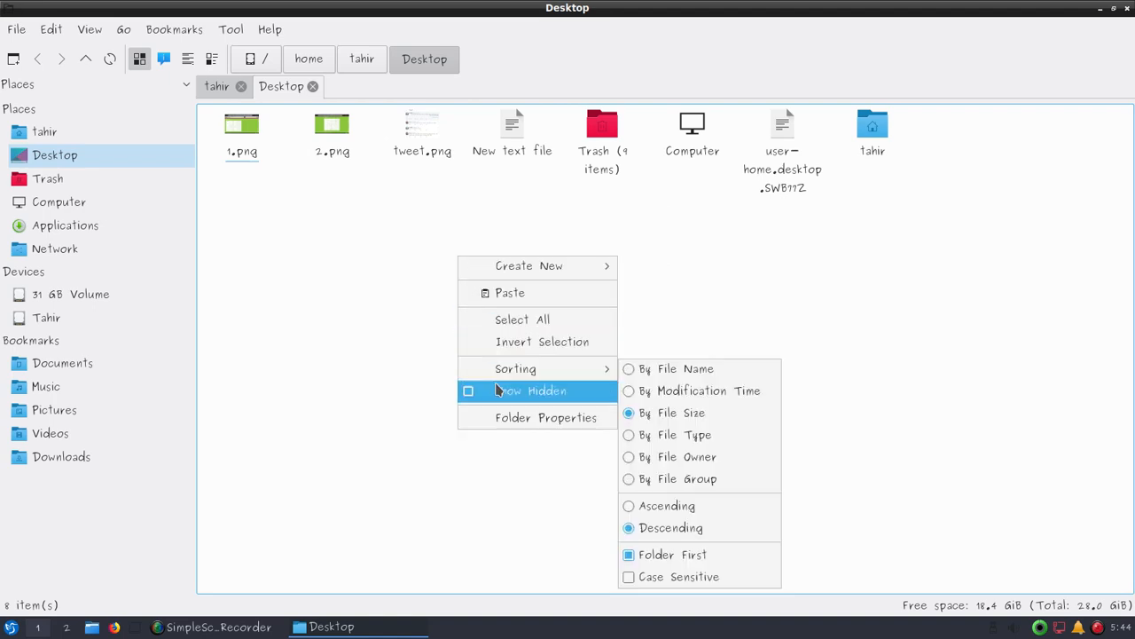
{"action": "left_click", "coordinate": [448, 308]}
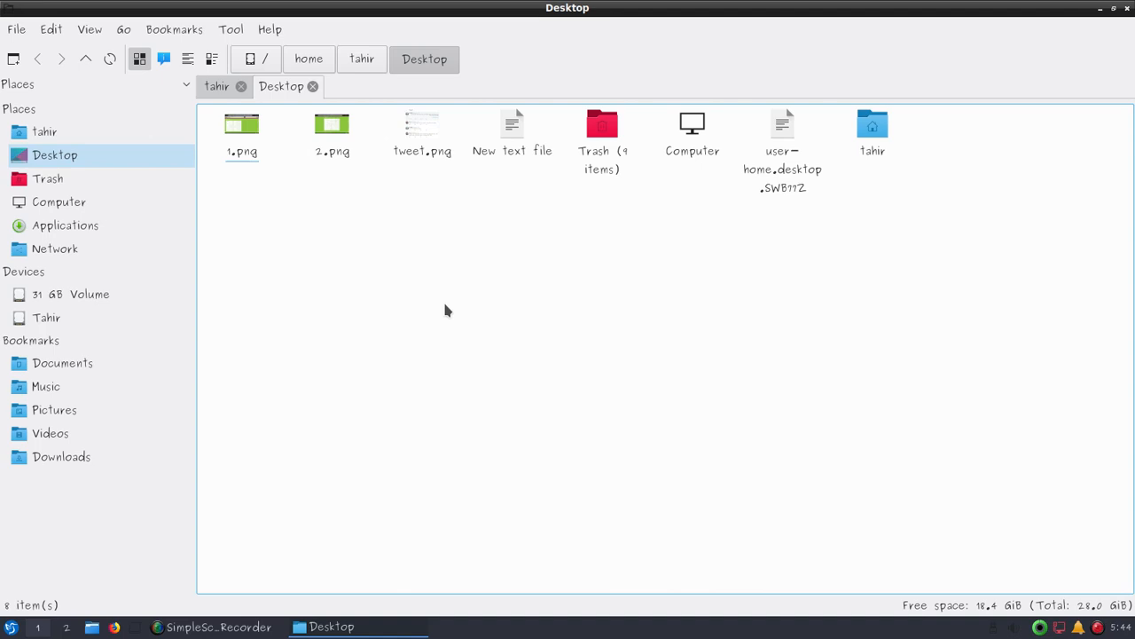
{"action": "right_click", "coordinate": [447, 309]}
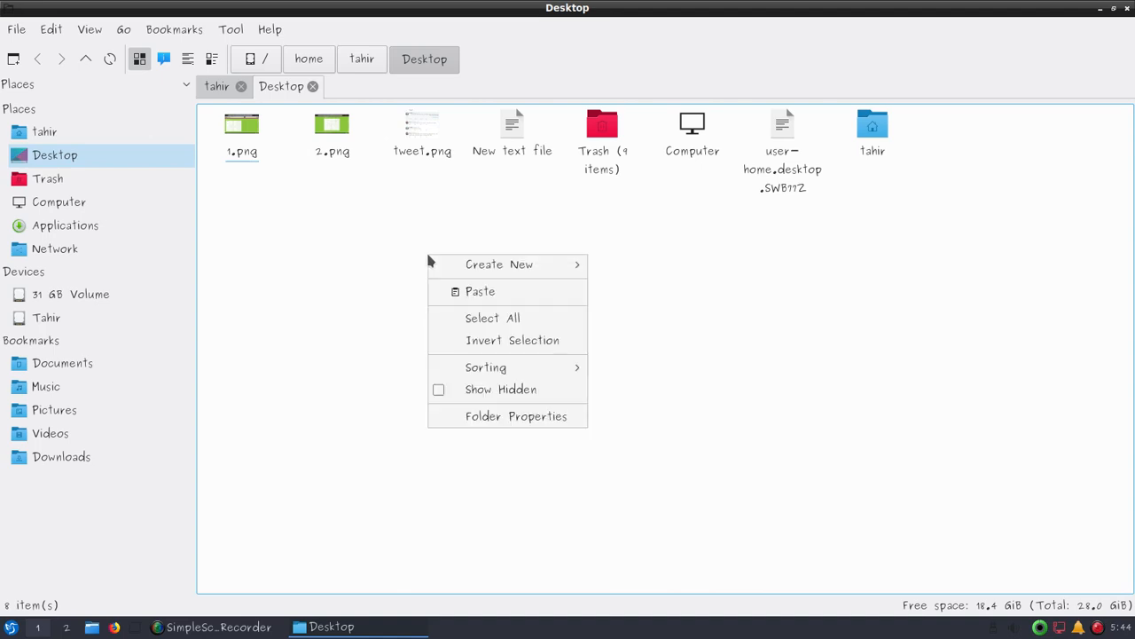
{"action": "mouse_move", "coordinate": [497, 318]}
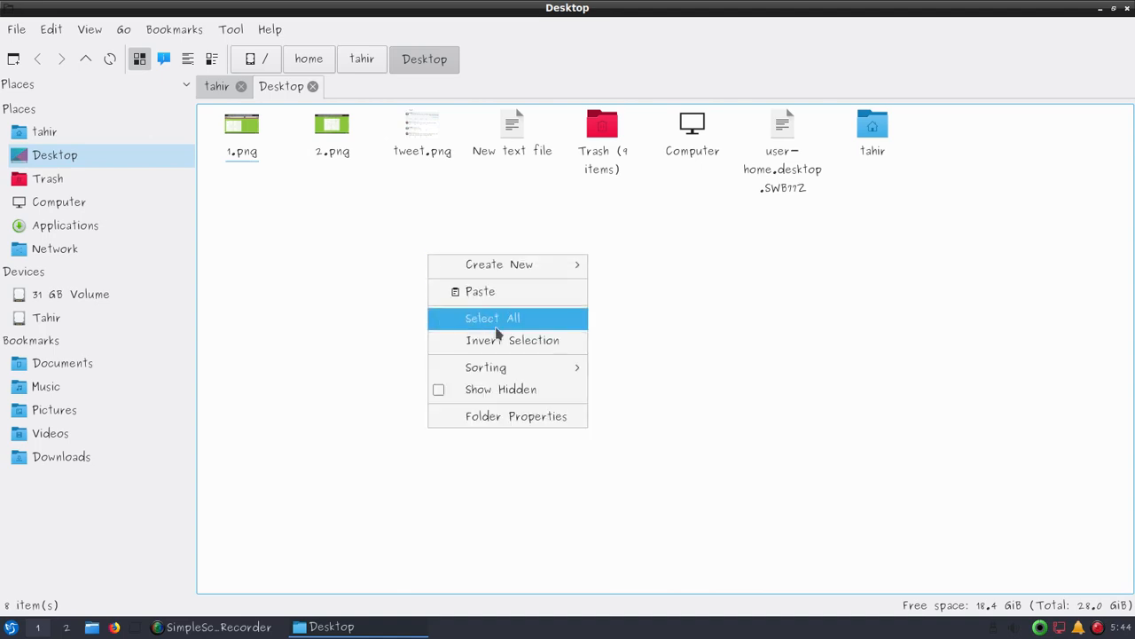
{"action": "mouse_move", "coordinate": [507, 365]}
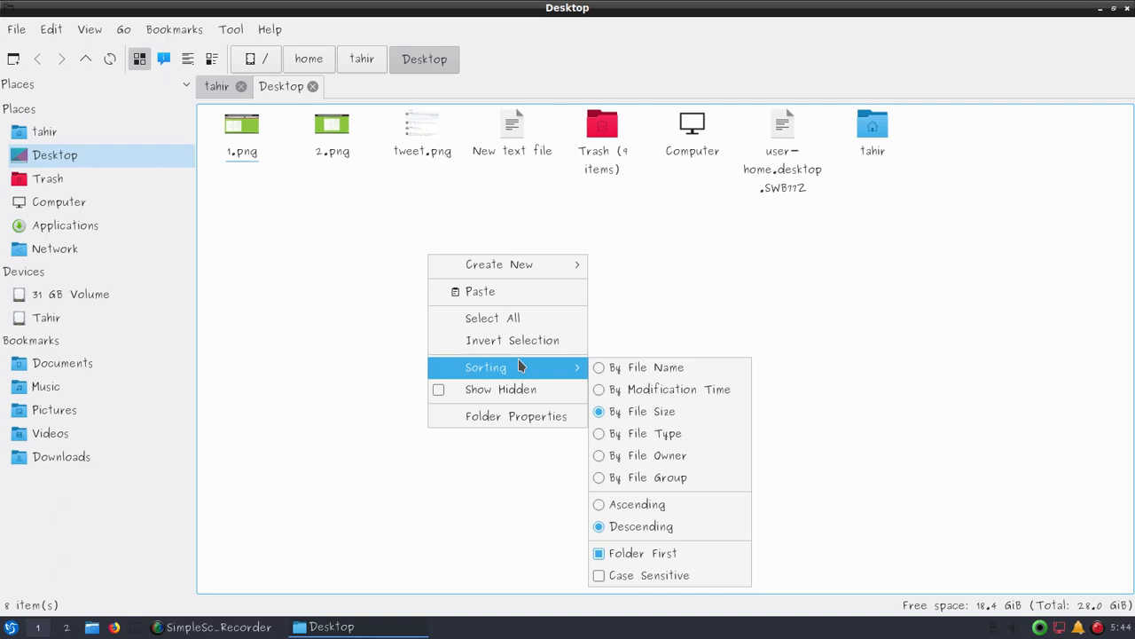
{"action": "left_click", "coordinate": [516, 415]}
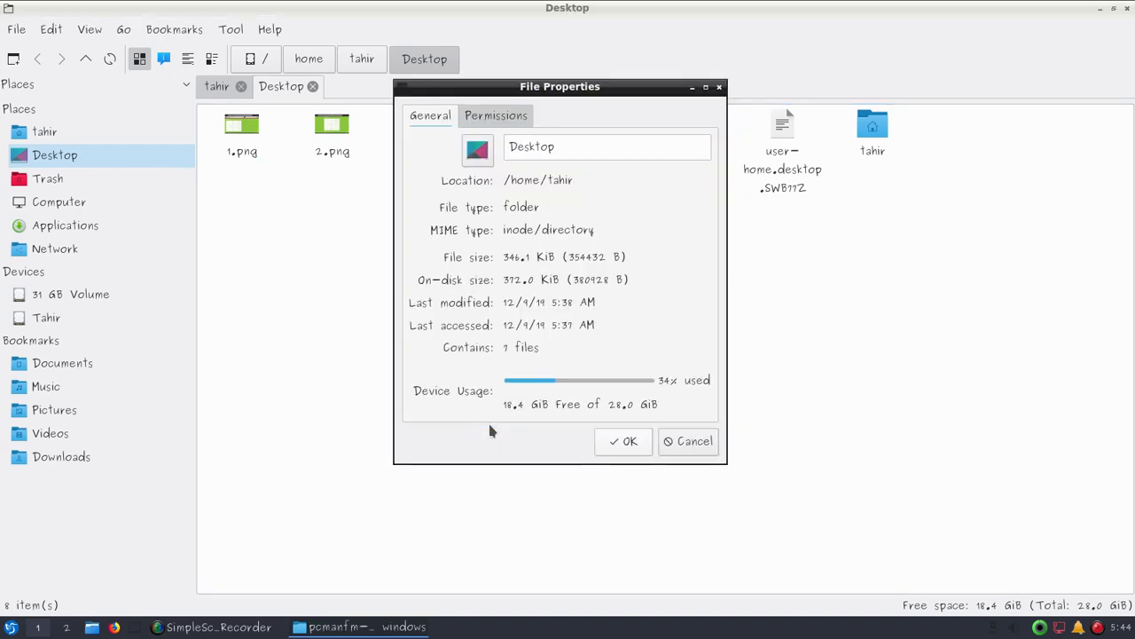
{"action": "mouse_move", "coordinate": [529, 287]}
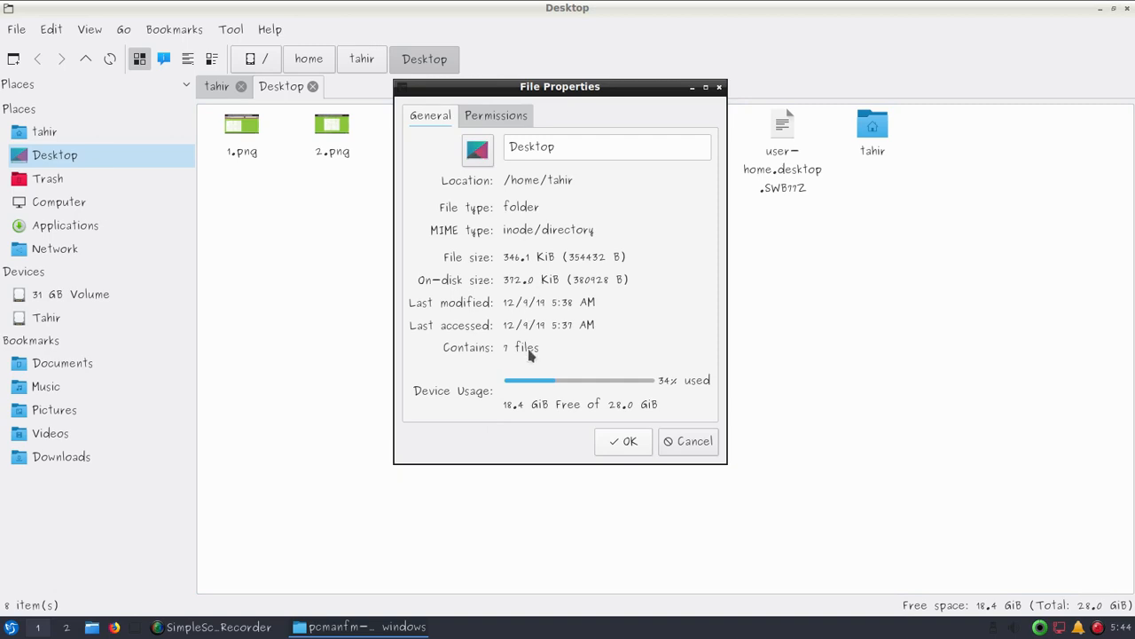
{"action": "mouse_move", "coordinate": [559, 415]}
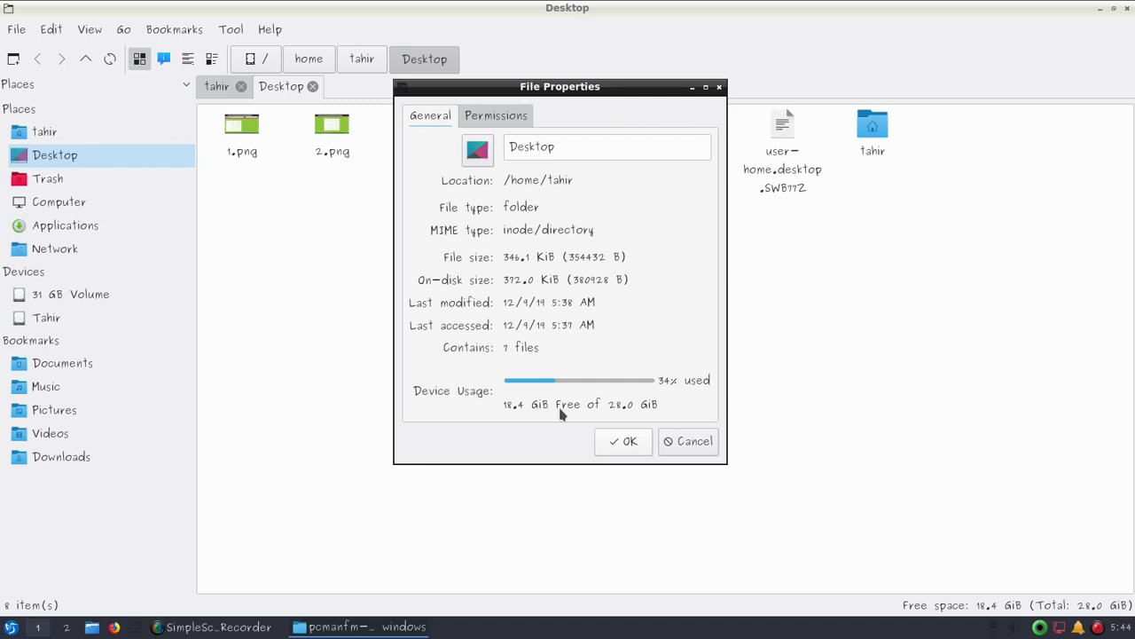
{"action": "mouse_move", "coordinate": [625, 418]}
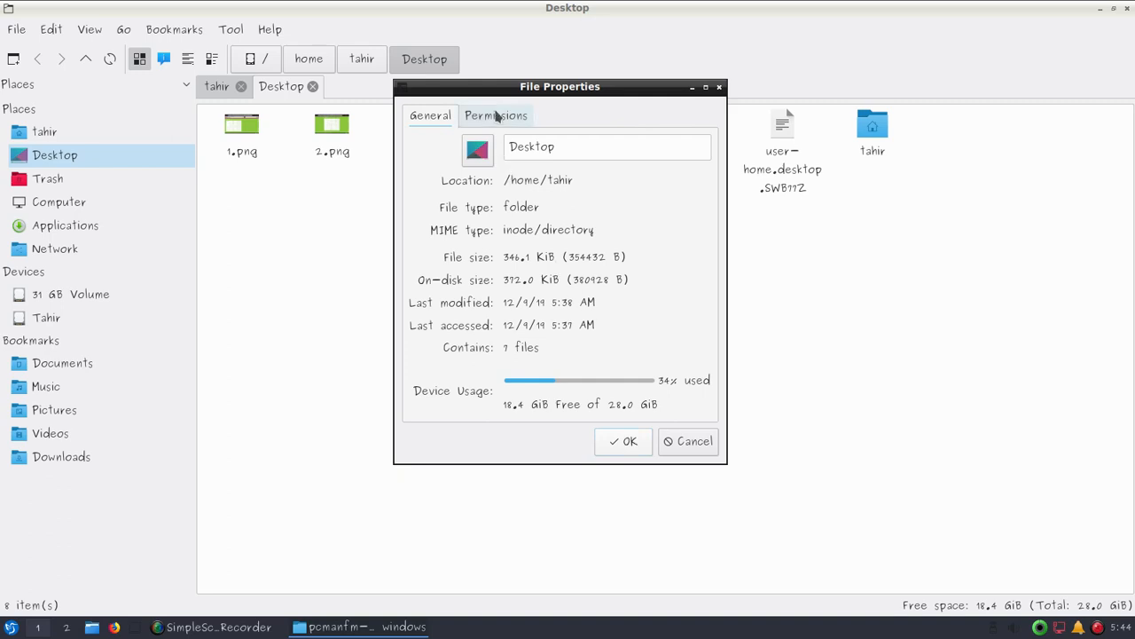
{"action": "left_click", "coordinate": [497, 115]}
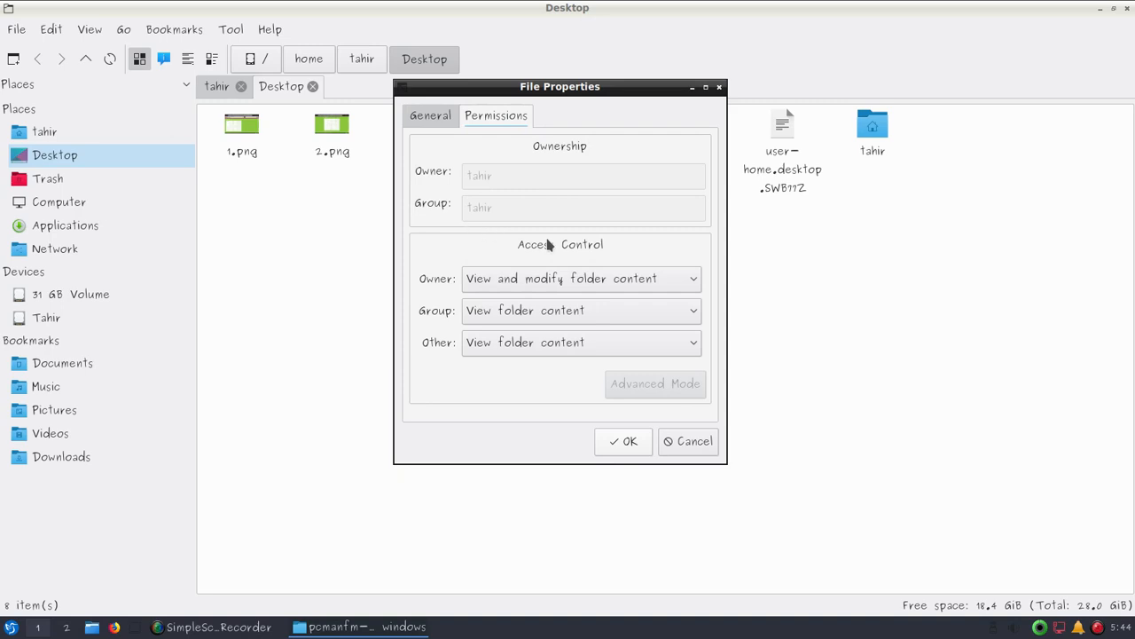
{"action": "mouse_move", "coordinate": [624, 436]}
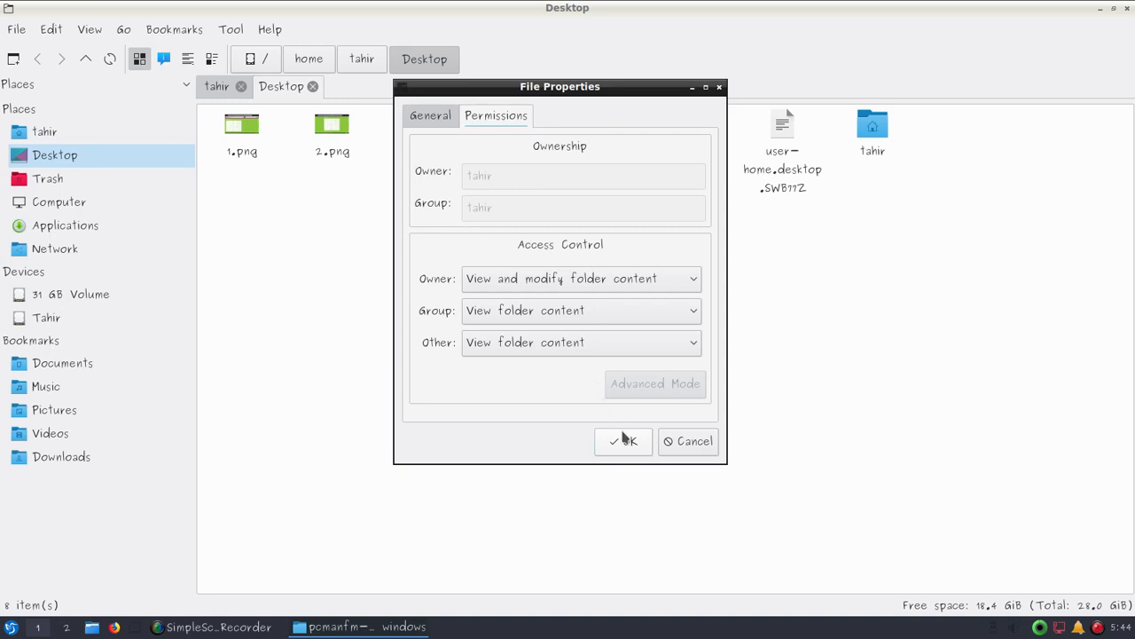
{"action": "left_click", "coordinate": [622, 440]}
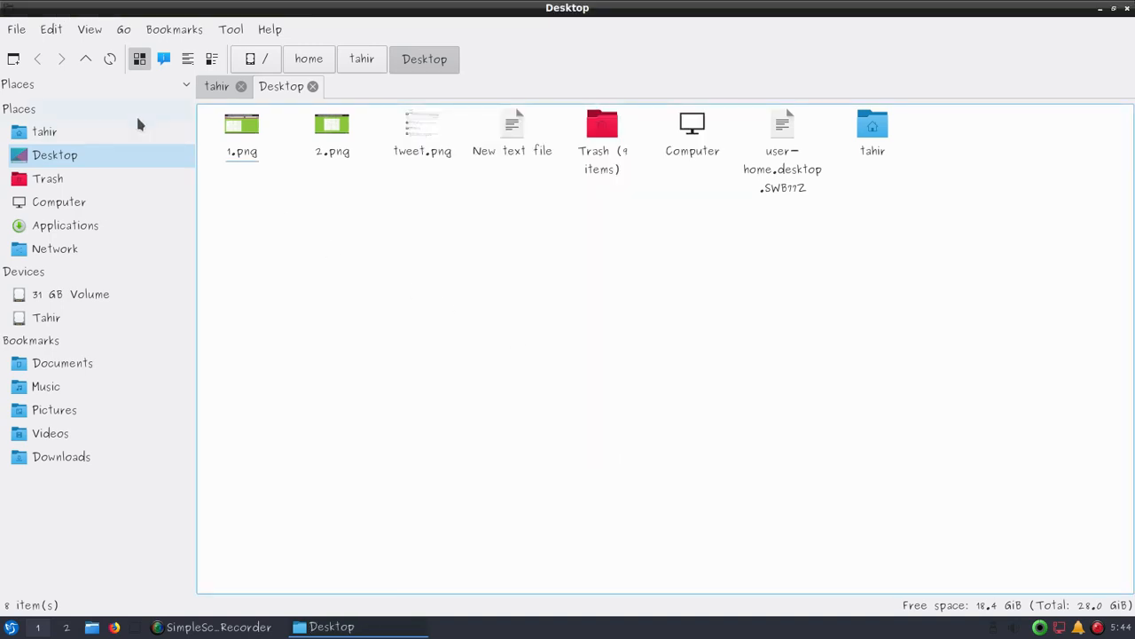
Step: Browse the File, Edit and View menus and switch the path bar to an editable Location
{"action": "left_click", "coordinate": [16, 29]}
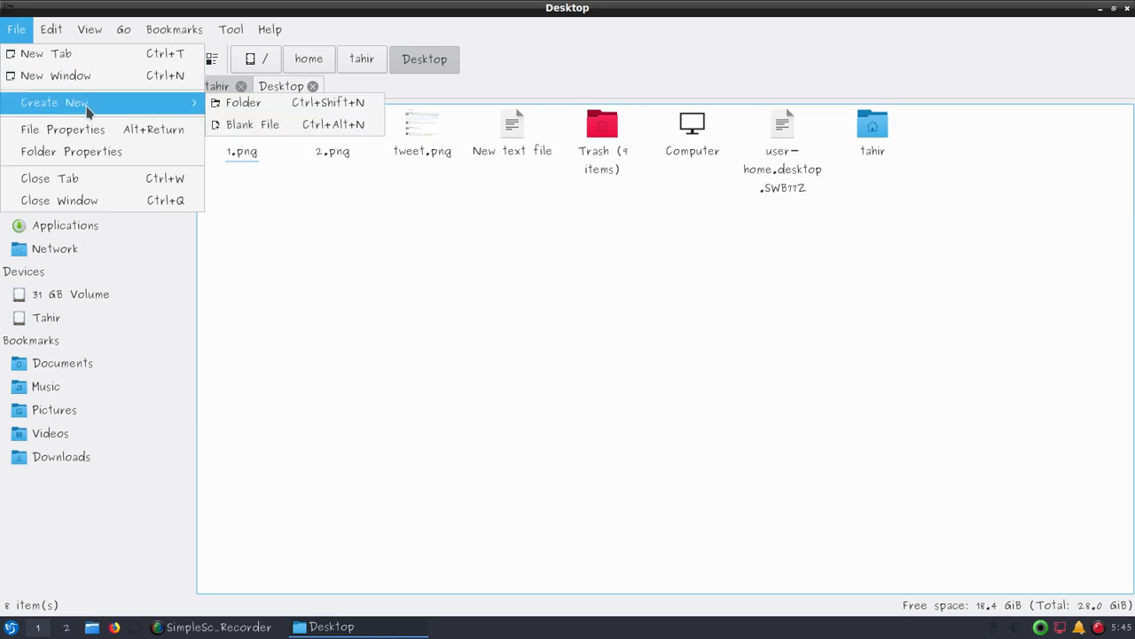
{"action": "left_click", "coordinate": [50, 28]}
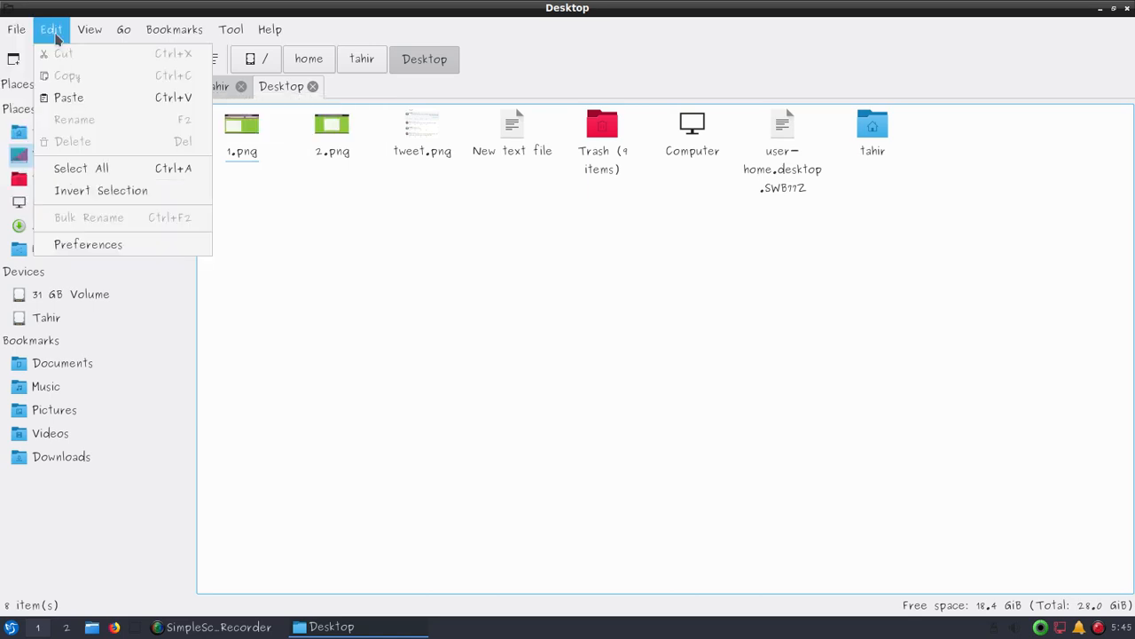
{"action": "left_click", "coordinate": [89, 28]}
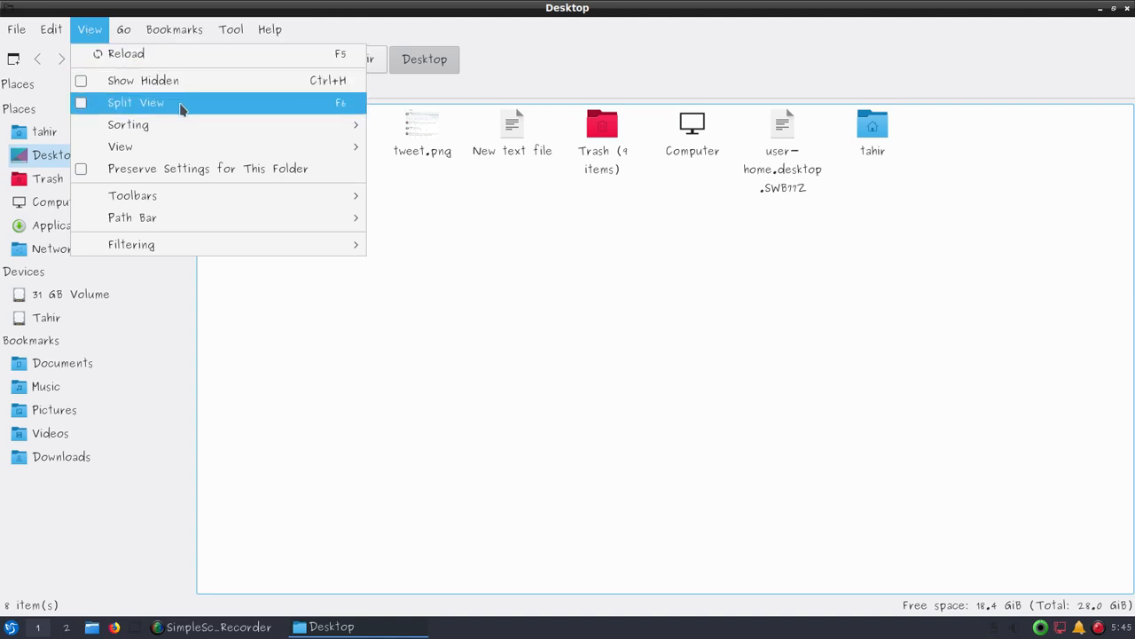
{"action": "mouse_move", "coordinate": [213, 114]}
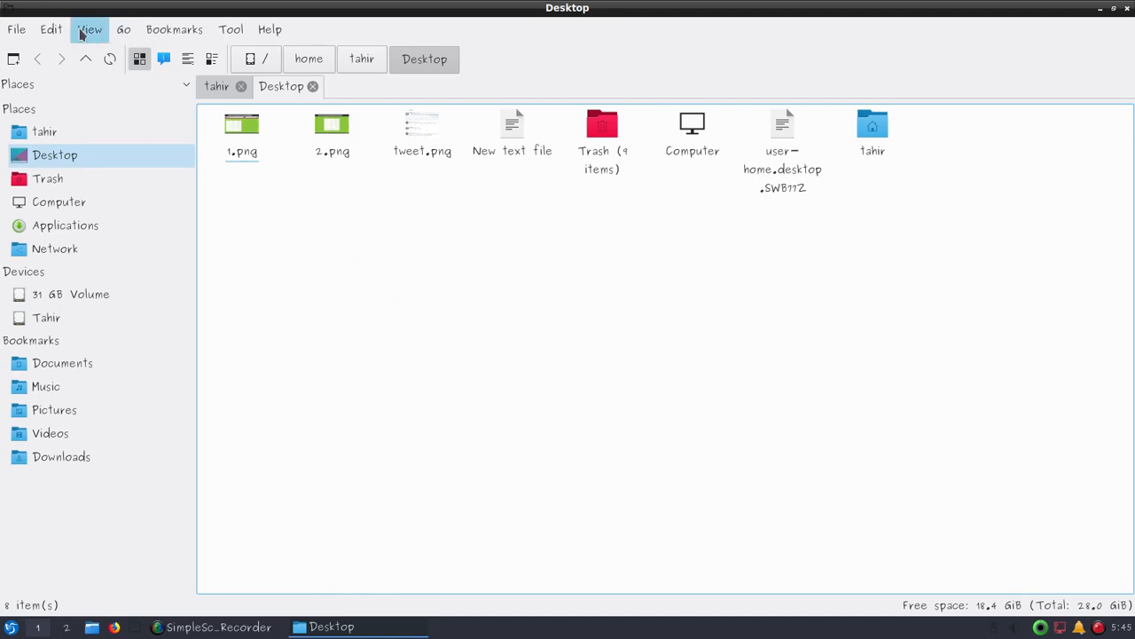
{"action": "left_click", "coordinate": [88, 28]}
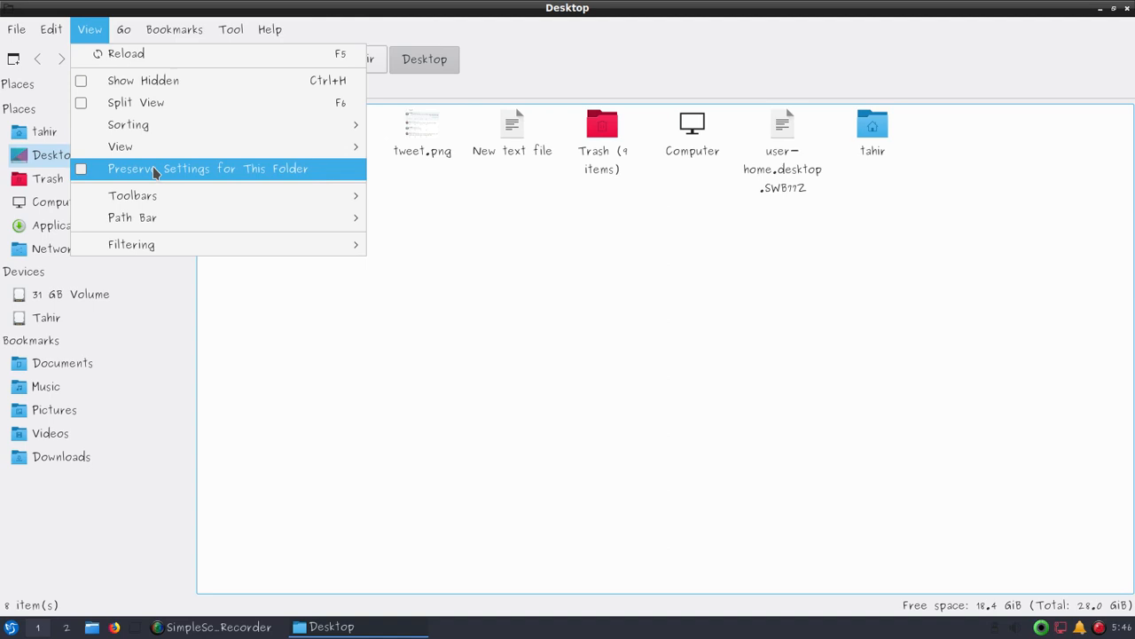
{"action": "mouse_move", "coordinate": [131, 195]}
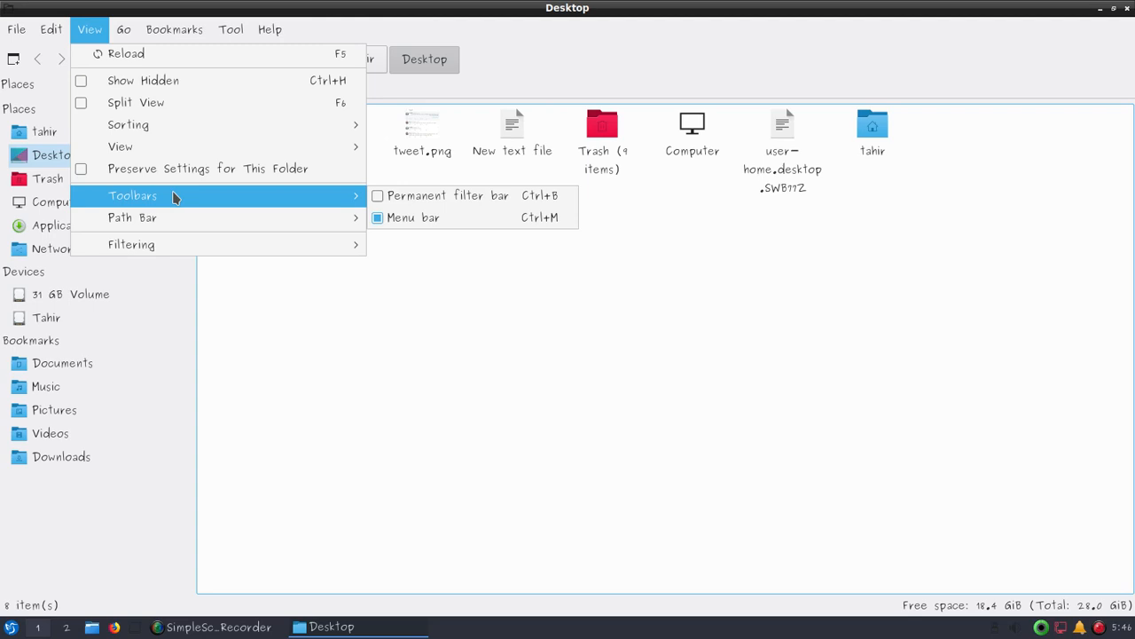
{"action": "mouse_move", "coordinate": [132, 217]}
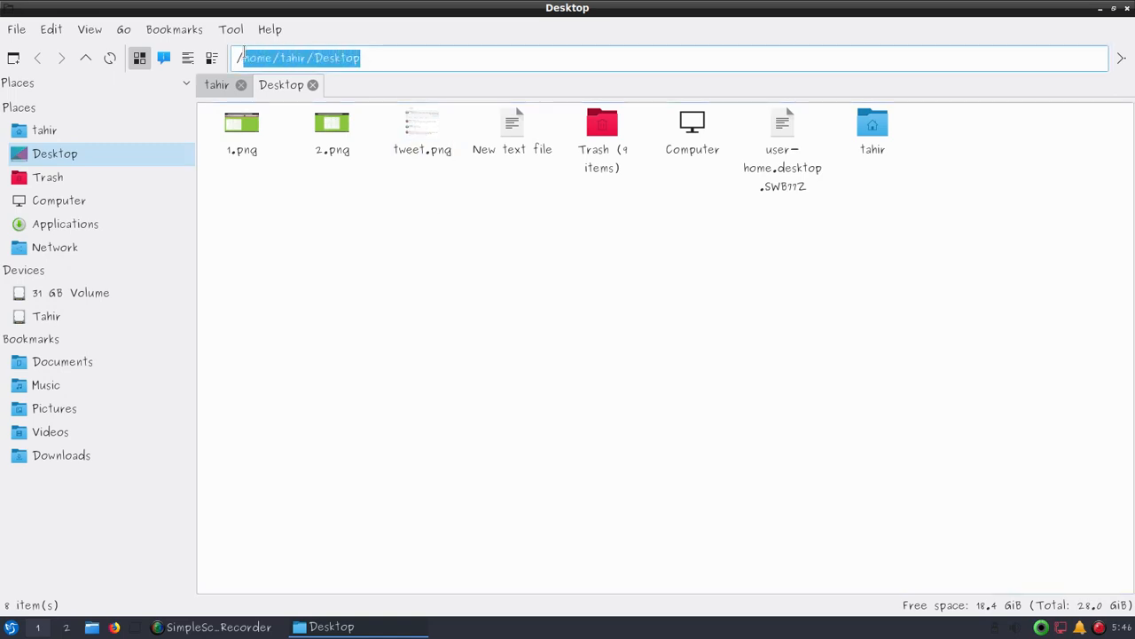
{"action": "left_click", "coordinate": [125, 28]}
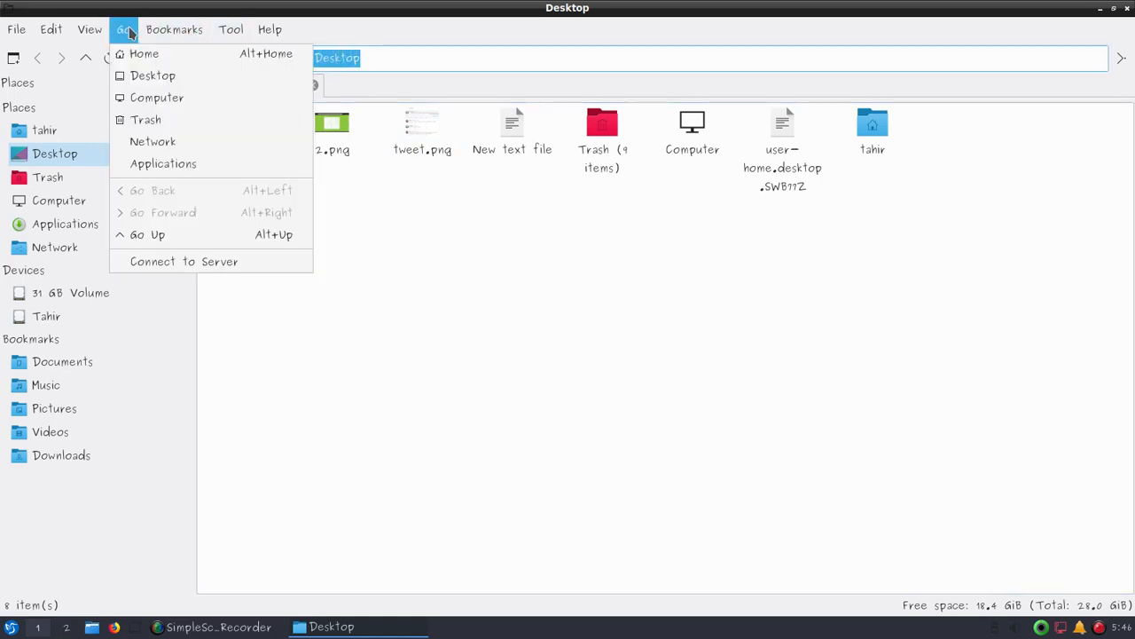
{"action": "left_click", "coordinate": [89, 29]}
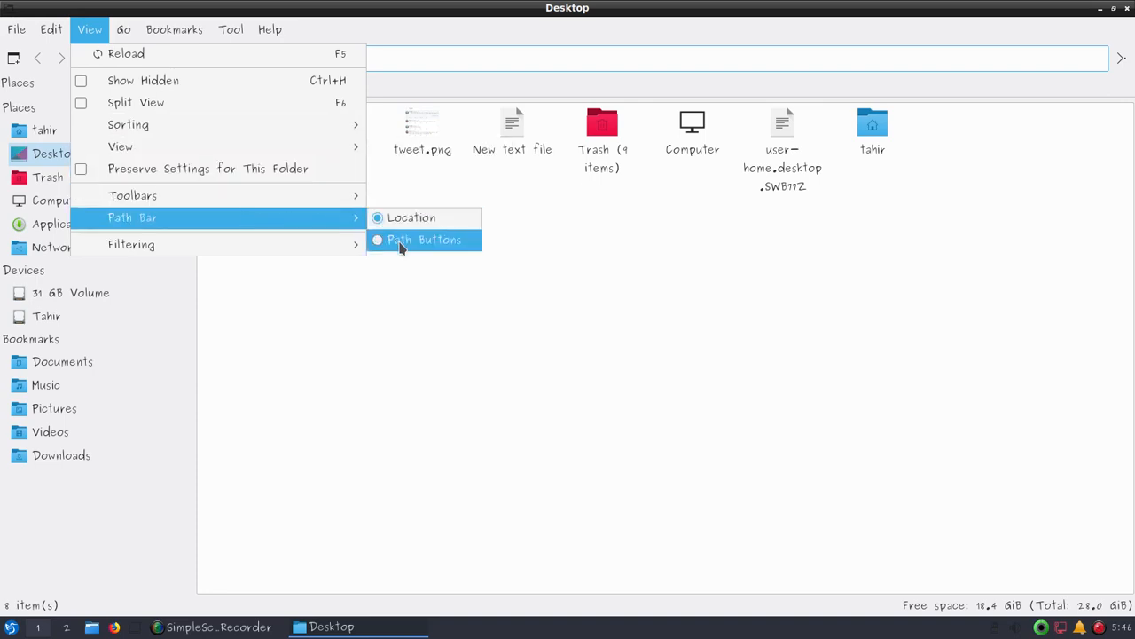
{"action": "left_click", "coordinate": [424, 239]}
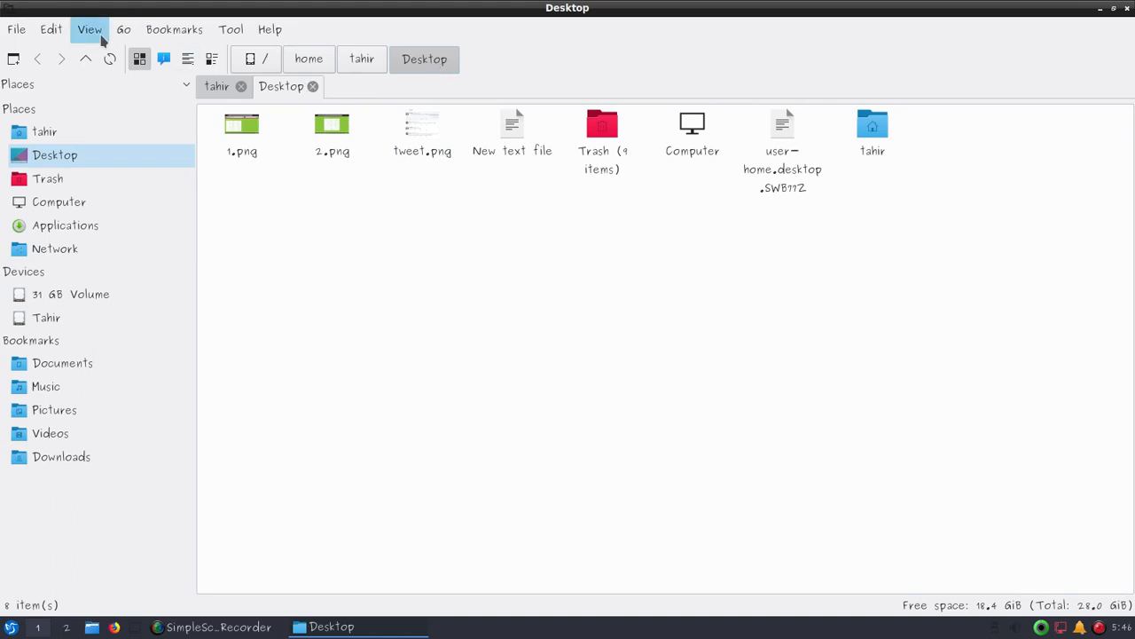
{"action": "left_click", "coordinate": [89, 29]}
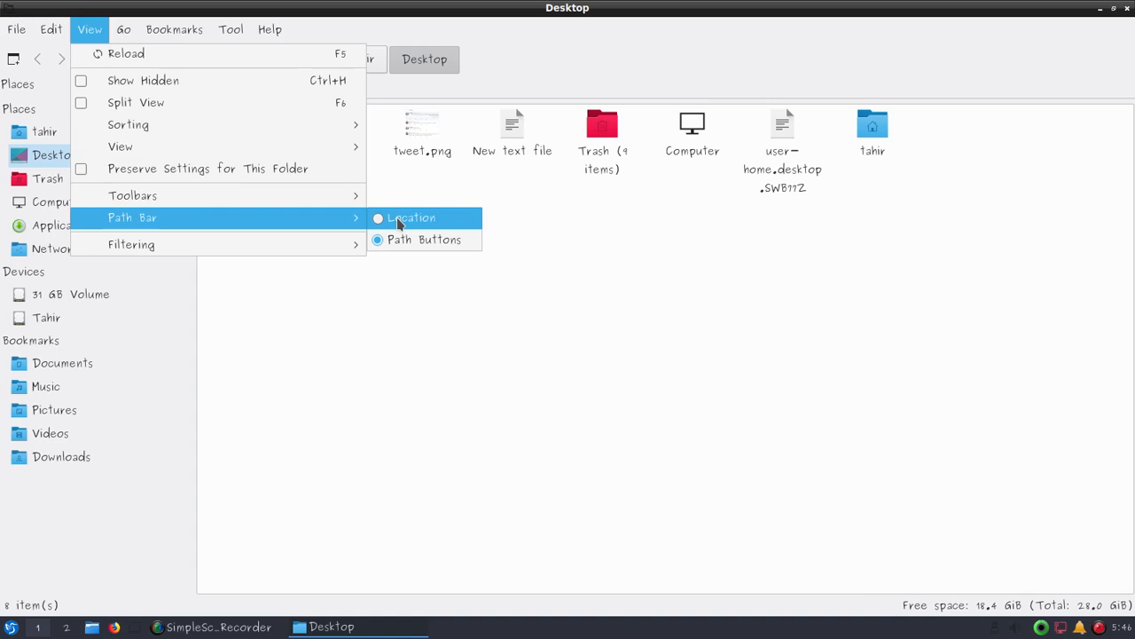
{"action": "left_click", "coordinate": [411, 216]}
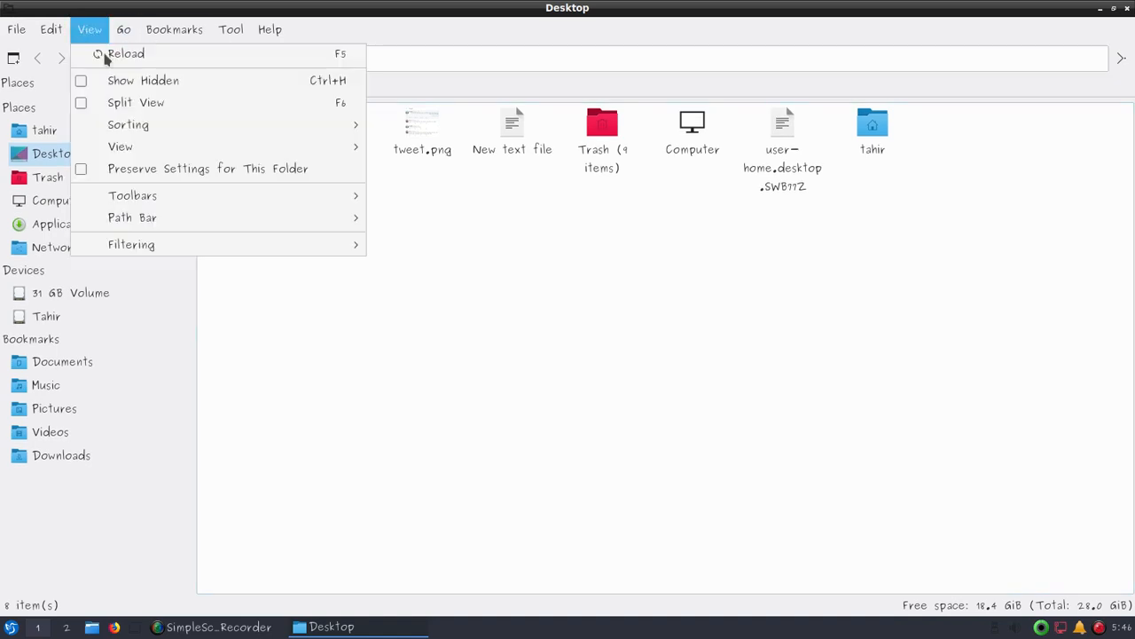
{"action": "left_click", "coordinate": [124, 53]}
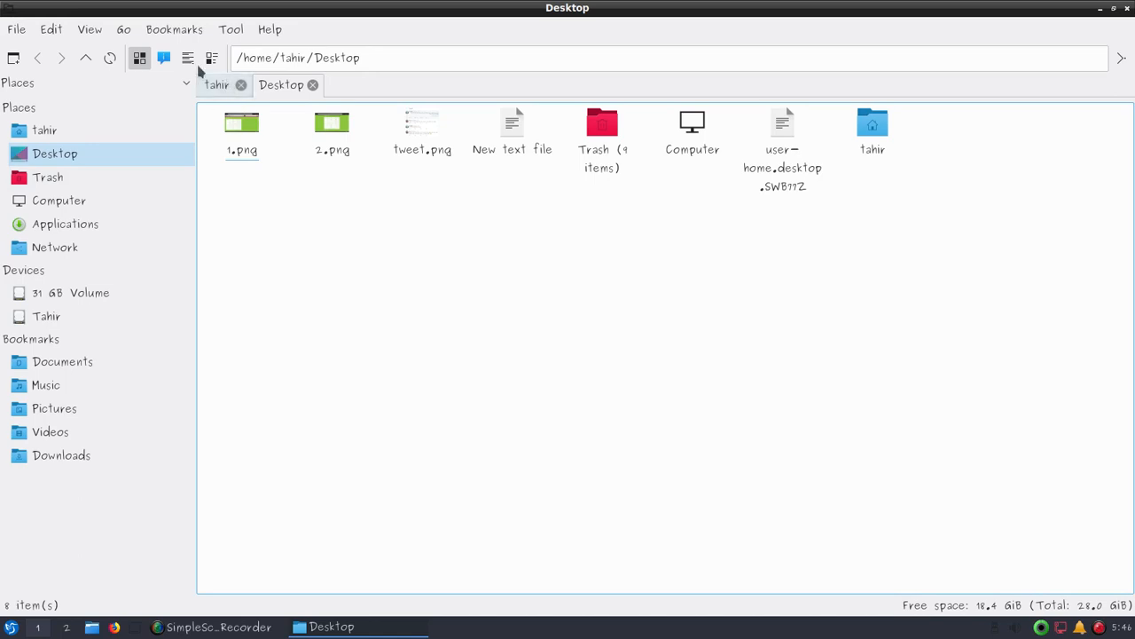
{"action": "left_click", "coordinate": [124, 28]}
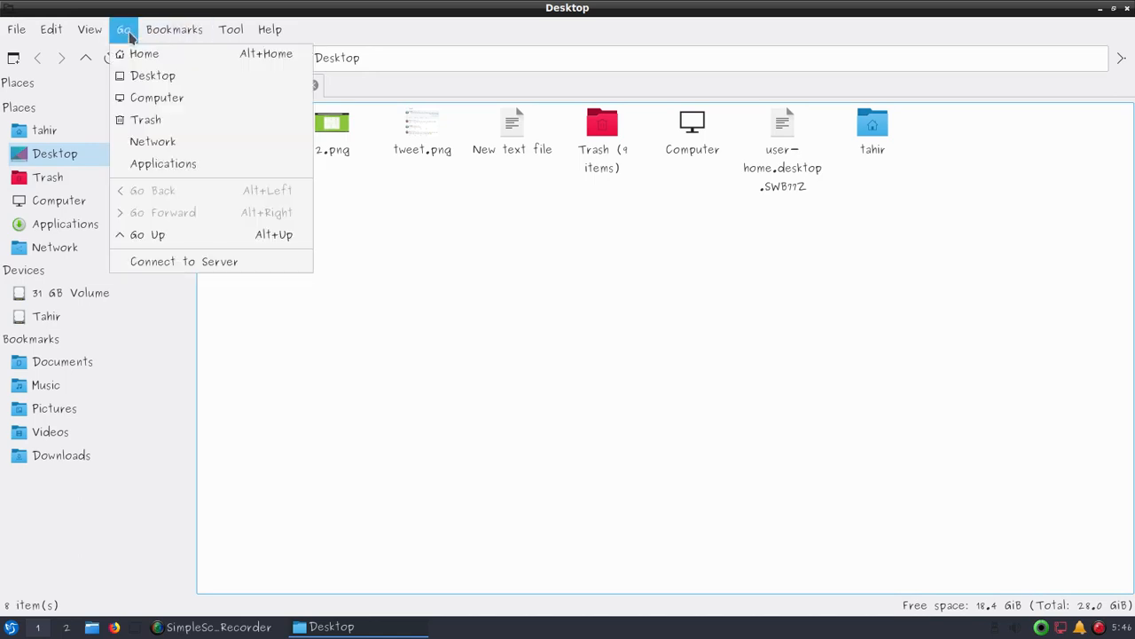
{"action": "mouse_move", "coordinate": [144, 53]}
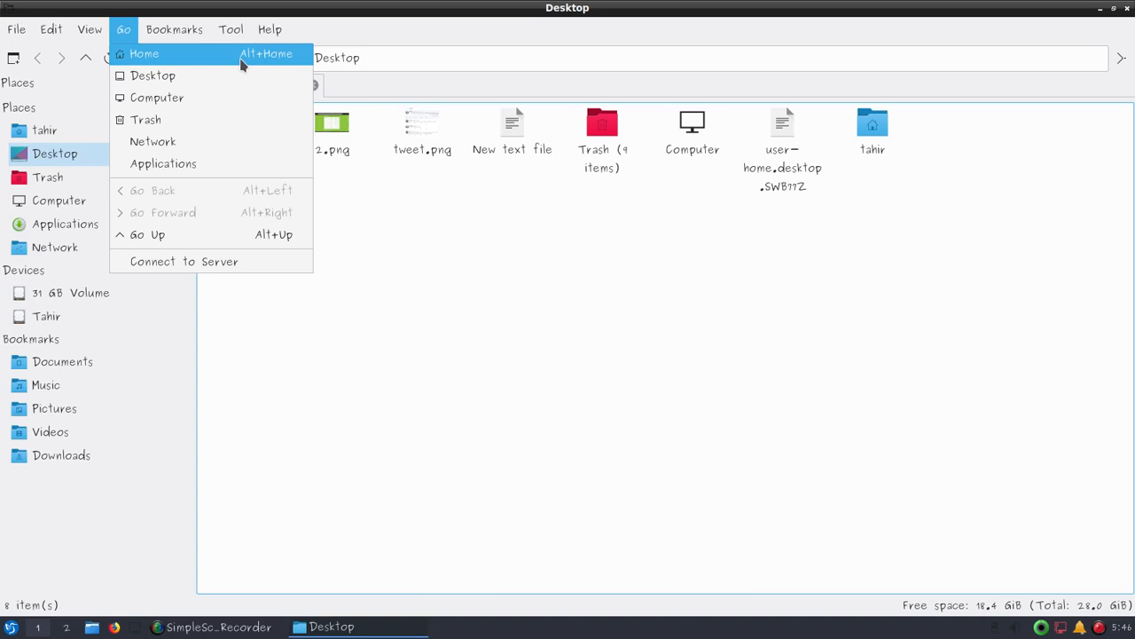
{"action": "mouse_move", "coordinate": [223, 121]}
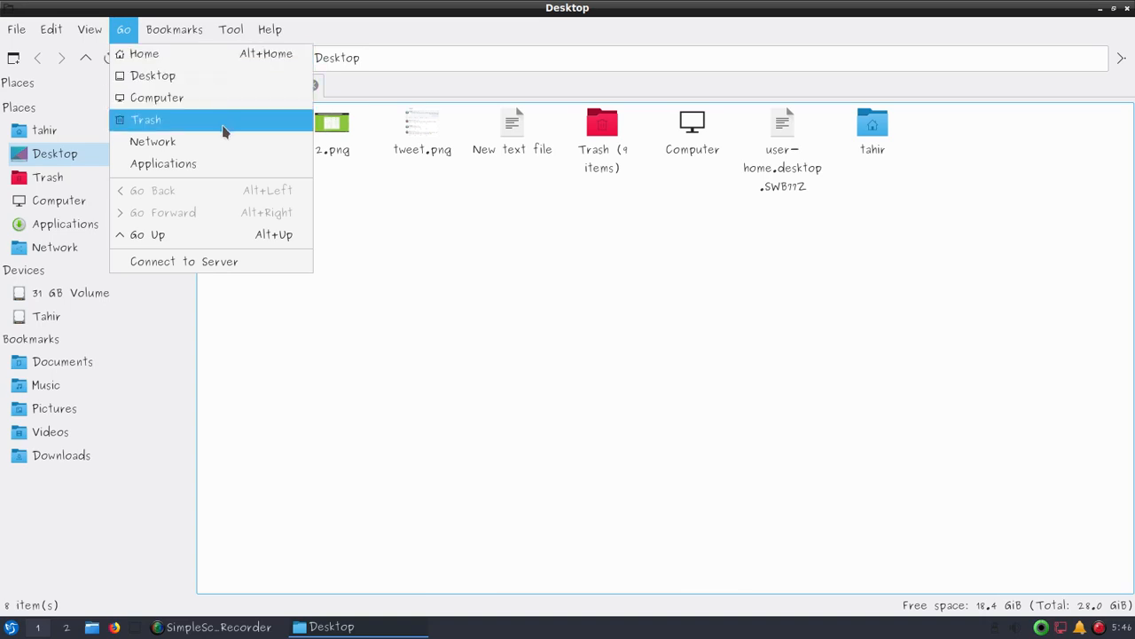
{"action": "mouse_move", "coordinate": [229, 235]}
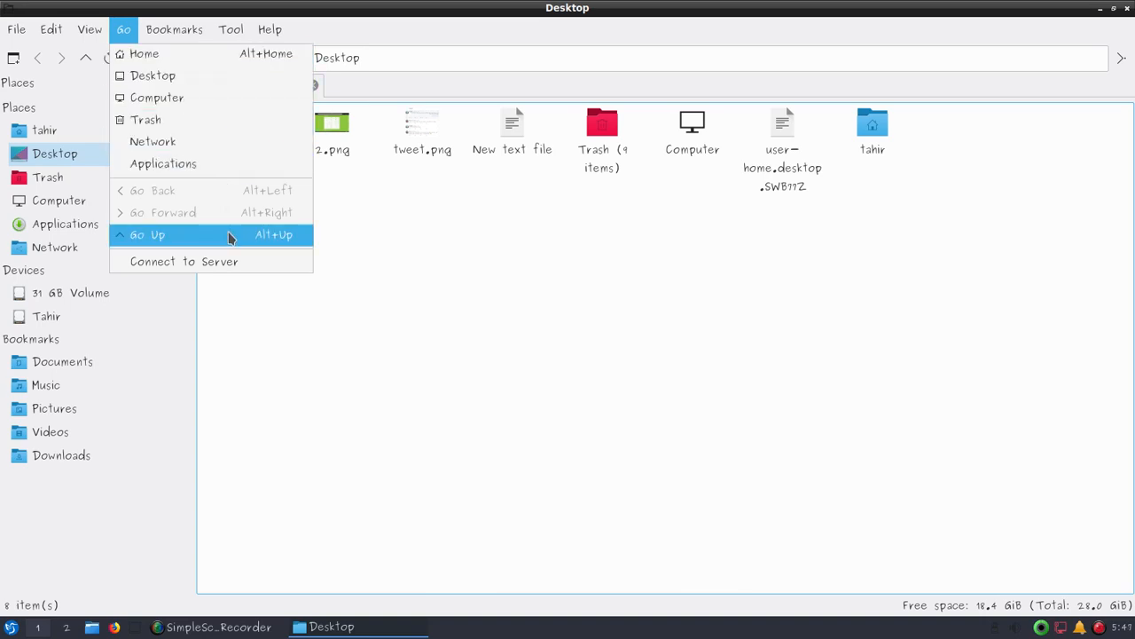
Step: Browse the Go and Bookmarks menus, then launch a terminal in the Desktop folder from Tool
{"action": "left_click", "coordinate": [173, 28]}
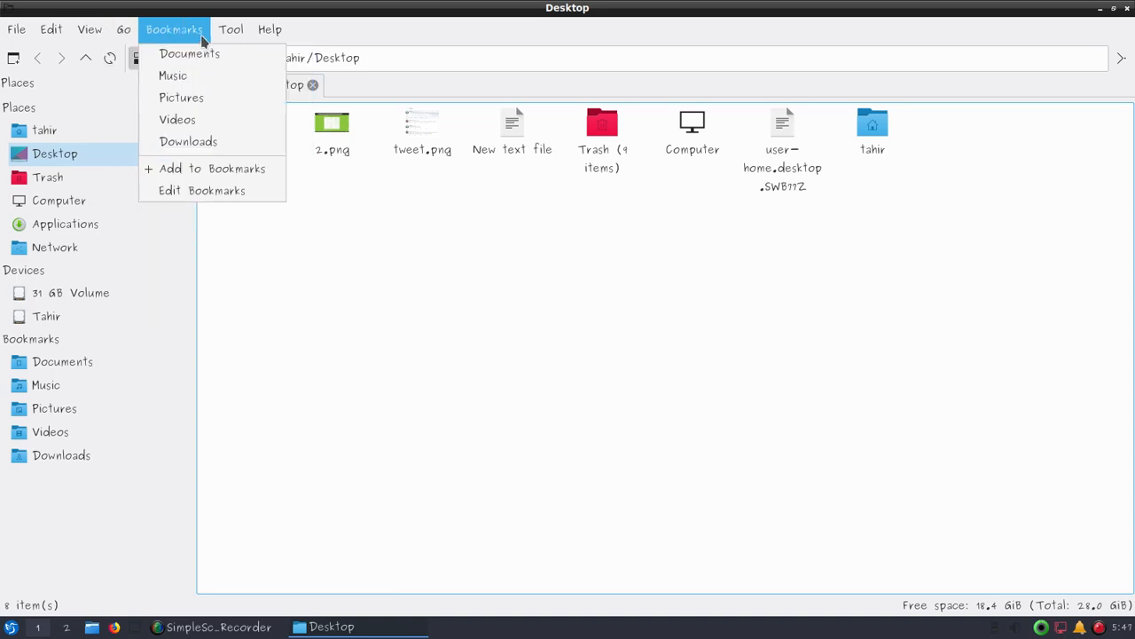
{"action": "left_click", "coordinate": [230, 29]}
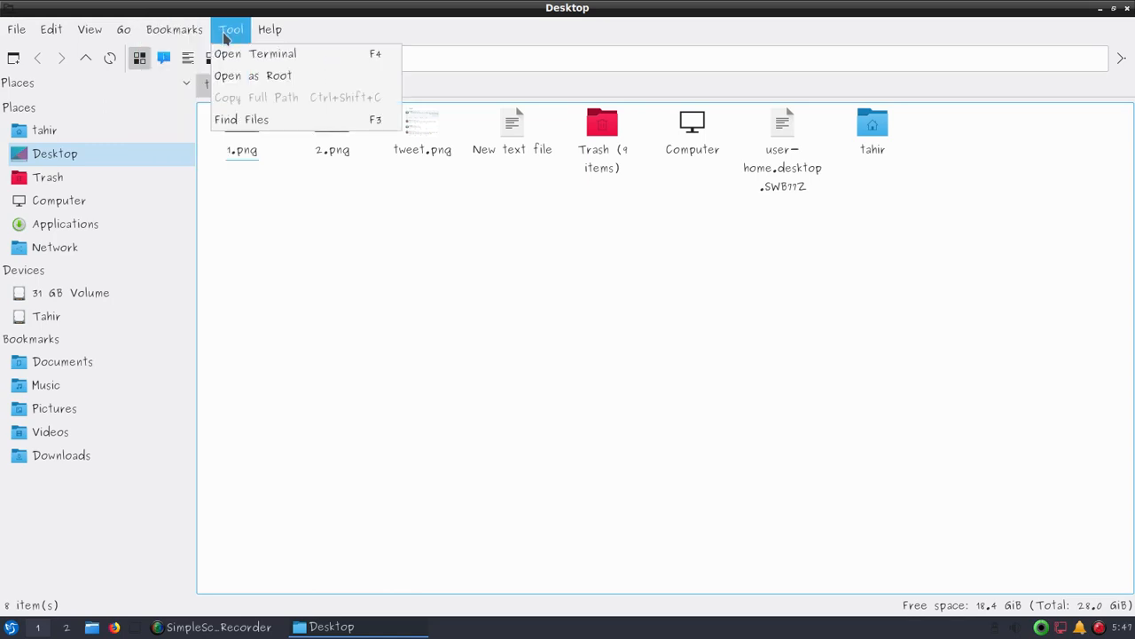
{"action": "left_click", "coordinate": [231, 28]}
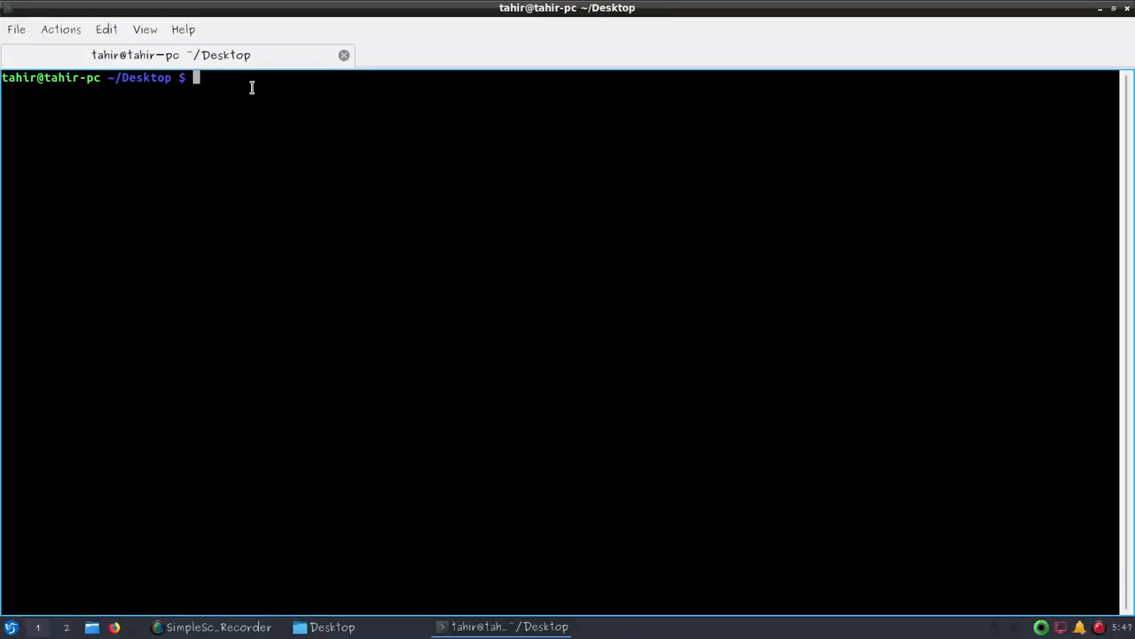
{"action": "mouse_move", "coordinate": [891, 63]}
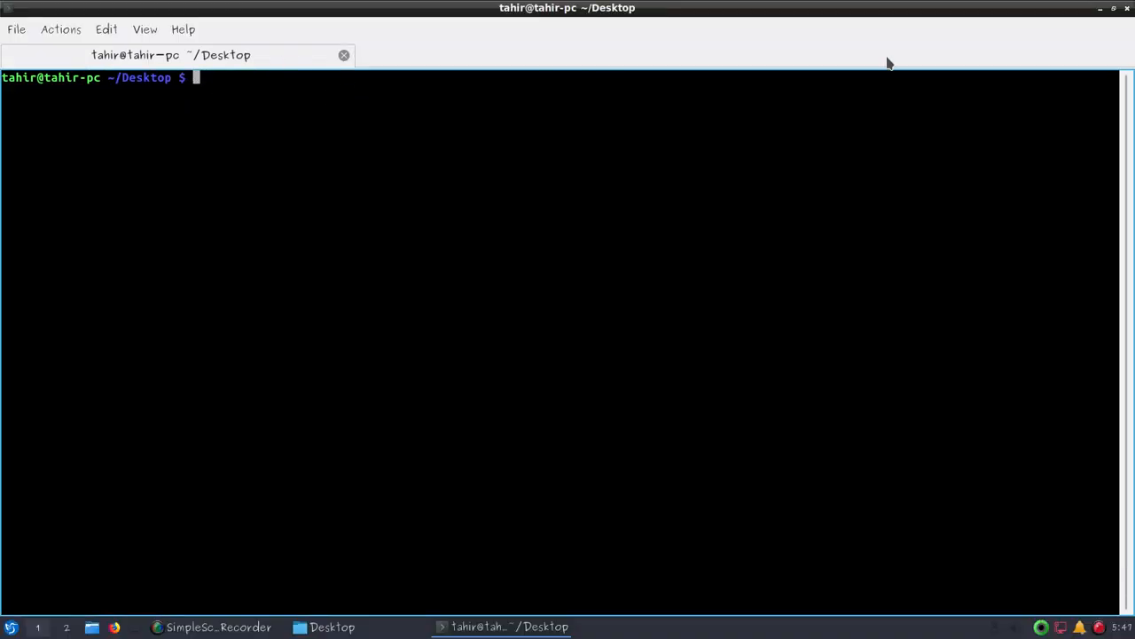
Step: Run ls in the terminal, then close the QTerminal window
{"action": "type", "text": "ls"}
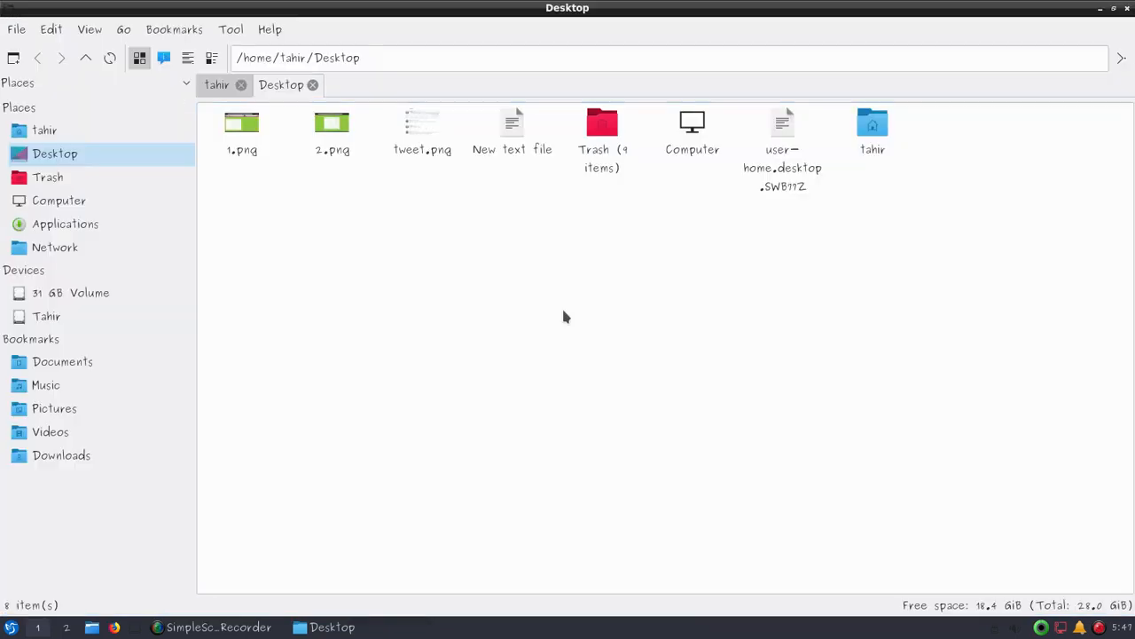
{"action": "left_click", "coordinate": [231, 29]}
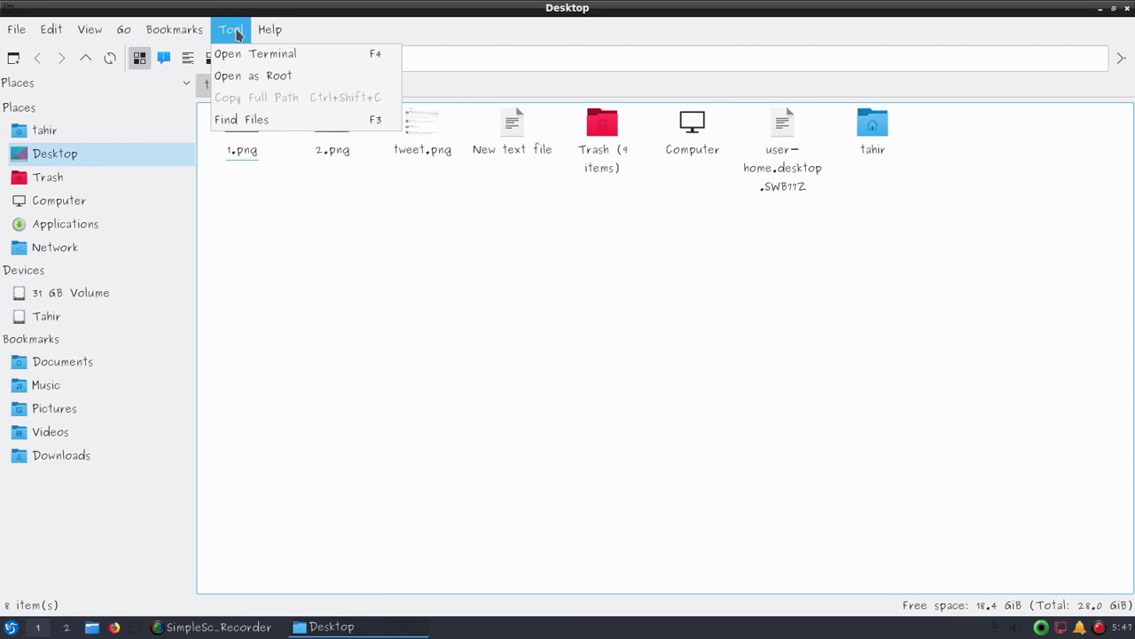
{"action": "mouse_move", "coordinate": [252, 74]}
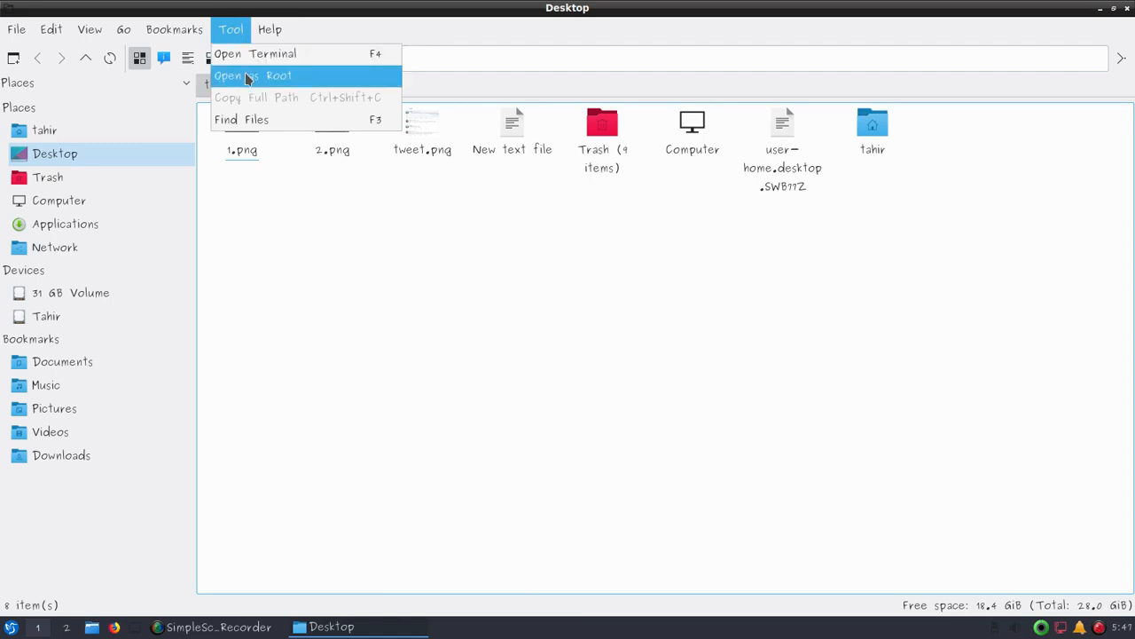
{"action": "left_click", "coordinate": [252, 74]}
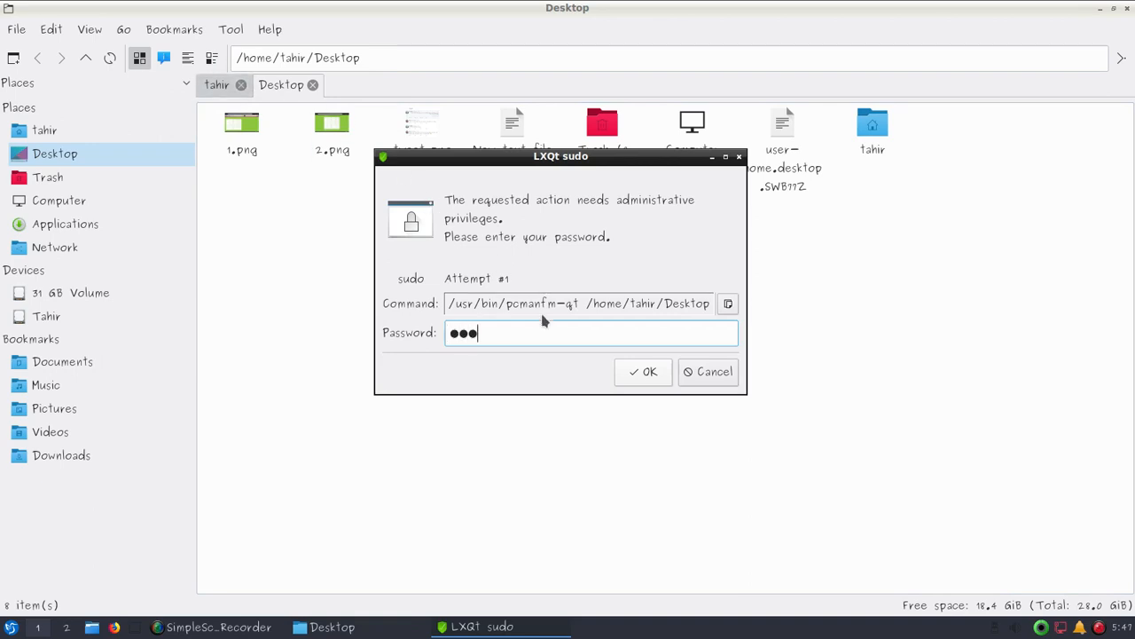
{"action": "left_click", "coordinate": [642, 372]}
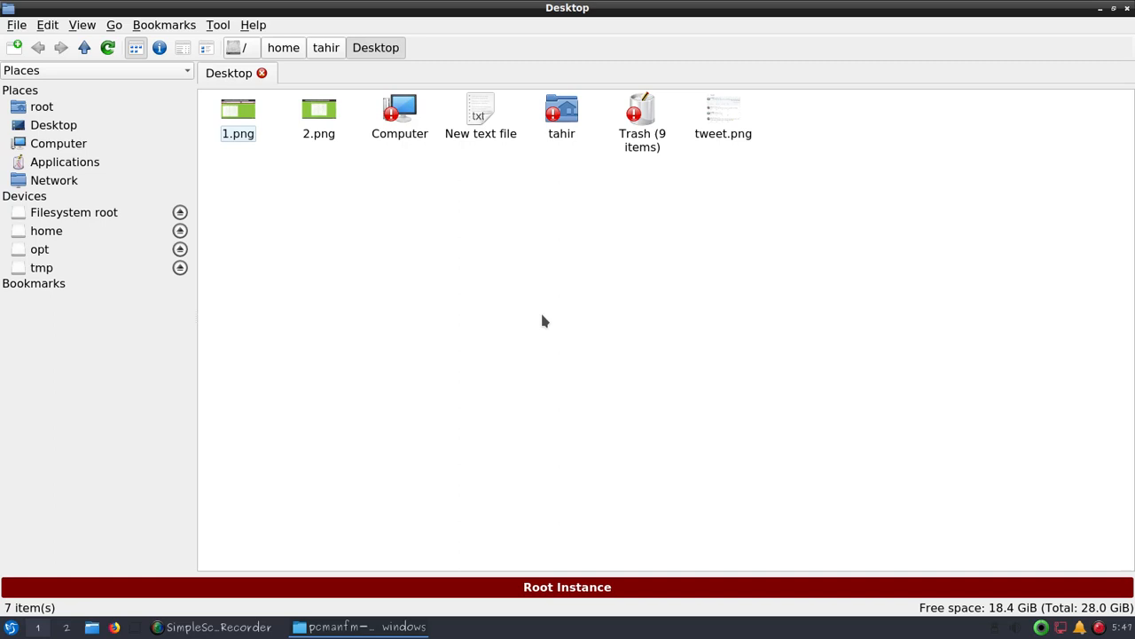
{"action": "mouse_move", "coordinate": [1036, 22]}
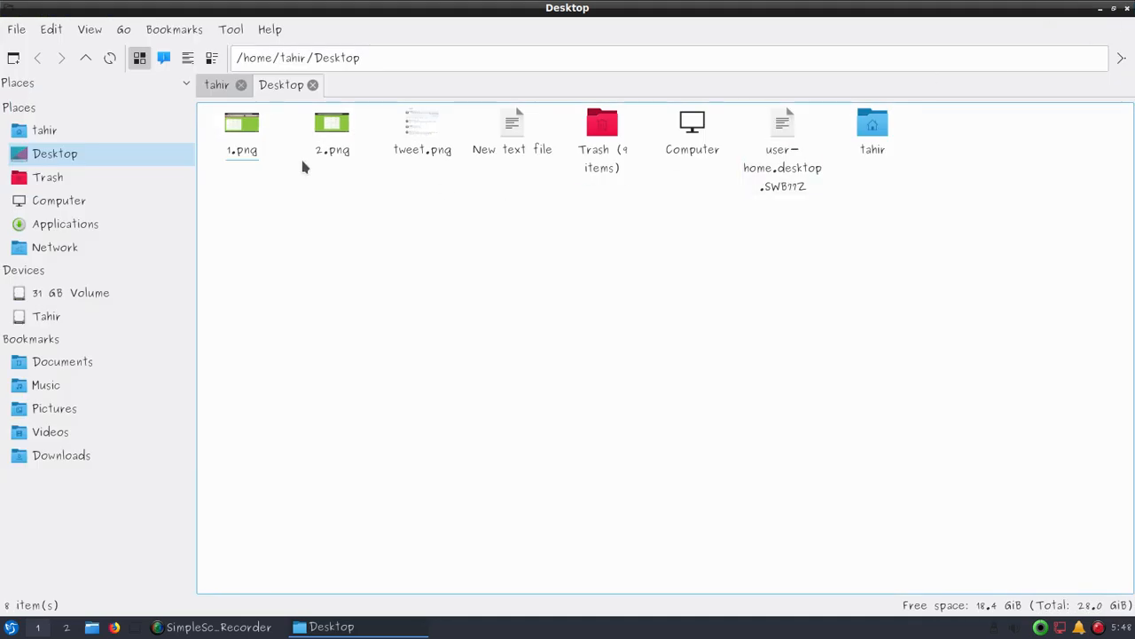
{"action": "left_click", "coordinate": [270, 28]}
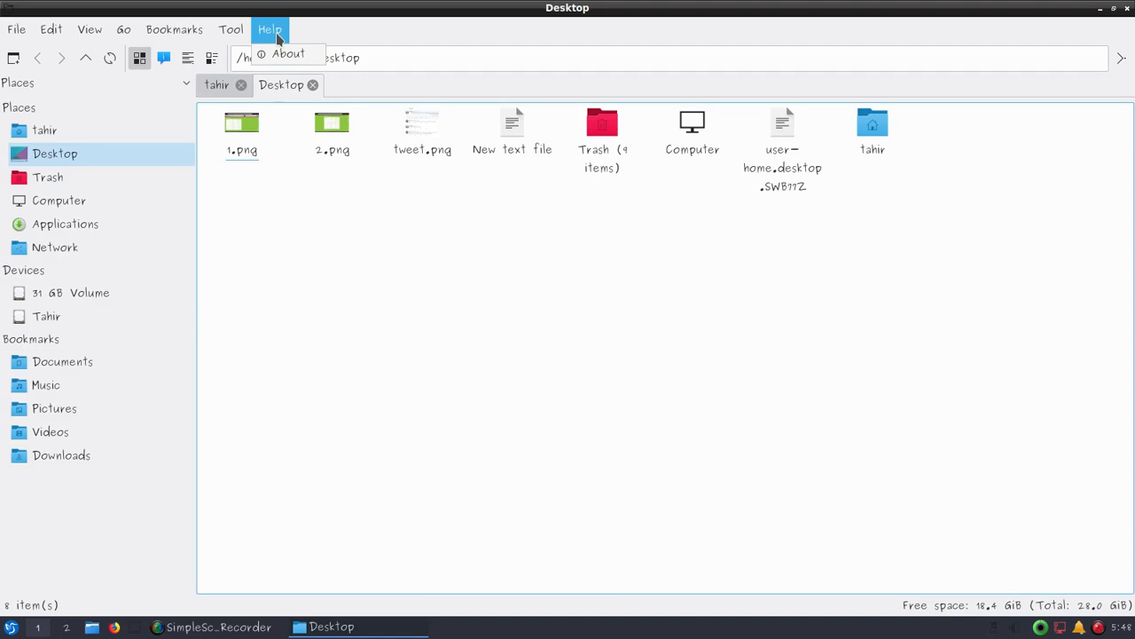
{"action": "left_click", "coordinate": [288, 53]}
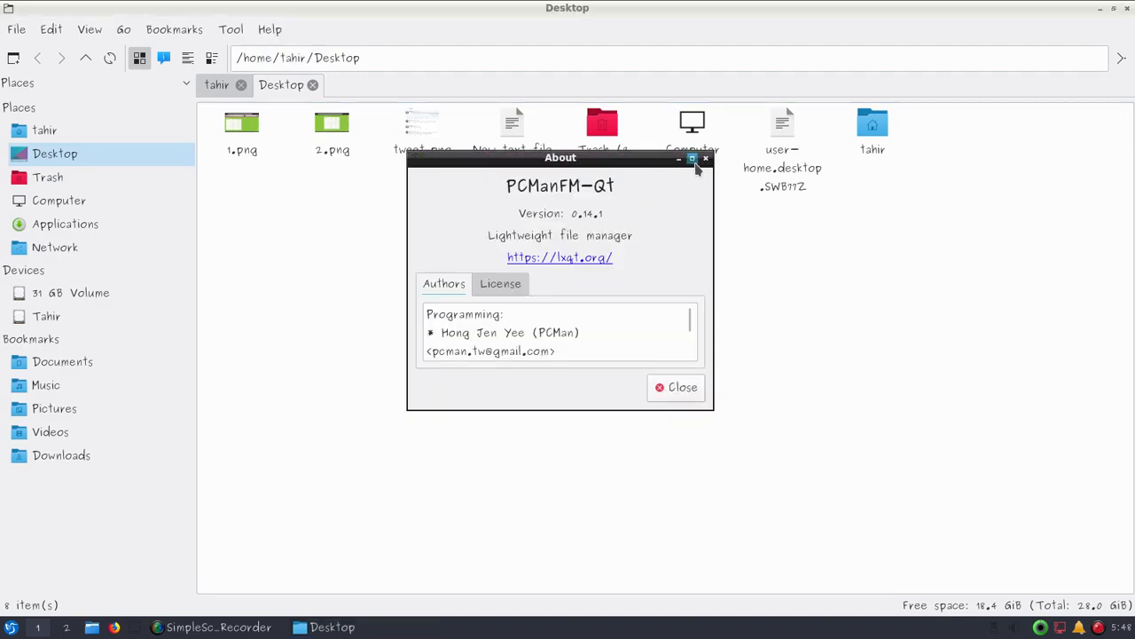
{"action": "left_click", "coordinate": [683, 387]}
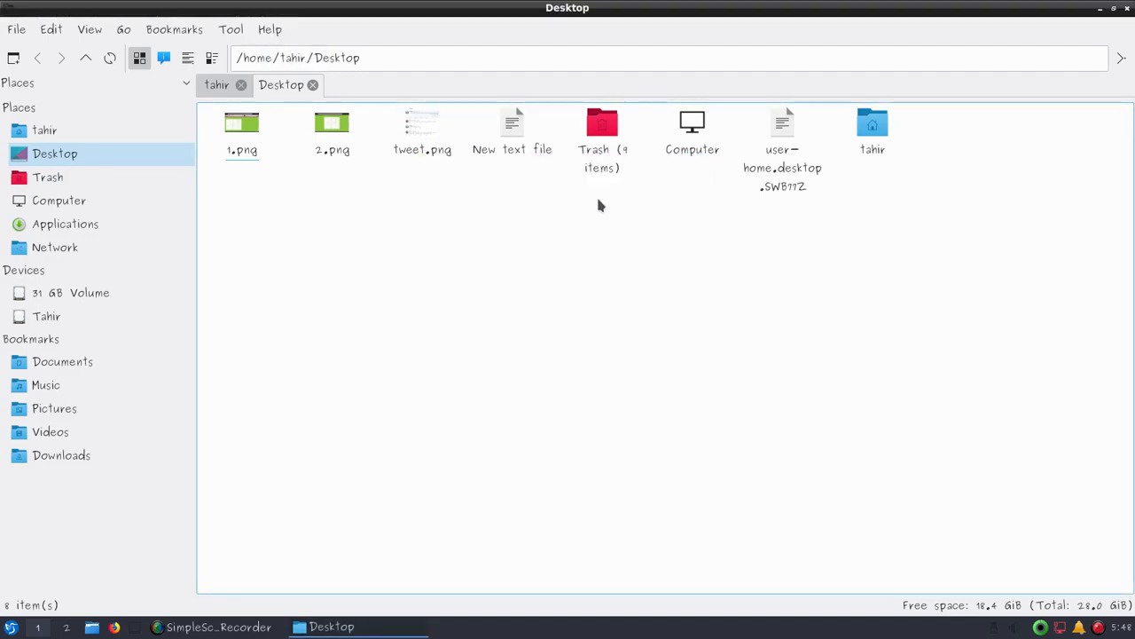
{"action": "mouse_move", "coordinate": [450, 228]}
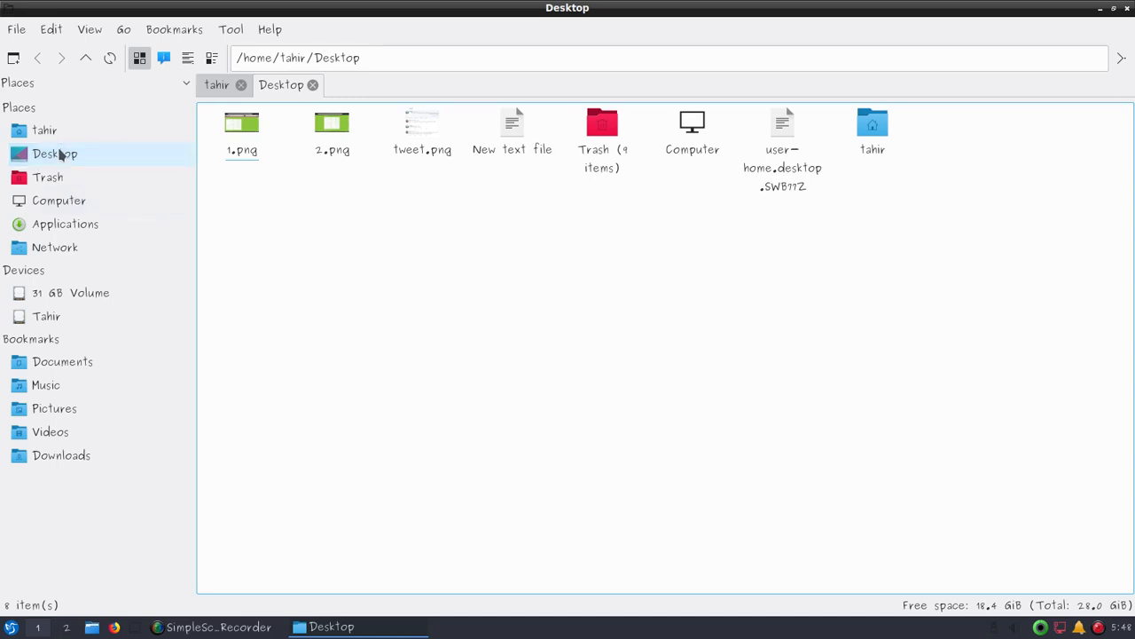
{"action": "mouse_move", "coordinate": [86, 291]}
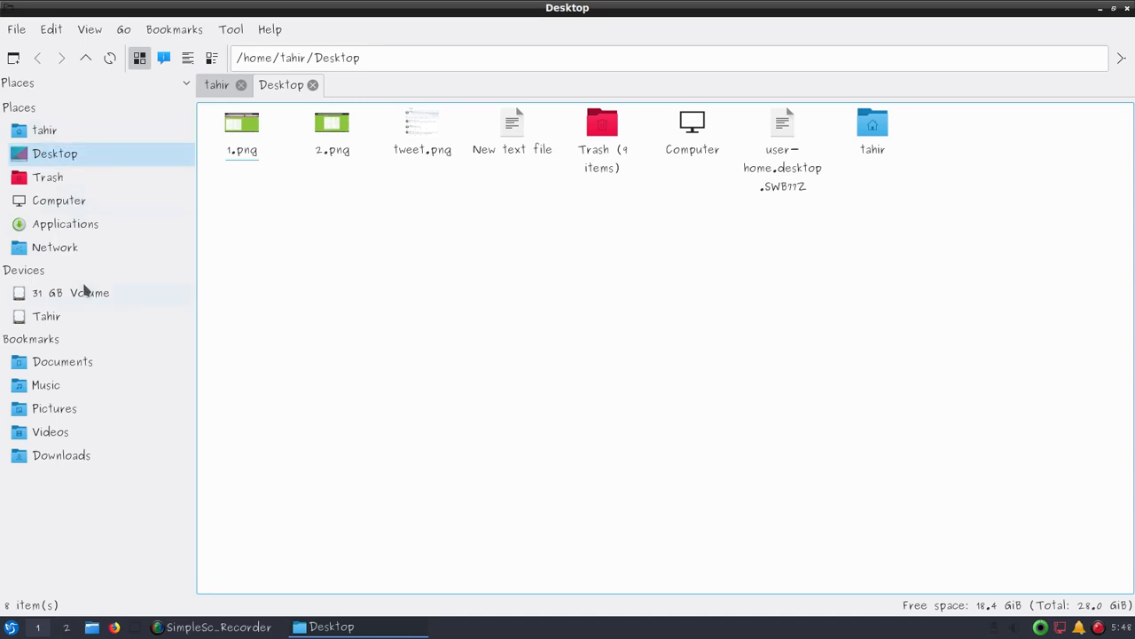
Step: View Downloads, then open the Computer place in a new tab
{"action": "left_click", "coordinate": [61, 454]}
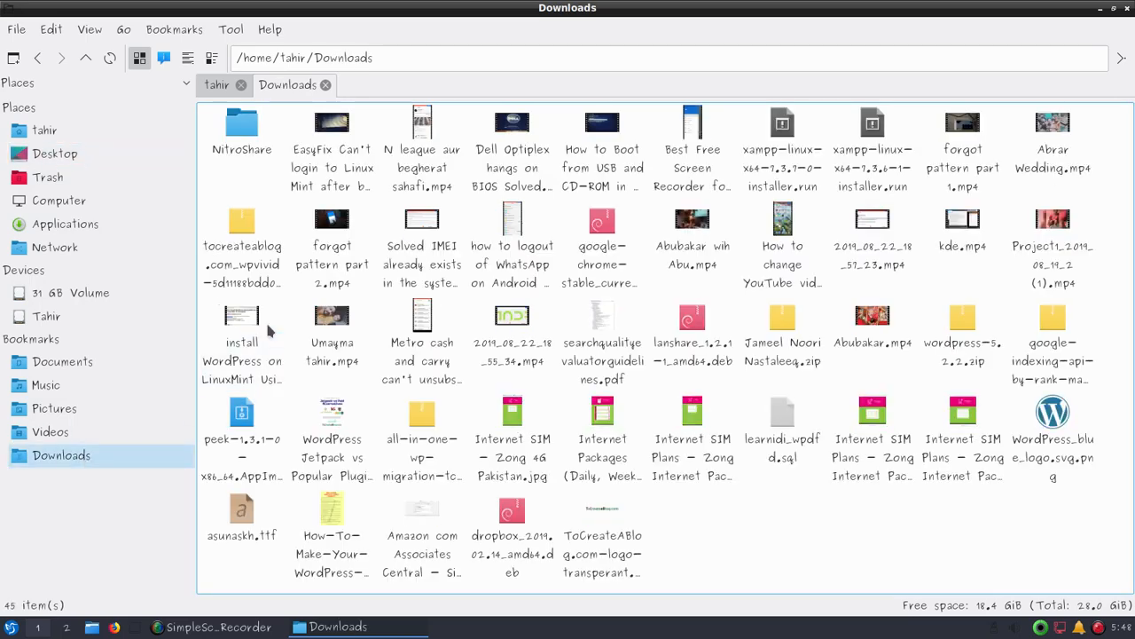
{"action": "mouse_move", "coordinate": [636, 216]}
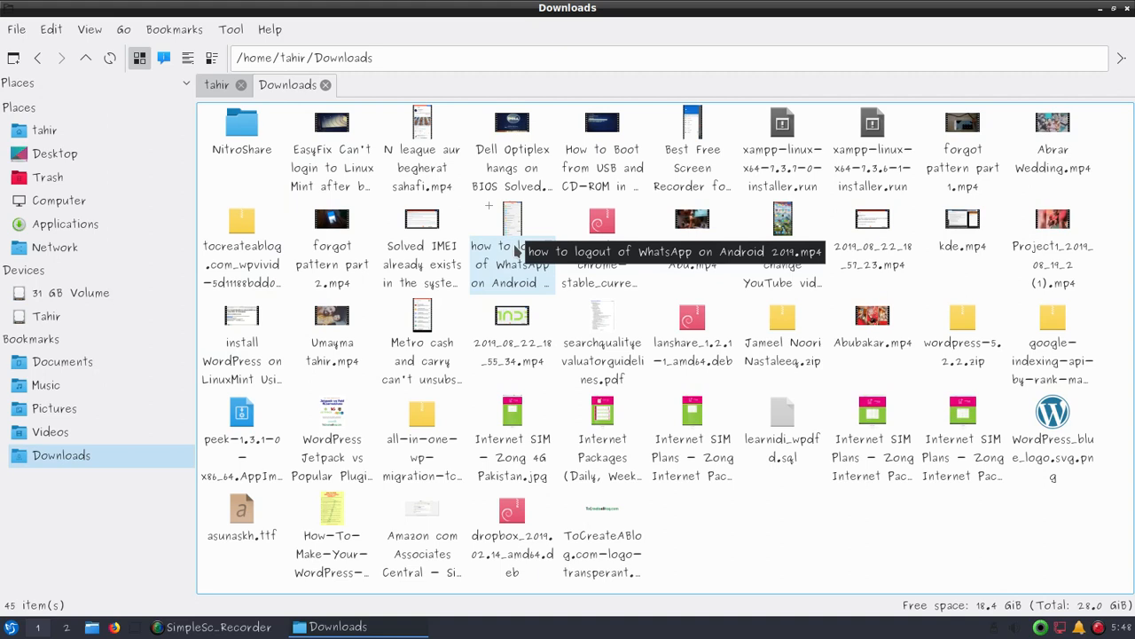
{"action": "right_click", "coordinate": [242, 133]}
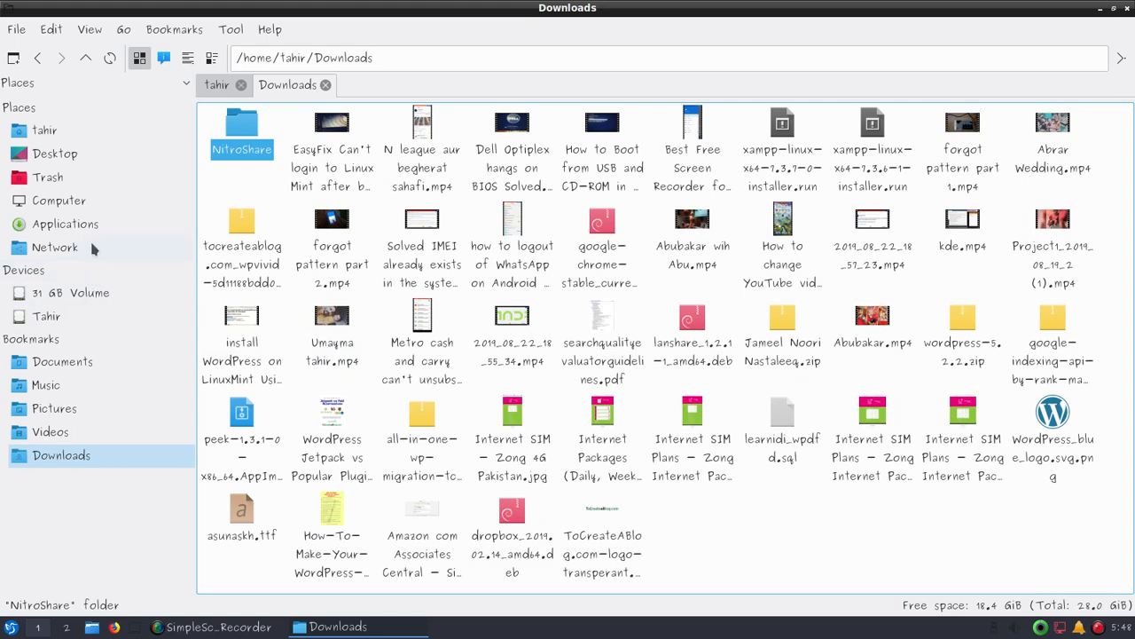
{"action": "right_click", "coordinate": [58, 200]}
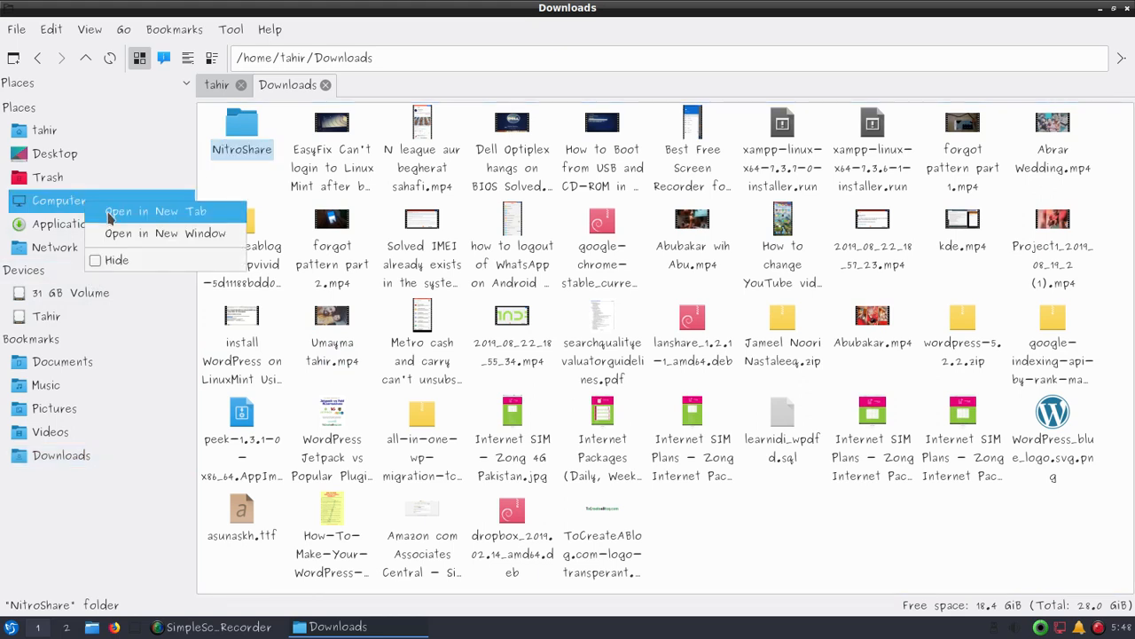
{"action": "left_click", "coordinate": [157, 212]}
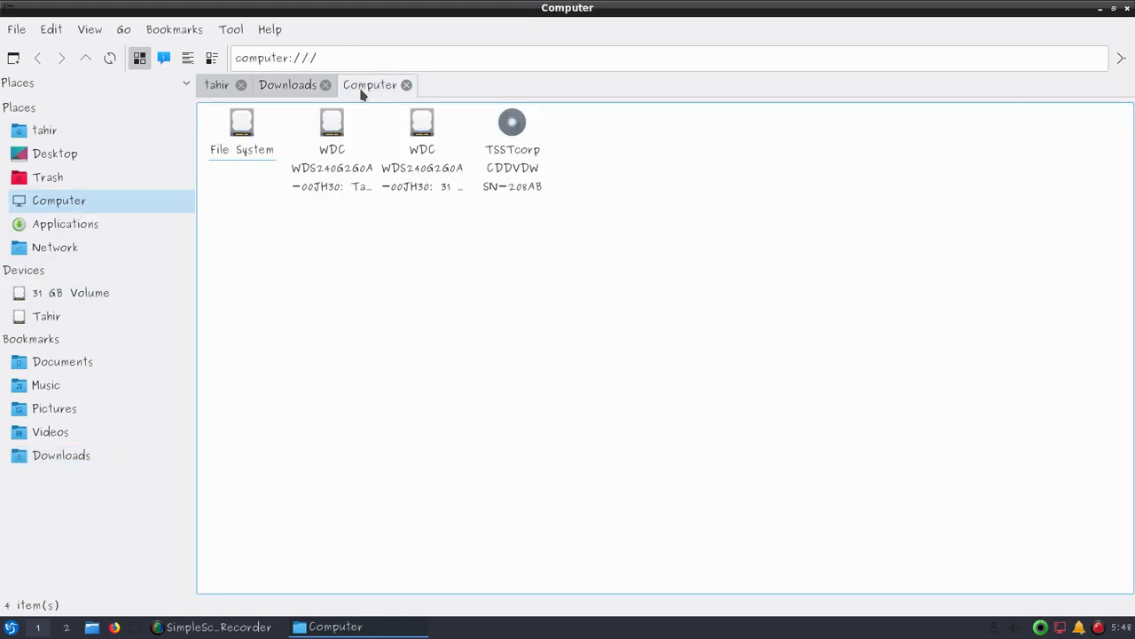
Step: Navigate File System > opt > lampp > htdocs and show its folder context menu
{"action": "double_click", "coordinate": [242, 132]}
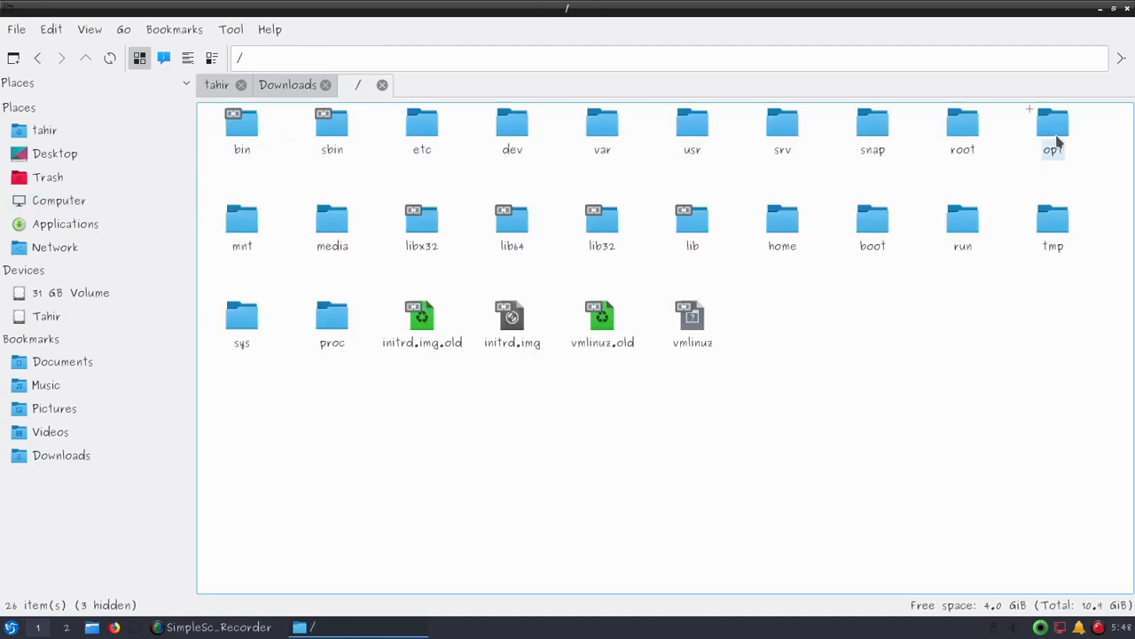
{"action": "double_click", "coordinate": [1054, 128]}
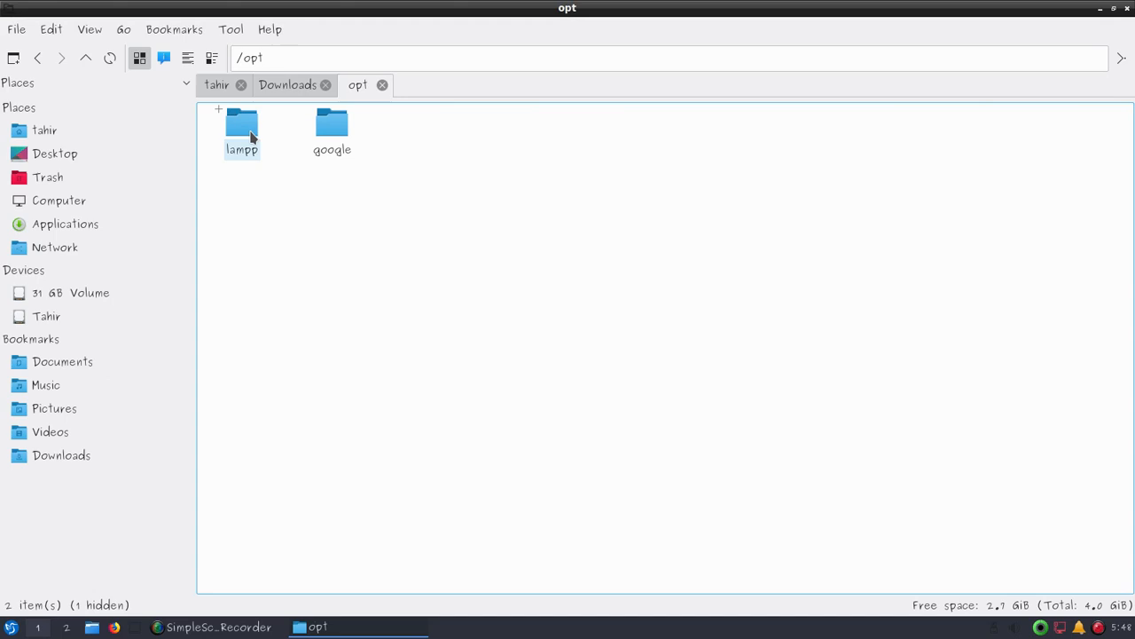
{"action": "double_click", "coordinate": [241, 125]}
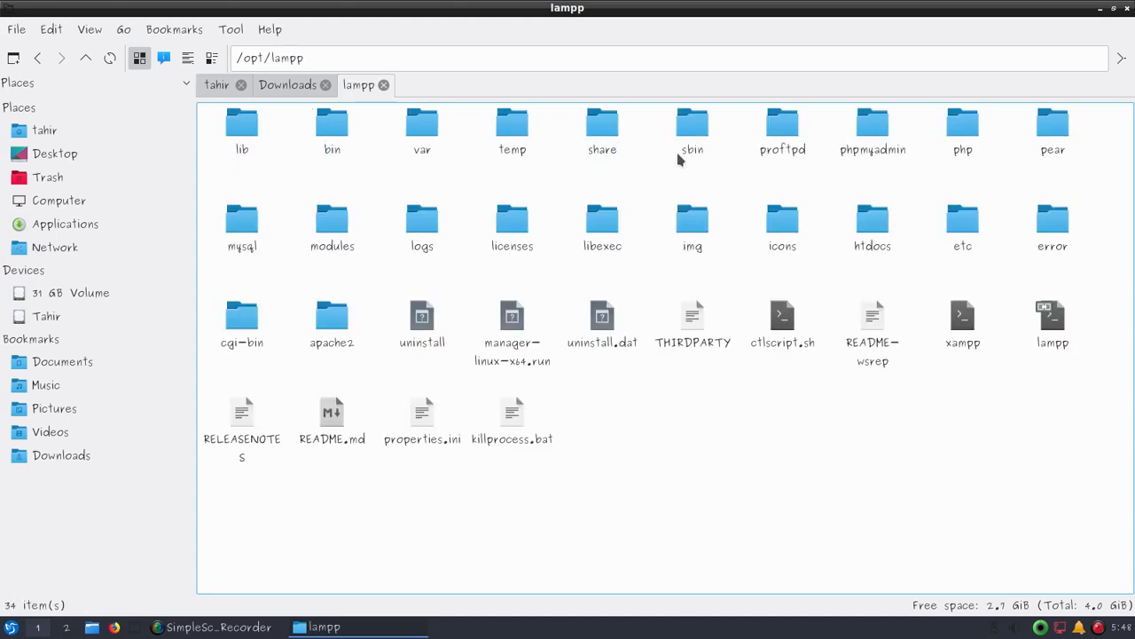
{"action": "mouse_move", "coordinate": [761, 196]}
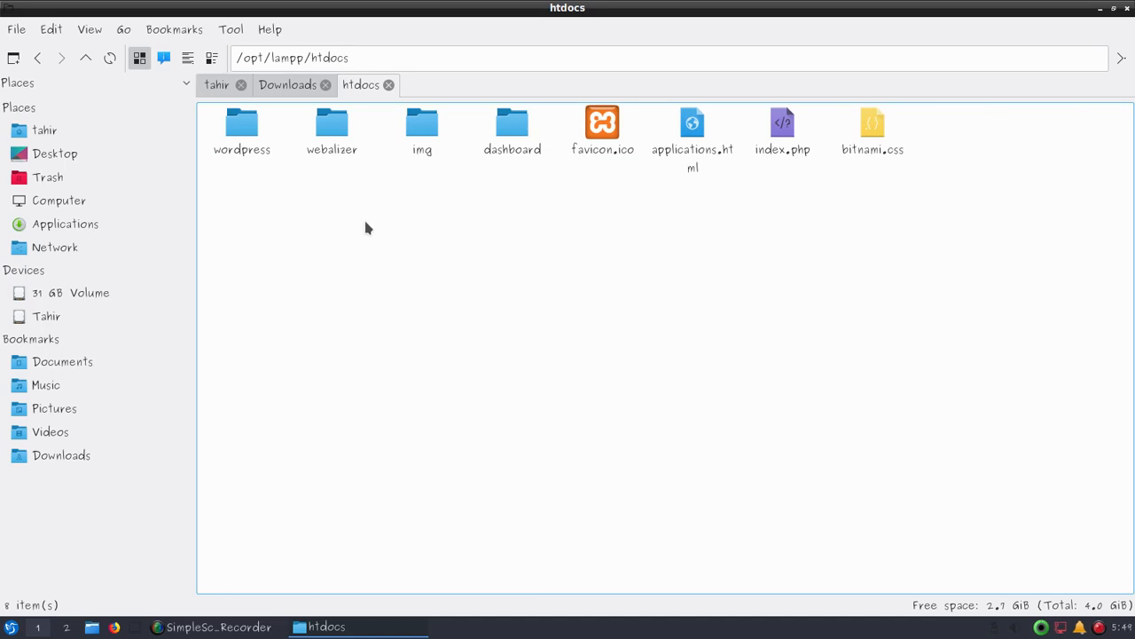
{"action": "right_click", "coordinate": [365, 229]}
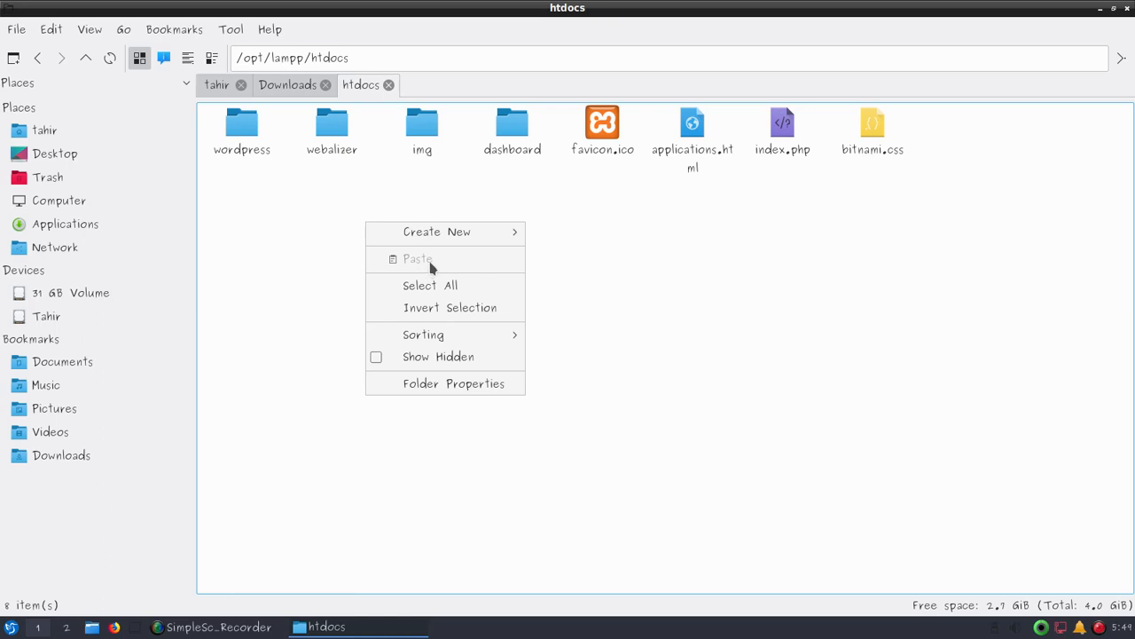
{"action": "mouse_move", "coordinate": [301, 92]}
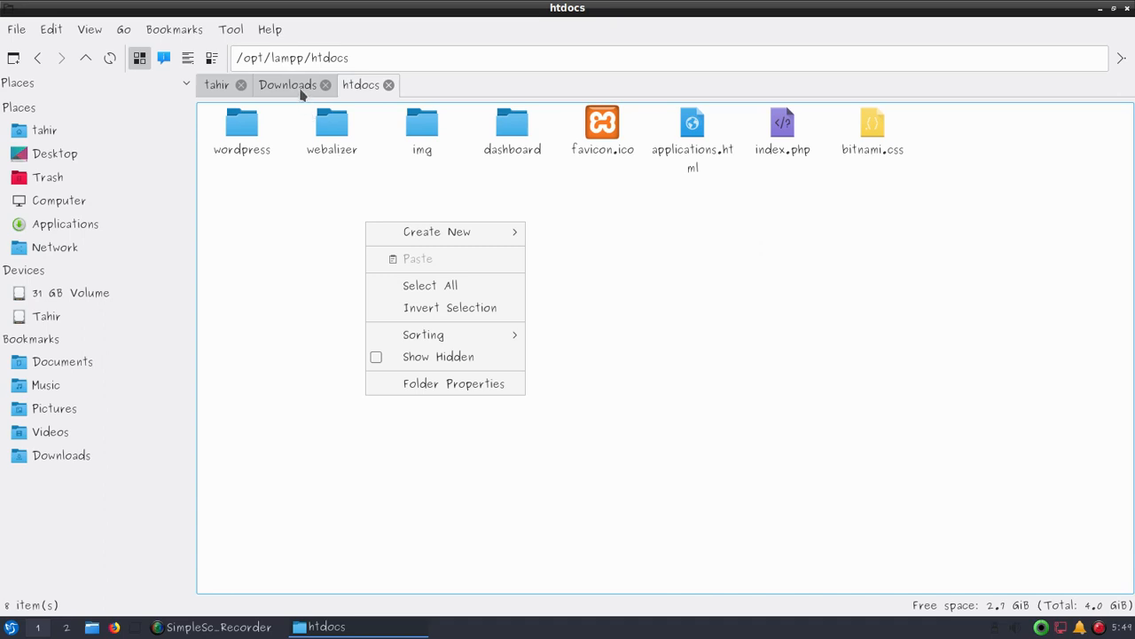
{"action": "mouse_move", "coordinate": [294, 92]}
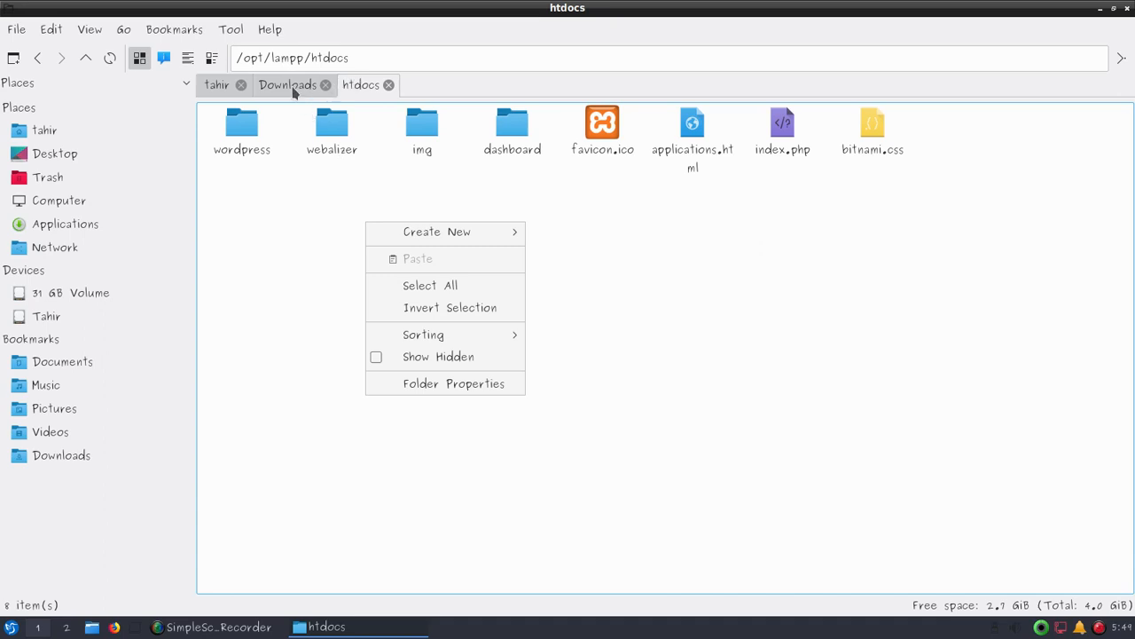
{"action": "left_click", "coordinate": [230, 28]}
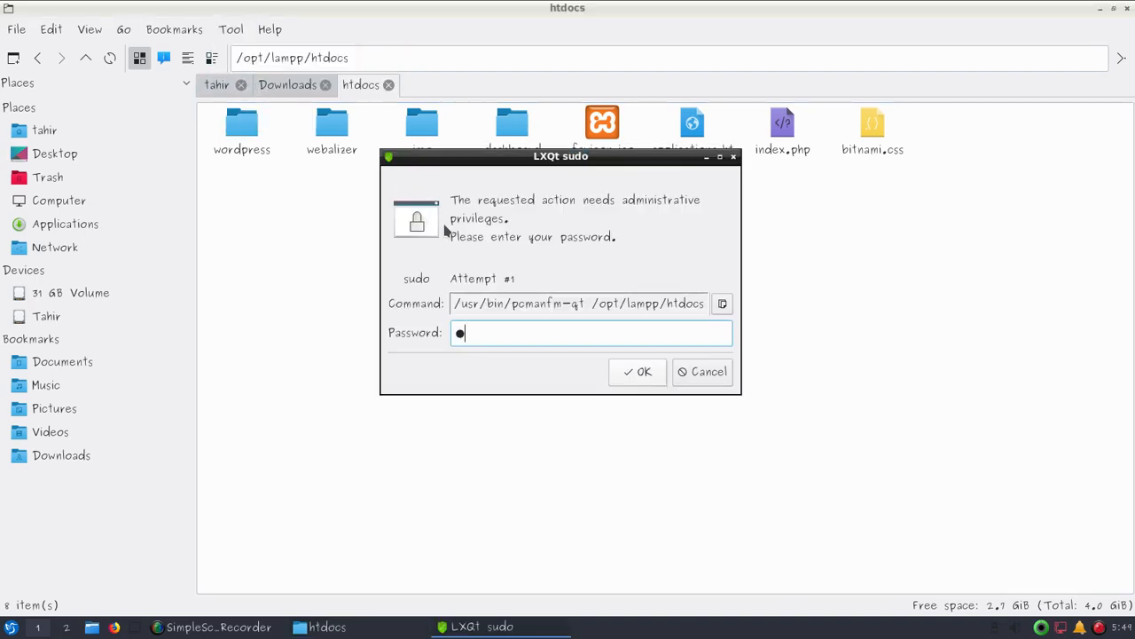
{"action": "left_click", "coordinate": [637, 371]}
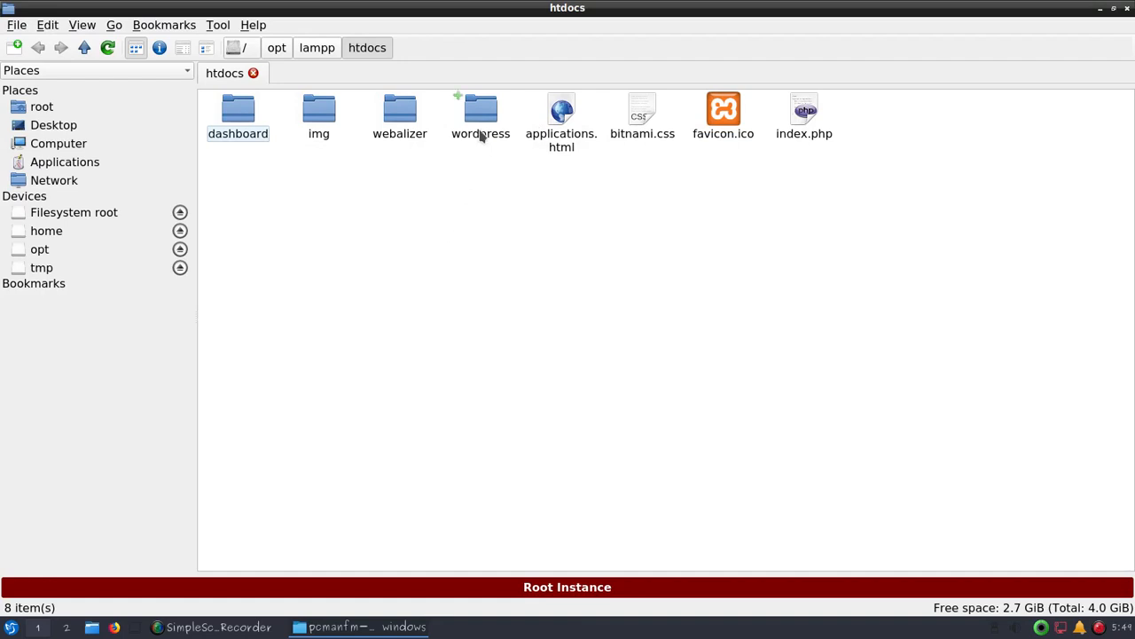
{"action": "mouse_move", "coordinate": [475, 133]}
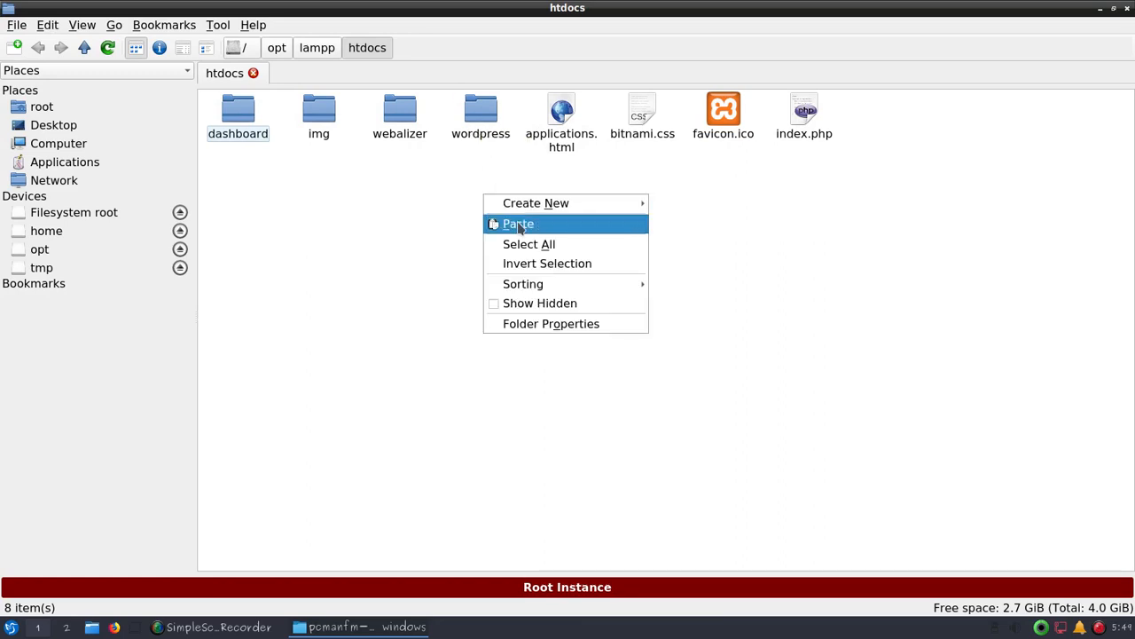
{"action": "left_click", "coordinate": [369, 142]}
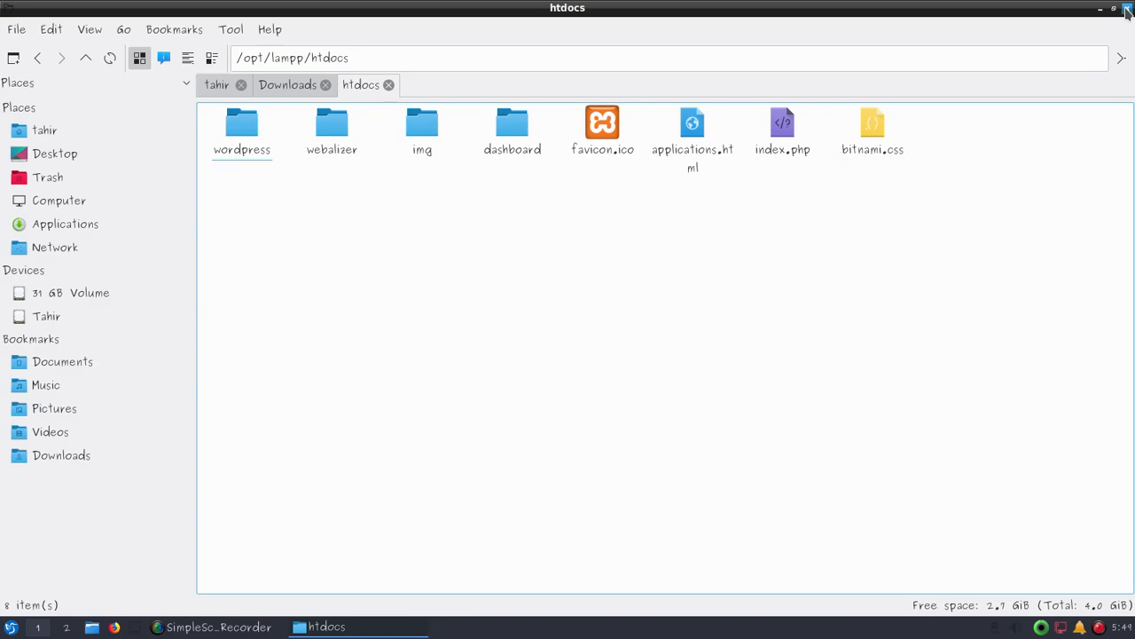
Step: Close the file manager and search the application menu for 'scree' to list screen tools
{"action": "left_click", "coordinate": [1128, 7]}
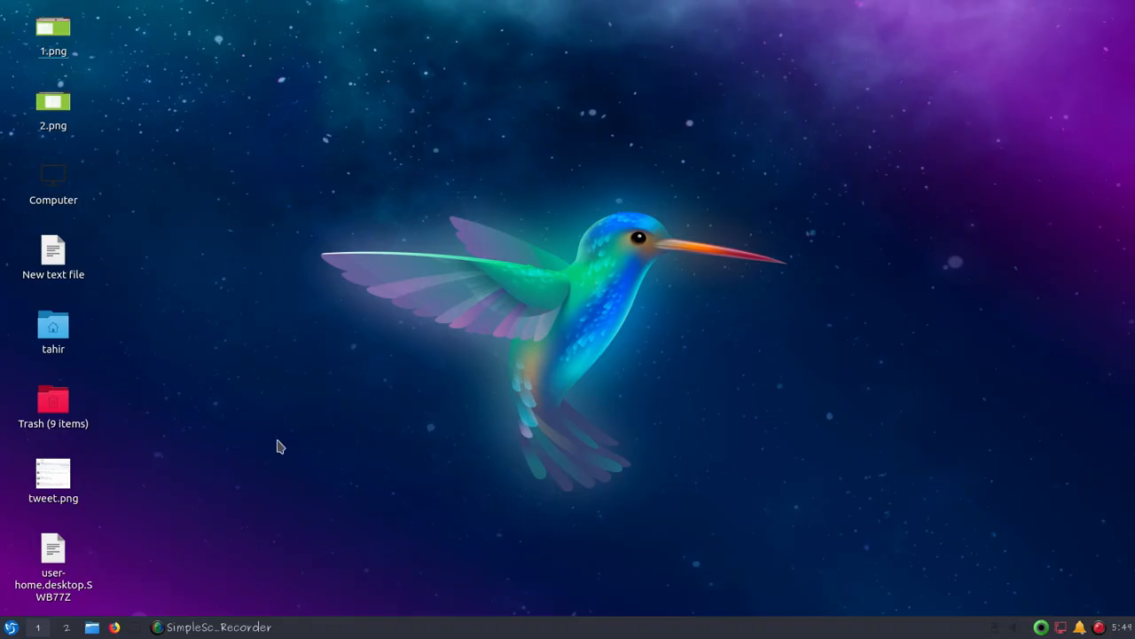
{"action": "mouse_move", "coordinate": [187, 518]}
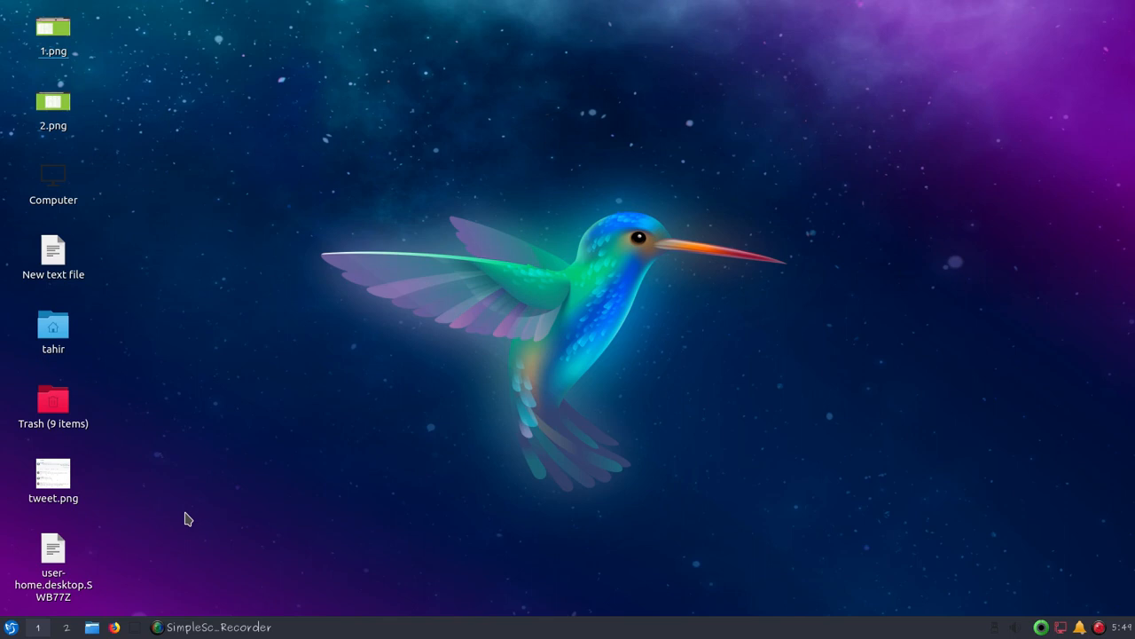
{"action": "mouse_move", "coordinate": [128, 532]}
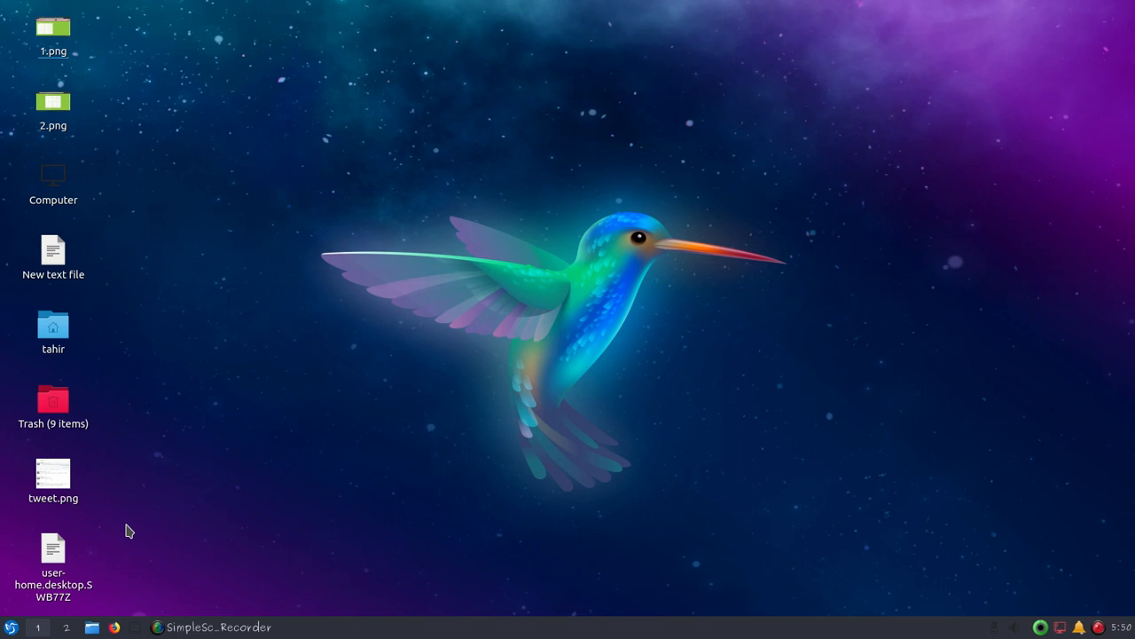
{"action": "mouse_move", "coordinate": [168, 515]}
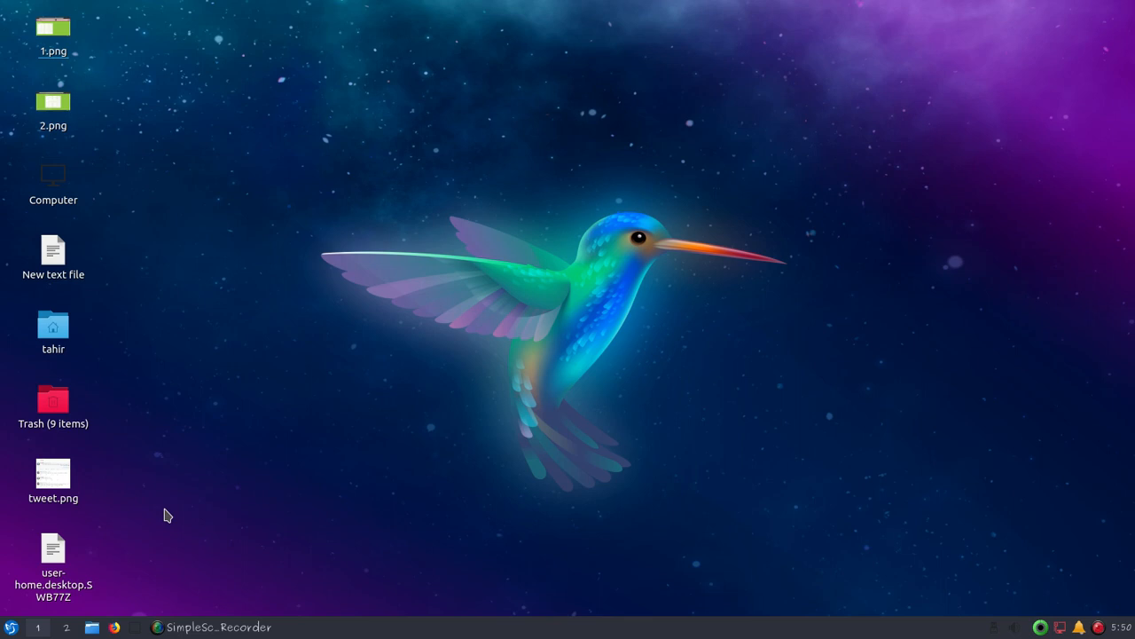
{"action": "left_click", "coordinate": [54, 553]}
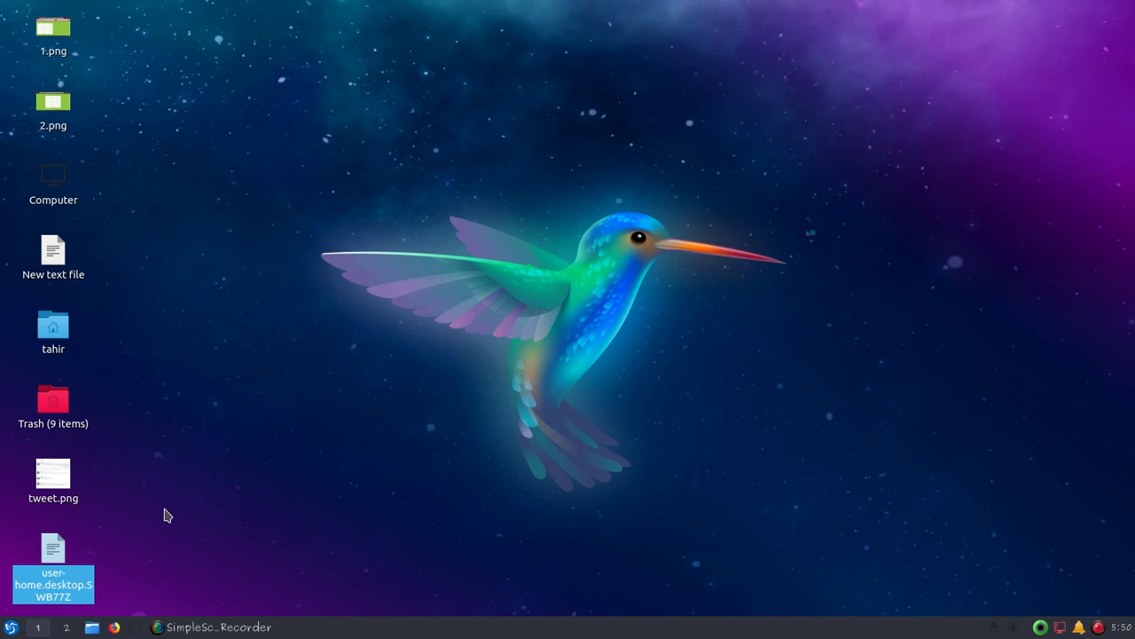
{"action": "mouse_move", "coordinate": [124, 554]}
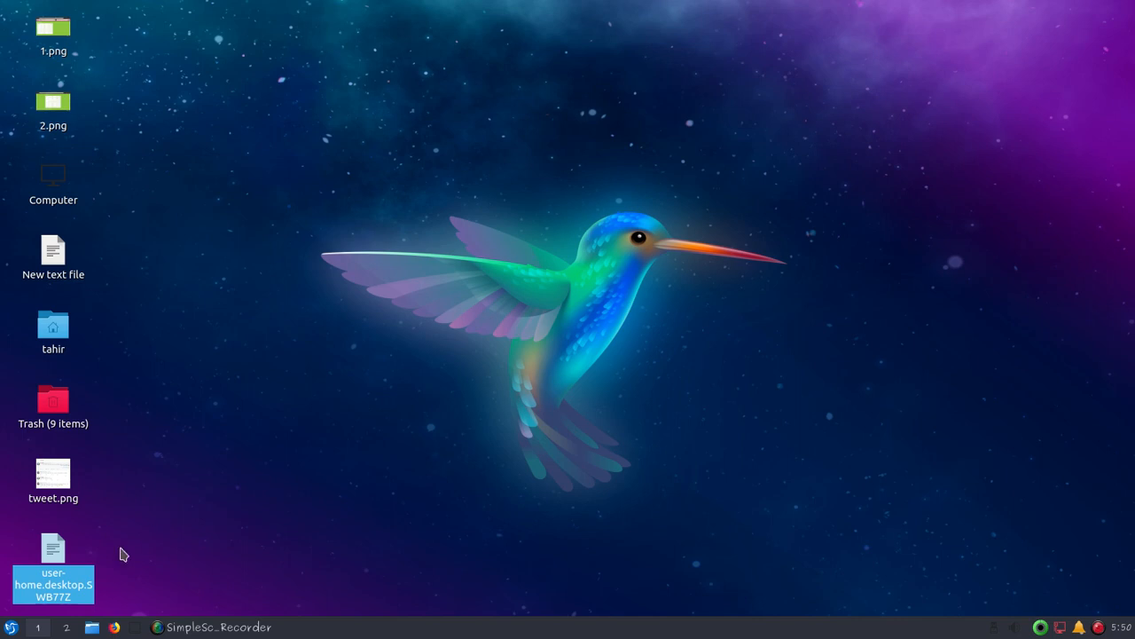
{"action": "left_click", "coordinate": [11, 628]}
{"action": "type", "text": "scree"}
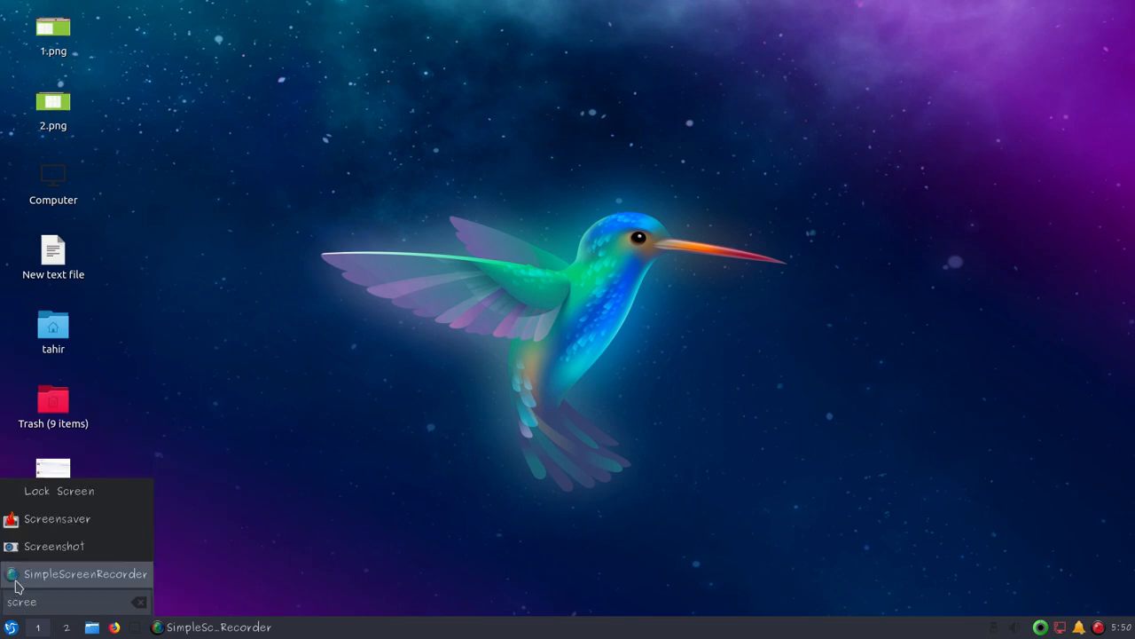
Step: Capture a whole-screen screenshot, preview it in LXImage-Qt, then close the viewer
{"action": "left_click", "coordinate": [53, 547]}
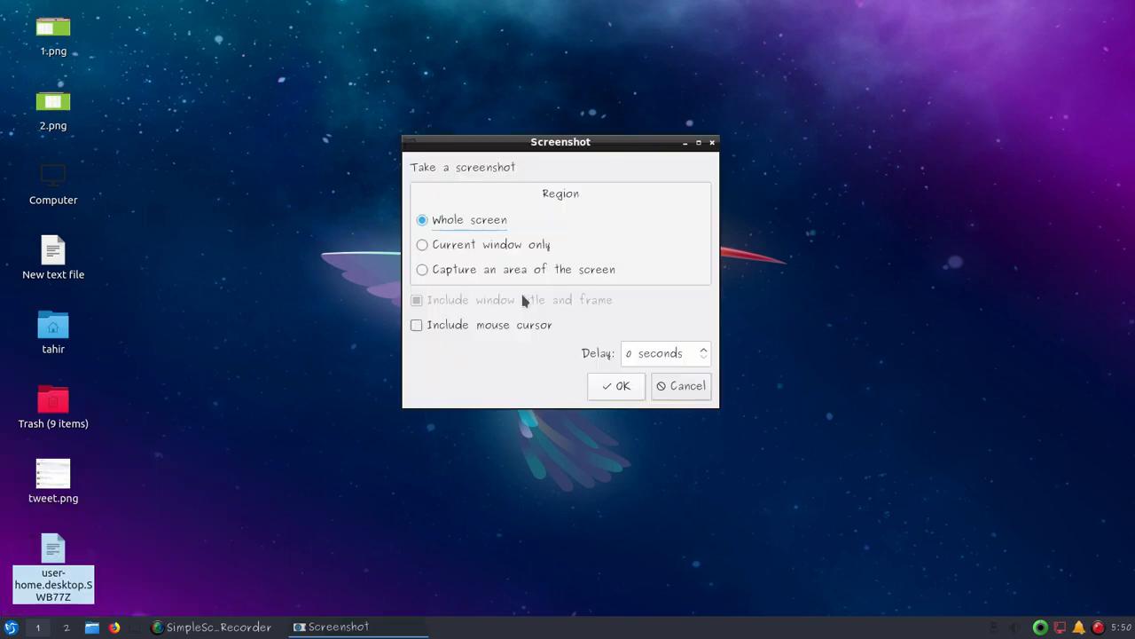
{"action": "mouse_move", "coordinate": [476, 237]}
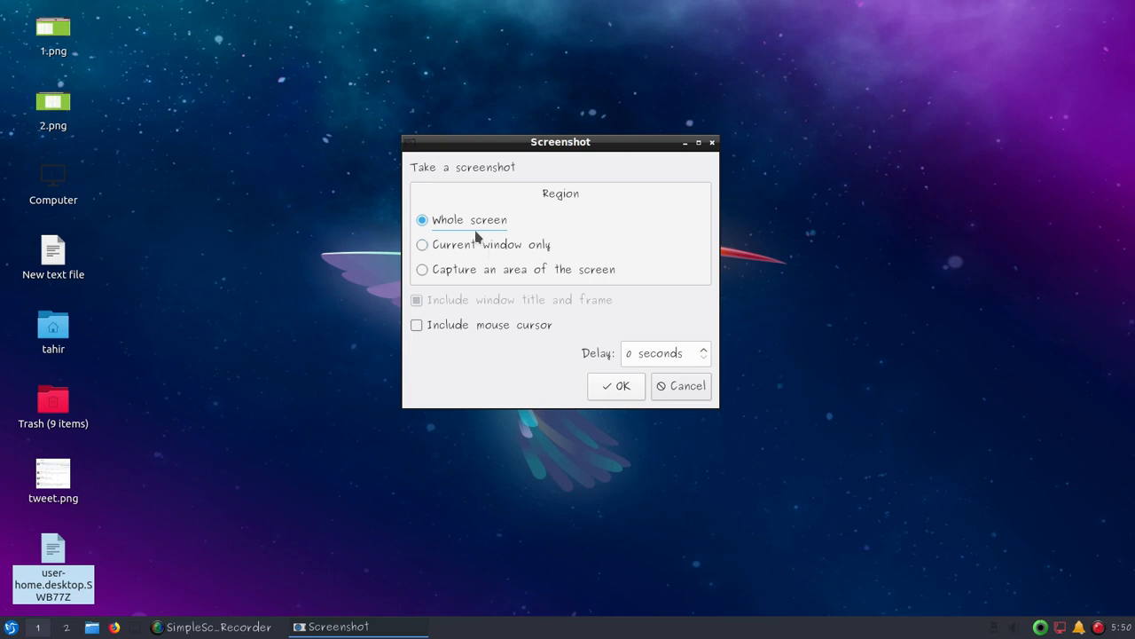
{"action": "mouse_move", "coordinate": [511, 276]}
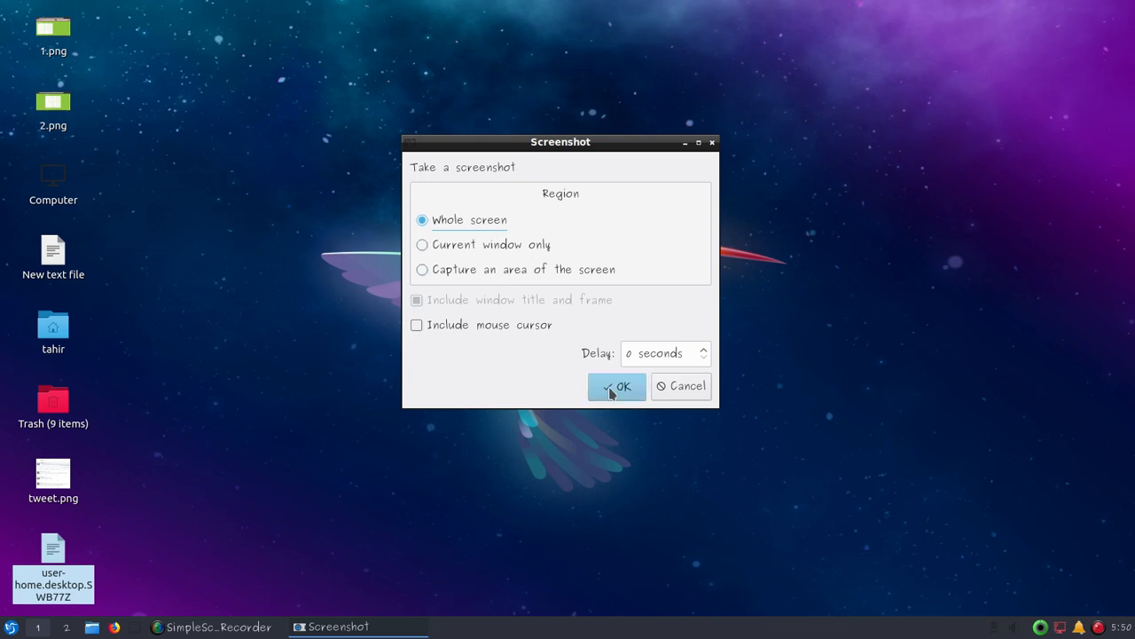
{"action": "left_click", "coordinate": [618, 387]}
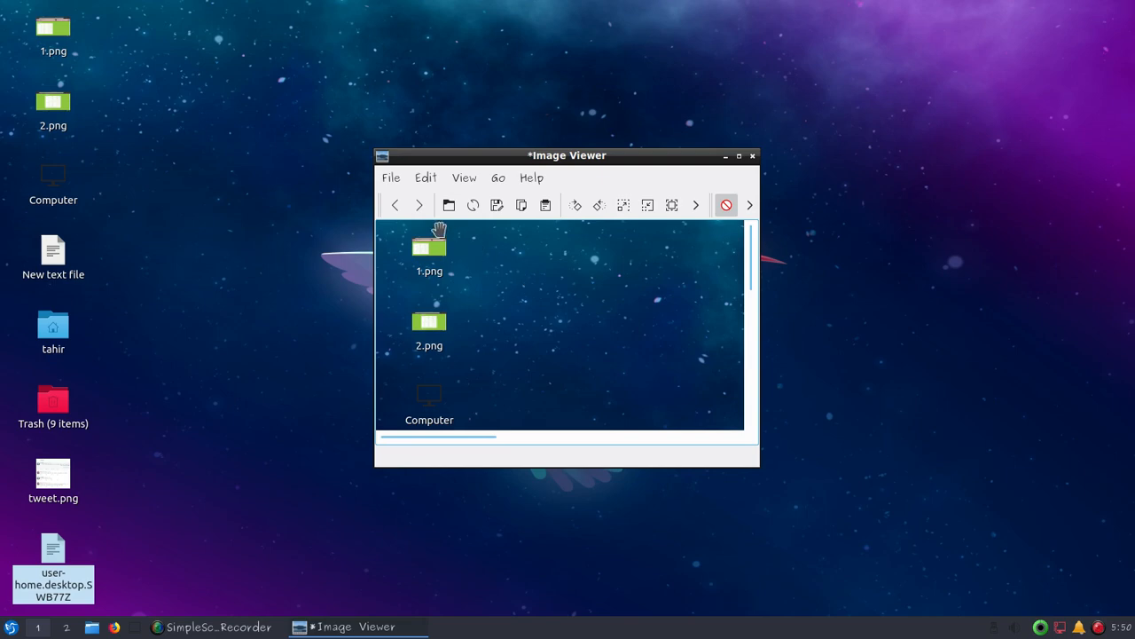
{"action": "left_click", "coordinate": [390, 177]}
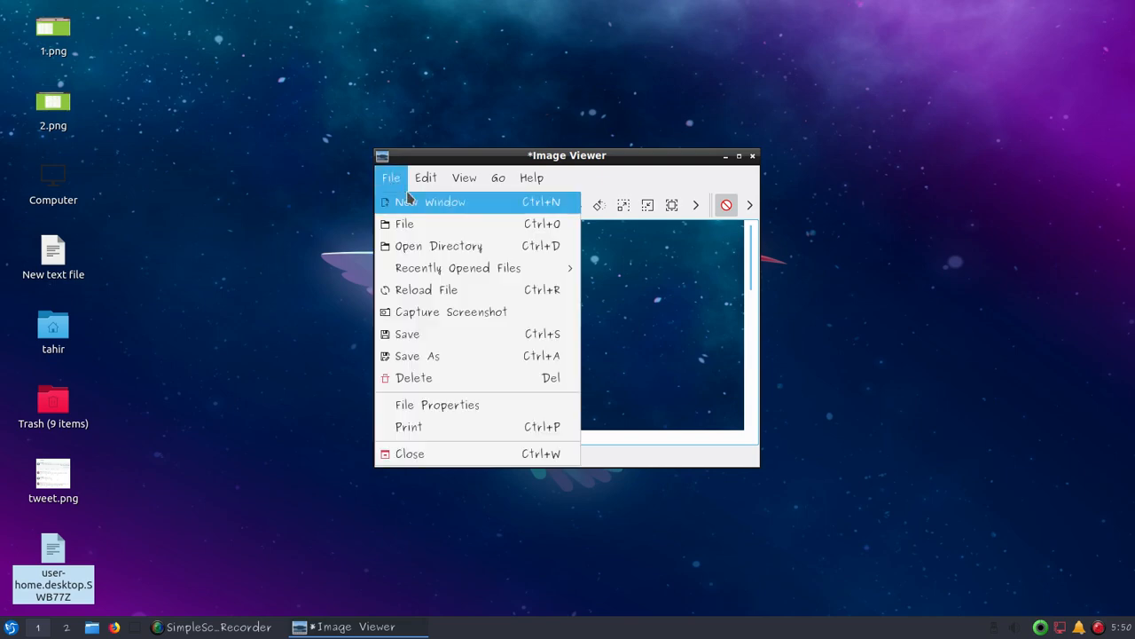
{"action": "mouse_move", "coordinate": [660, 167]}
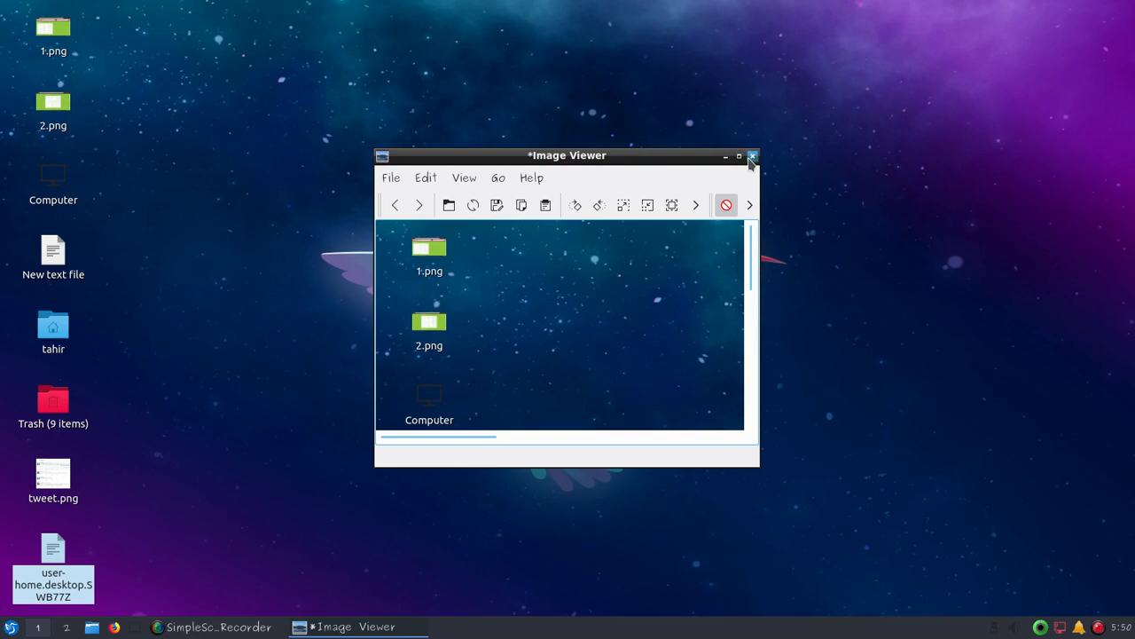
{"action": "left_click", "coordinate": [752, 156]}
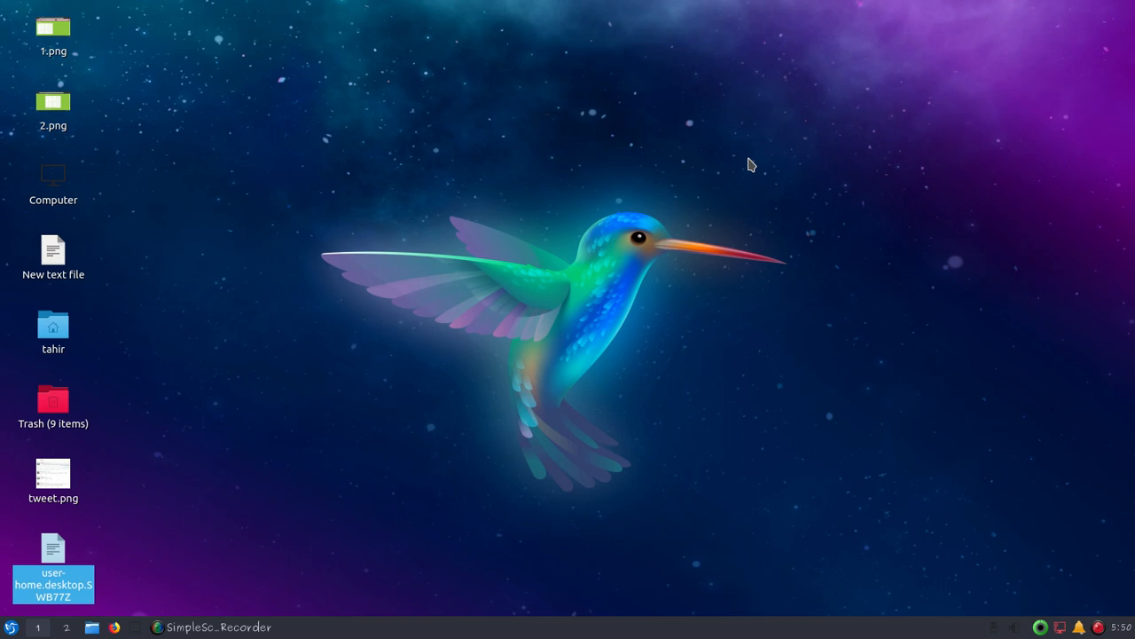
{"action": "mouse_move", "coordinate": [581, 197]}
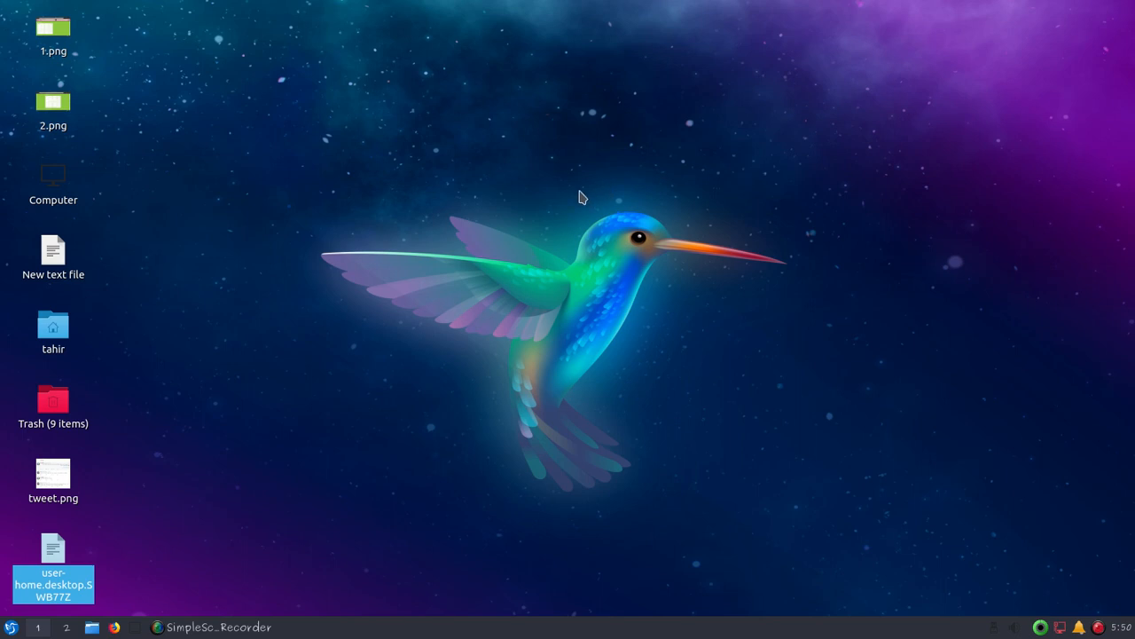
{"action": "mouse_move", "coordinate": [288, 369]}
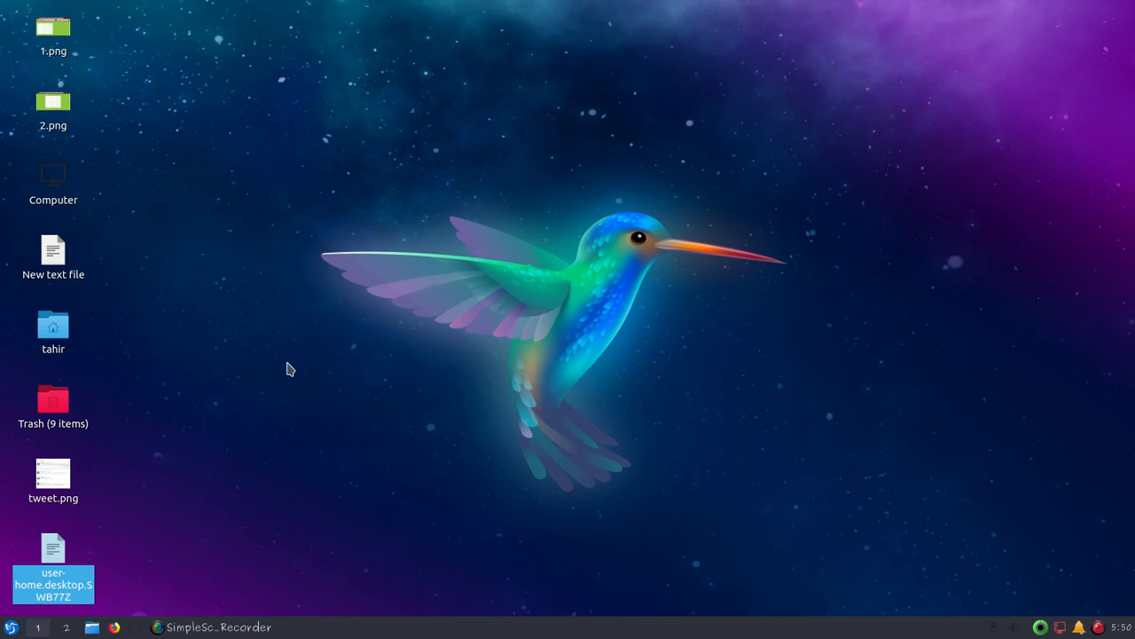
{"action": "mouse_move", "coordinate": [205, 420]}
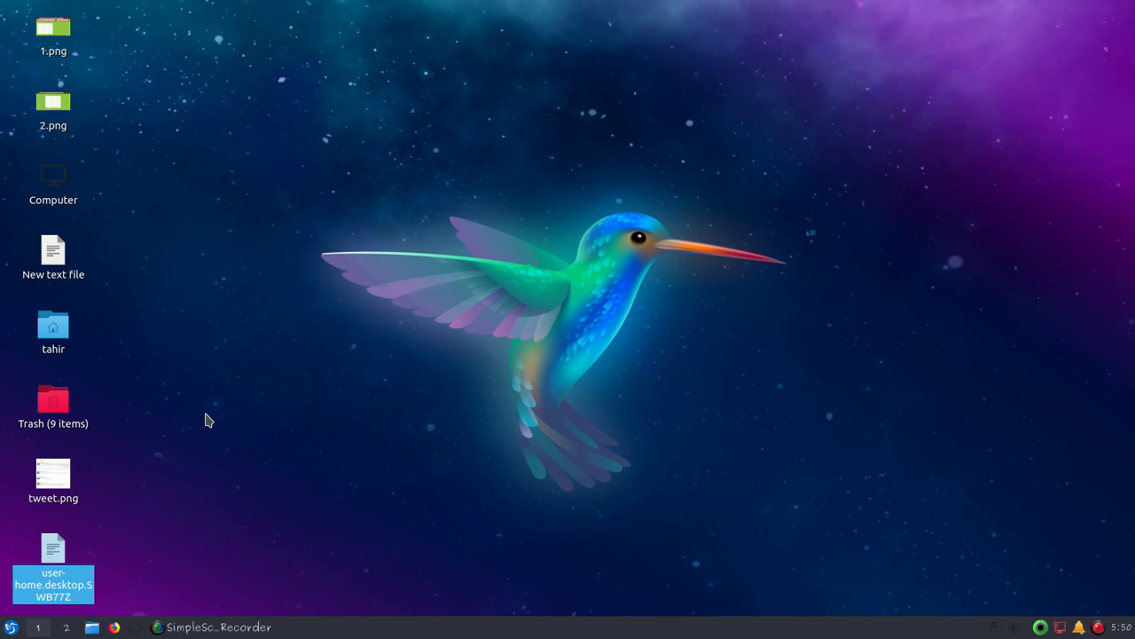
{"action": "mouse_move", "coordinate": [53, 564]}
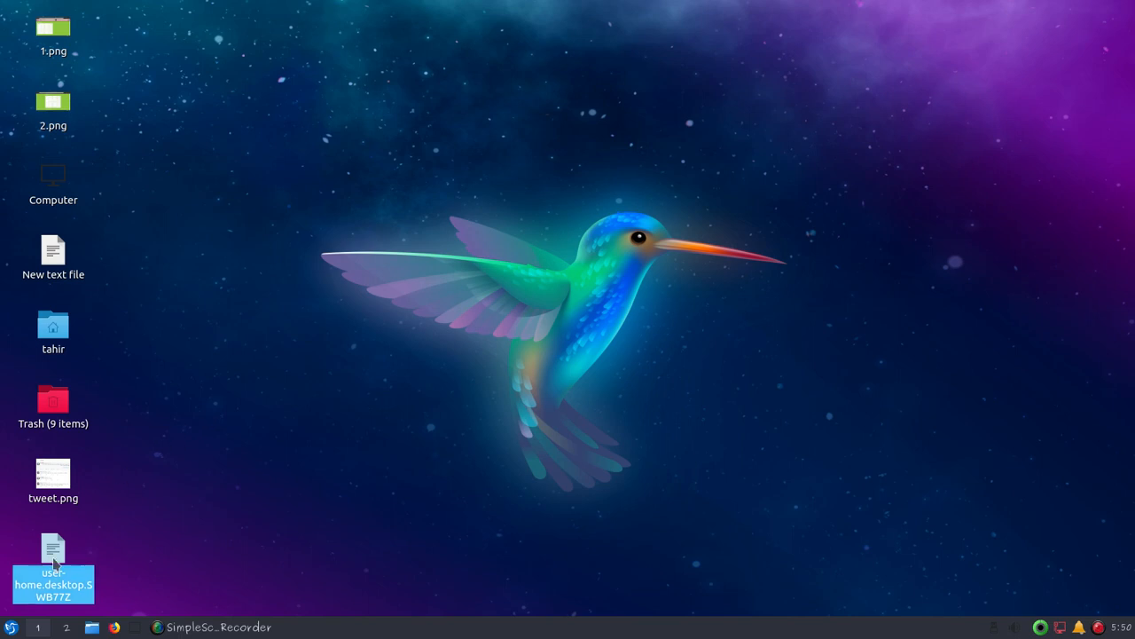
Step: Bring up the LXQt application menu from the bottom panel
{"action": "left_click", "coordinate": [11, 628]}
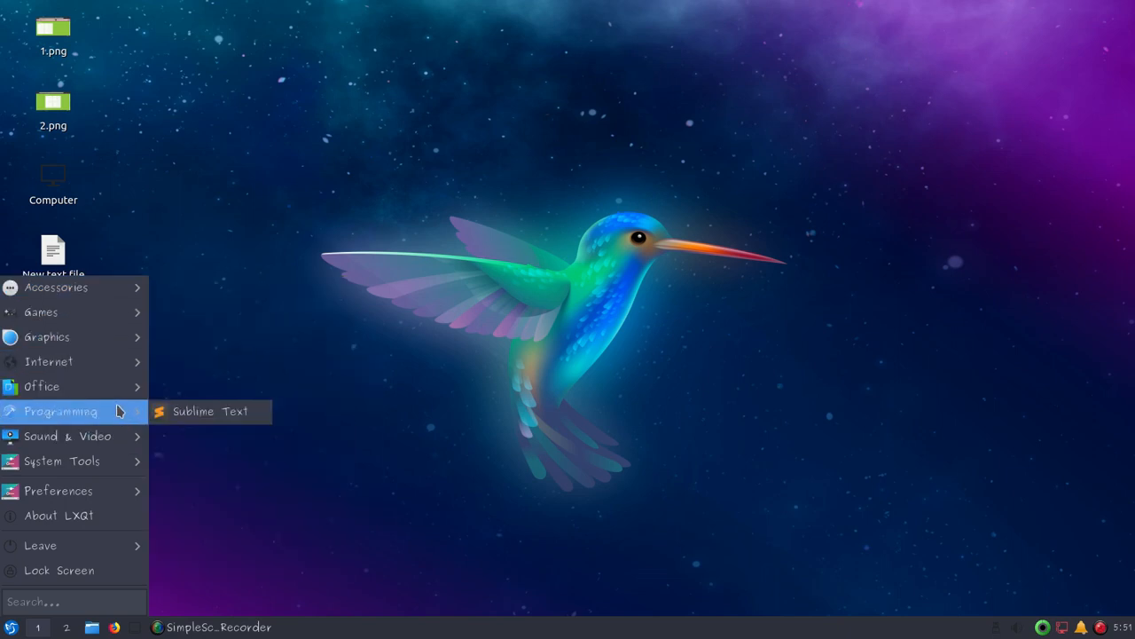
{"action": "mouse_move", "coordinate": [49, 362]}
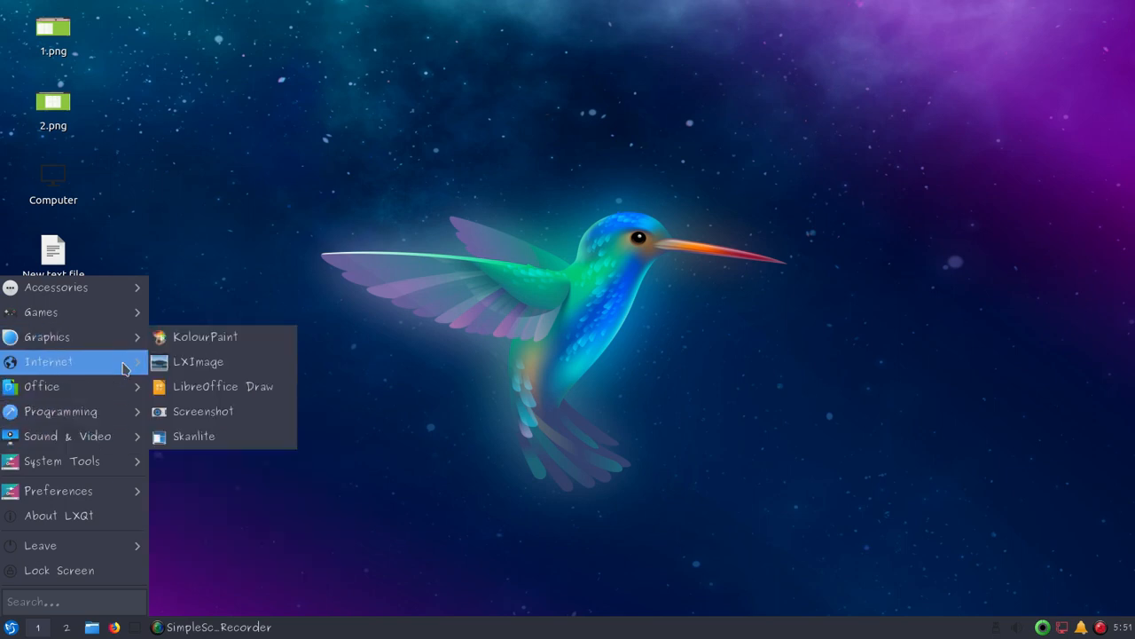
{"action": "mouse_move", "coordinate": [71, 337]}
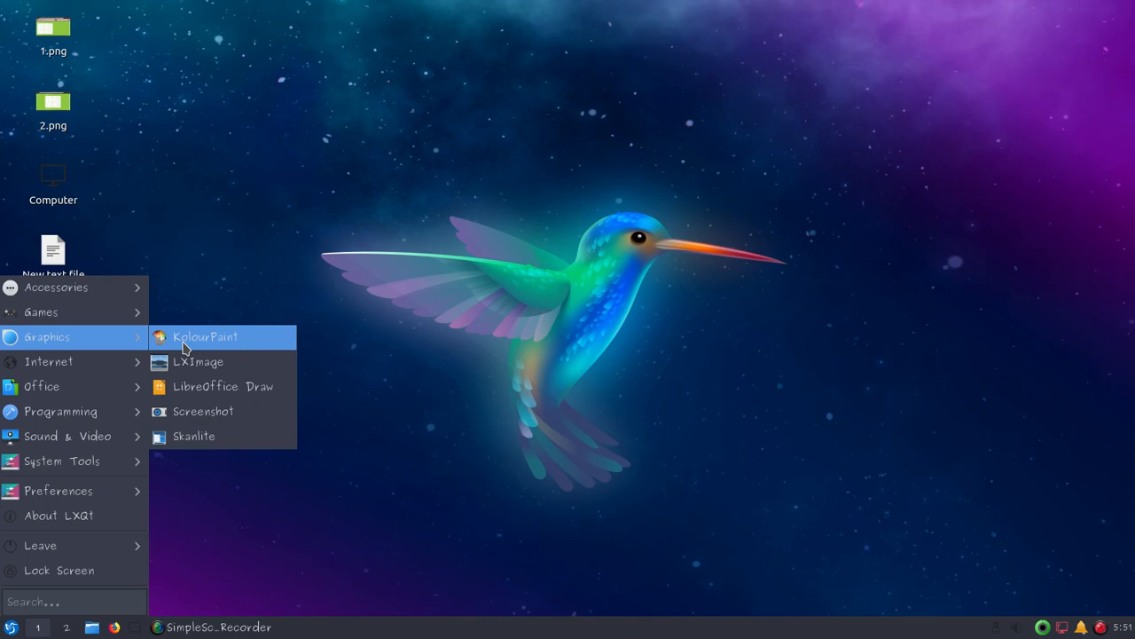
Step: Launch KolourPaint from the Graphics category of the application menu
{"action": "left_click", "coordinate": [206, 337]}
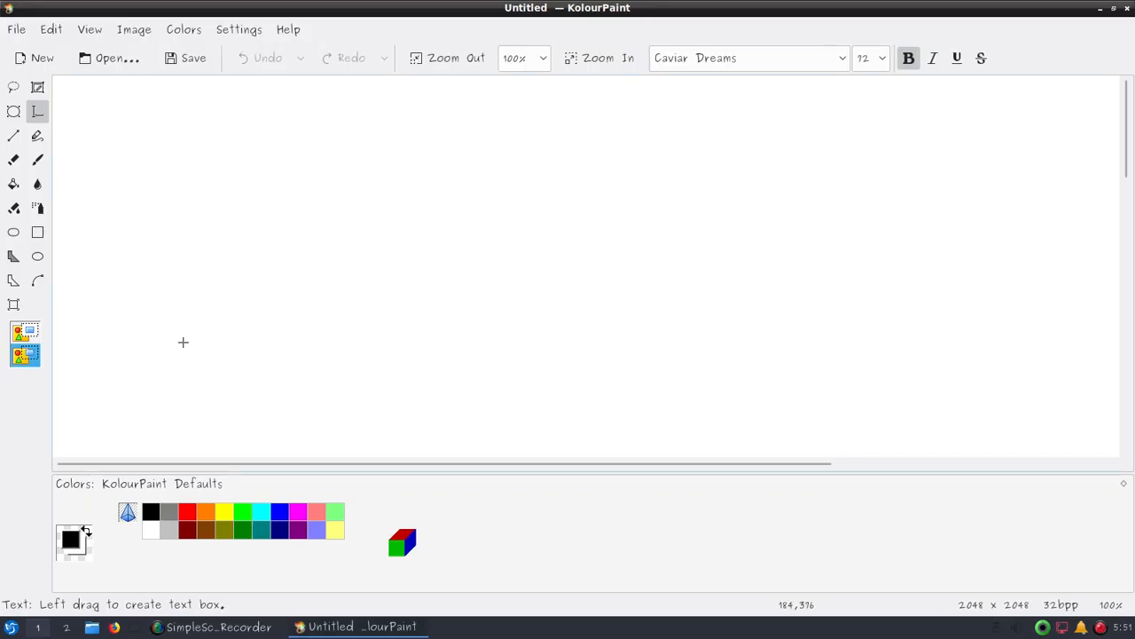
{"action": "mouse_move", "coordinate": [117, 163]}
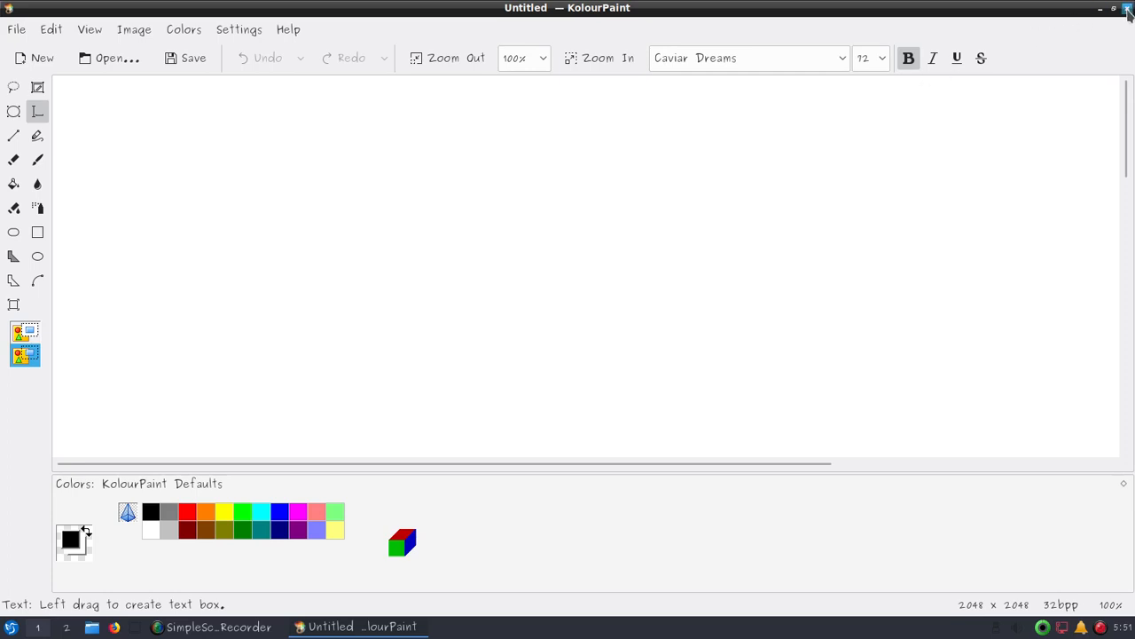
{"action": "mouse_move", "coordinate": [209, 202]}
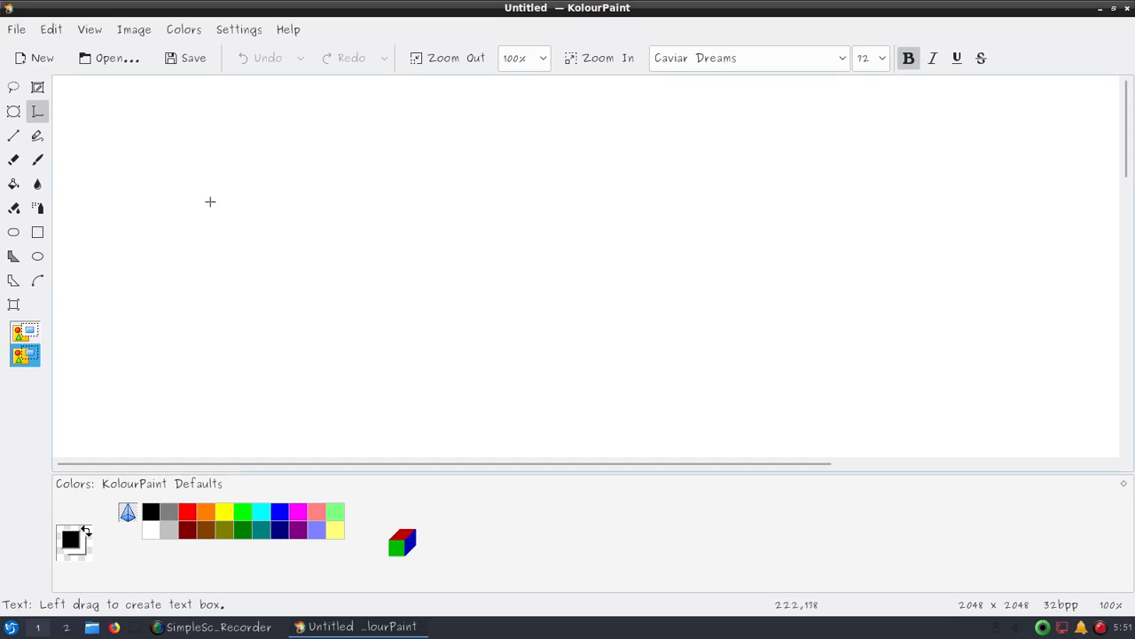
Step: Write 'tazH' in a text box on the canvas, enlarge the box, then discard the drawing and quit KolourPaint
{"action": "left_click_drag", "start_coordinate": [169, 145], "coordinate": [381, 204]}
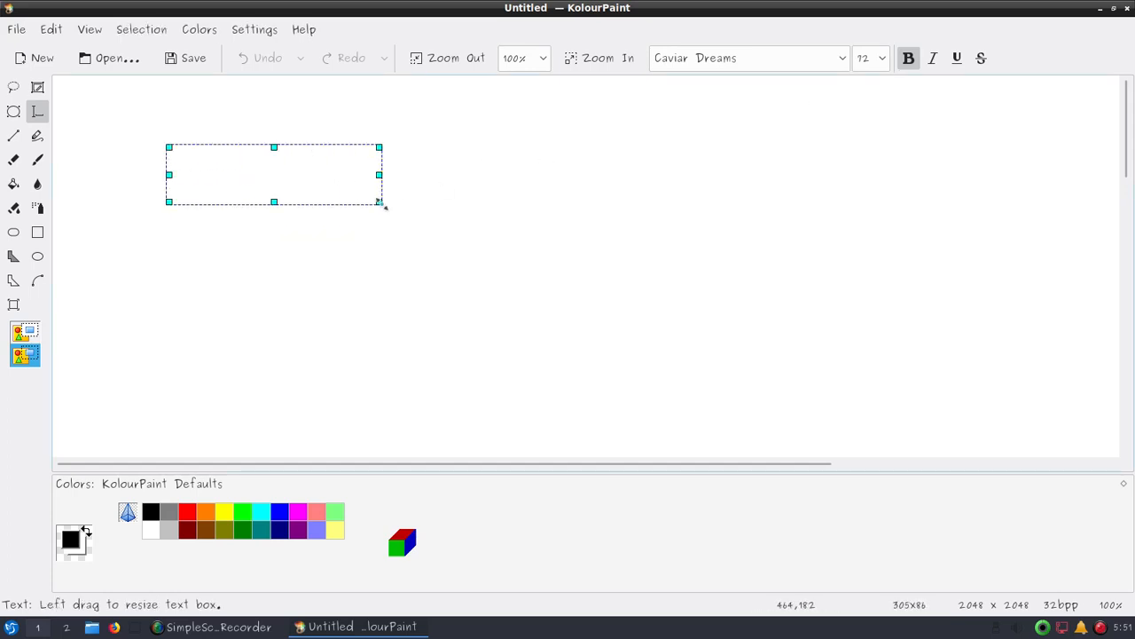
{"action": "type", "text": "tazH"}
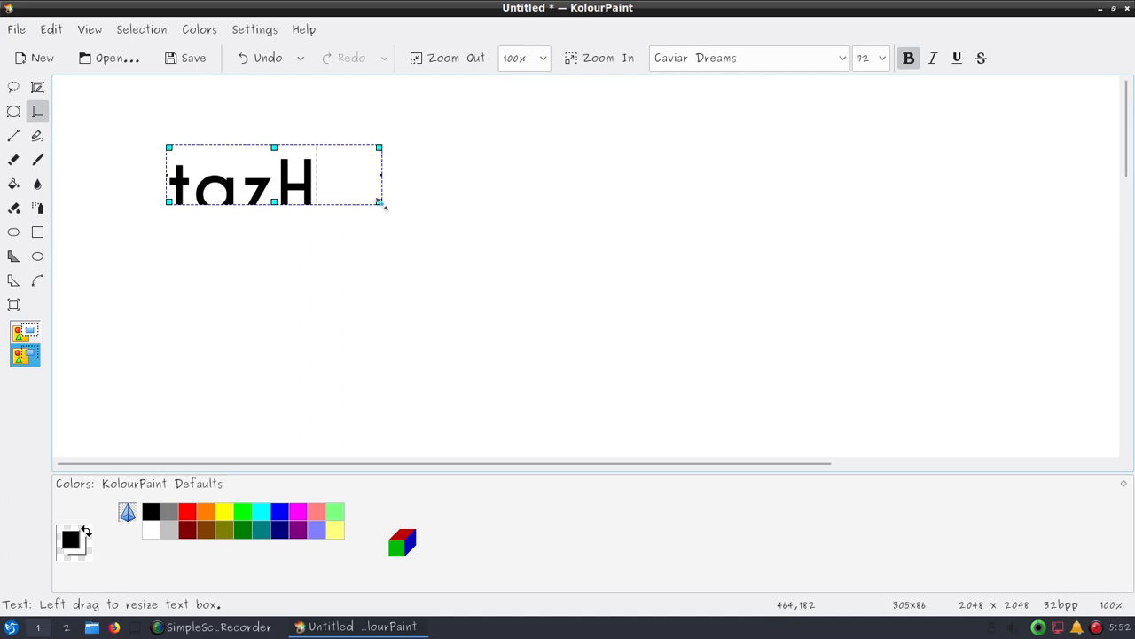
{"action": "left_click_drag", "start_coordinate": [381, 205], "coordinate": [489, 284]}
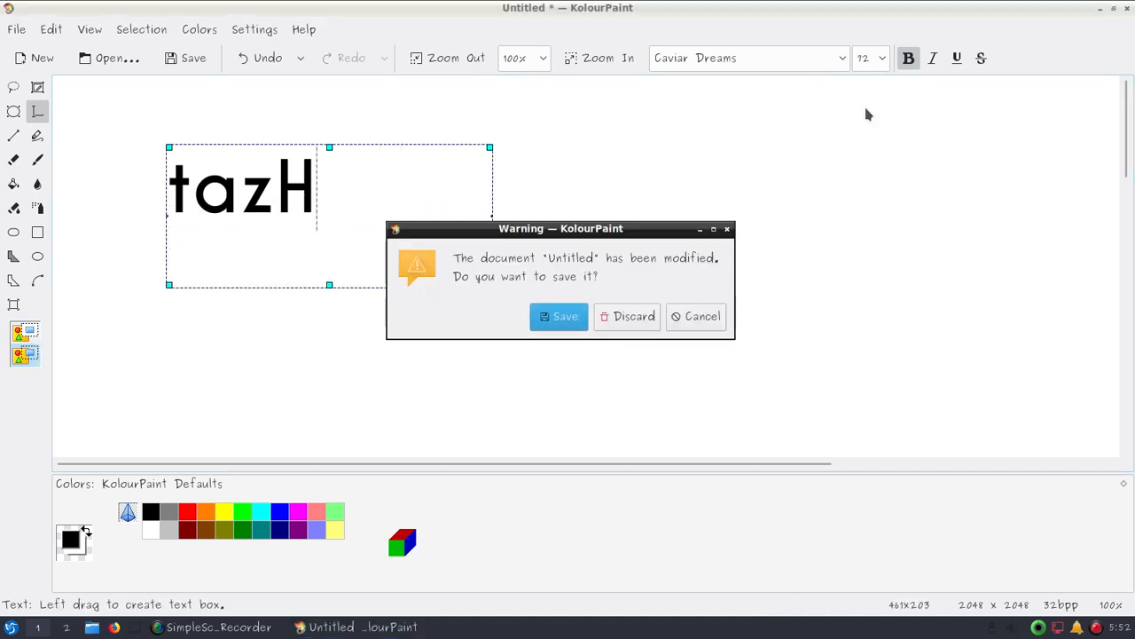
{"action": "left_click", "coordinate": [633, 316]}
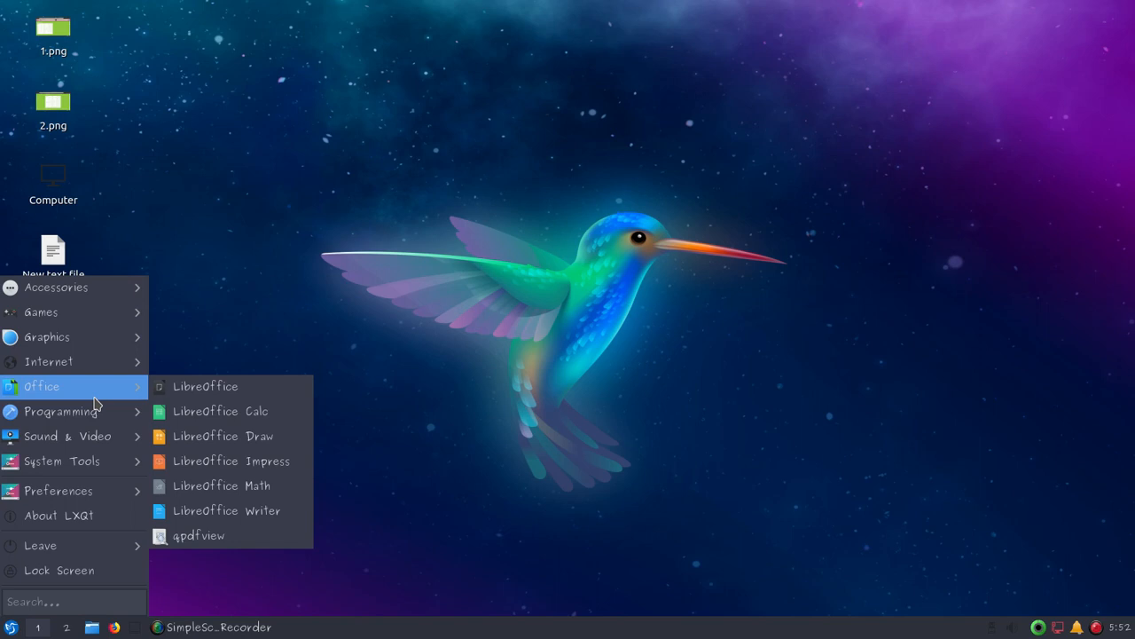
{"action": "mouse_move", "coordinate": [204, 386]}
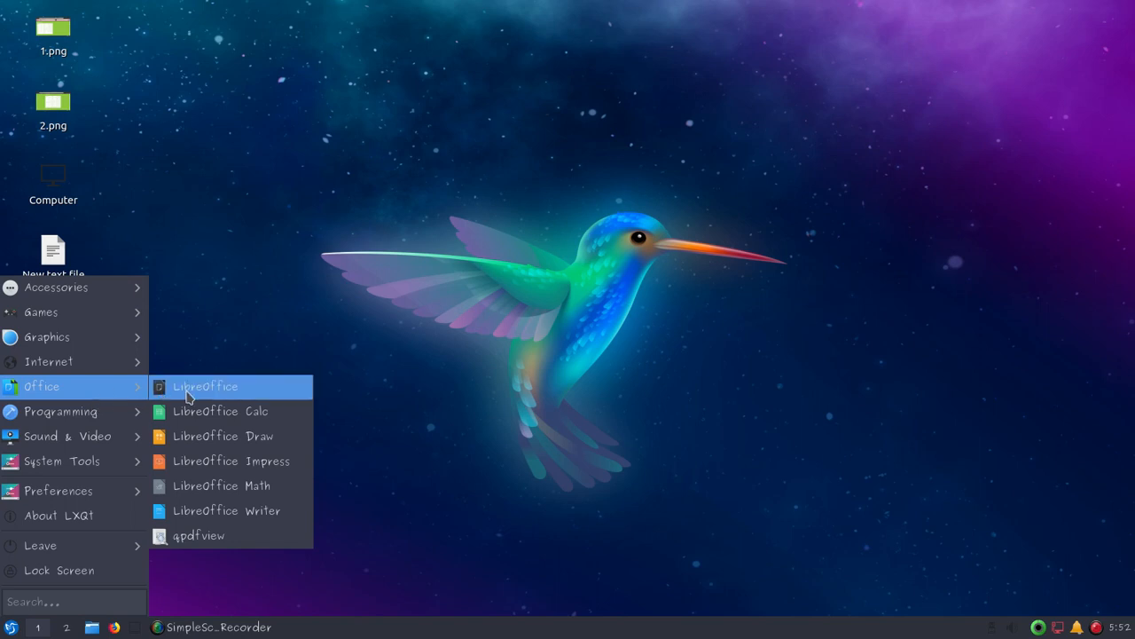
{"action": "left_click", "coordinate": [206, 387]}
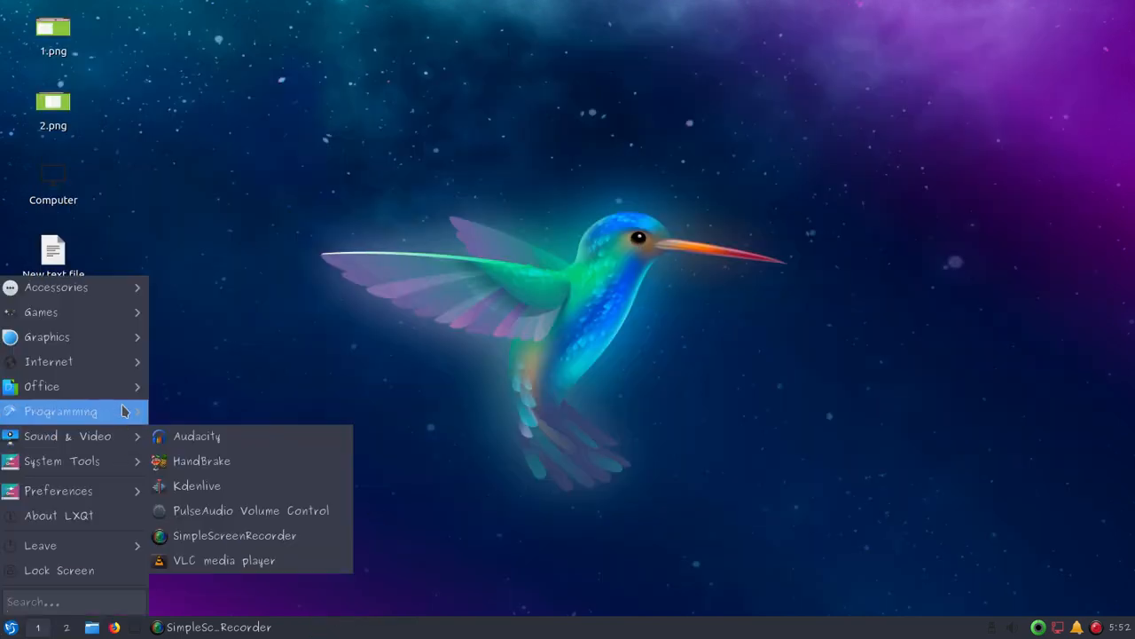
{"action": "mouse_move", "coordinate": [42, 387]}
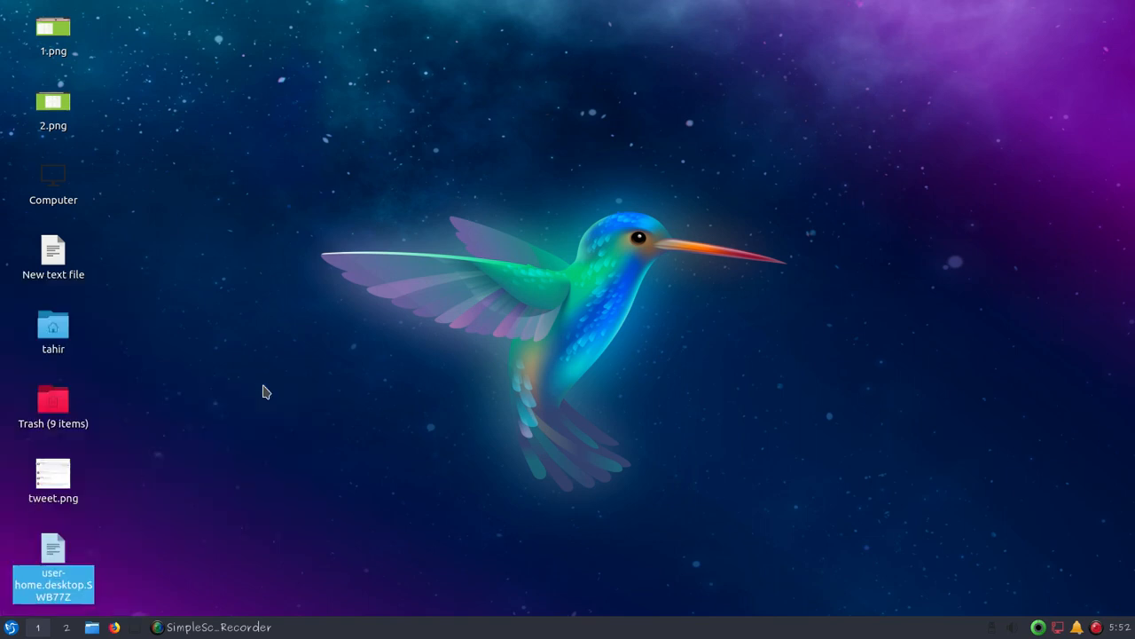
{"action": "left_click", "coordinate": [9, 626]}
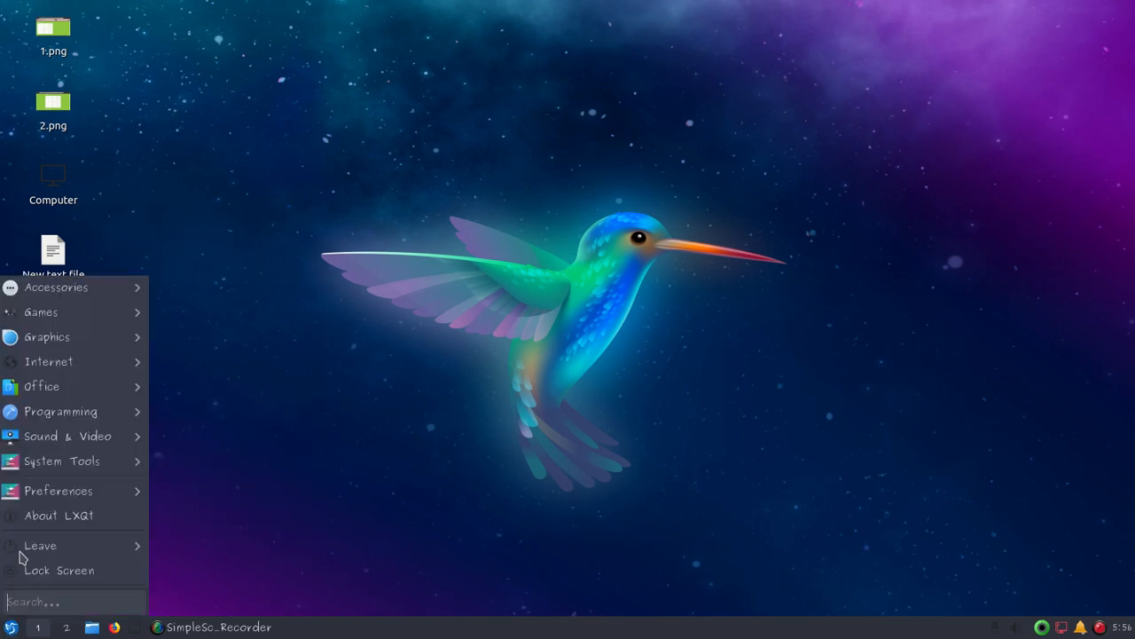
{"action": "mouse_move", "coordinate": [49, 362]}
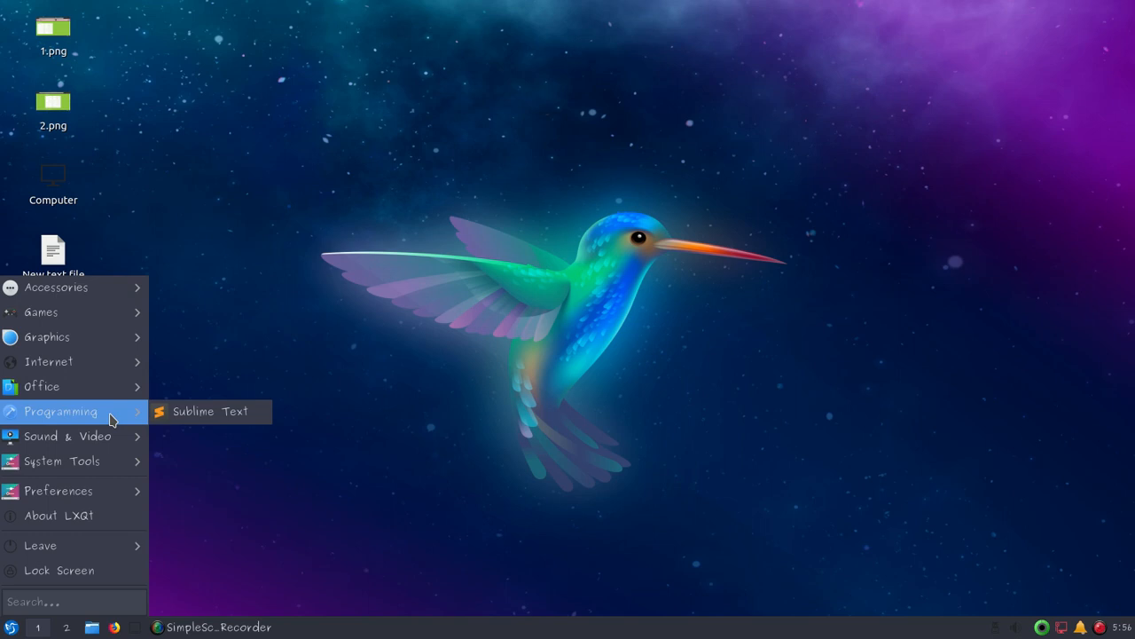
{"action": "mouse_move", "coordinate": [68, 437]}
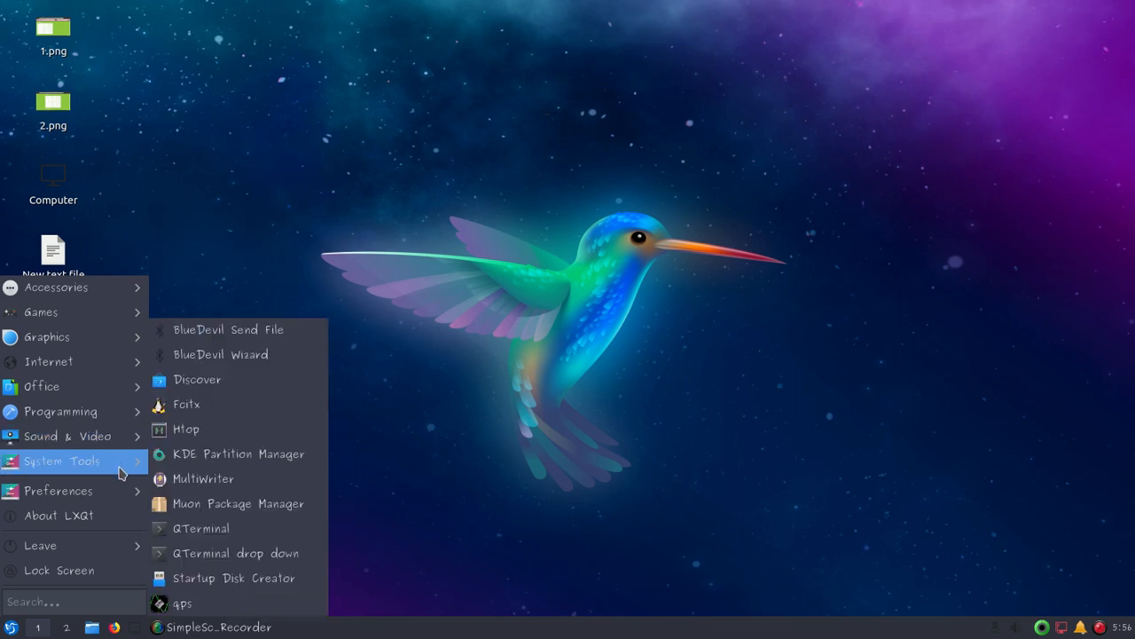
{"action": "mouse_move", "coordinate": [251, 380]}
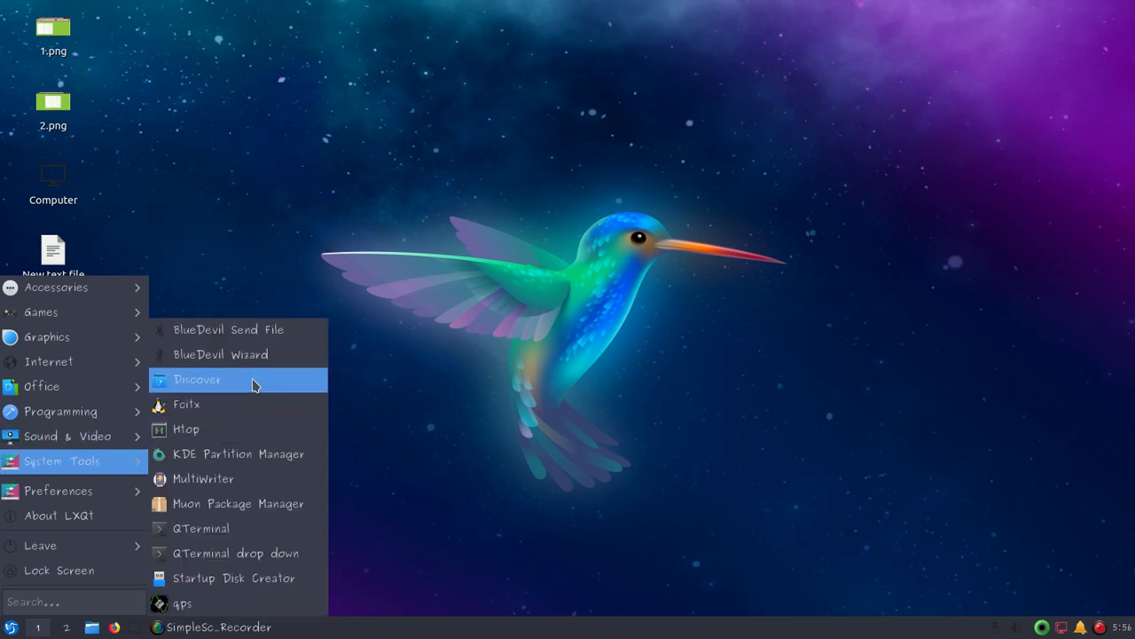
{"action": "mouse_move", "coordinate": [197, 380]}
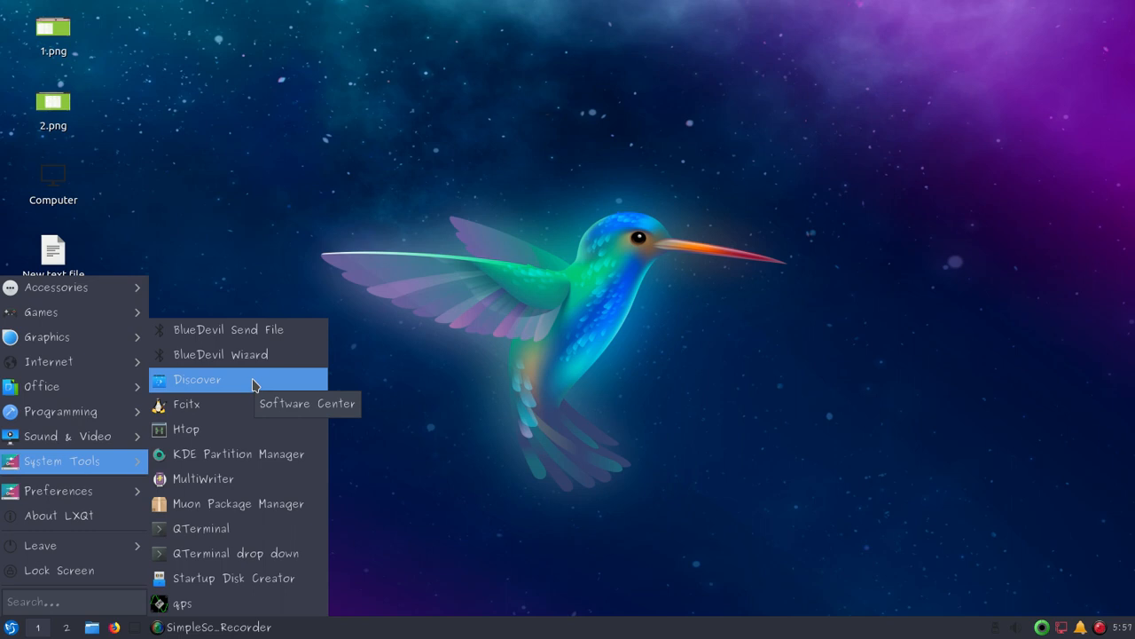
{"action": "mouse_move", "coordinate": [245, 405]}
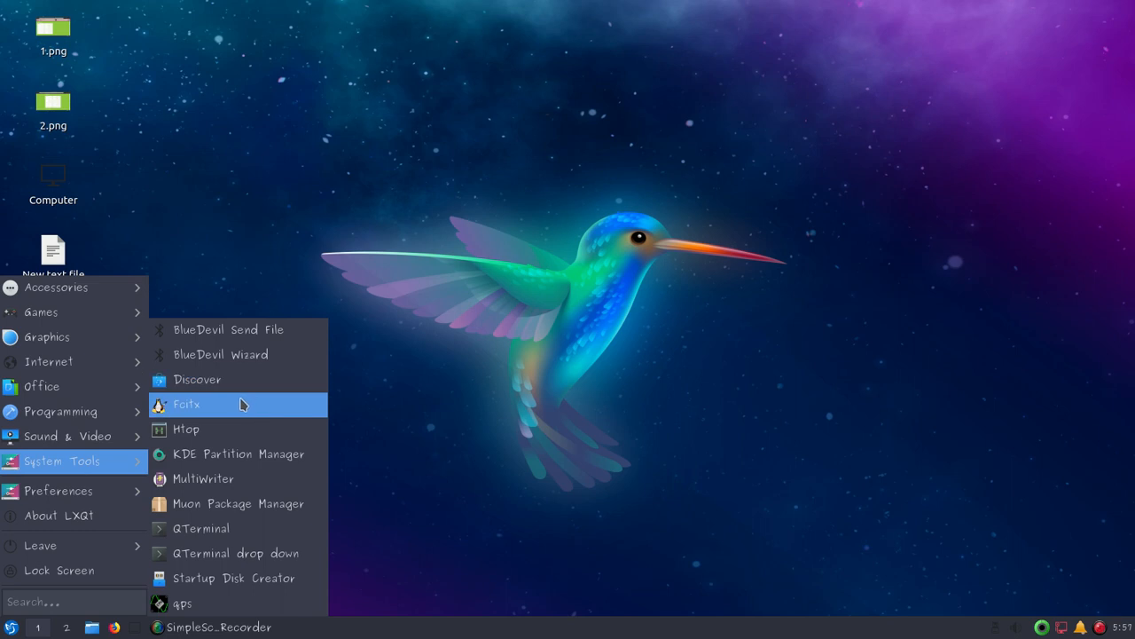
{"action": "mouse_move", "coordinate": [252, 405]}
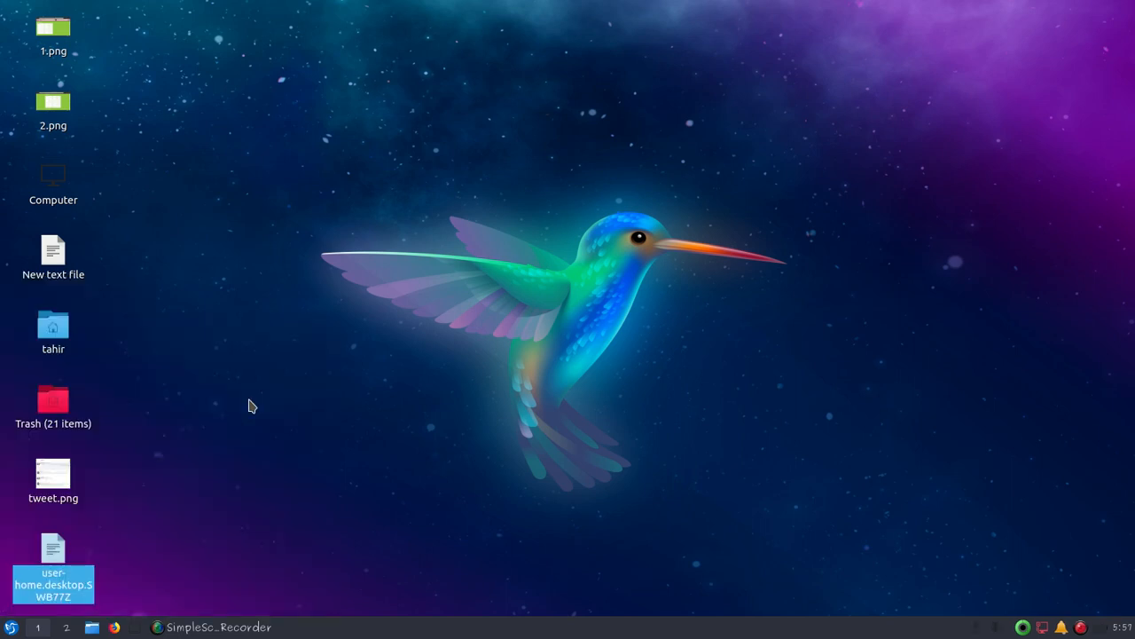
{"action": "mouse_move", "coordinate": [997, 550]}
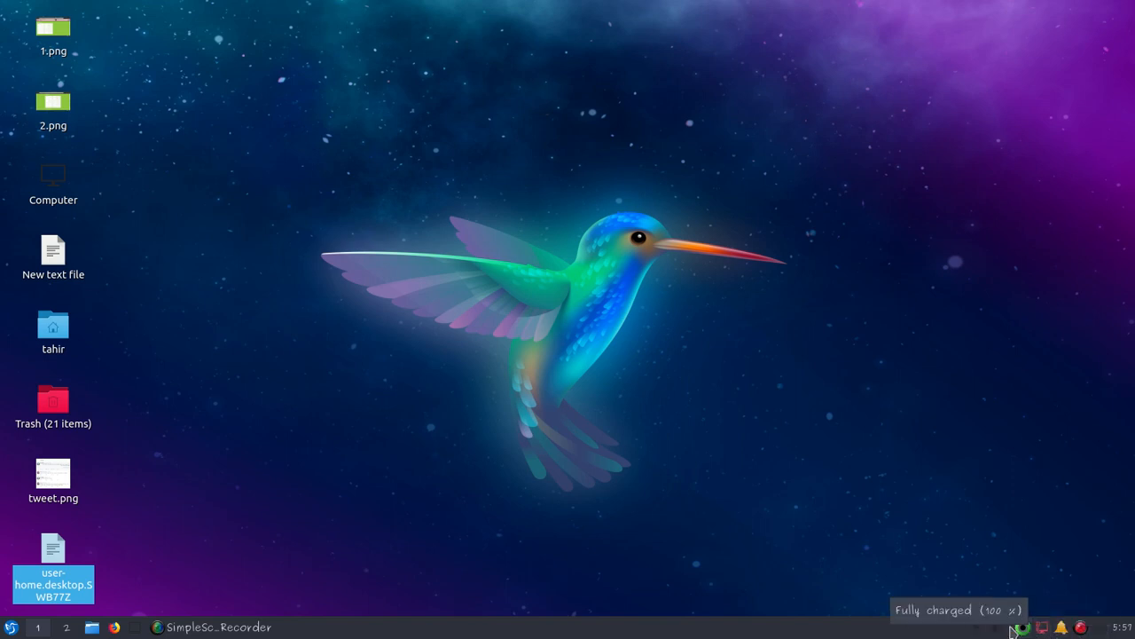
{"action": "mouse_move", "coordinate": [813, 576]}
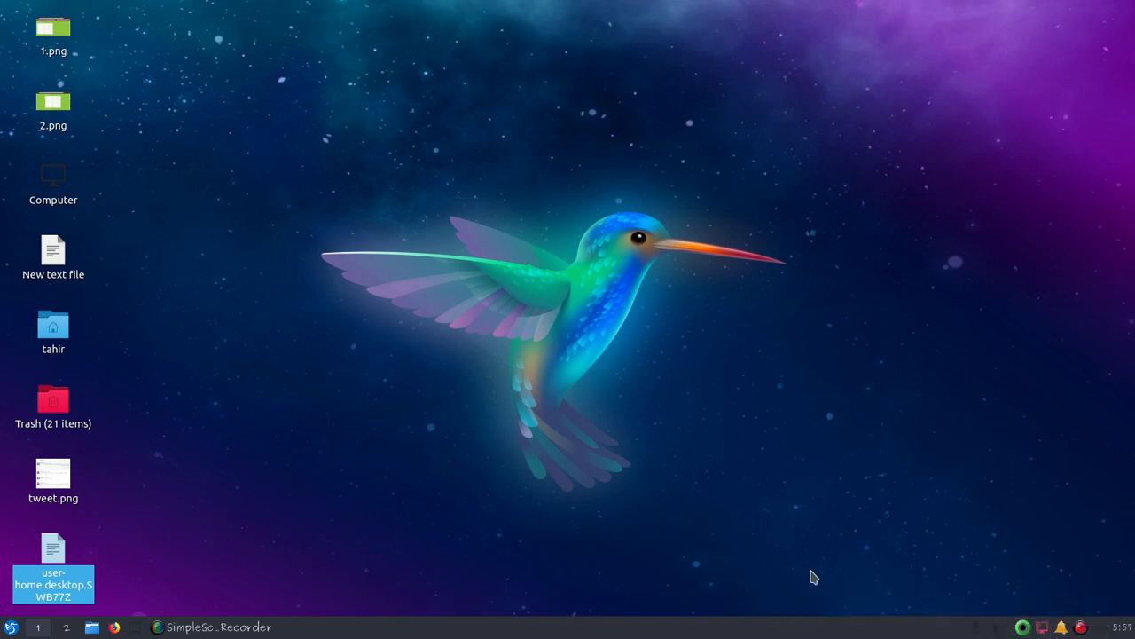
Step: Bring up the application menu to browse the System Tools entries
{"action": "left_click", "coordinate": [11, 628]}
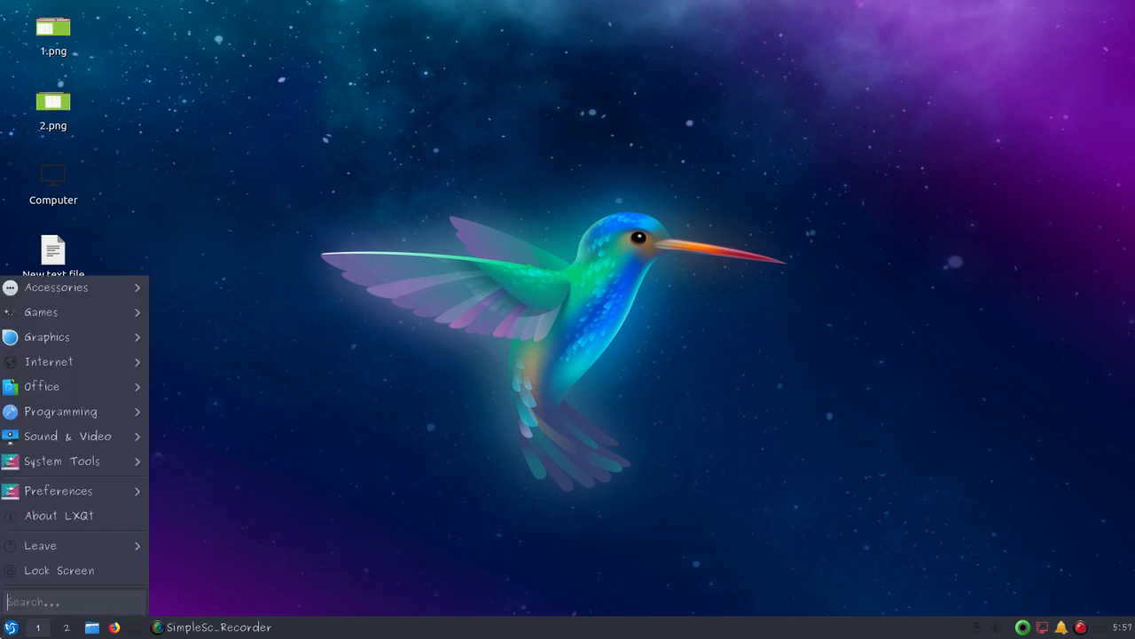
{"action": "mouse_move", "coordinate": [71, 411]}
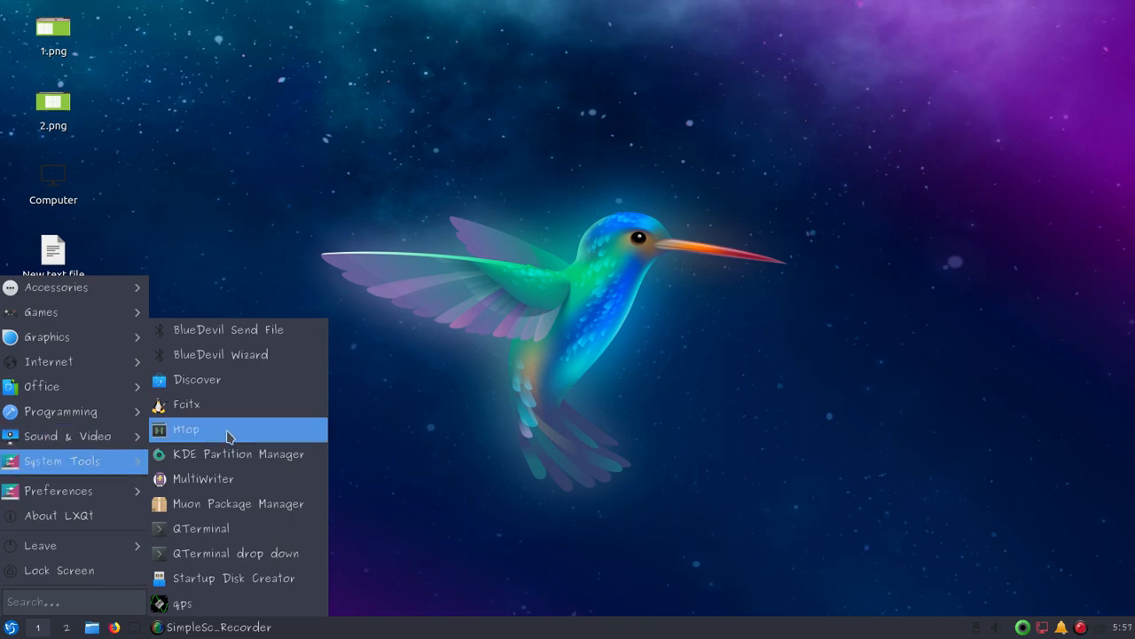
Step: Run Htop to view running processes, then close its QTerminal window and confirm the exit
{"action": "left_click", "coordinate": [187, 428]}
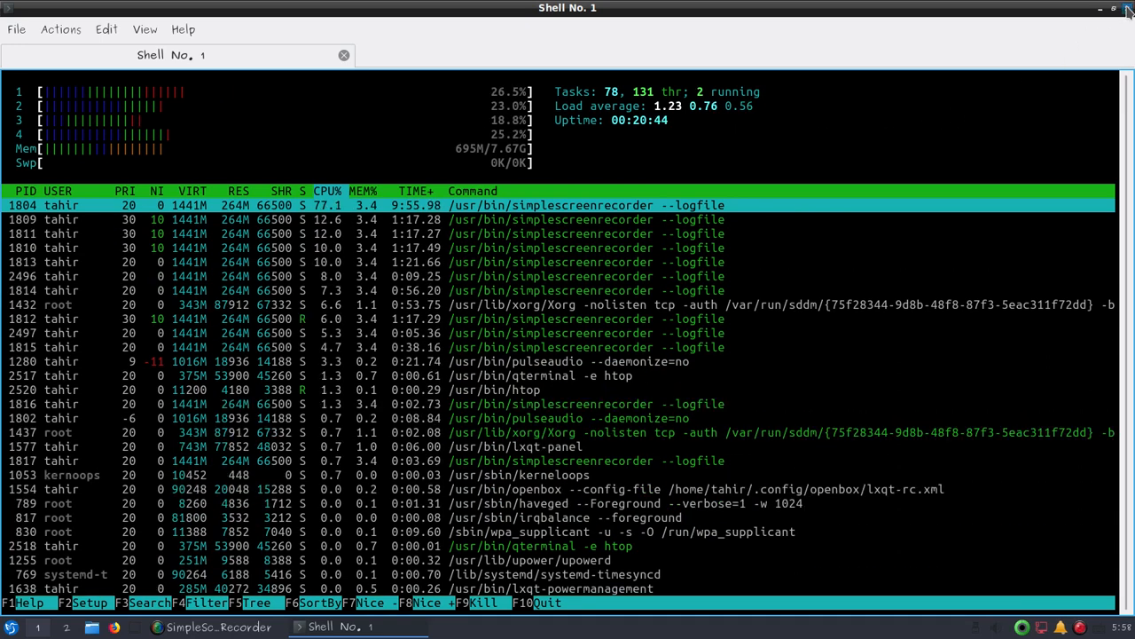
{"action": "left_click", "coordinate": [1128, 7]}
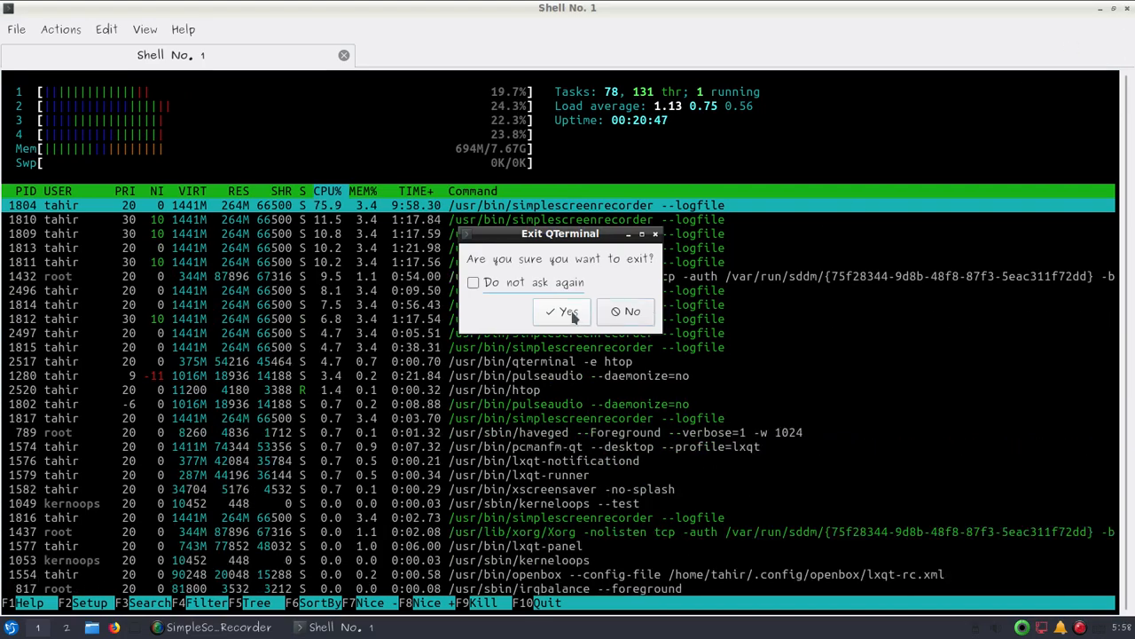
{"action": "left_click", "coordinate": [561, 312]}
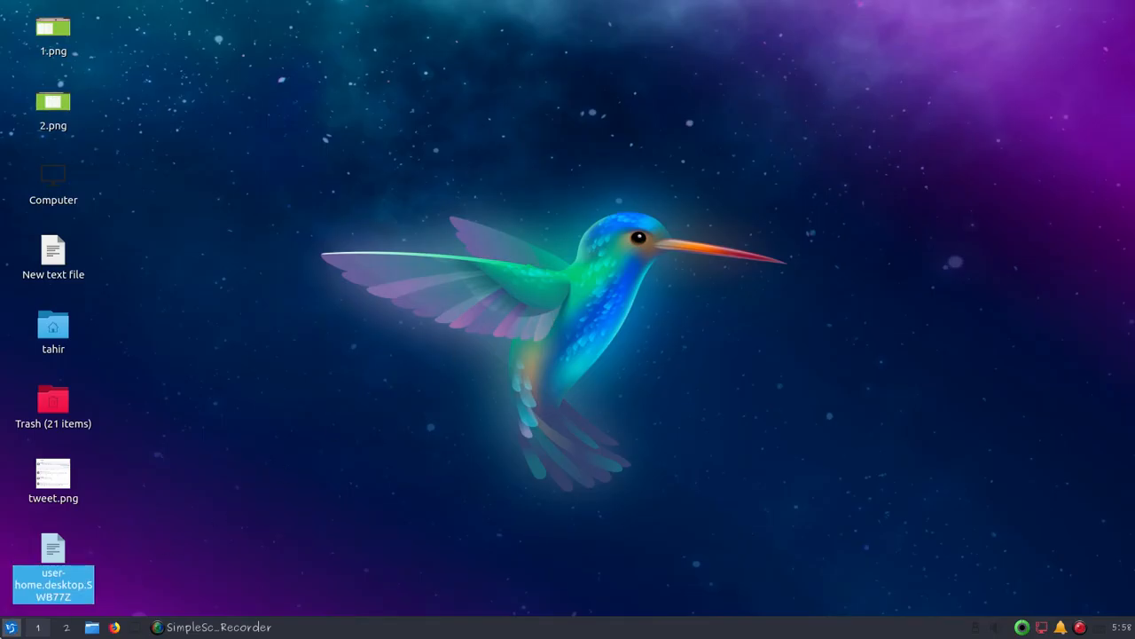
Step: Start KDE Partition Manager as root via KDE su, re-entering the password after a permission-denied error
{"action": "left_click", "coordinate": [10, 626]}
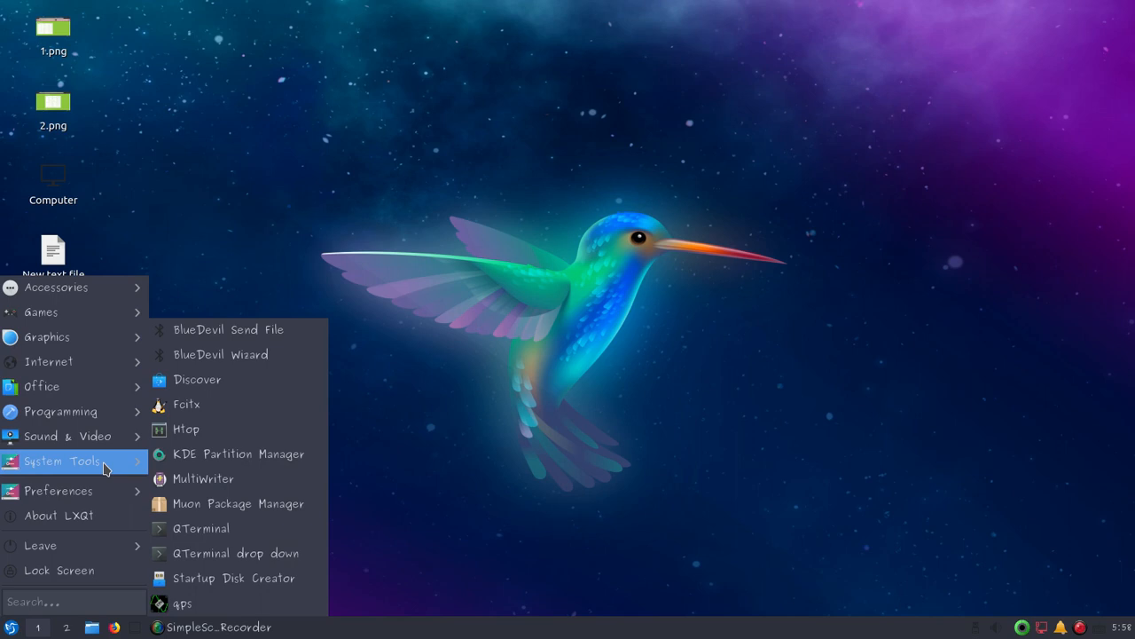
{"action": "mouse_move", "coordinate": [238, 454]}
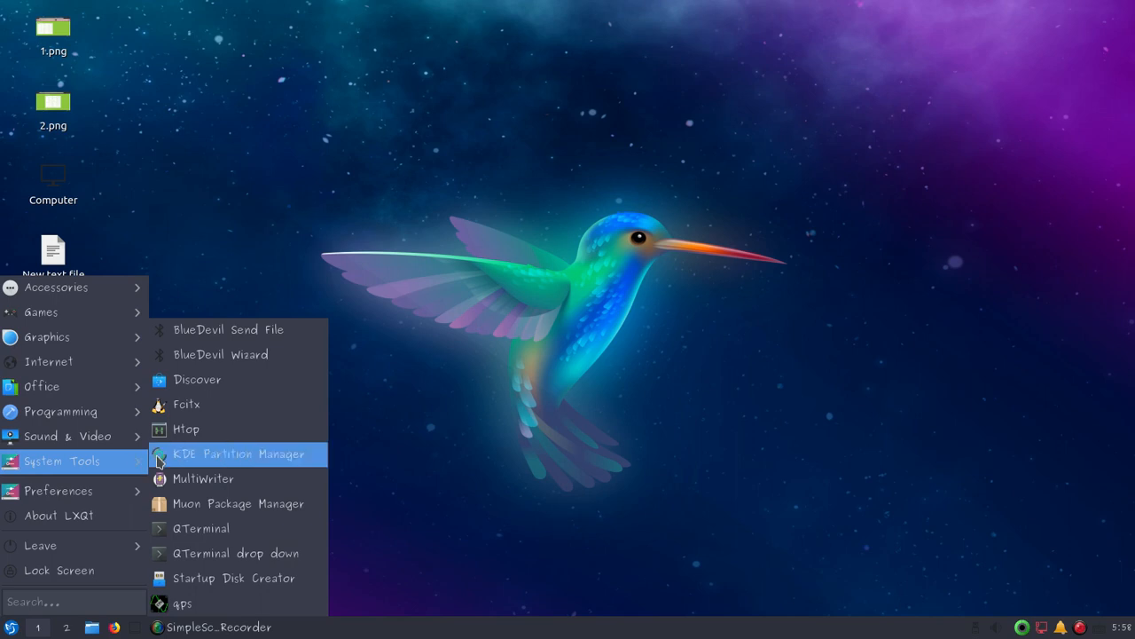
{"action": "mouse_move", "coordinate": [293, 456]}
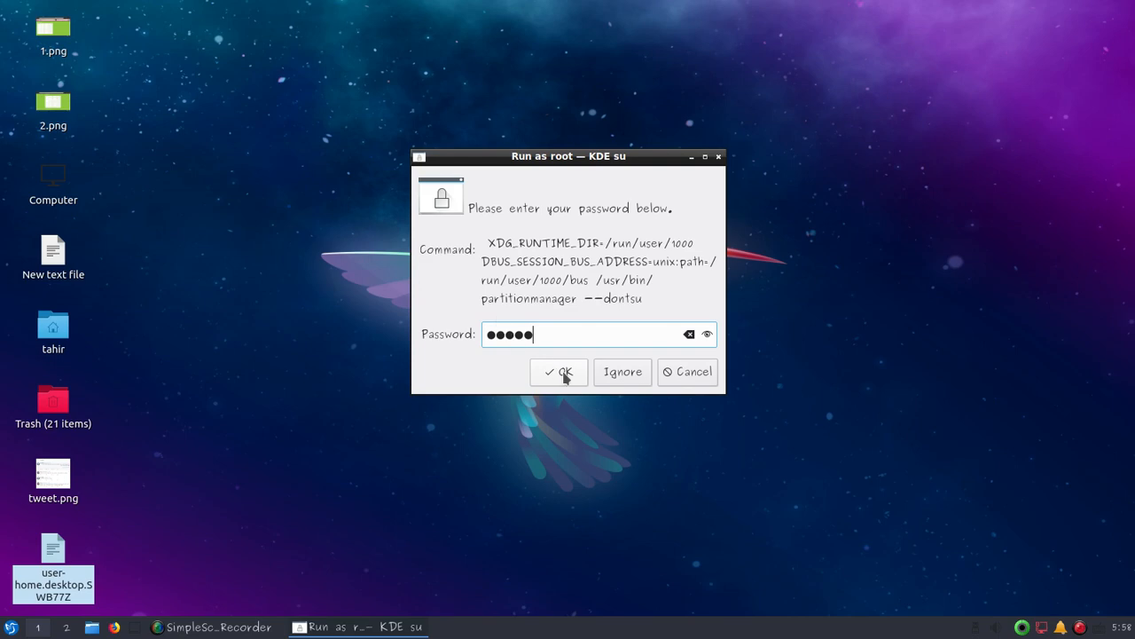
{"action": "left_click", "coordinate": [559, 372]}
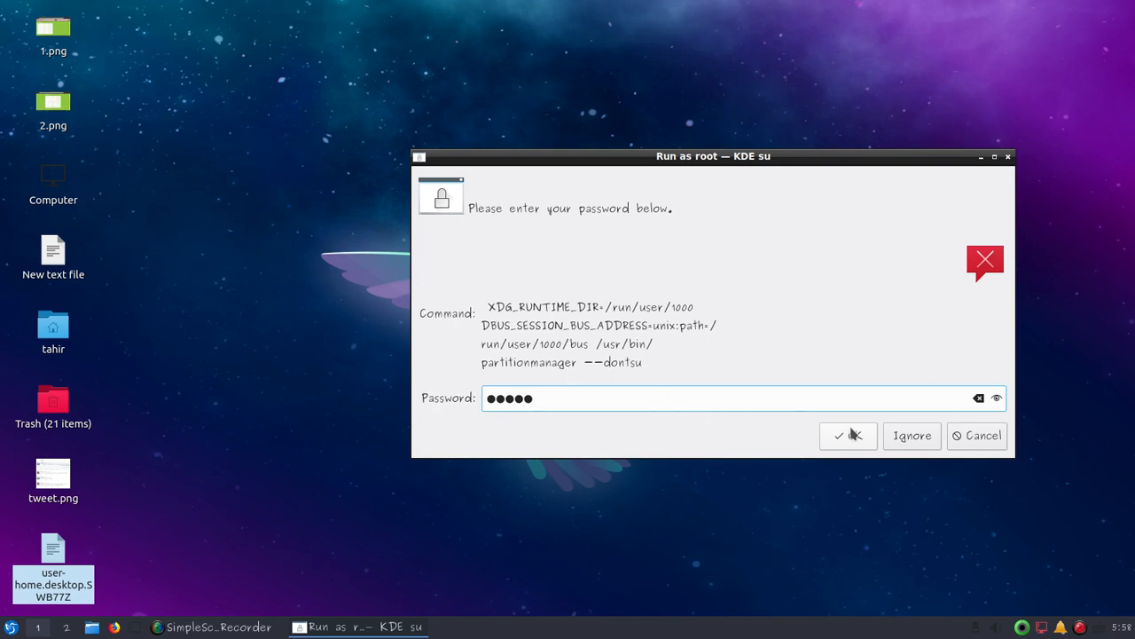
{"action": "left_click", "coordinate": [848, 437]}
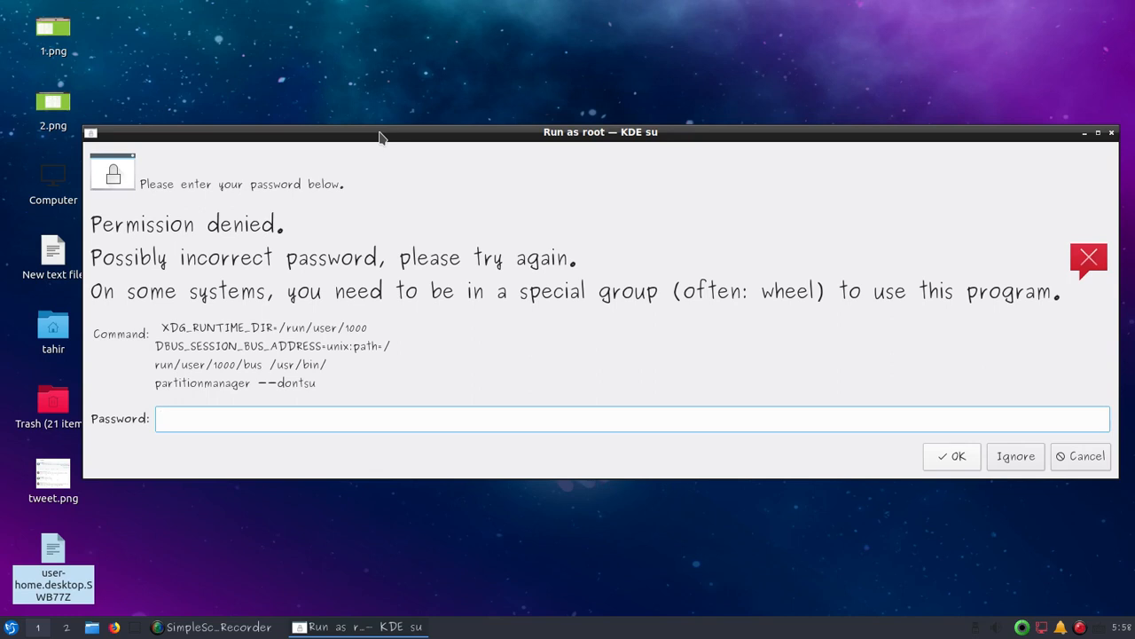
{"action": "type", "text": "•"}
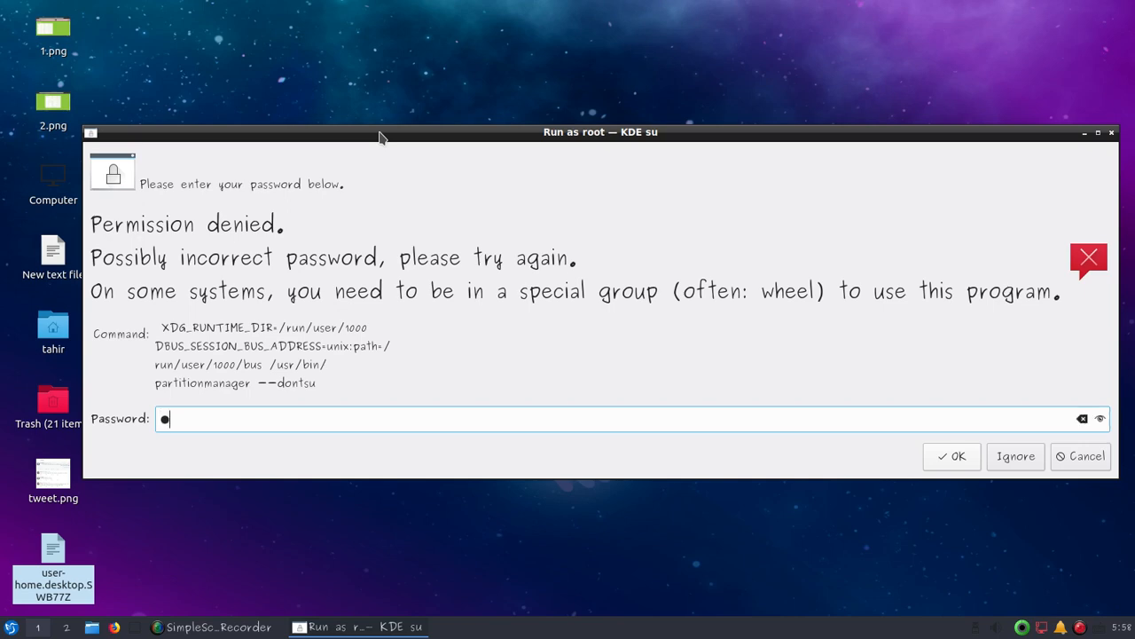
{"action": "left_click", "coordinate": [1085, 454]}
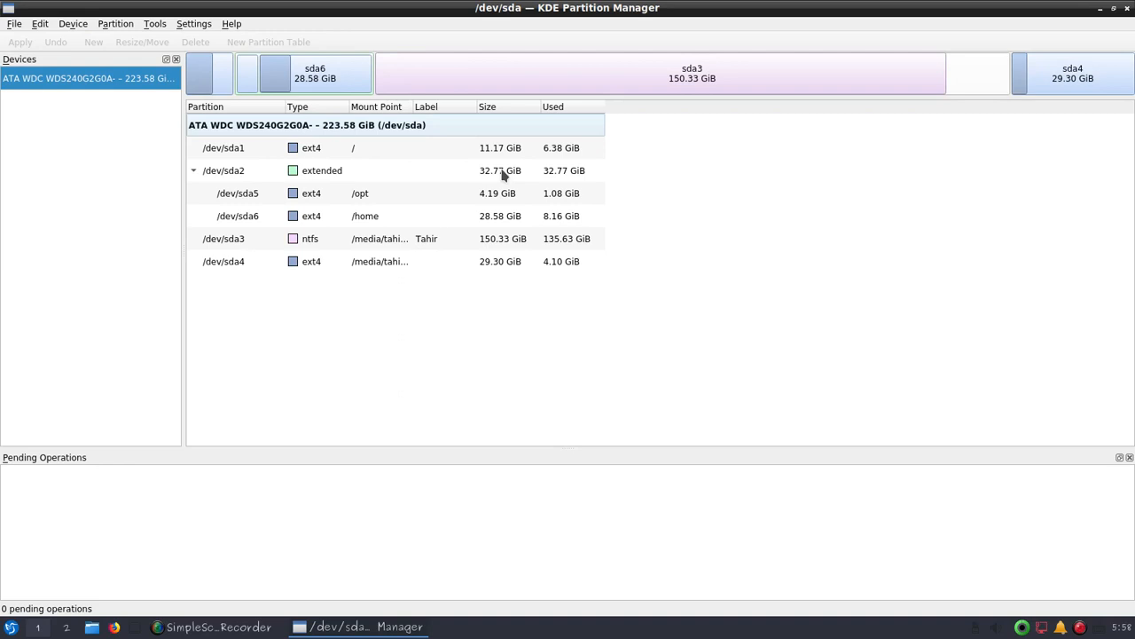
{"action": "mouse_move", "coordinate": [497, 266]}
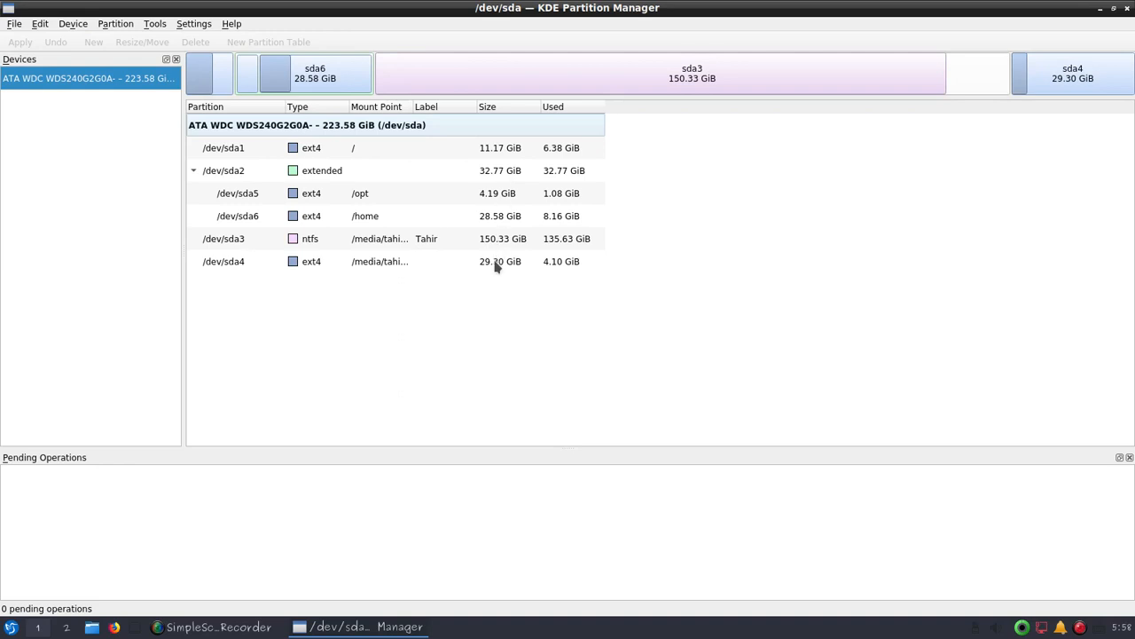
{"action": "mouse_move", "coordinate": [656, 86]}
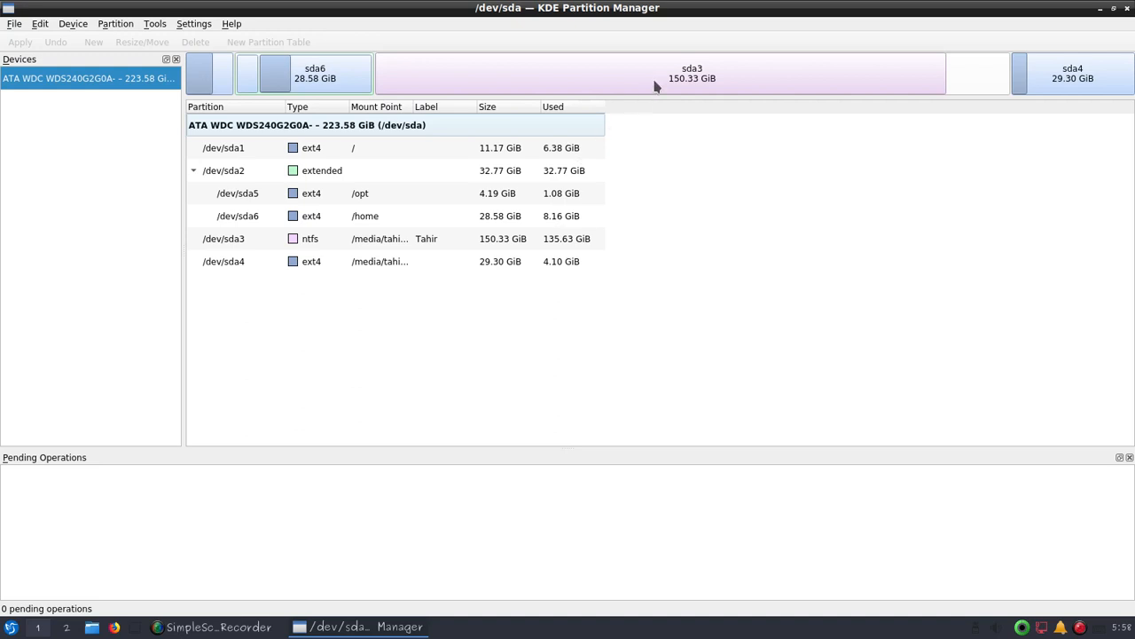
{"action": "mouse_move", "coordinate": [657, 87]}
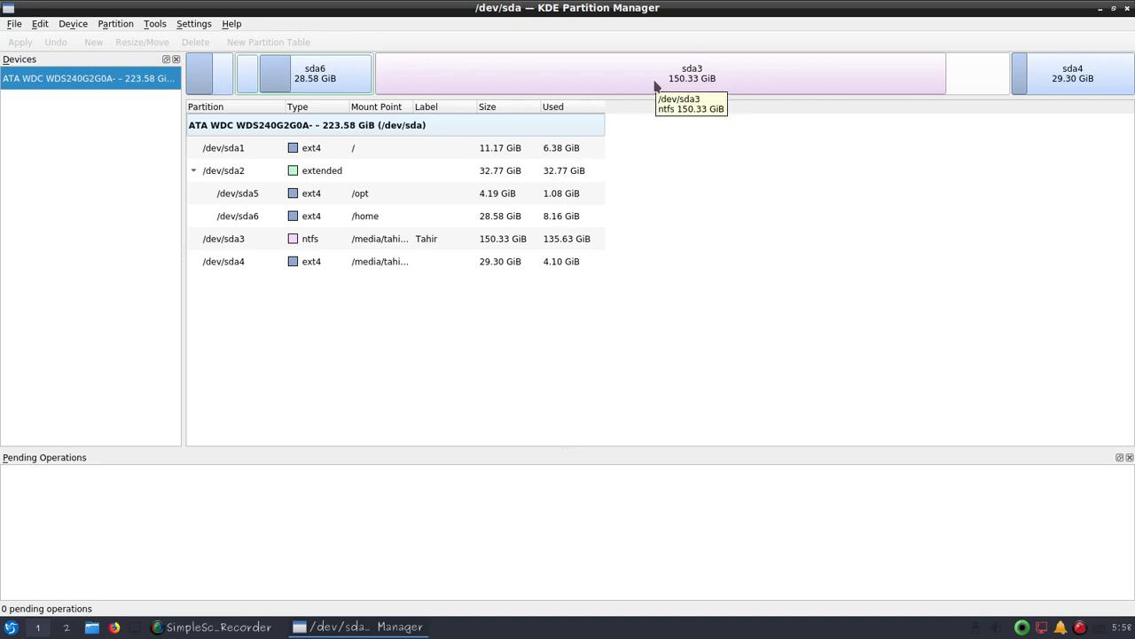
{"action": "mouse_move", "coordinate": [841, 55]}
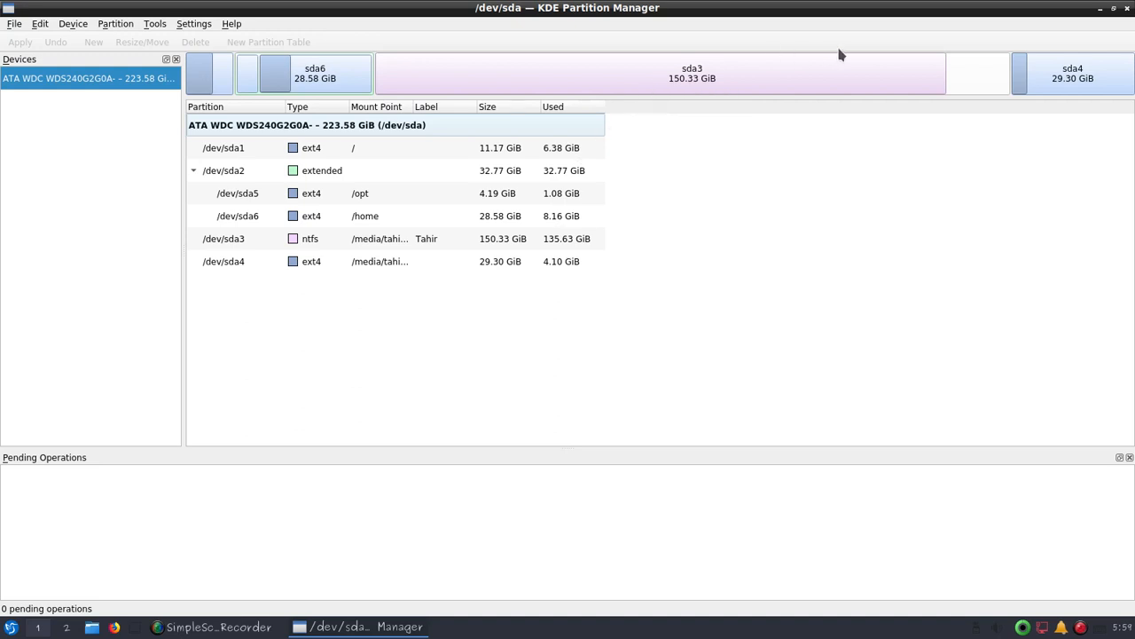
{"action": "mouse_move", "coordinate": [1103, 33]}
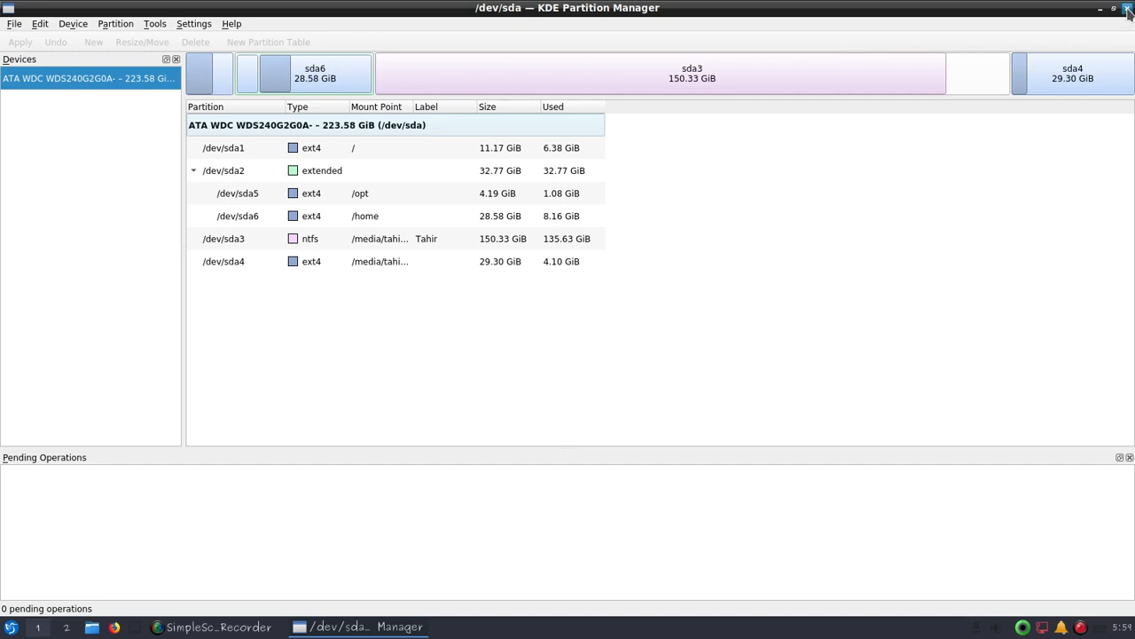
Step: Close KDE Partition Manager after reviewing the /dev/sda partition layout
{"action": "left_click", "coordinate": [1128, 7]}
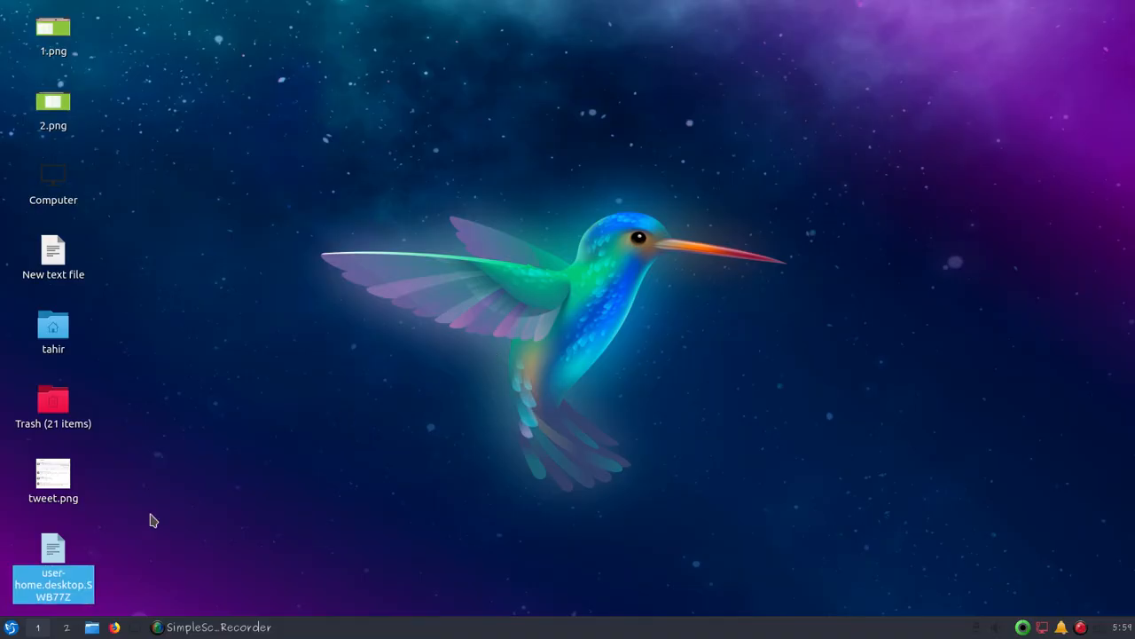
Step: Launch LXQt Appearance Configuration from Preferences > LXQt settings in the application menu
{"action": "left_click", "coordinate": [11, 628]}
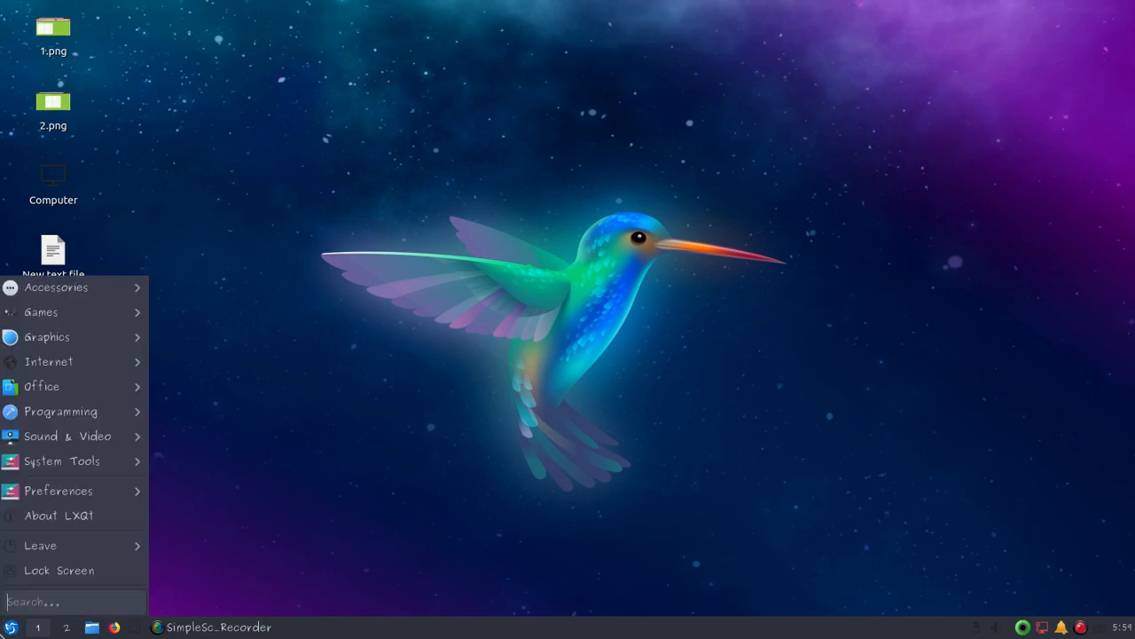
{"action": "left_click", "coordinate": [62, 461]}
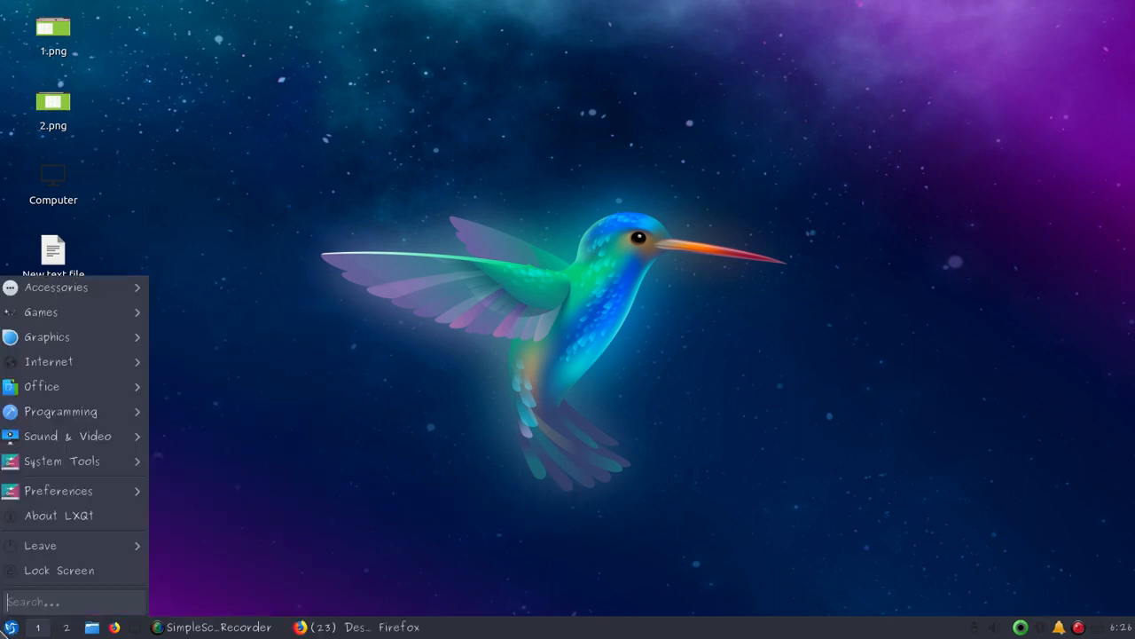
{"action": "left_click", "coordinate": [58, 490]}
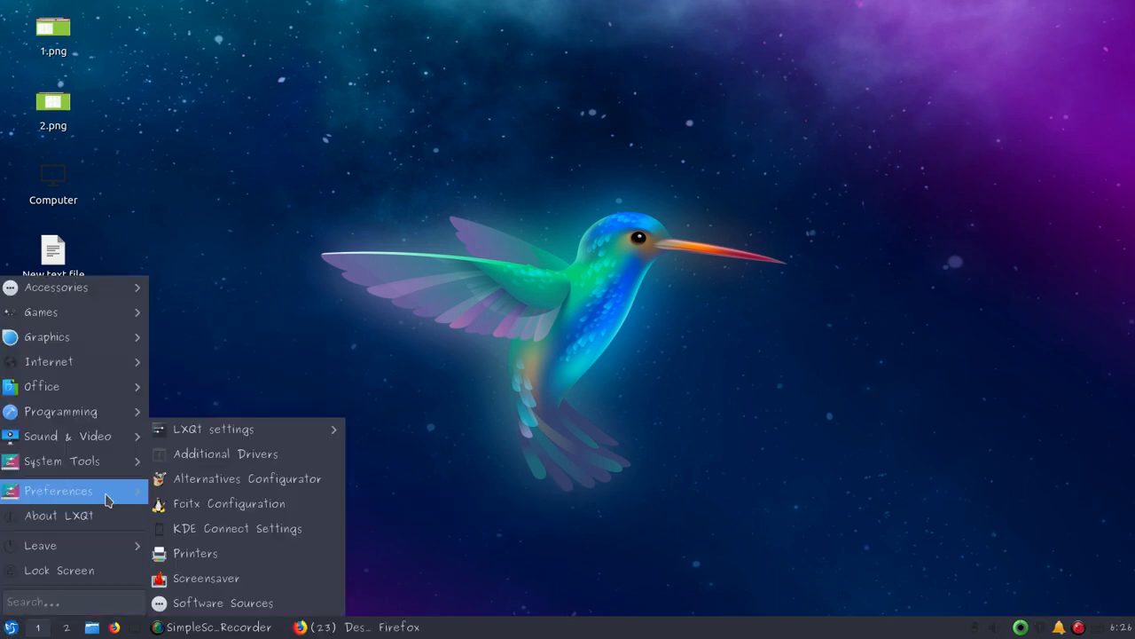
{"action": "mouse_move", "coordinate": [213, 427]}
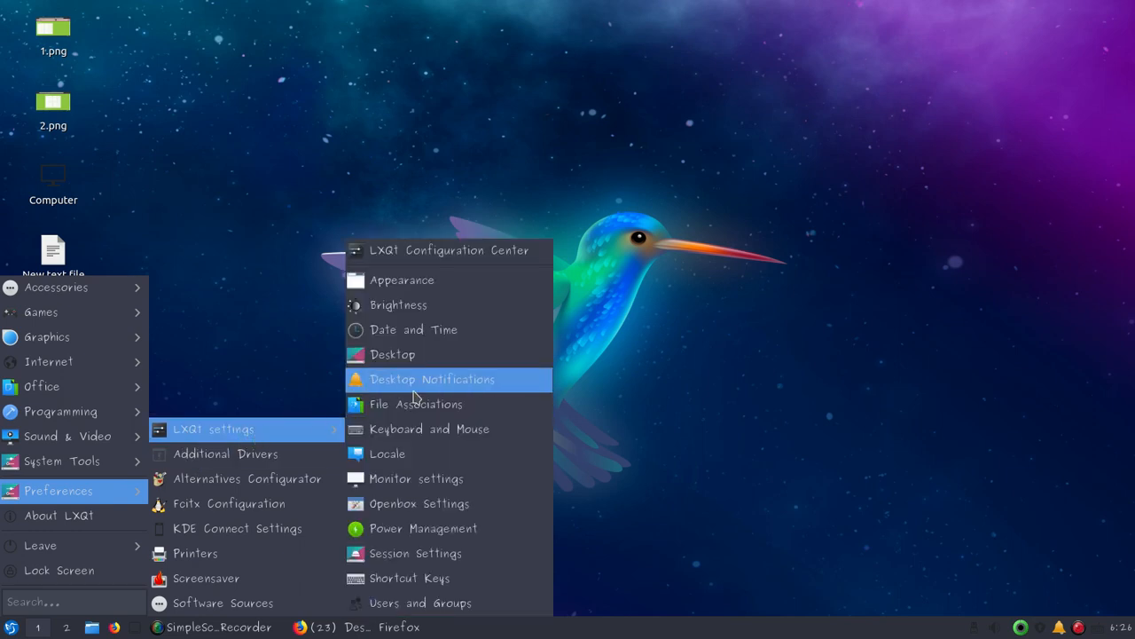
{"action": "mouse_move", "coordinate": [401, 280]}
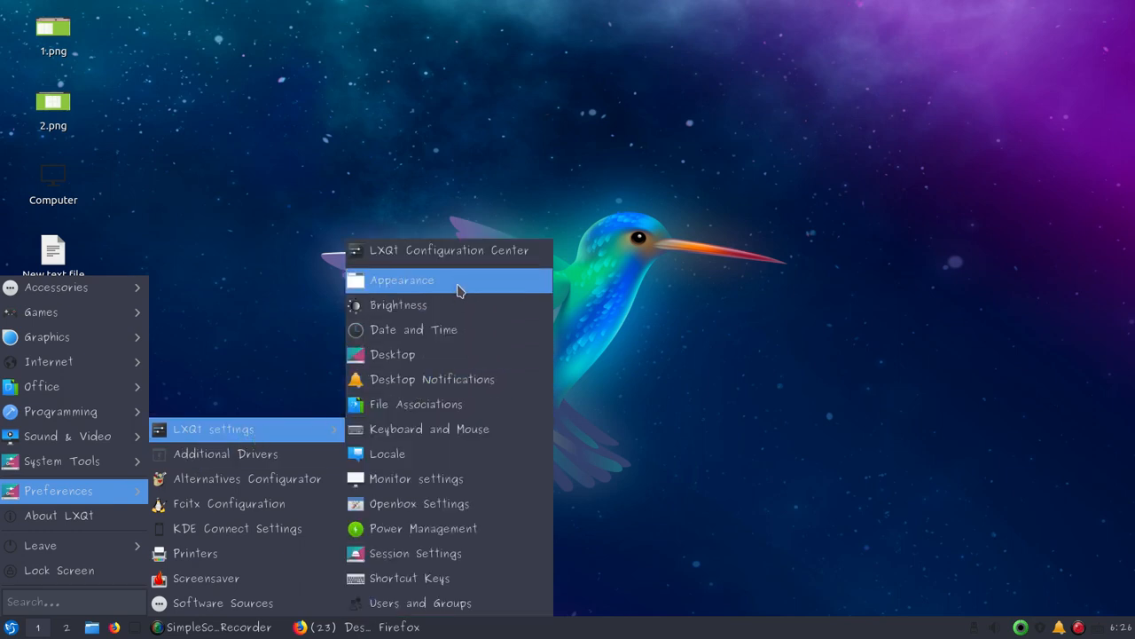
{"action": "left_click", "coordinate": [401, 280]}
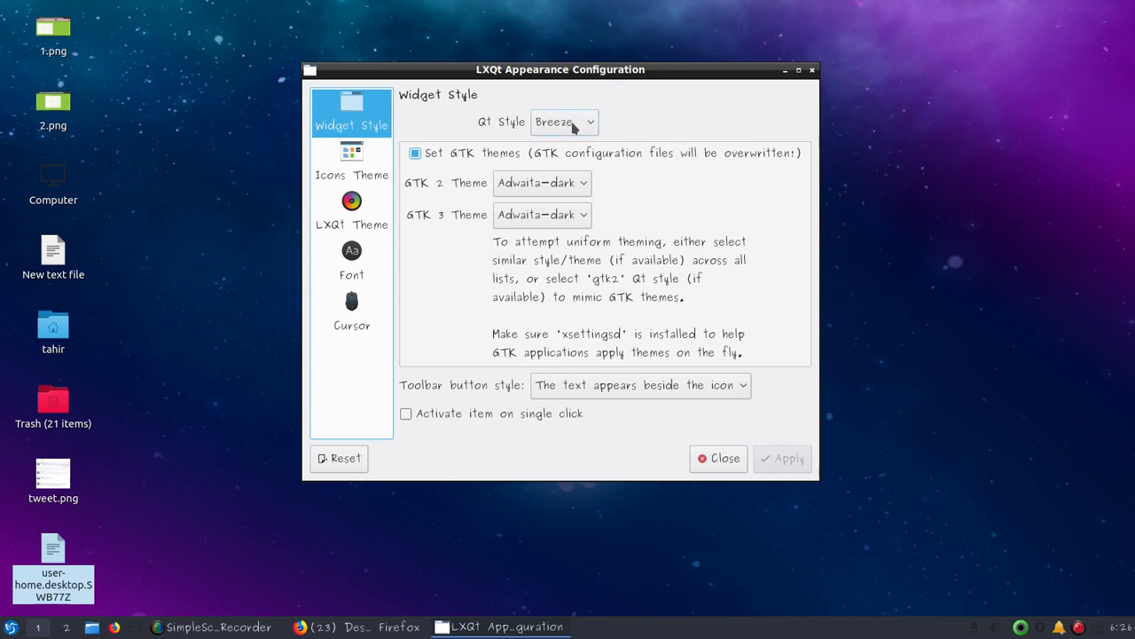
Step: Try the Windows Qt style, revert to Breeze, and set GTK applications to the Adwaita-dark theme
{"action": "left_click", "coordinate": [564, 121]}
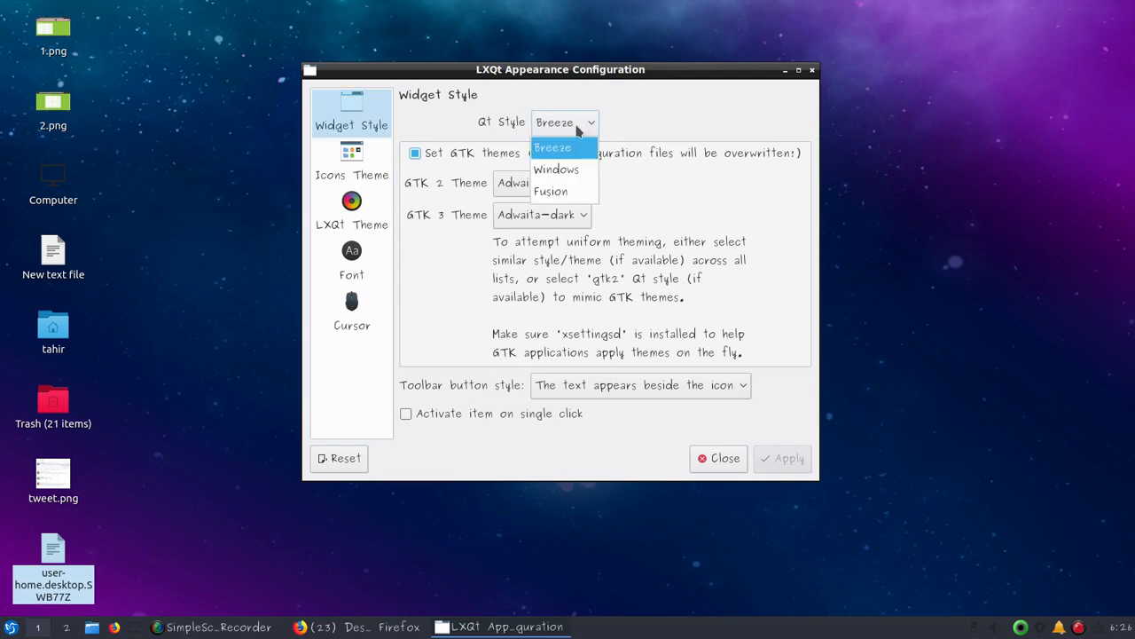
{"action": "left_click", "coordinate": [557, 171]}
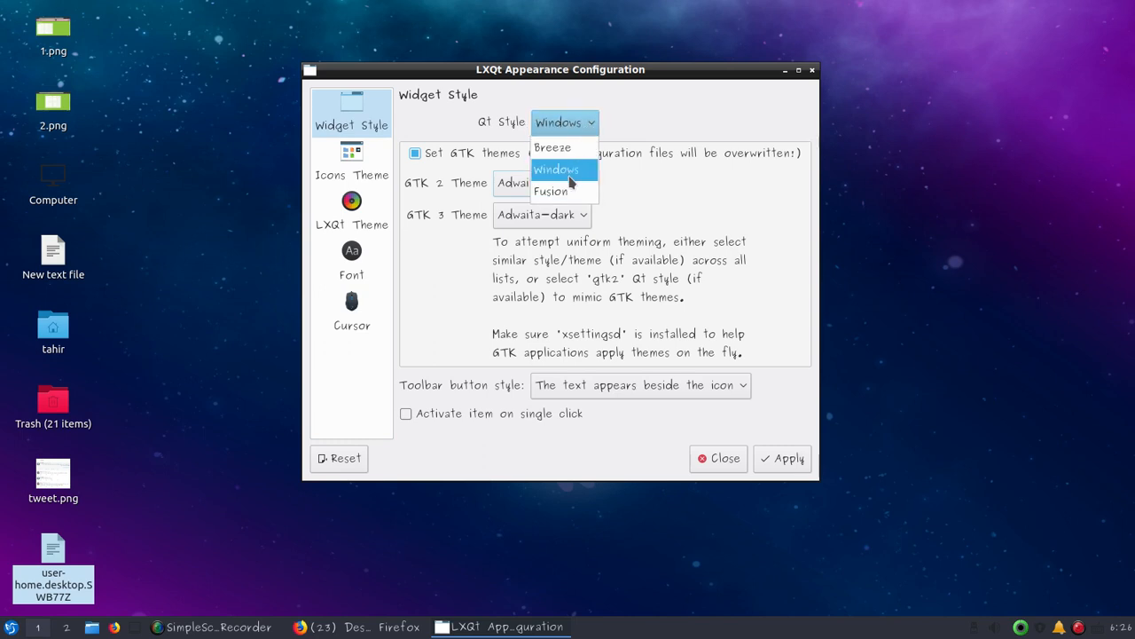
{"action": "left_click", "coordinate": [550, 191]}
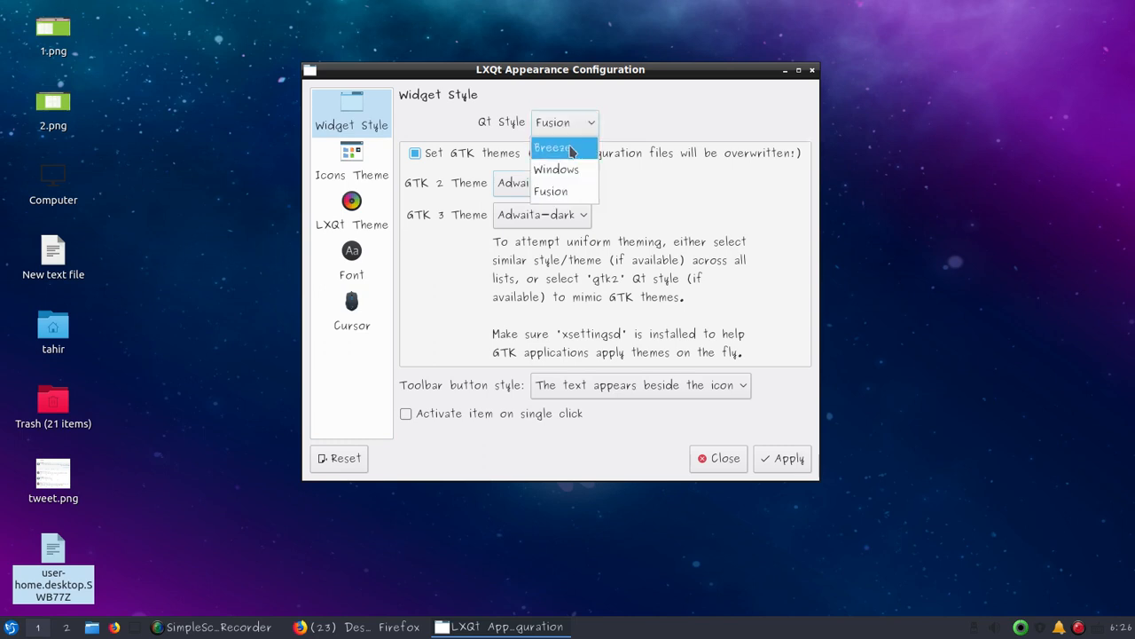
{"action": "left_click", "coordinate": [552, 147]}
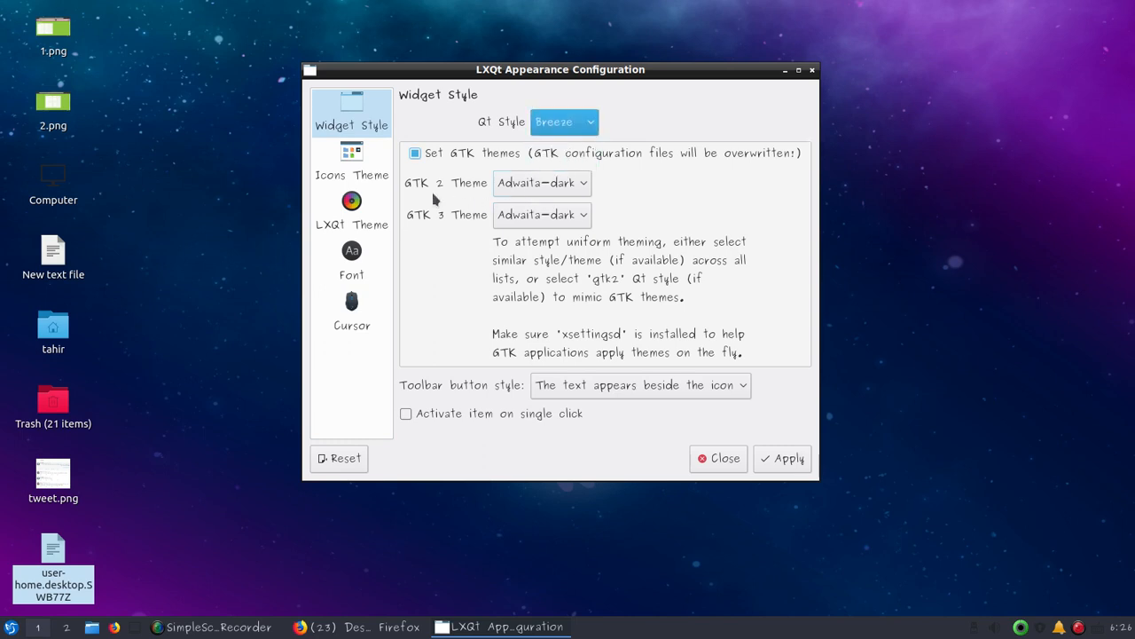
{"action": "left_click", "coordinate": [541, 182]}
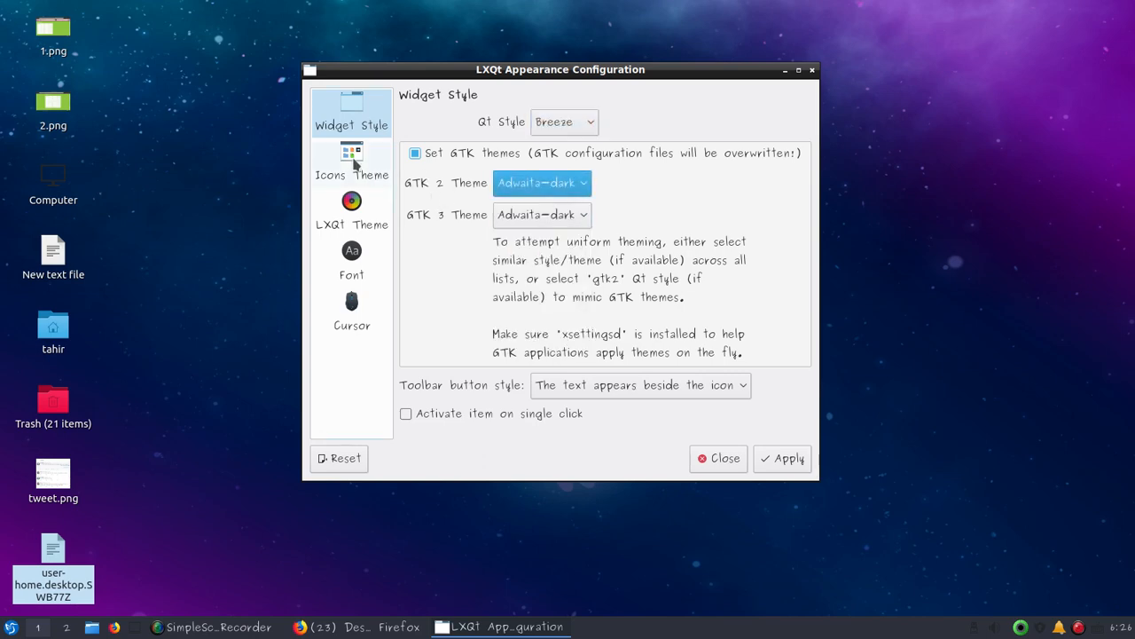
{"action": "left_click", "coordinate": [351, 163]}
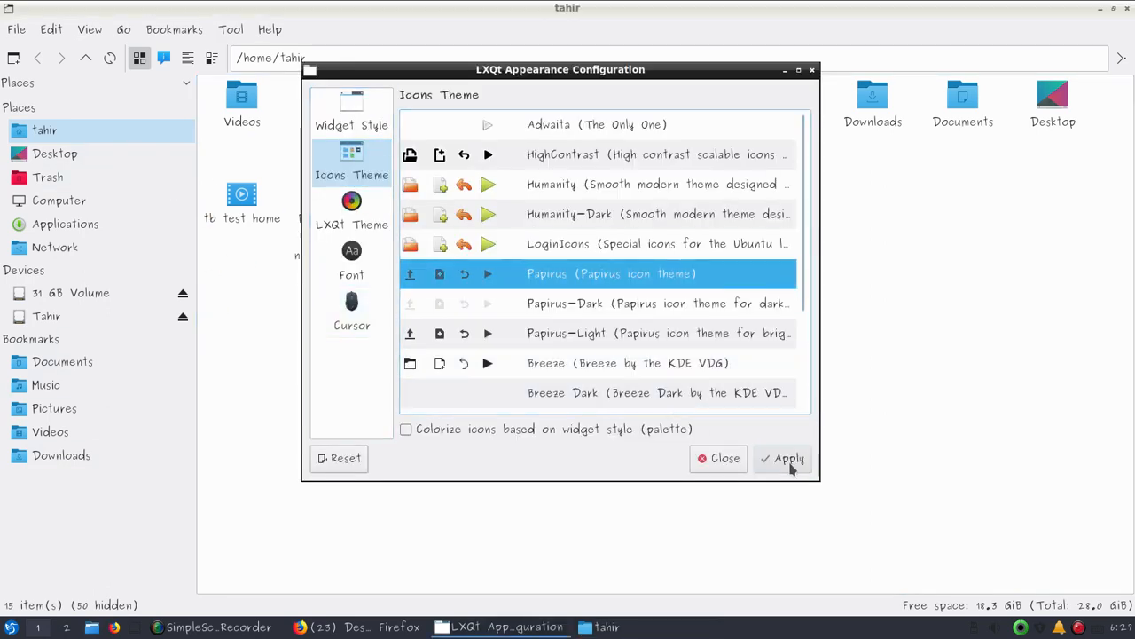
Step: Apply the Papirus and Papirus-Light icon themes, then select and apply Humanity-Dark
{"action": "left_click", "coordinate": [788, 458]}
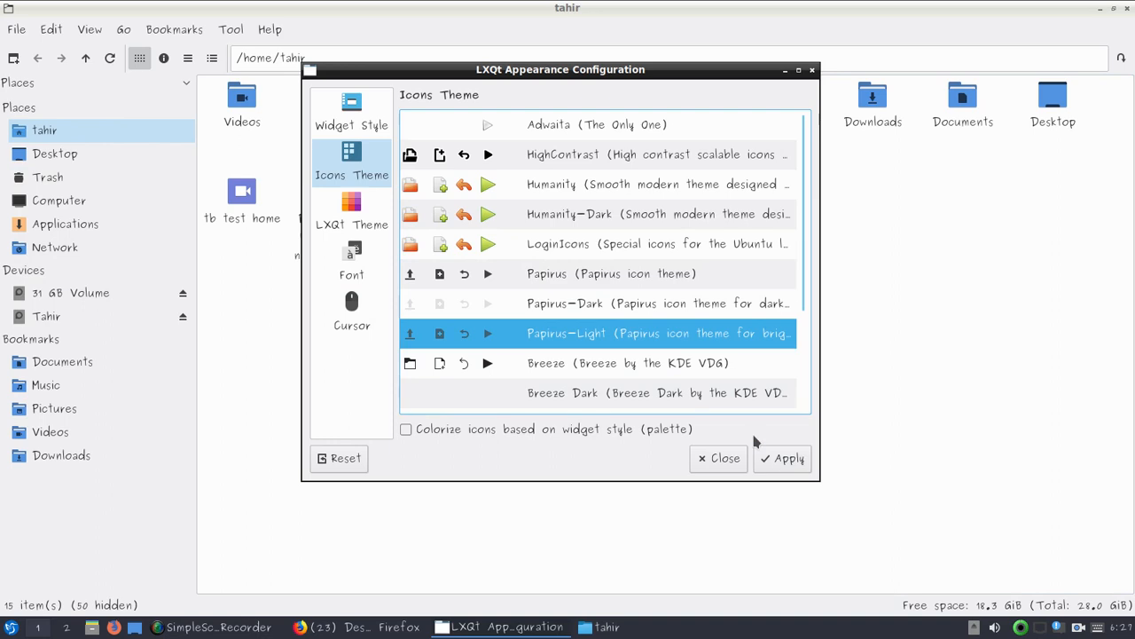
{"action": "left_click", "coordinate": [783, 458]}
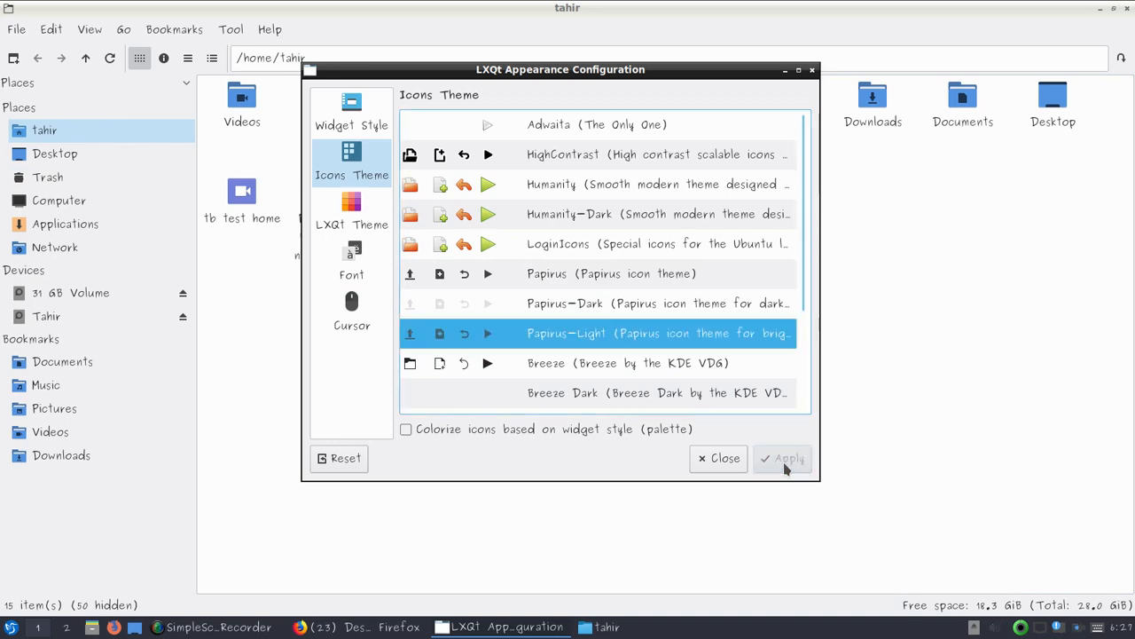
{"action": "left_click", "coordinate": [657, 213]}
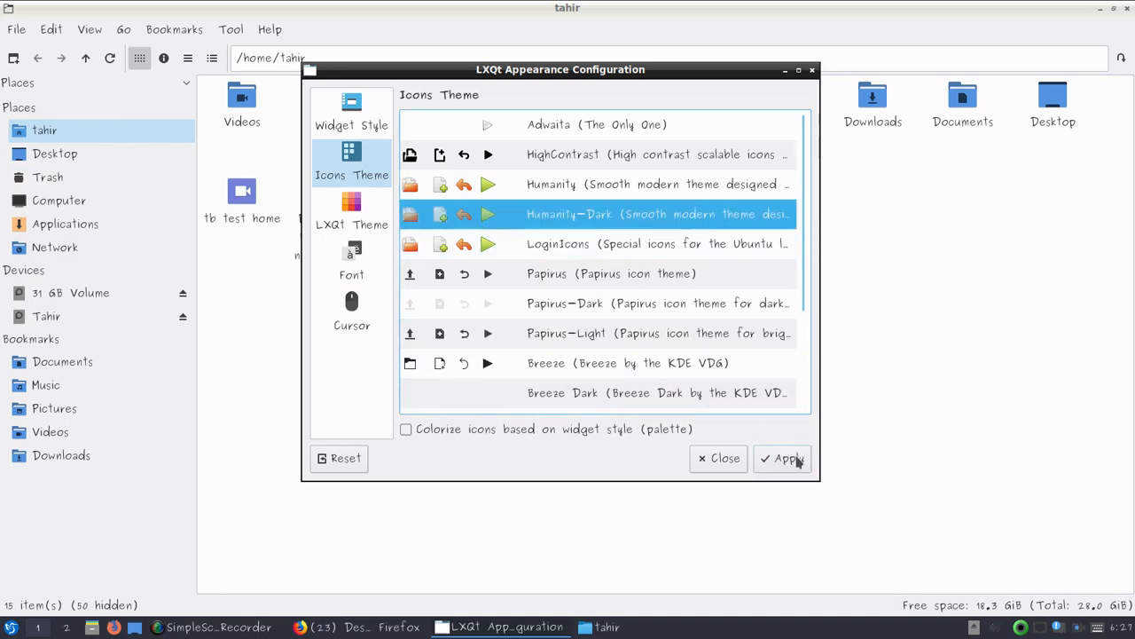
{"action": "left_click", "coordinate": [784, 458]}
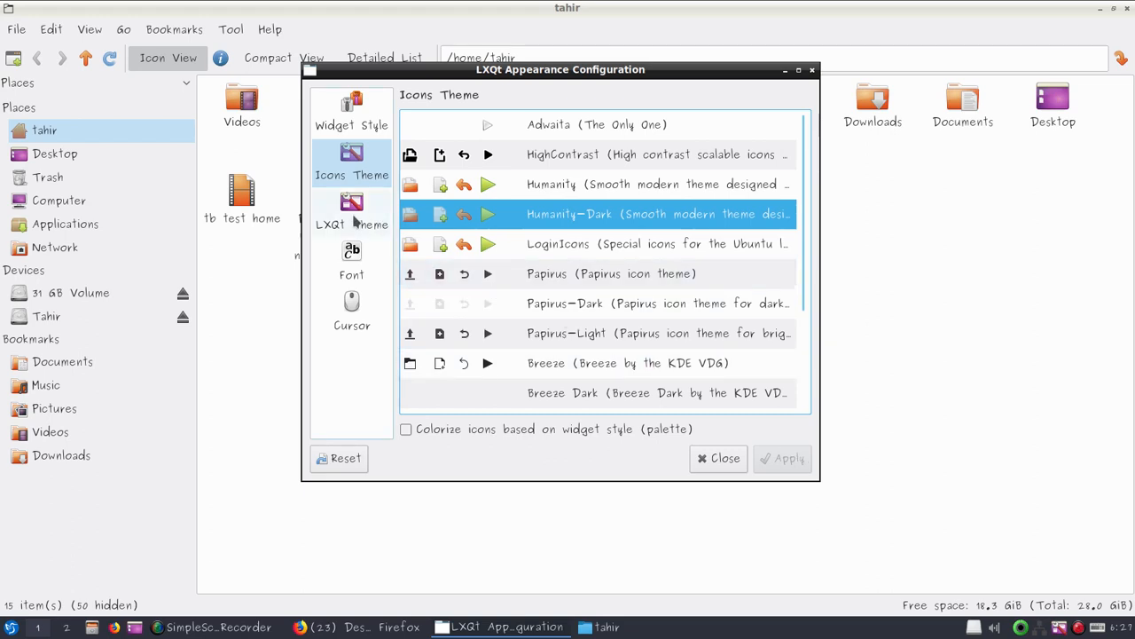
Step: Apply the Ambiance LXQt theme from the theme list, then reopen the application menu
{"action": "left_click", "coordinate": [351, 209]}
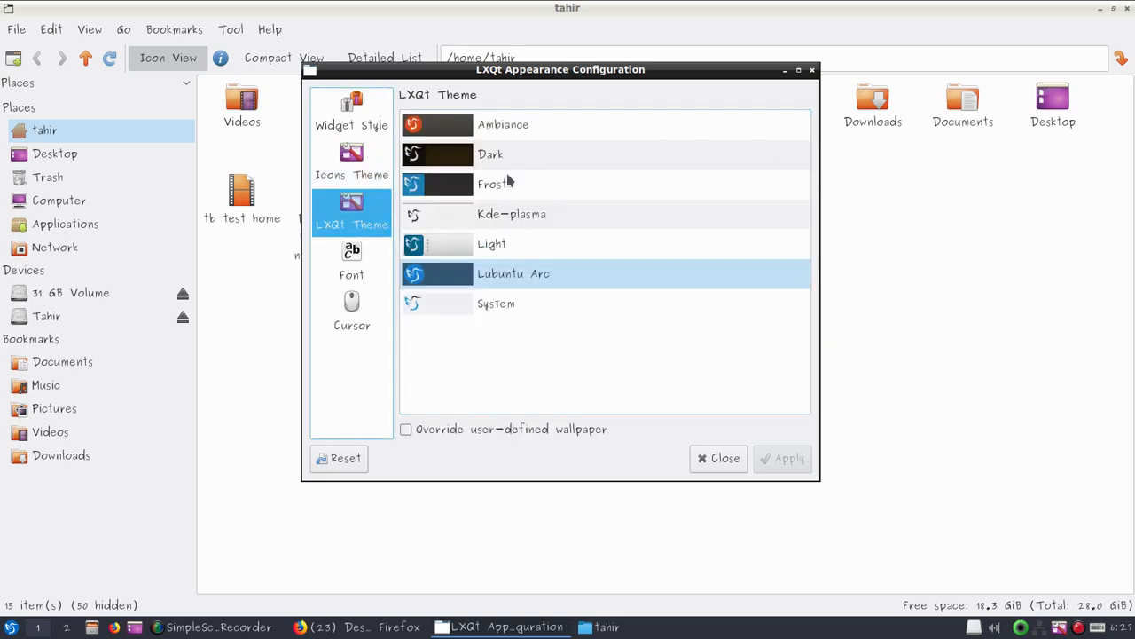
{"action": "mouse_move", "coordinate": [488, 158]}
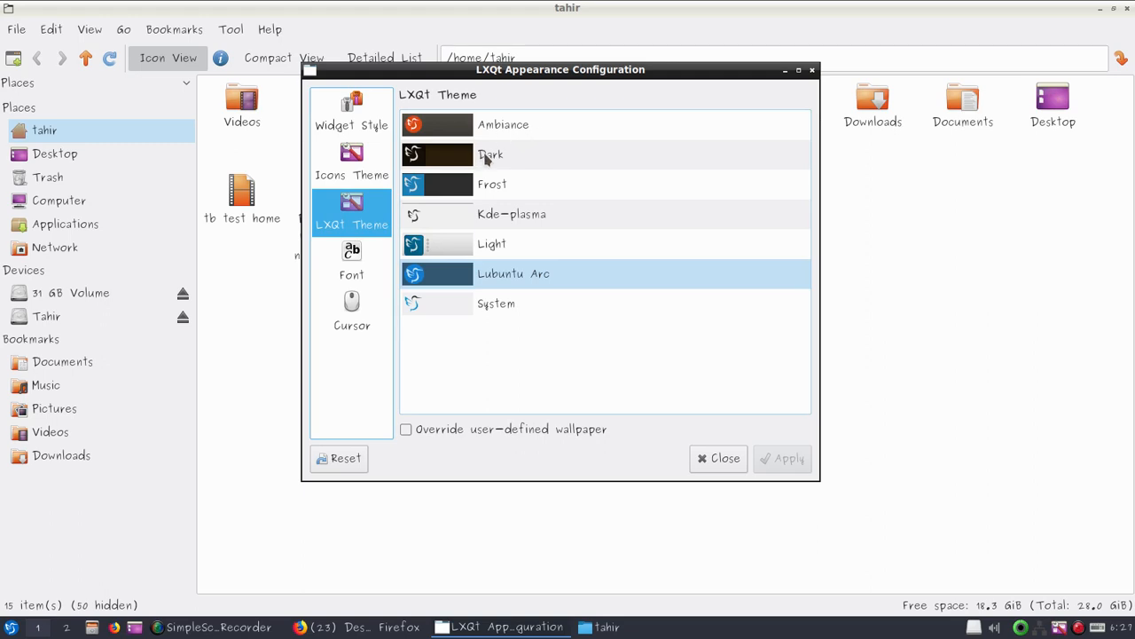
{"action": "left_click", "coordinate": [504, 124]}
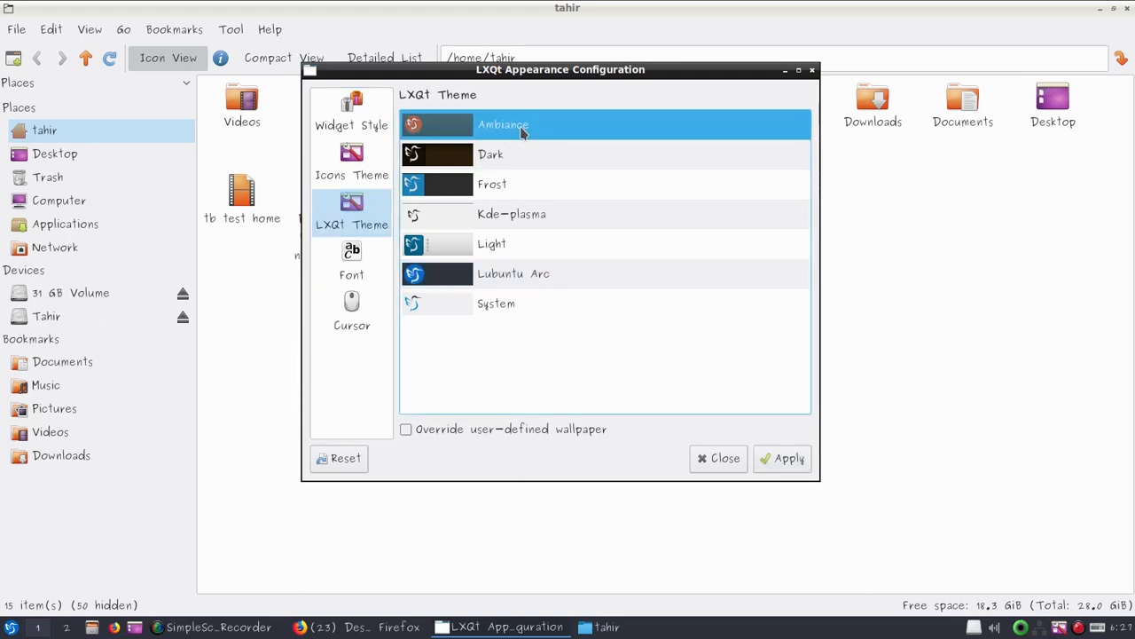
{"action": "left_click", "coordinate": [788, 458]}
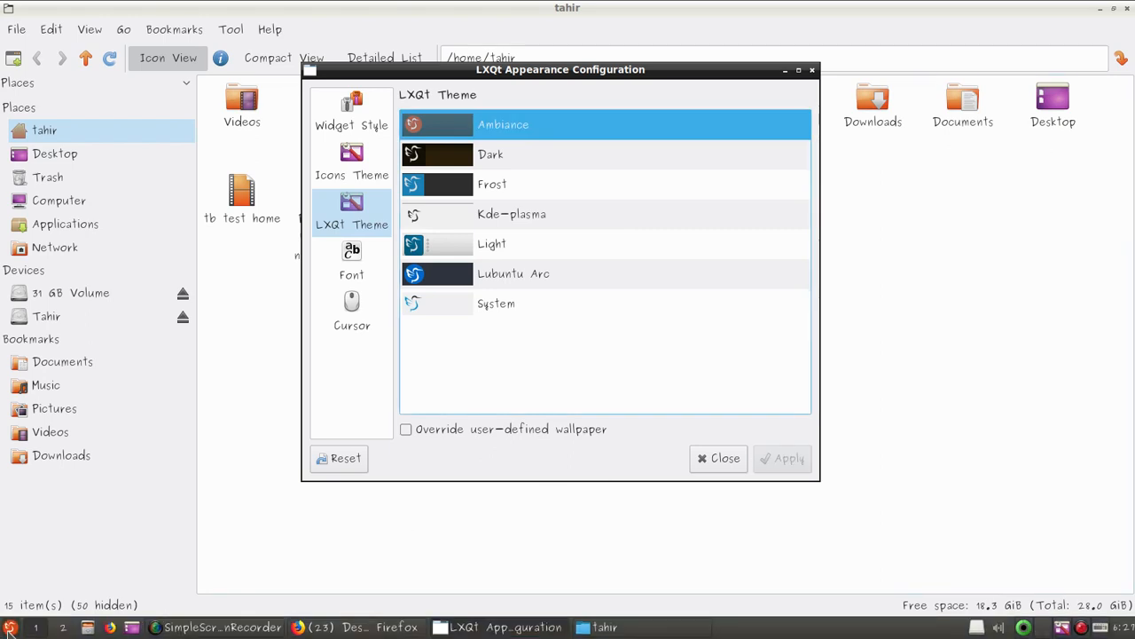
{"action": "left_click", "coordinate": [9, 628]}
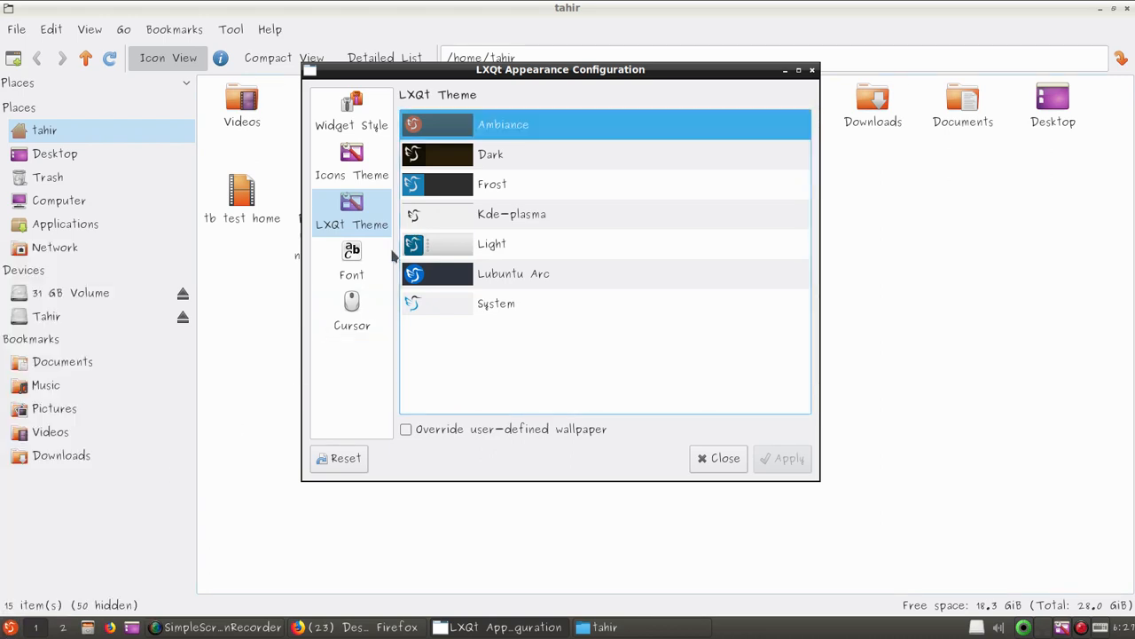
Step: Set the interface font to Rounded Elegance after trying Rekha
{"action": "left_click", "coordinate": [352, 262]}
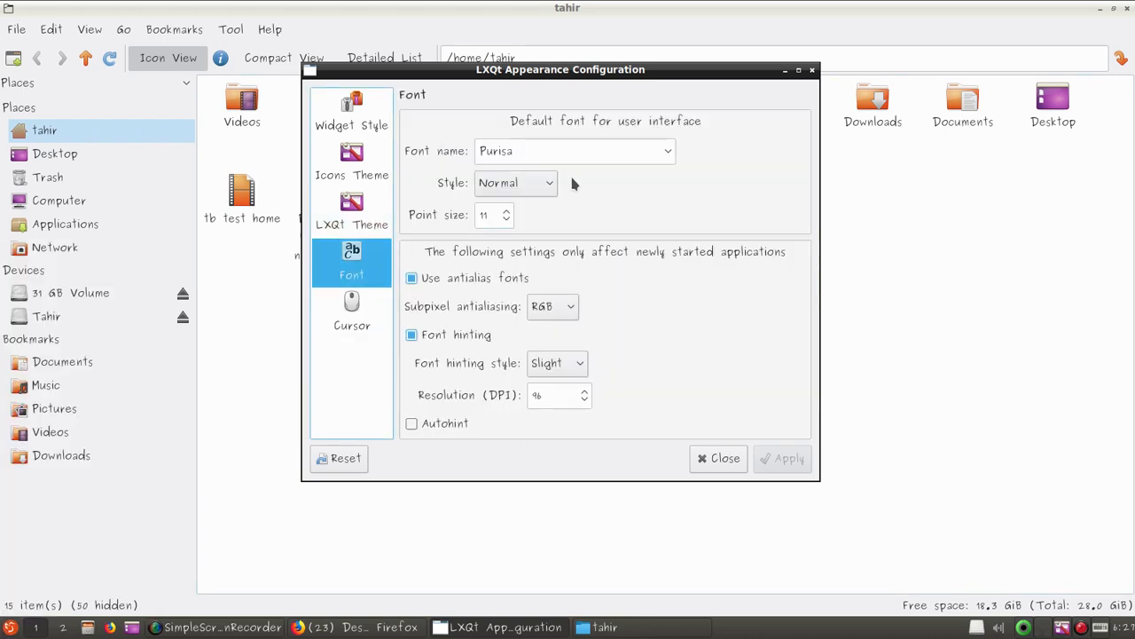
{"action": "left_click", "coordinate": [667, 151]}
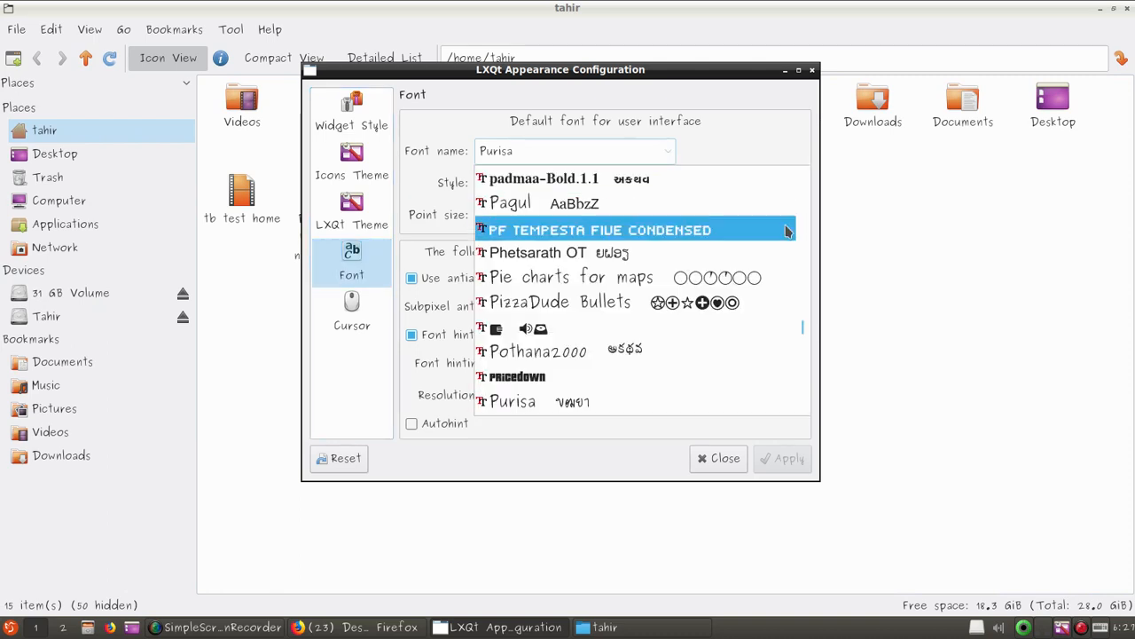
{"action": "scroll", "scroll_direction": "down", "scroll_amount": 3}
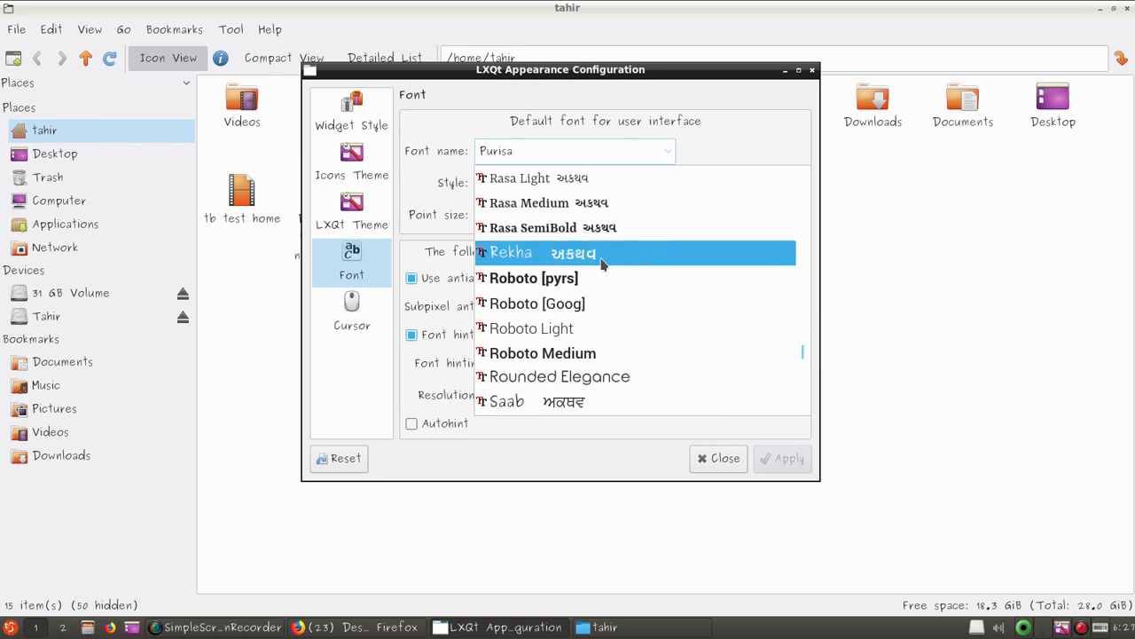
{"action": "left_click", "coordinate": [511, 252]}
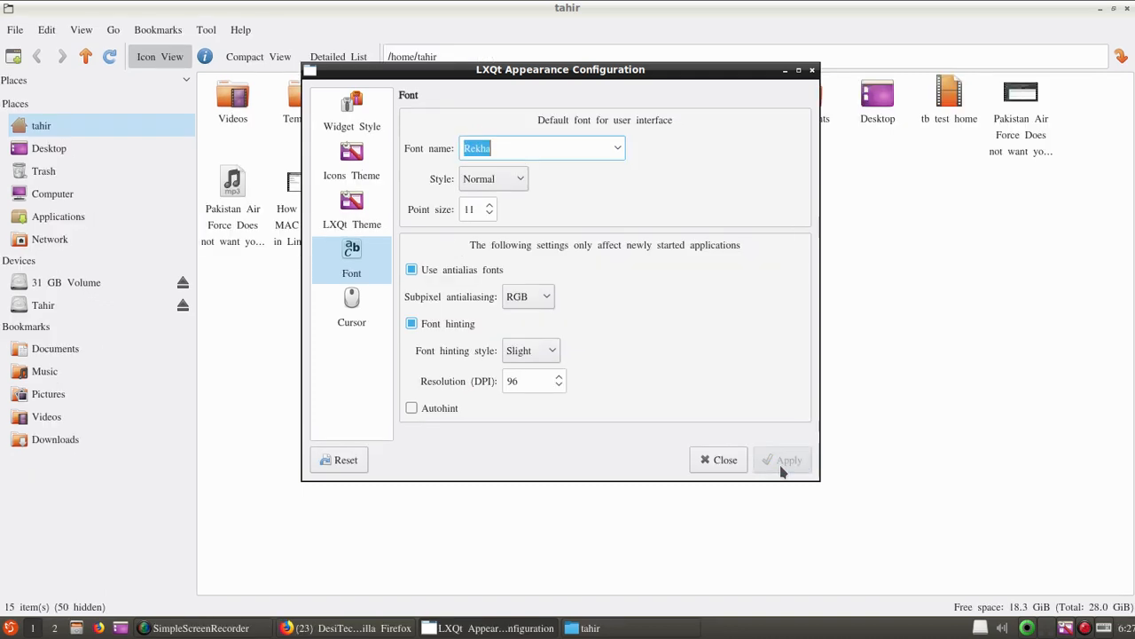
{"action": "mouse_move", "coordinate": [624, 158]}
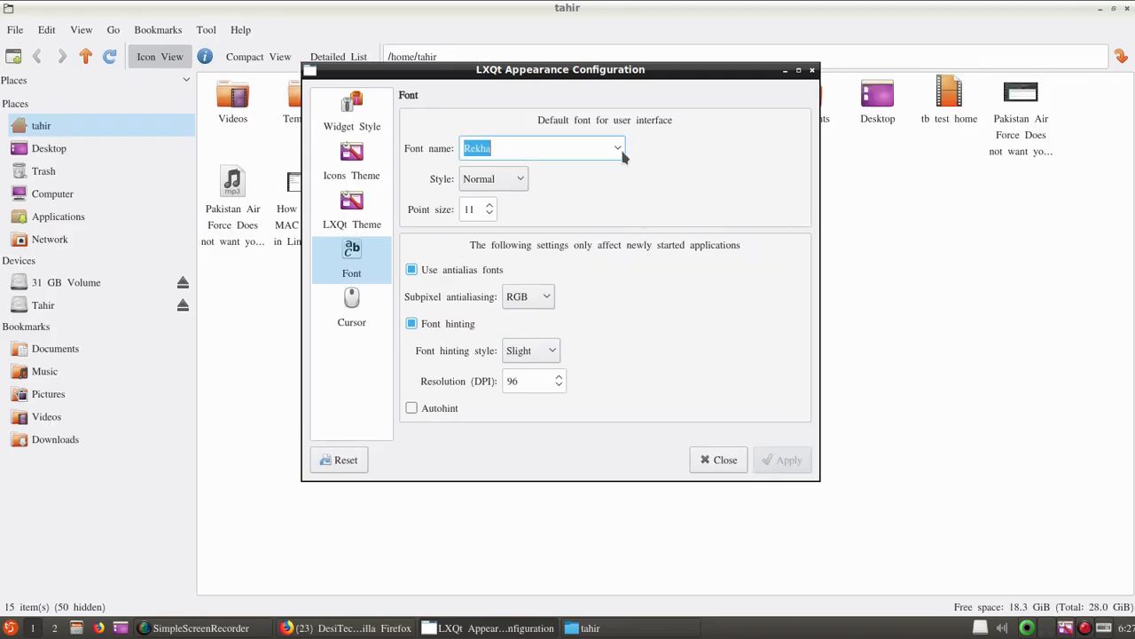
{"action": "left_click", "coordinate": [617, 148]}
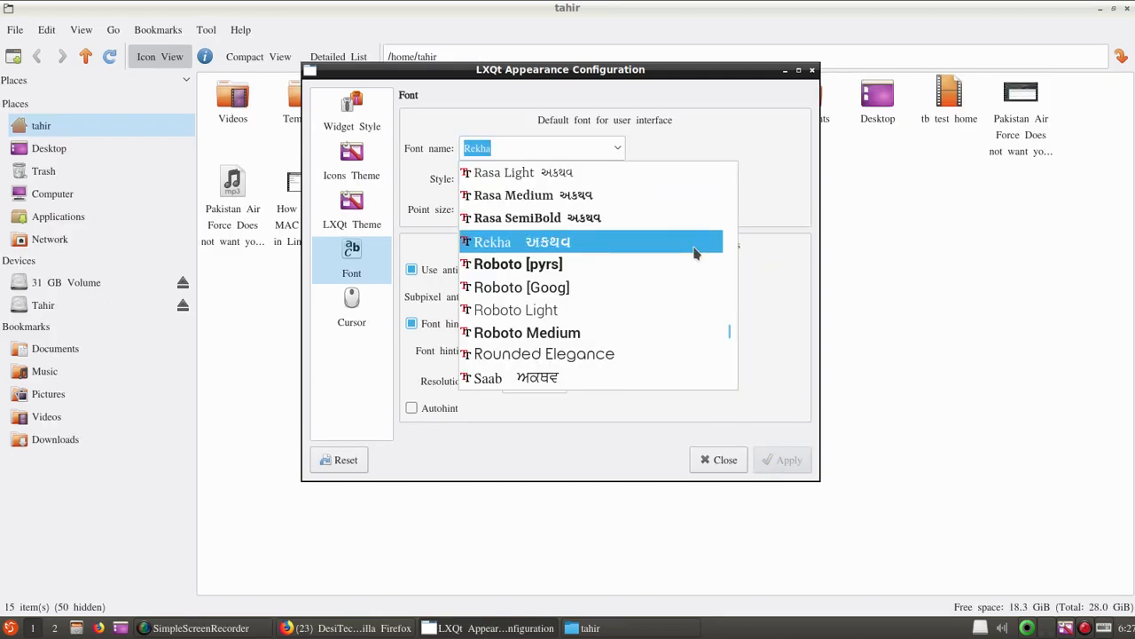
{"action": "left_click", "coordinate": [543, 353]}
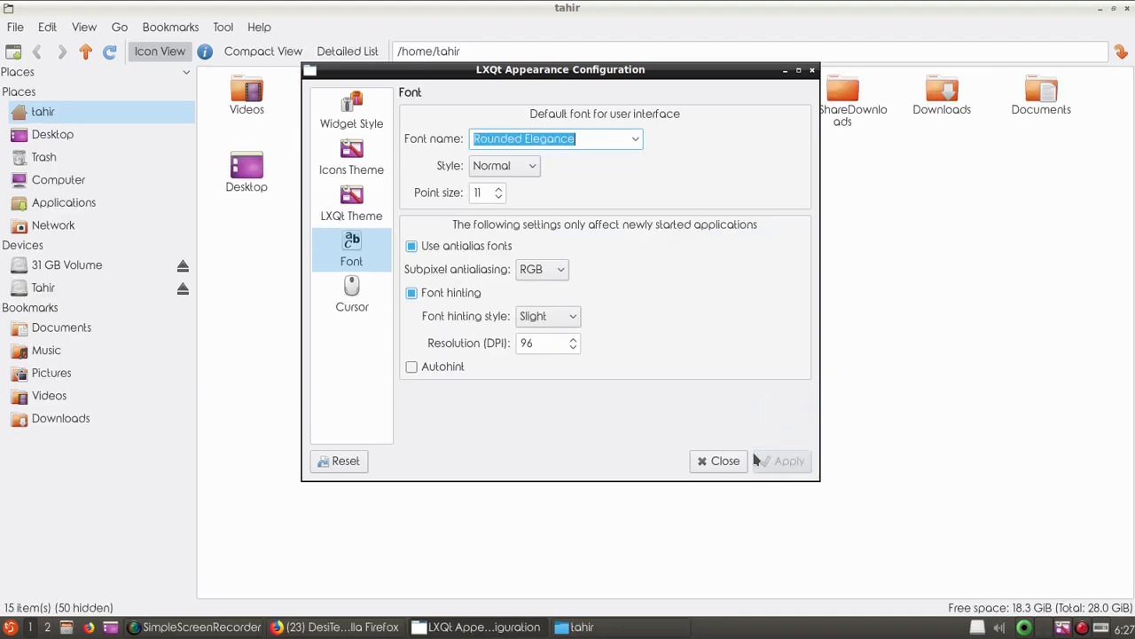
Step: Review the cursor themes and close the appearance settings window
{"action": "left_click", "coordinate": [351, 293]}
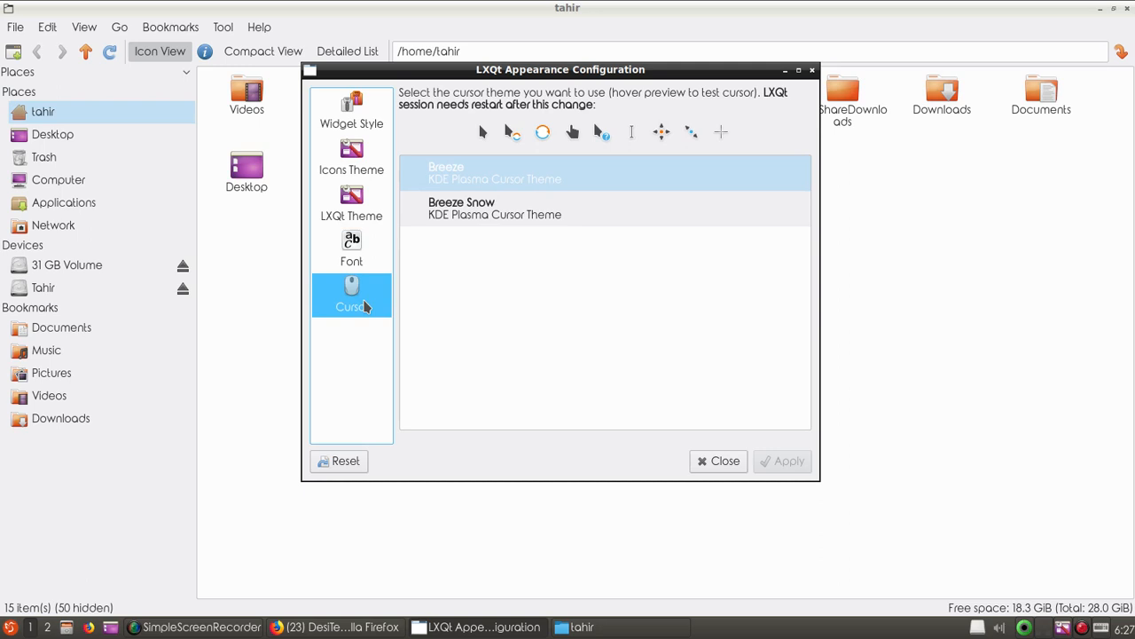
{"action": "mouse_move", "coordinate": [799, 83]}
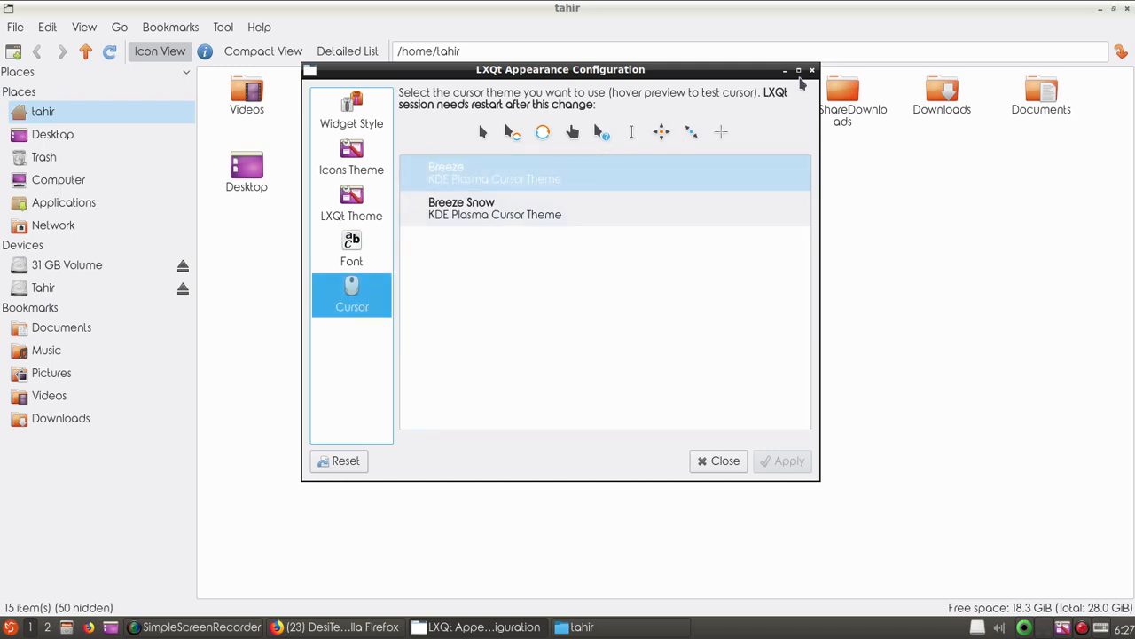
{"action": "left_click", "coordinate": [719, 461]}
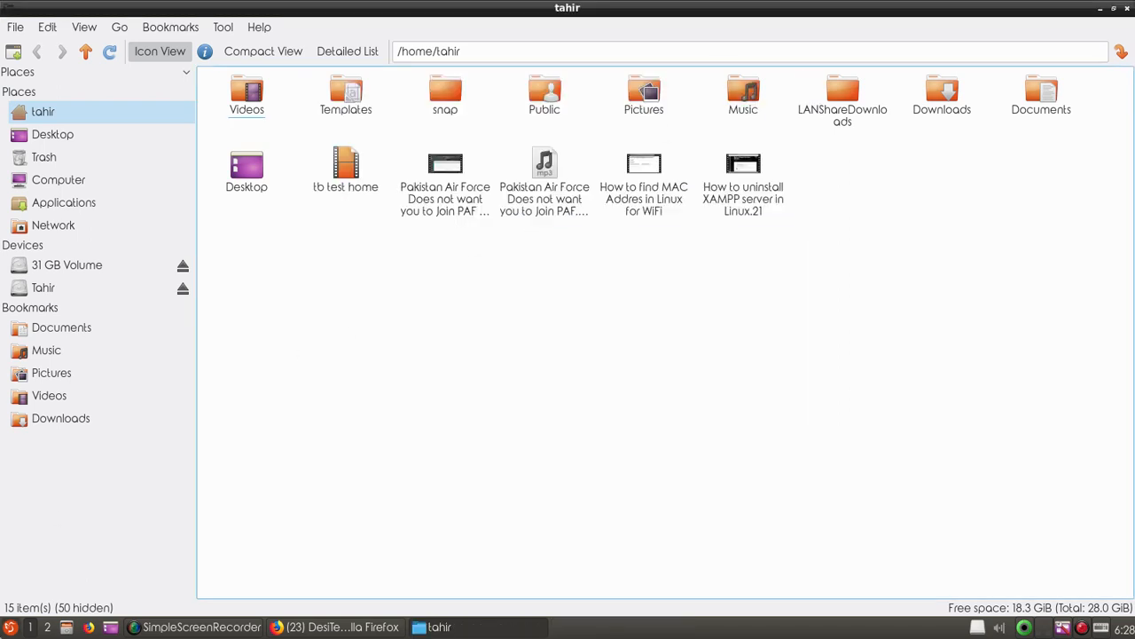
Step: Bring up the application menu to reach Preferences > LXQt settings
{"action": "left_click", "coordinate": [11, 628]}
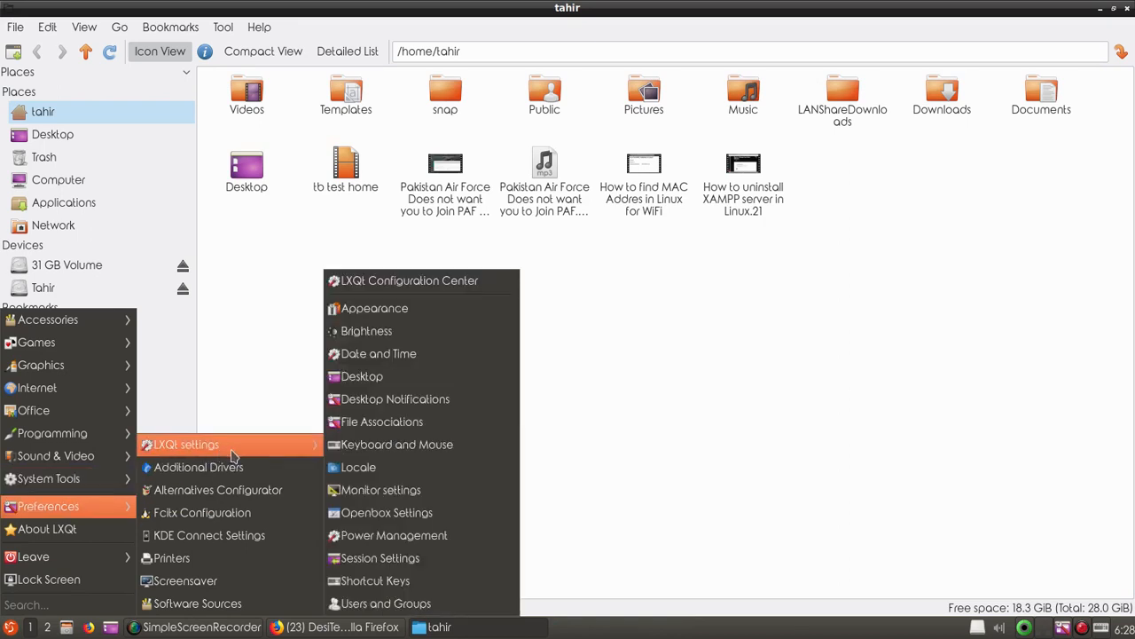
{"action": "mouse_move", "coordinate": [380, 353]}
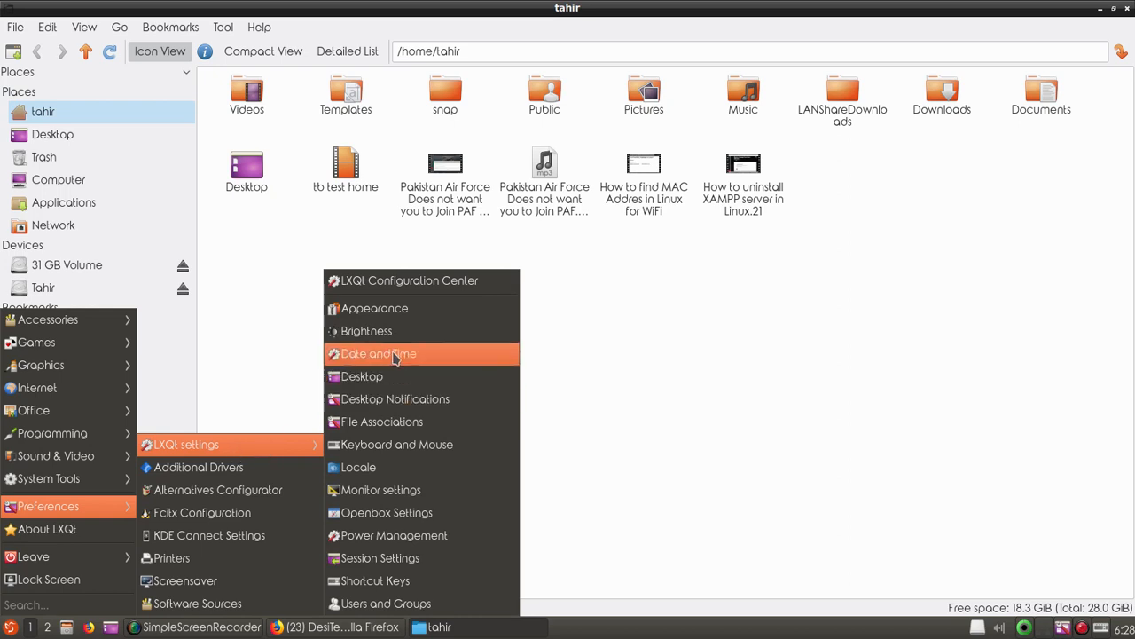
{"action": "mouse_move", "coordinate": [365, 330]}
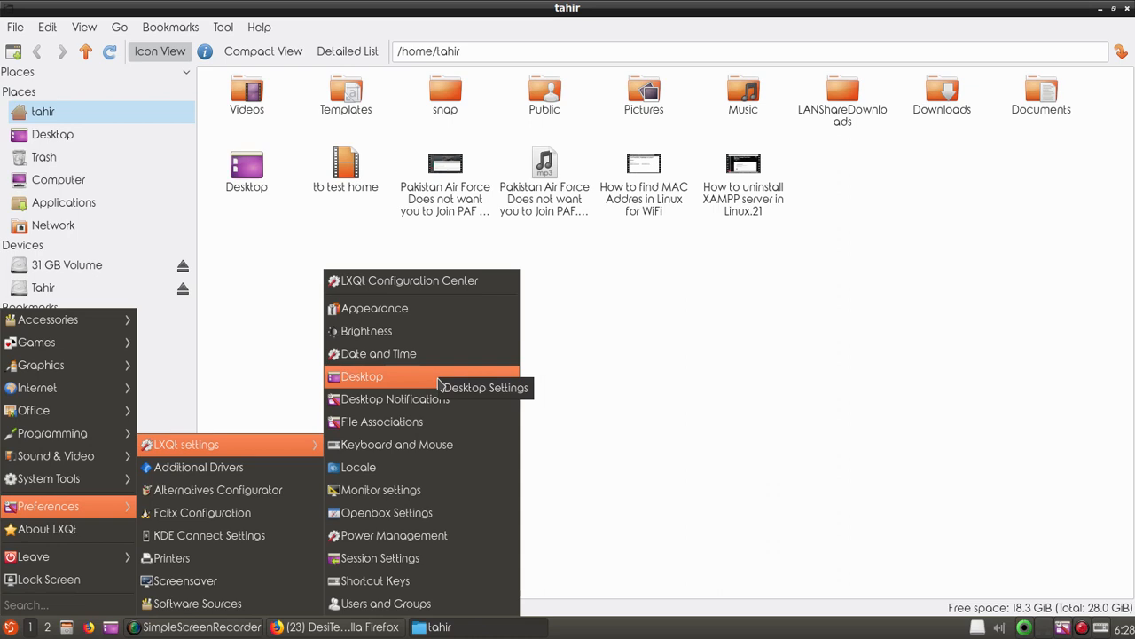
Step: Open Desktop Preferences, review the Advanced shortcut options and return to General
{"action": "left_click", "coordinate": [362, 376]}
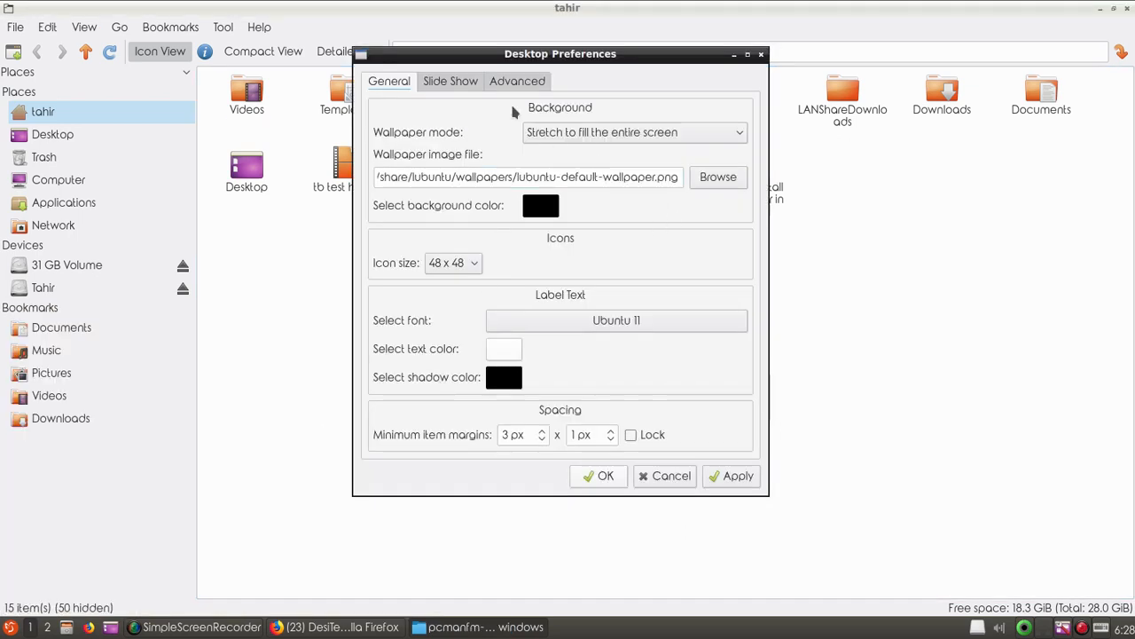
{"action": "left_click", "coordinate": [518, 81]}
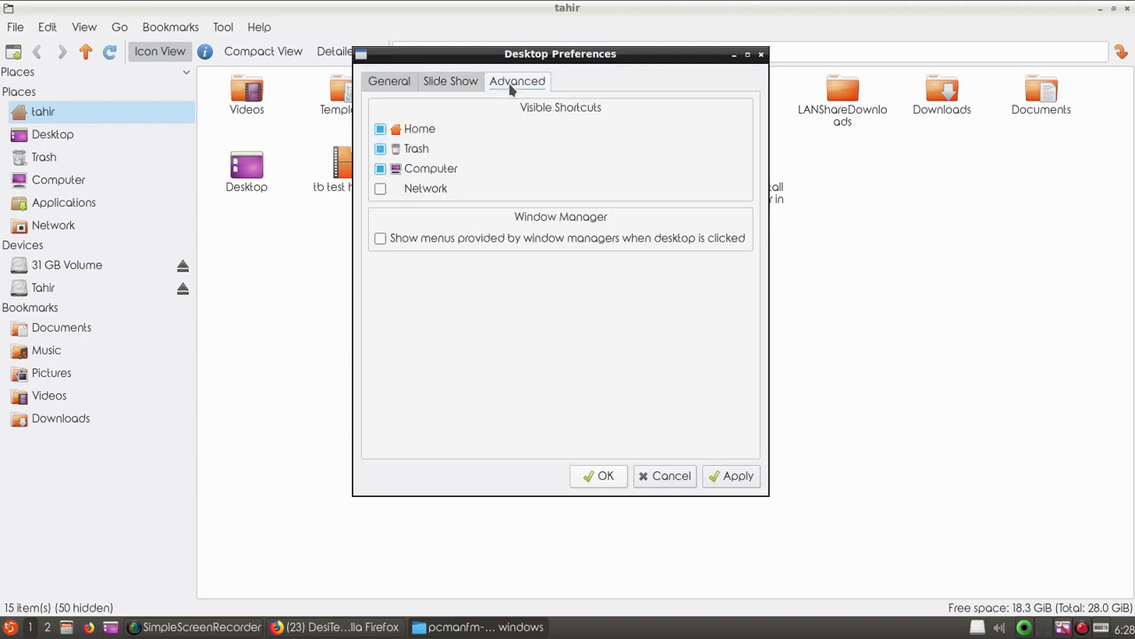
{"action": "mouse_move", "coordinate": [529, 128]}
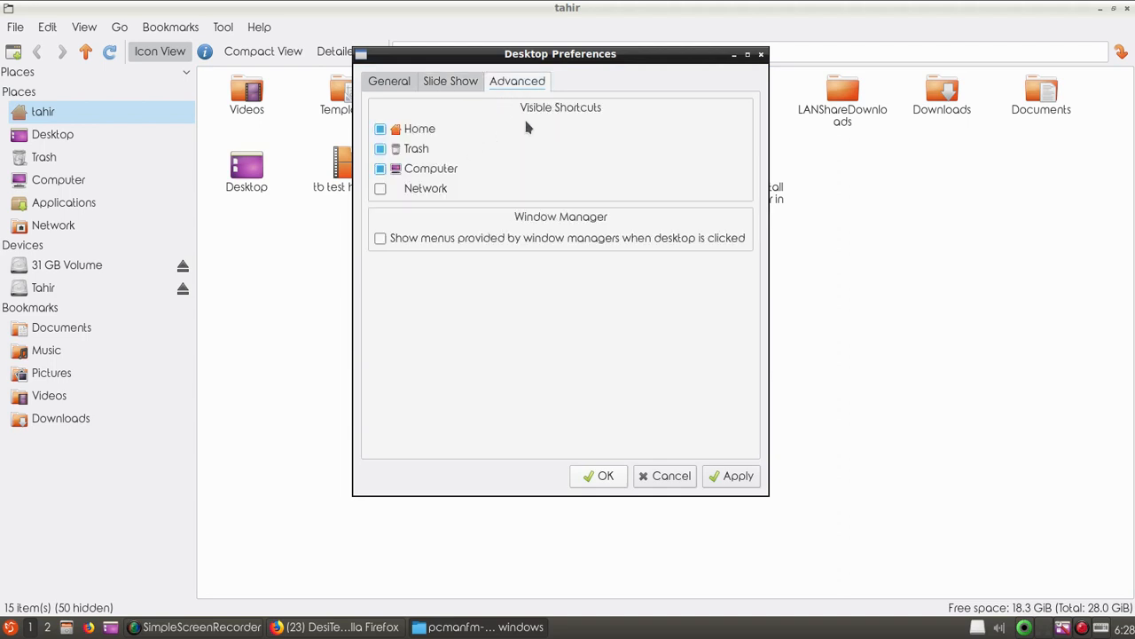
{"action": "mouse_move", "coordinate": [422, 144]}
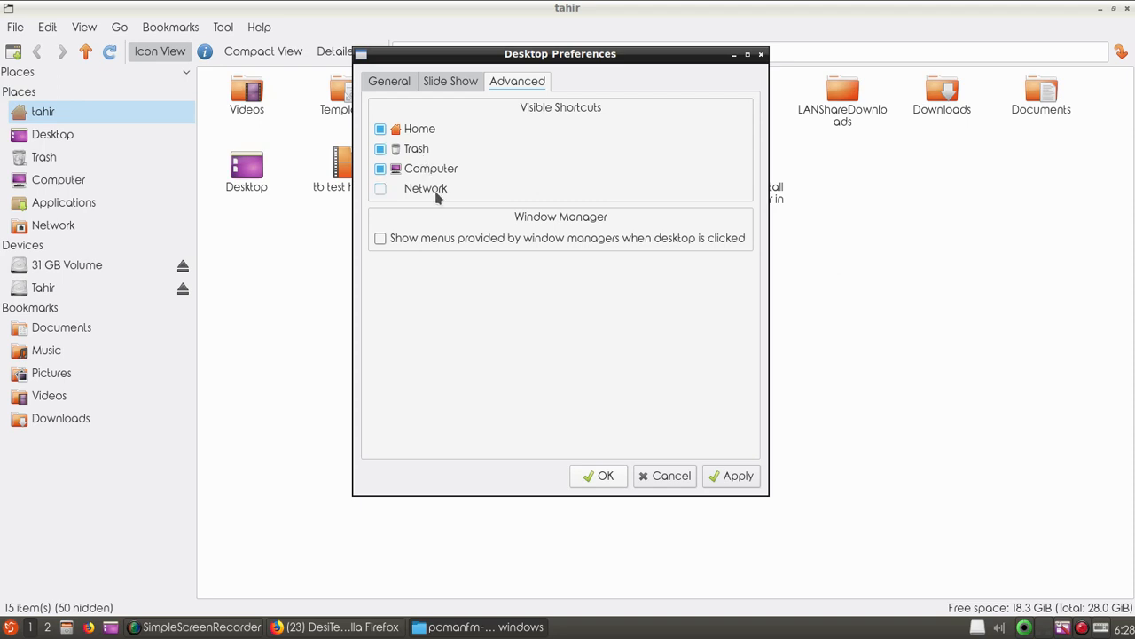
{"action": "left_click", "coordinate": [388, 81]}
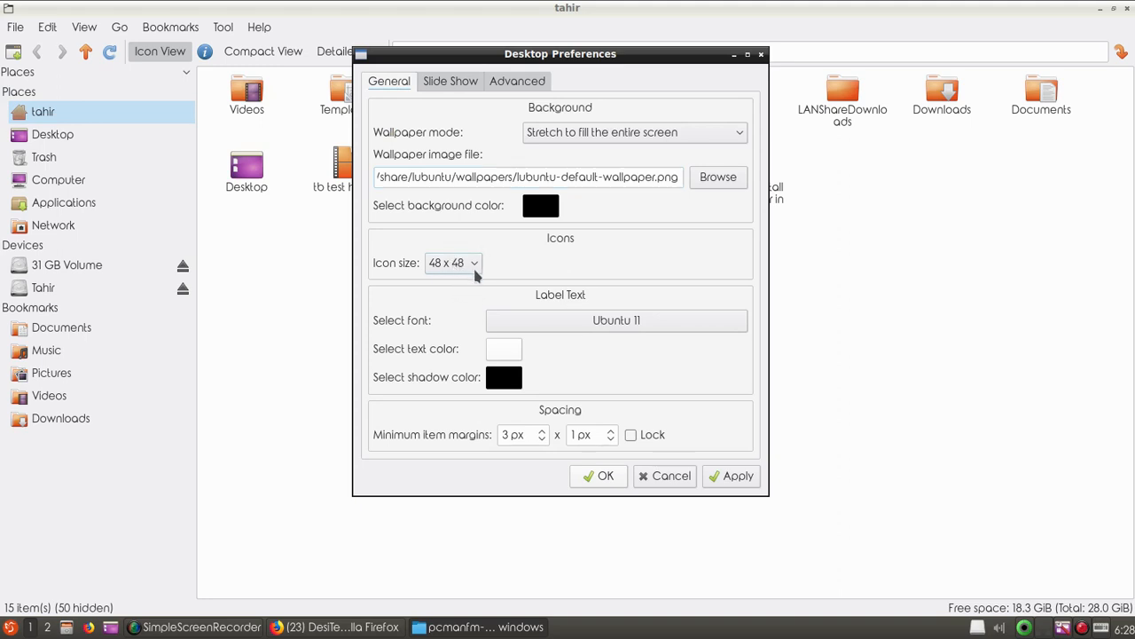
{"action": "mouse_move", "coordinate": [500, 283]}
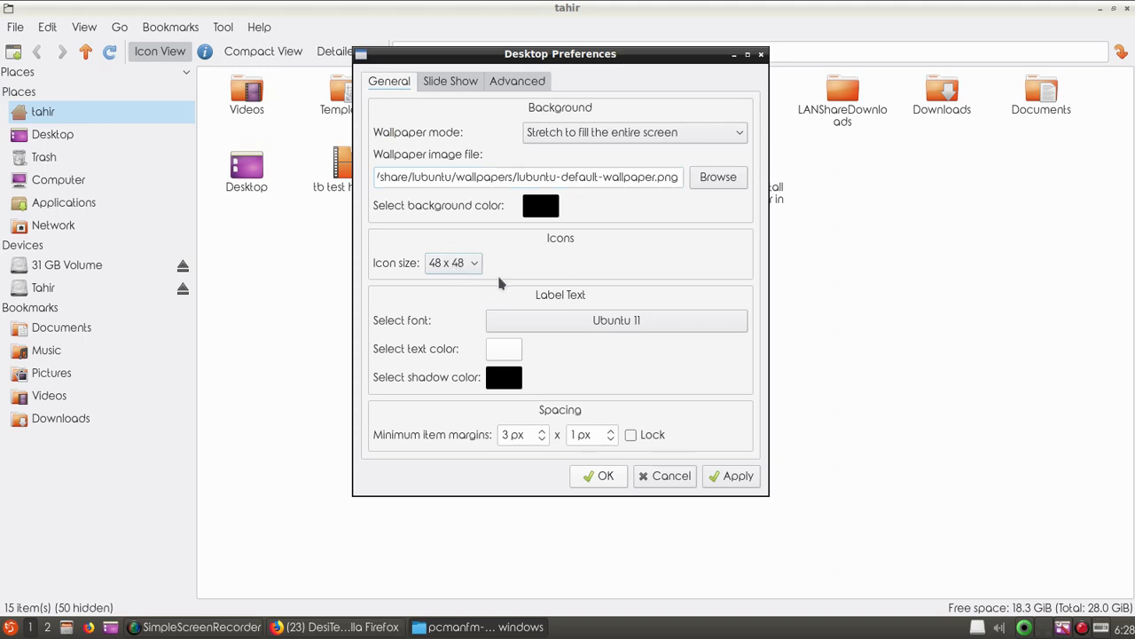
{"action": "mouse_move", "coordinate": [760, 78]}
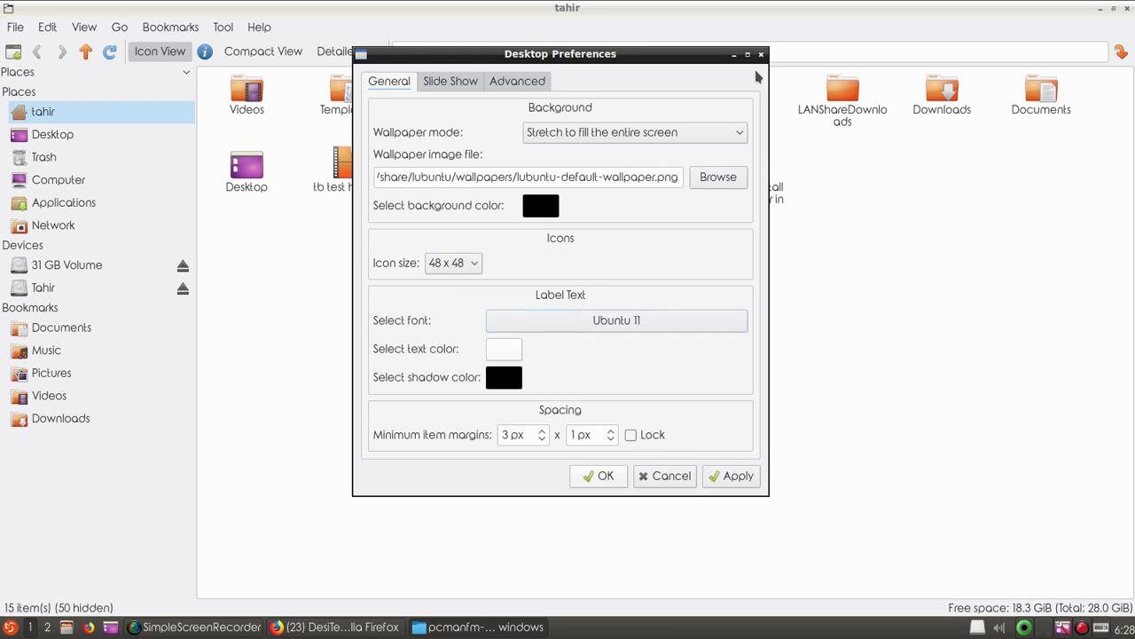
Step: Close the Desktop Preferences window, leaving the home folder showing
{"action": "left_click", "coordinate": [663, 476]}
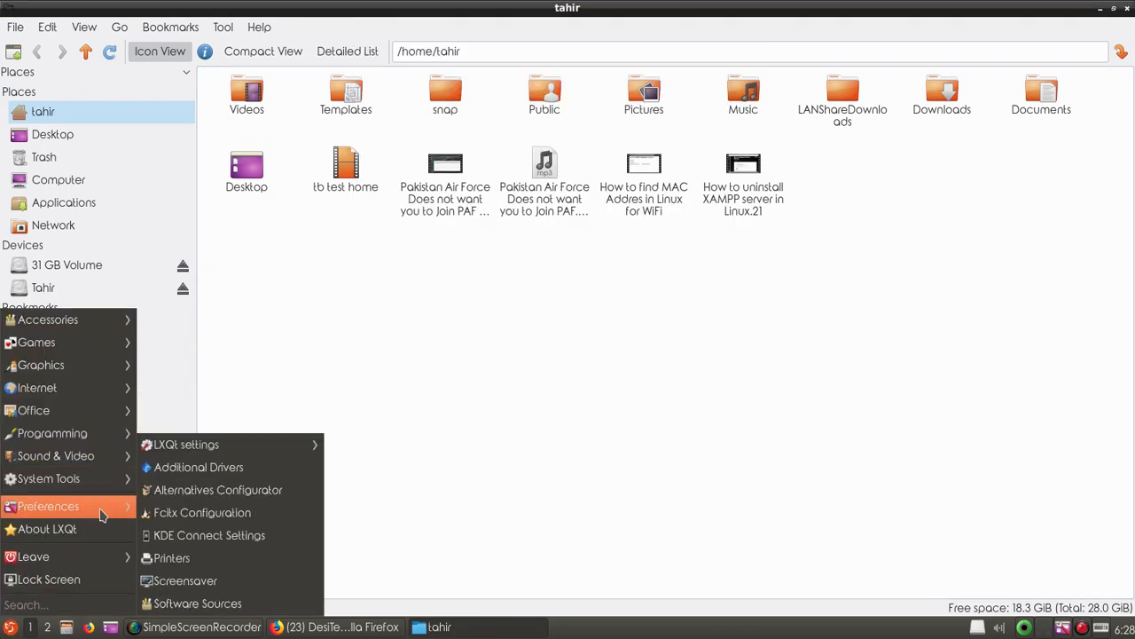
{"action": "mouse_move", "coordinate": [187, 443]}
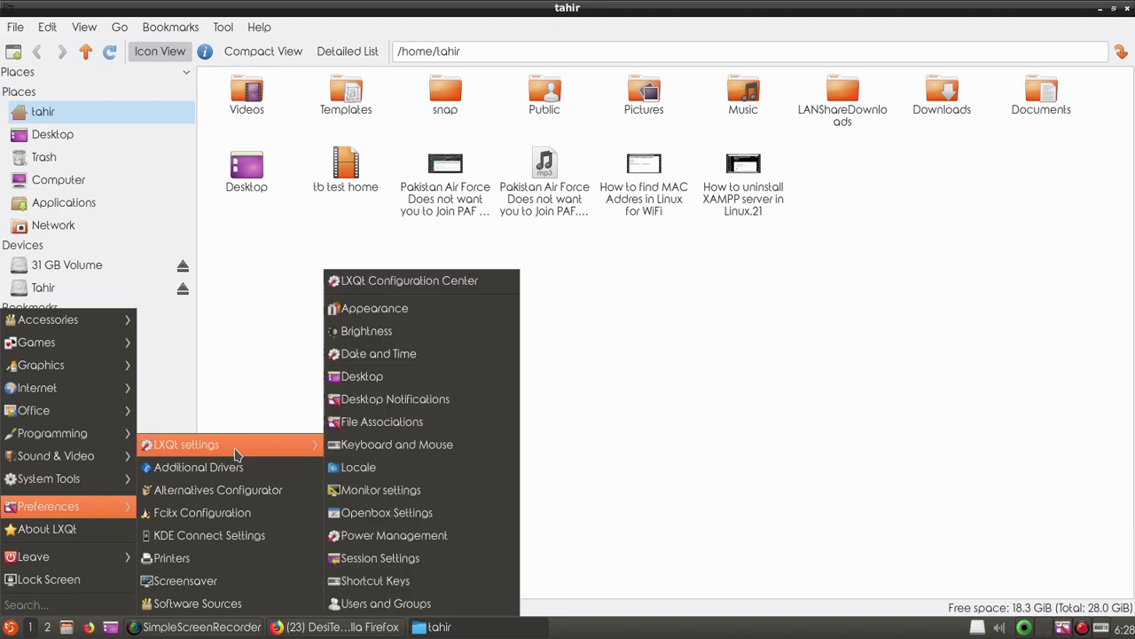
{"action": "mouse_move", "coordinate": [458, 423]}
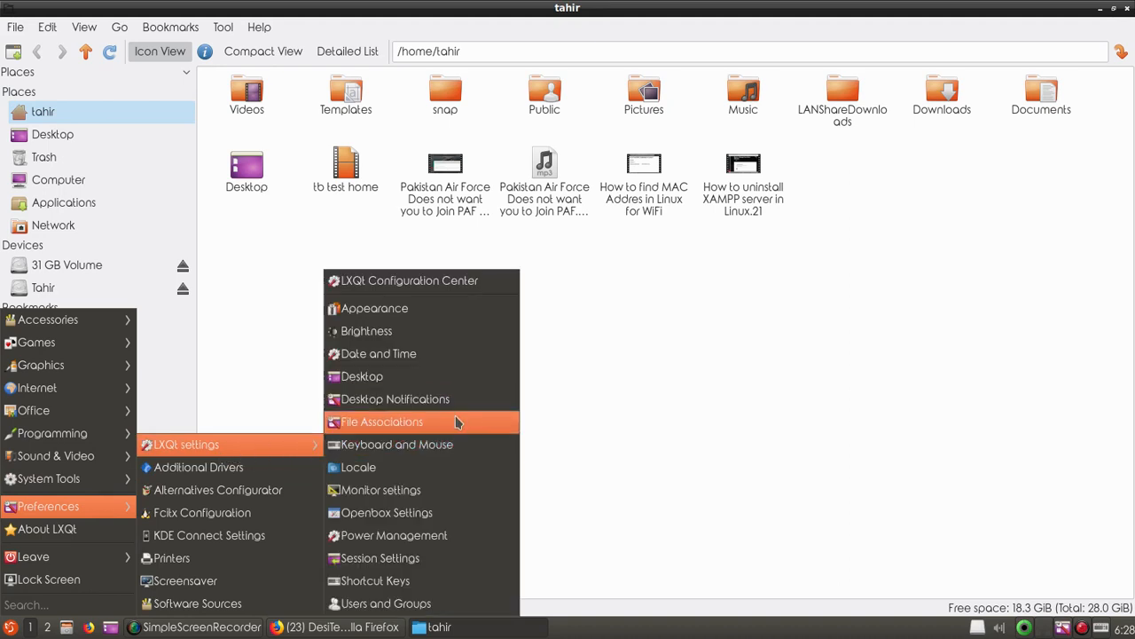
{"action": "mouse_move", "coordinate": [457, 431]}
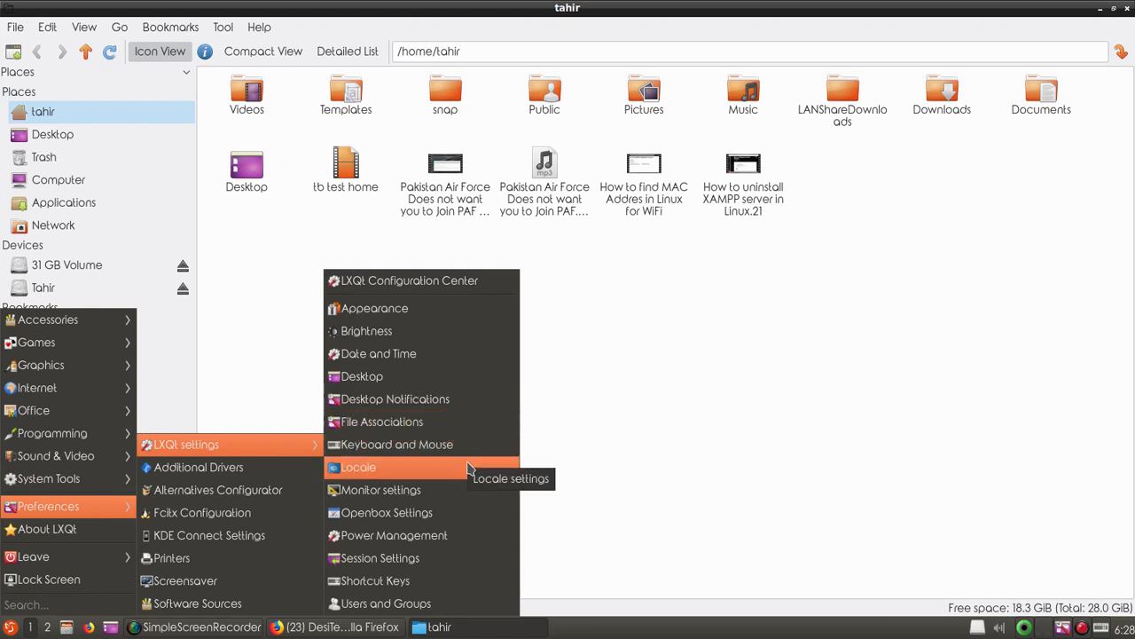
{"action": "mouse_move", "coordinate": [387, 511]}
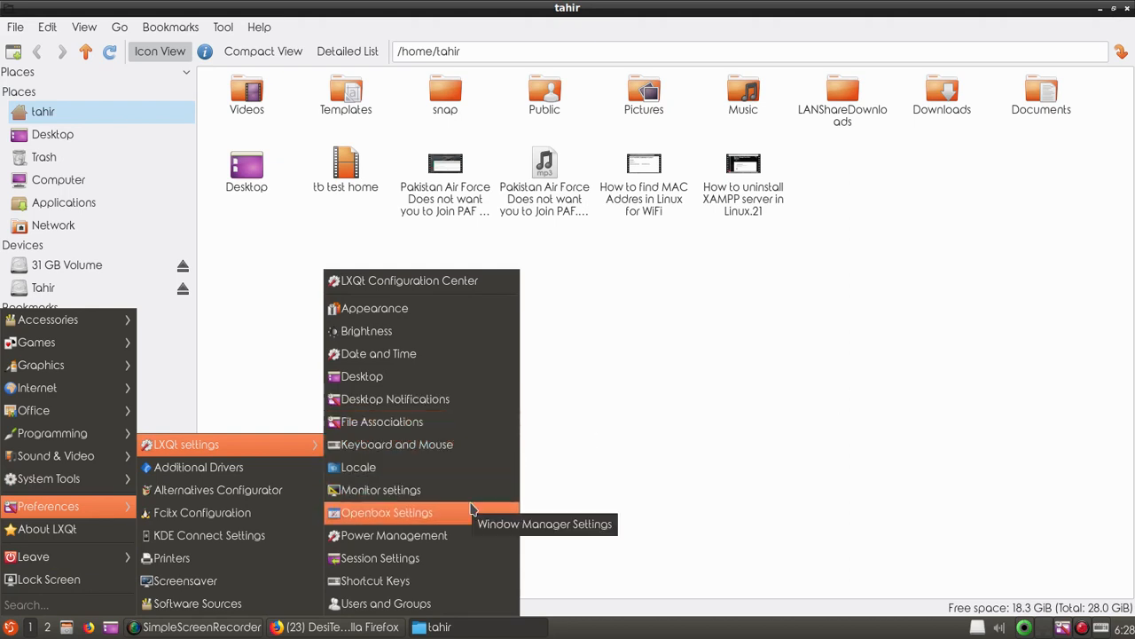
{"action": "mouse_move", "coordinate": [198, 467]}
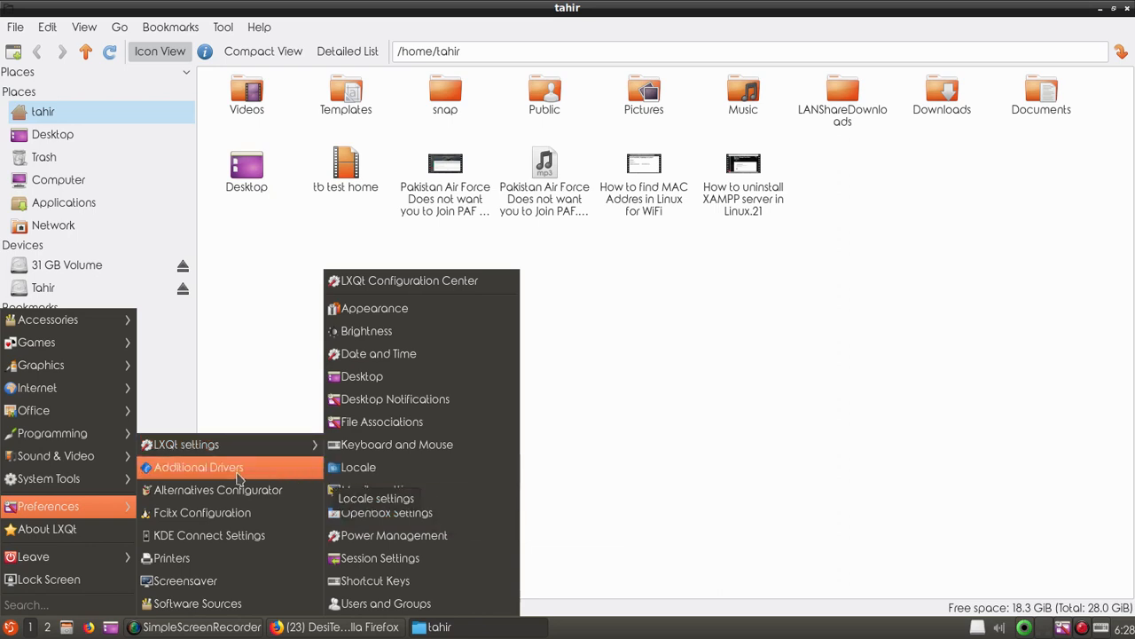
Step: Launch Additional Drivers and authorise the driver search with the sudo password
{"action": "left_click", "coordinate": [199, 467]}
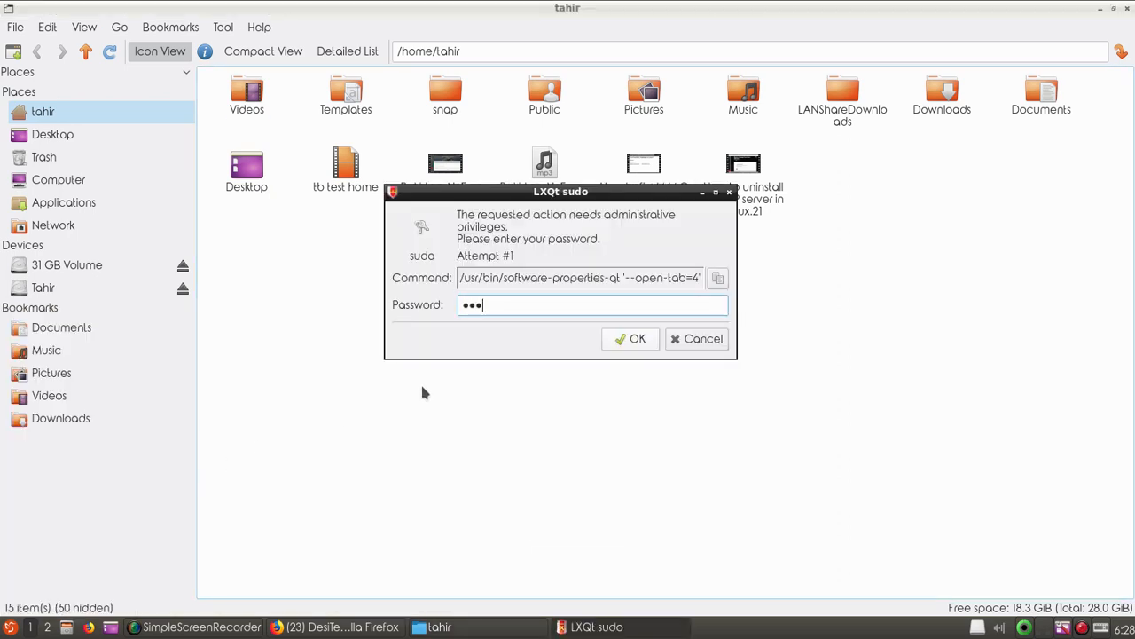
{"action": "left_click", "coordinate": [629, 338]}
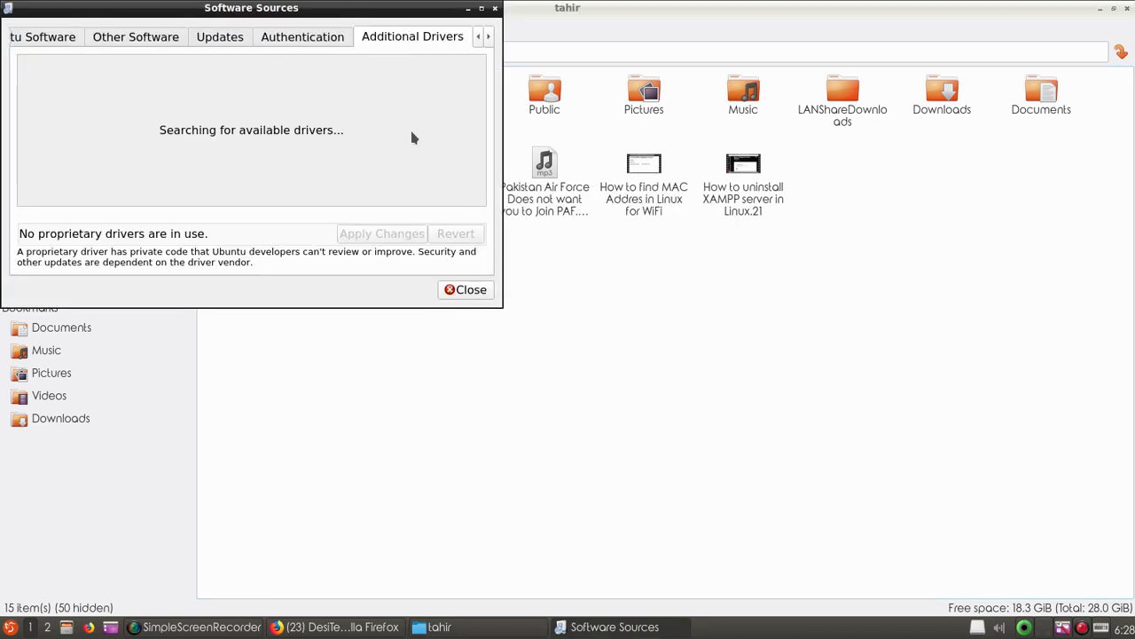
{"action": "mouse_move", "coordinate": [234, 153]}
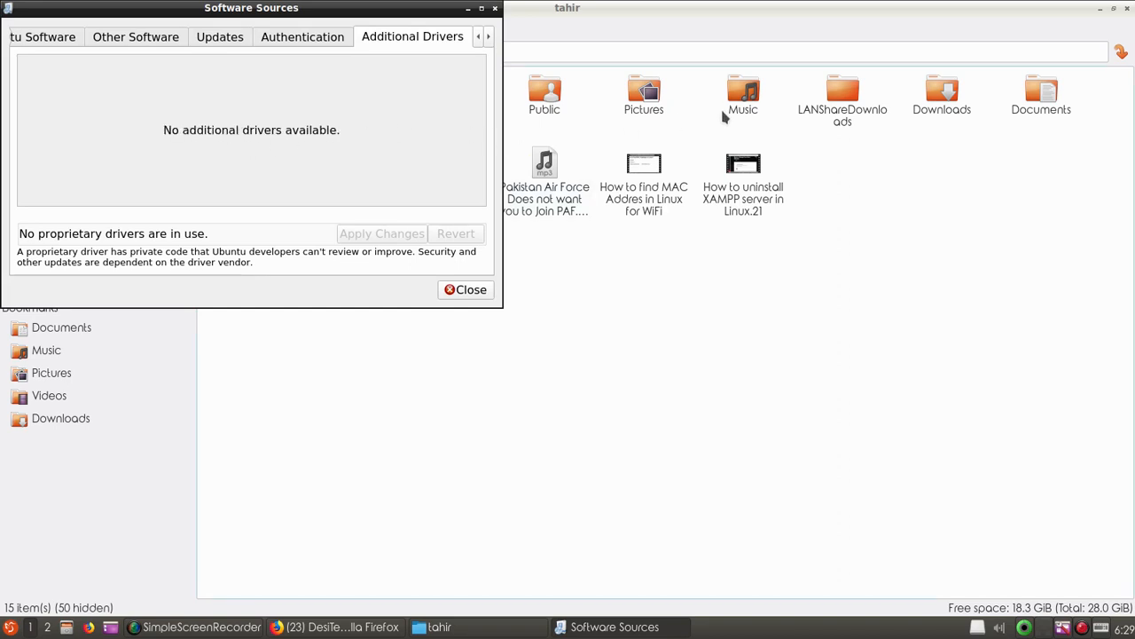
{"action": "mouse_move", "coordinate": [282, 152]}
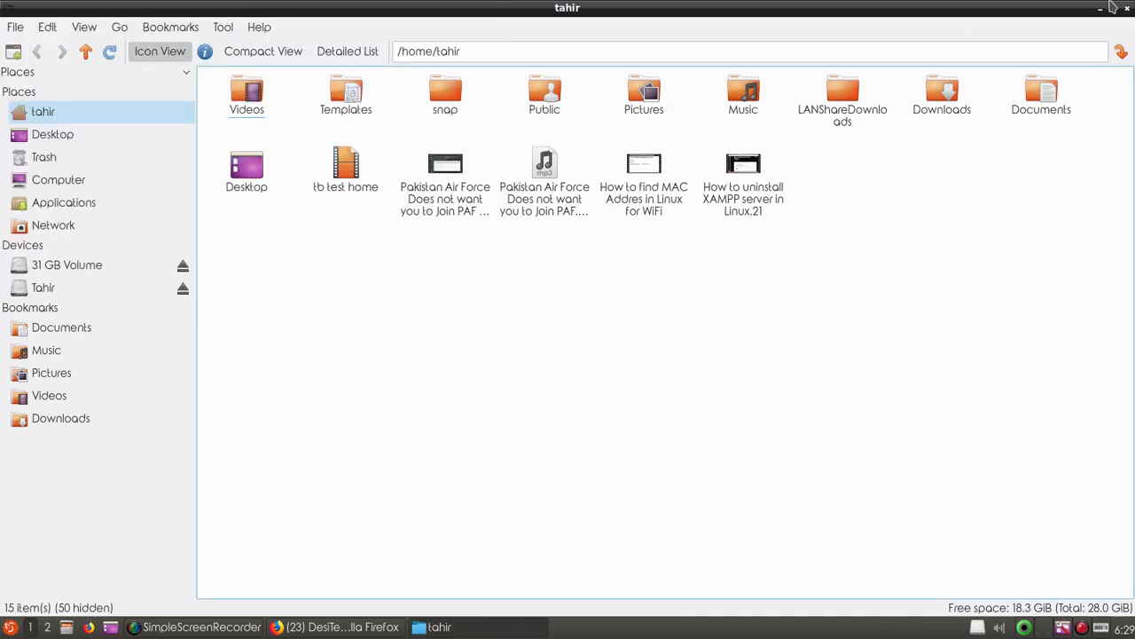
Step: Show the bare desktop and bring up the application menu's Preferences
{"action": "left_click", "coordinate": [1100, 7]}
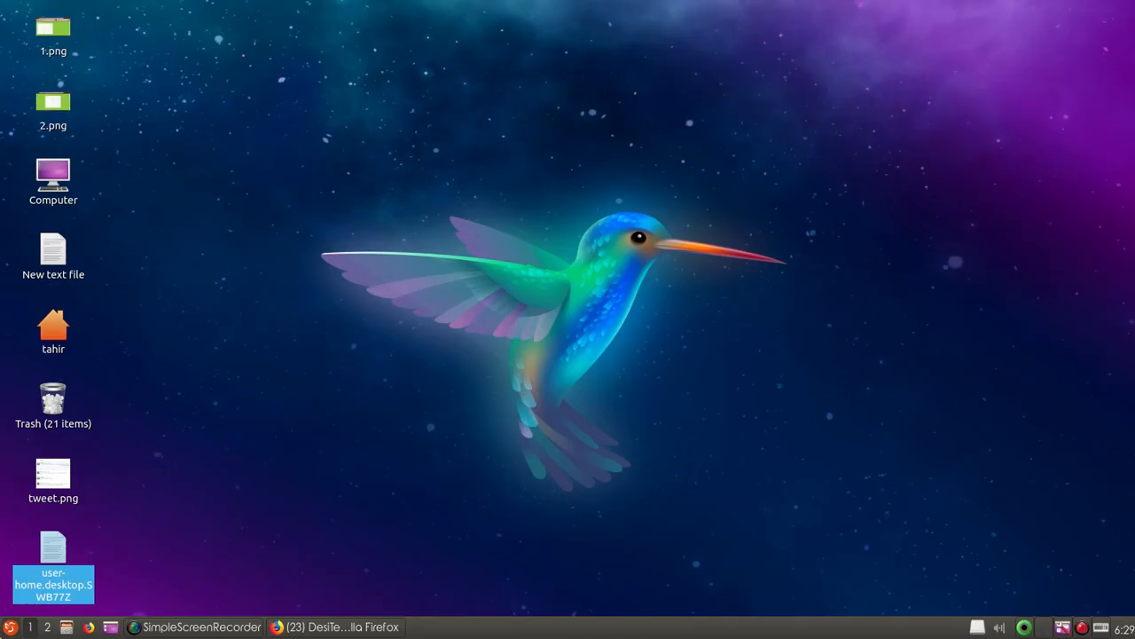
{"action": "left_click", "coordinate": [50, 505]}
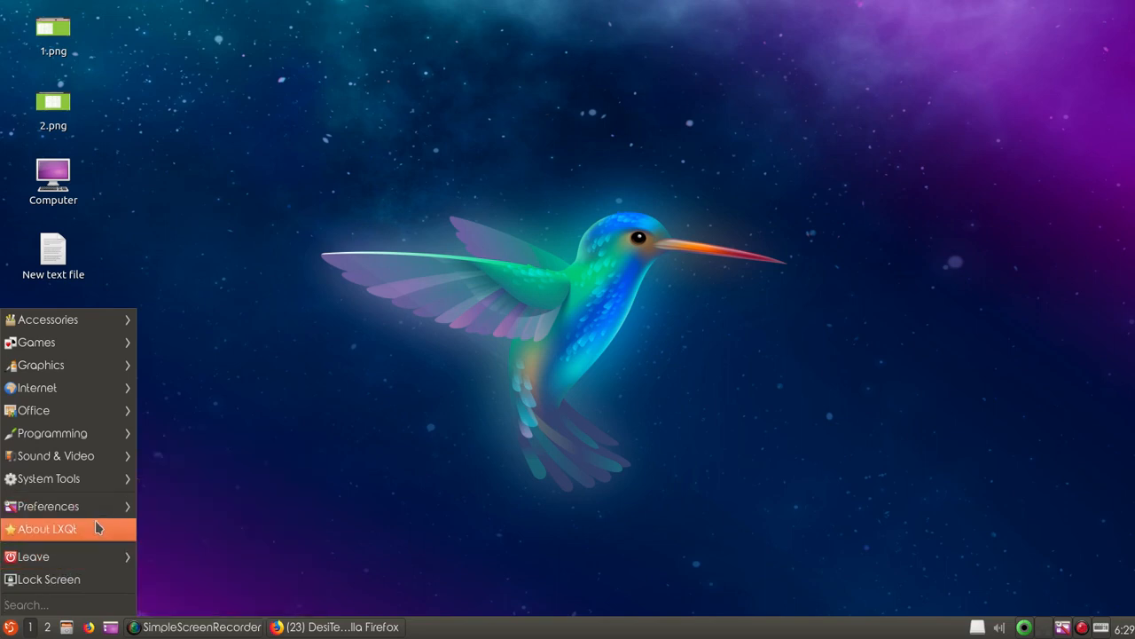
{"action": "mouse_move", "coordinate": [47, 506]}
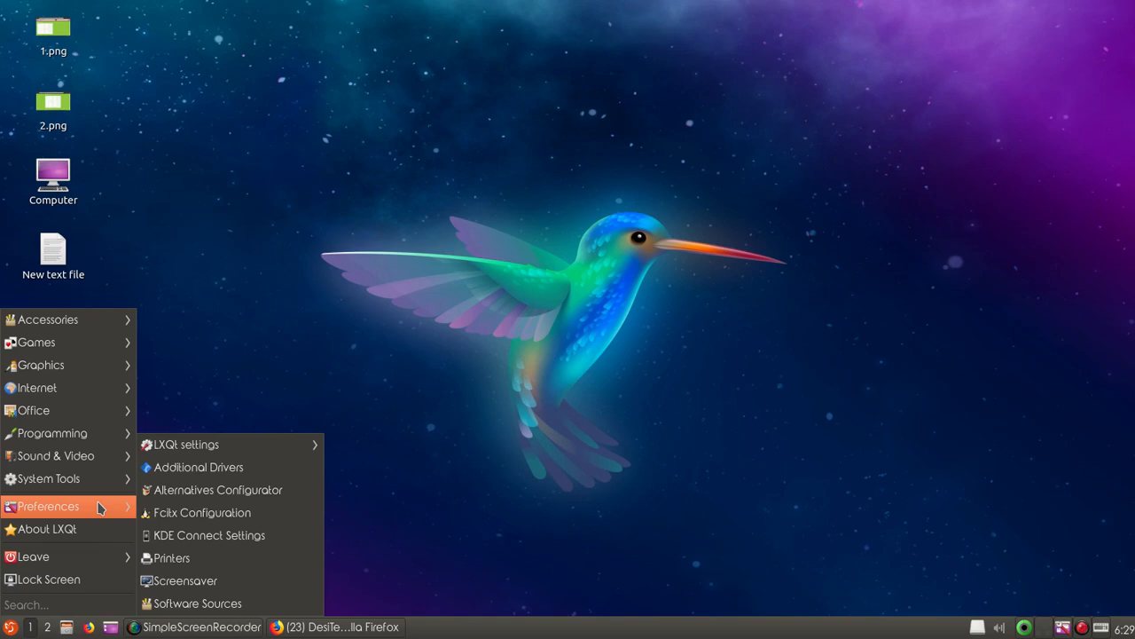
{"action": "mouse_move", "coordinate": [221, 512]}
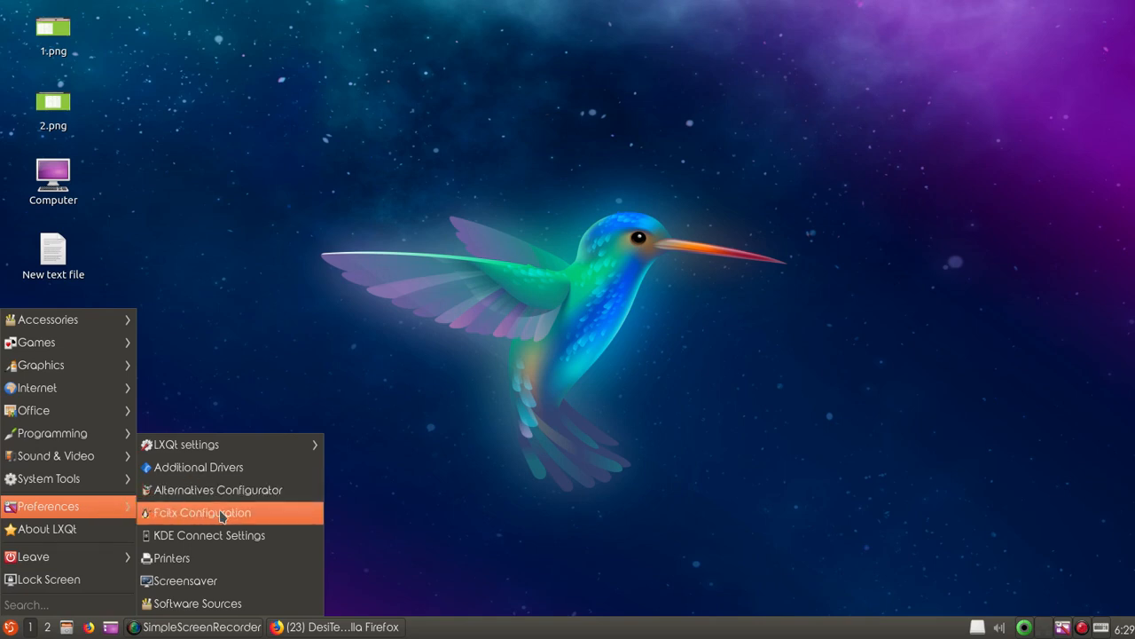
{"action": "mouse_move", "coordinate": [210, 536]}
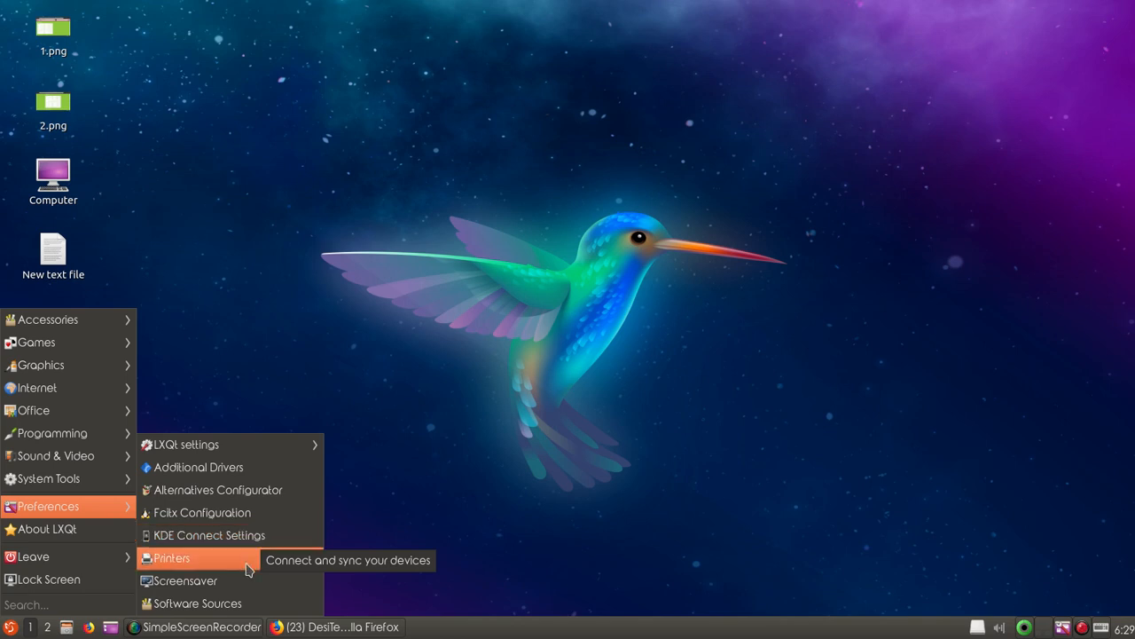
Step: Launch Software Sources and authorise it with the sudo password
{"action": "left_click", "coordinate": [197, 603]}
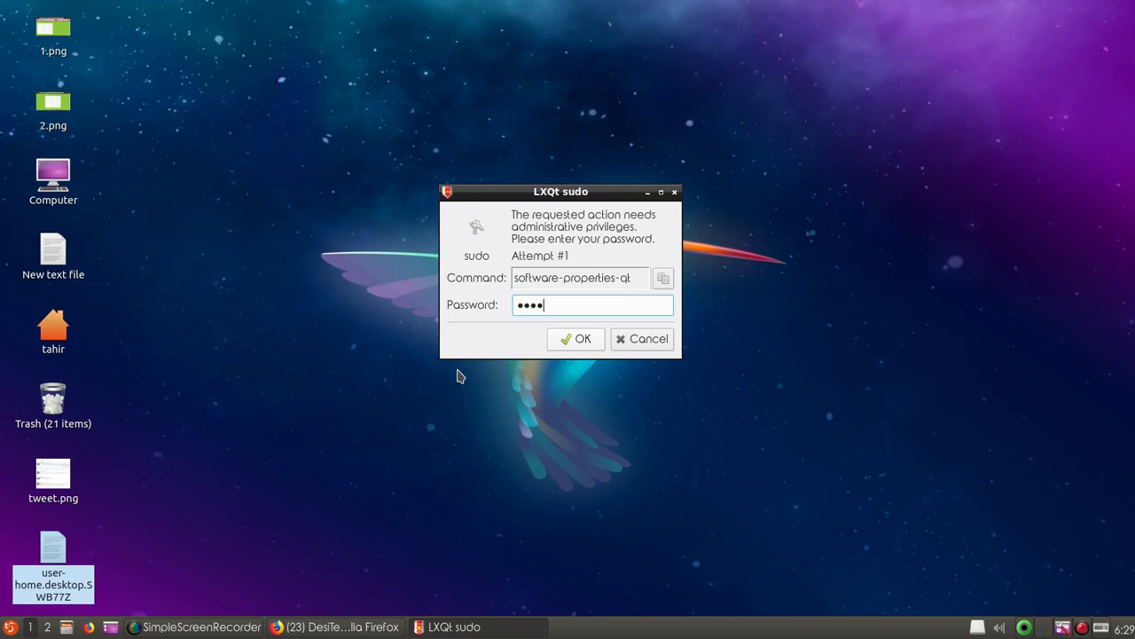
{"action": "left_click", "coordinate": [574, 339]}
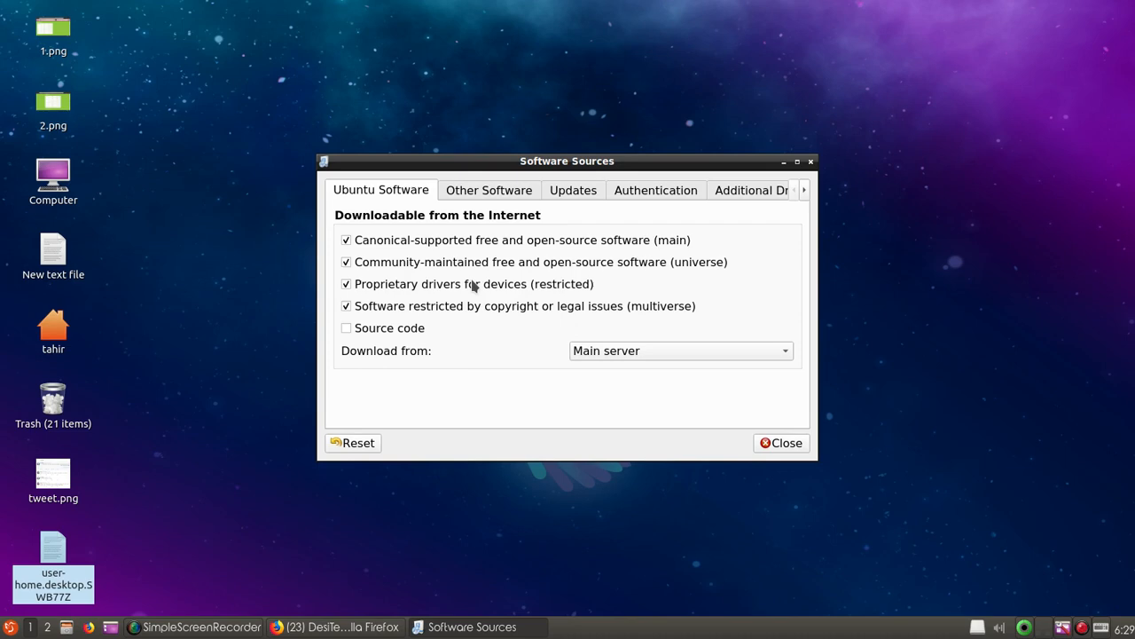
{"action": "mouse_move", "coordinate": [431, 234]}
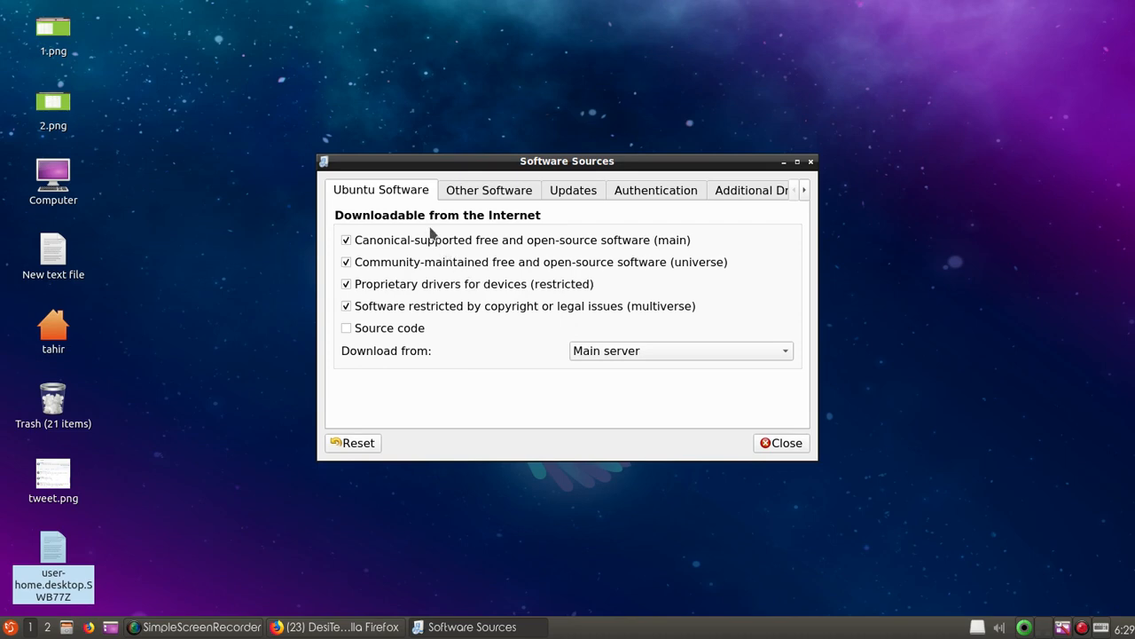
{"action": "mouse_move", "coordinate": [477, 198]}
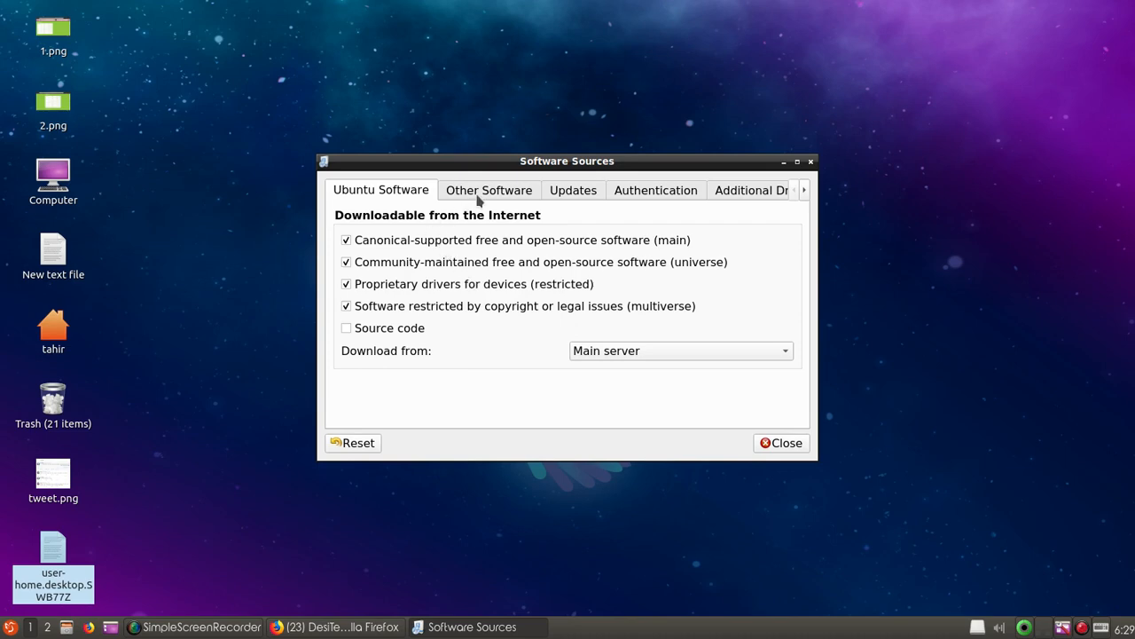
Step: Review the Other Software, Updates and Authentication repository tabs
{"action": "left_click", "coordinate": [489, 190]}
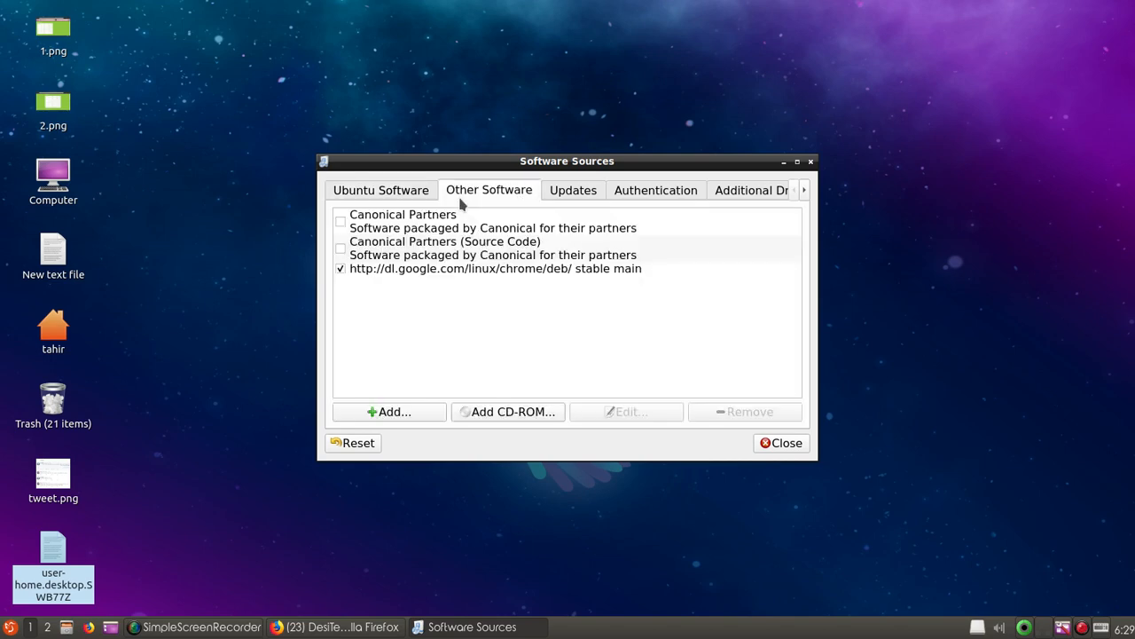
{"action": "left_click", "coordinate": [573, 190]}
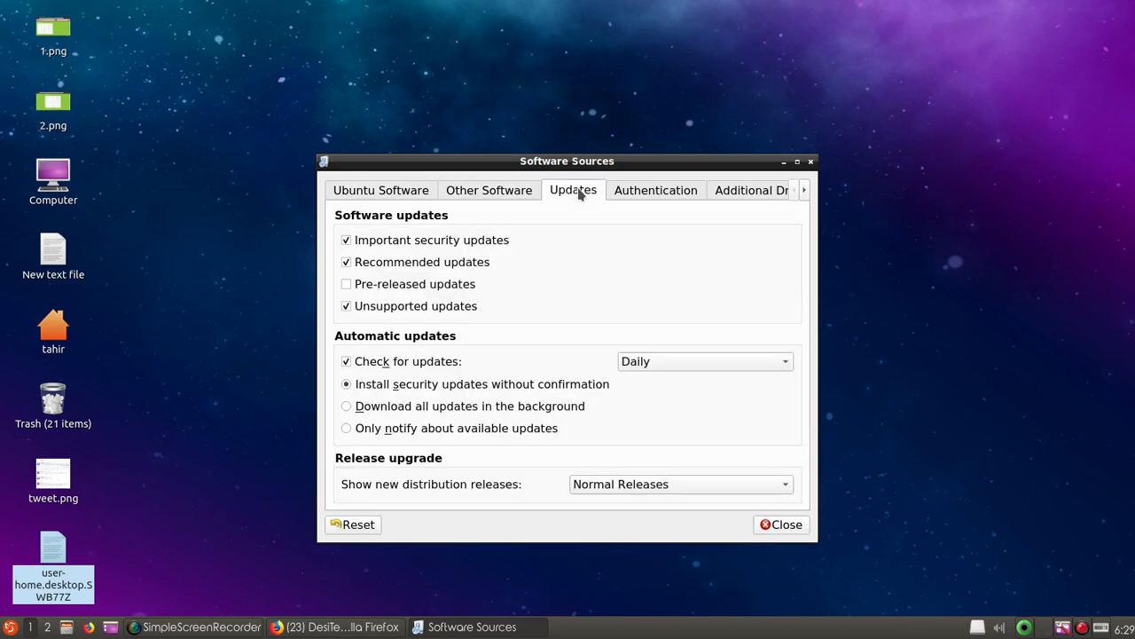
{"action": "left_click", "coordinate": [657, 189]}
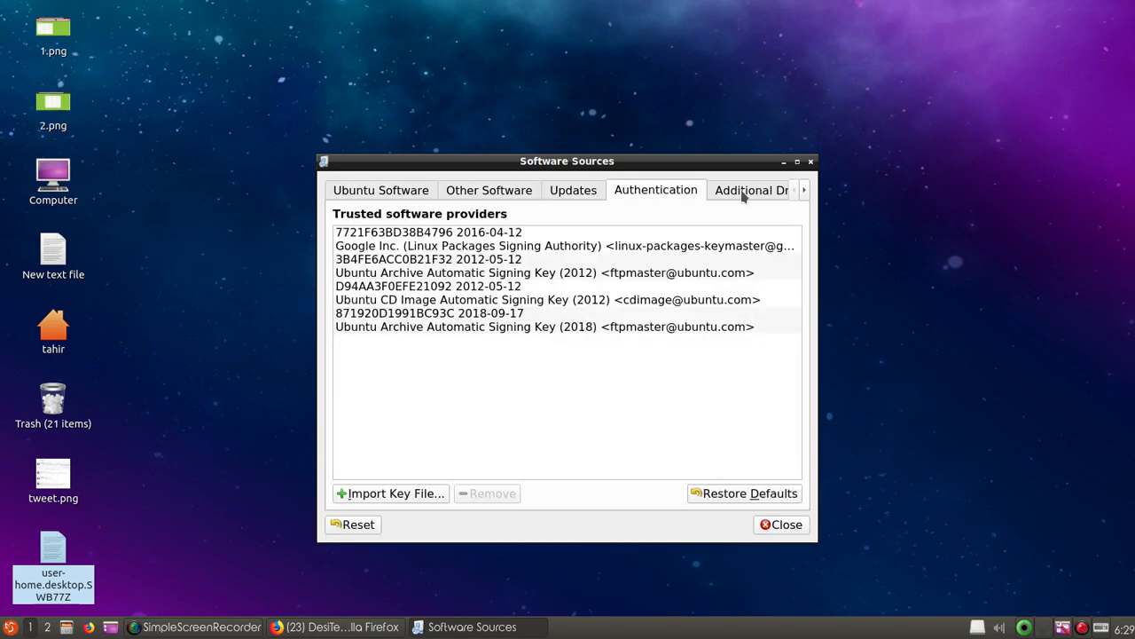
{"action": "left_click", "coordinate": [752, 190]}
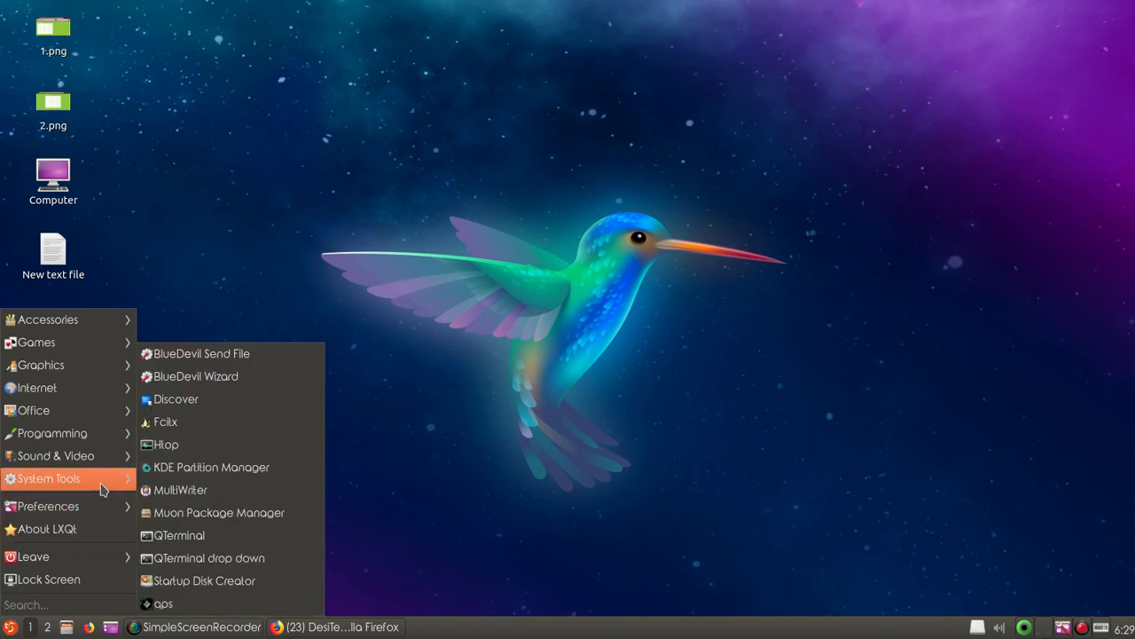
{"action": "mouse_move", "coordinate": [175, 398]}
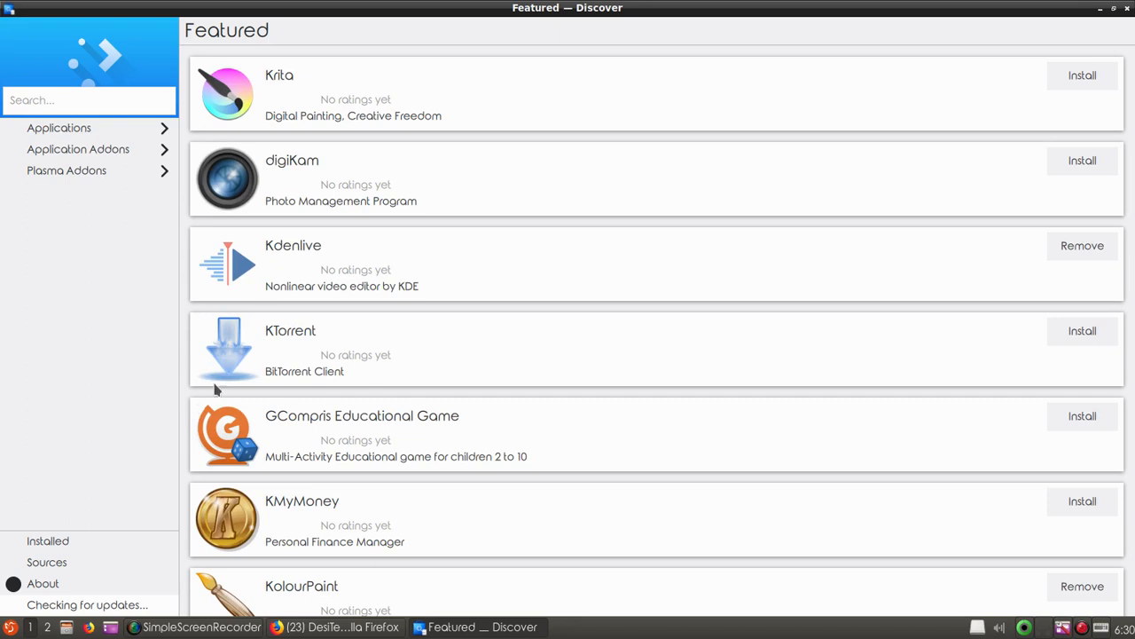
{"action": "mouse_move", "coordinate": [805, 128]}
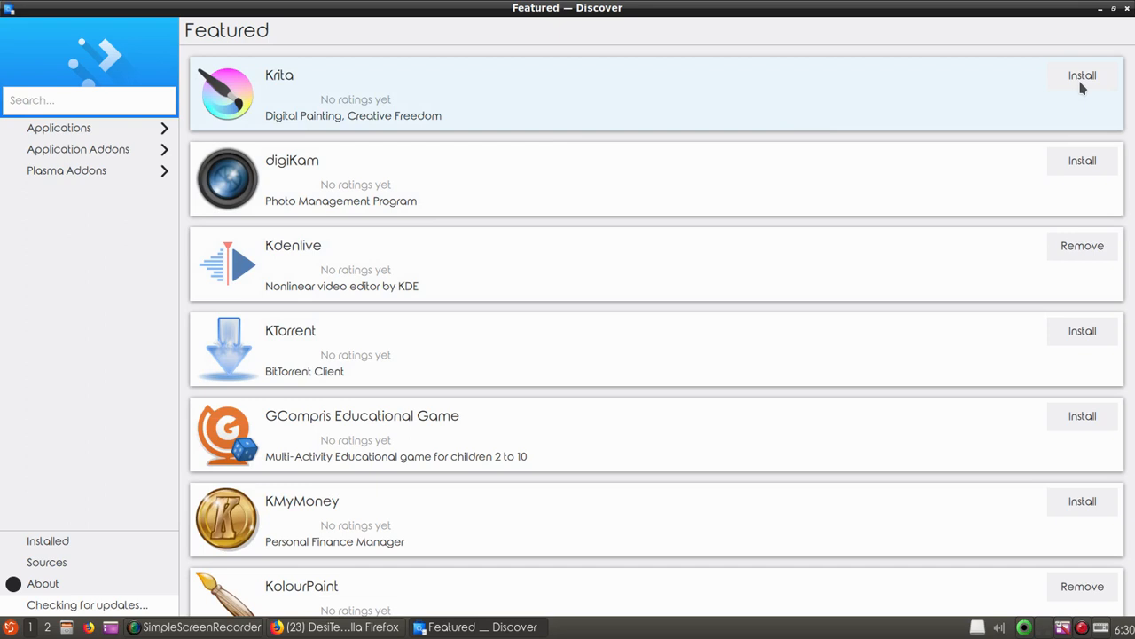
{"action": "mouse_move", "coordinate": [720, 183]}
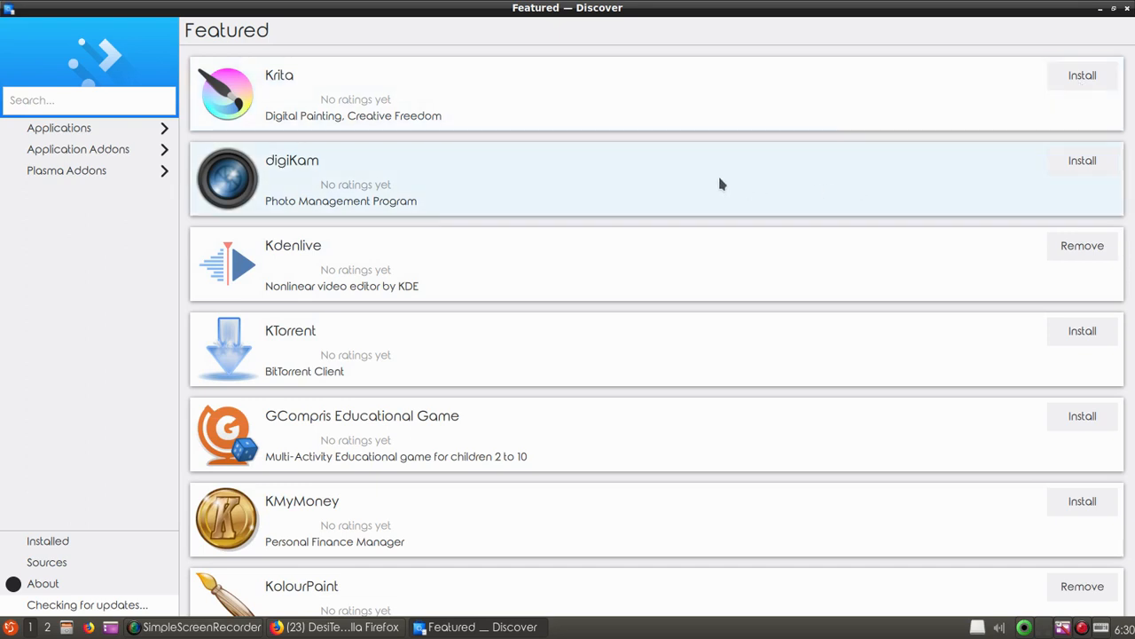
{"action": "mouse_move", "coordinate": [621, 110]}
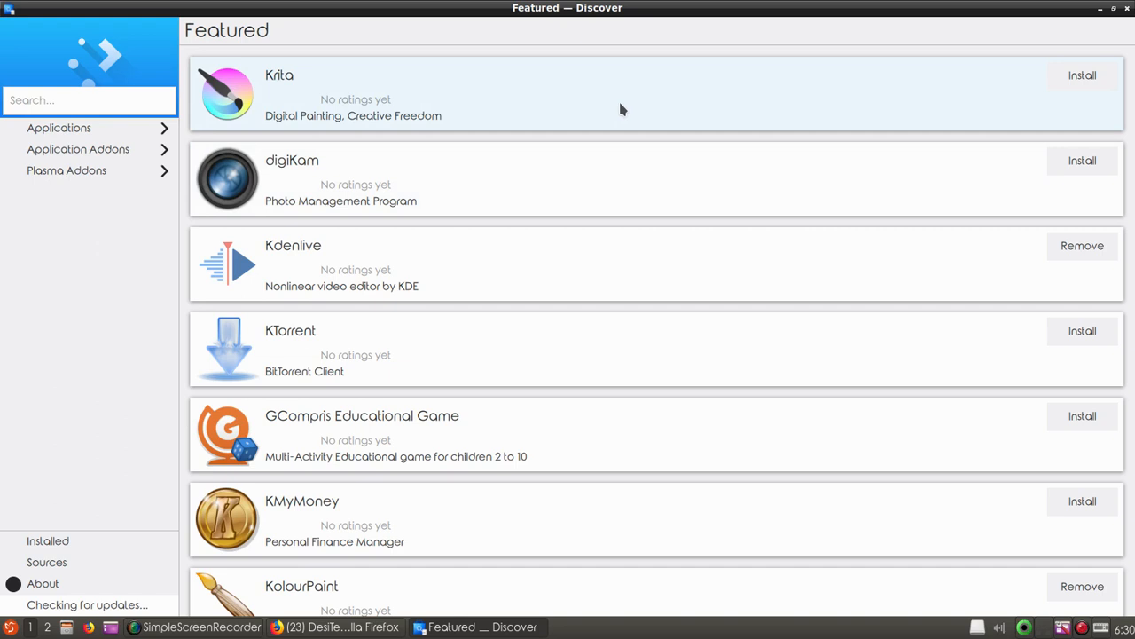
{"action": "mouse_move", "coordinate": [475, 348]}
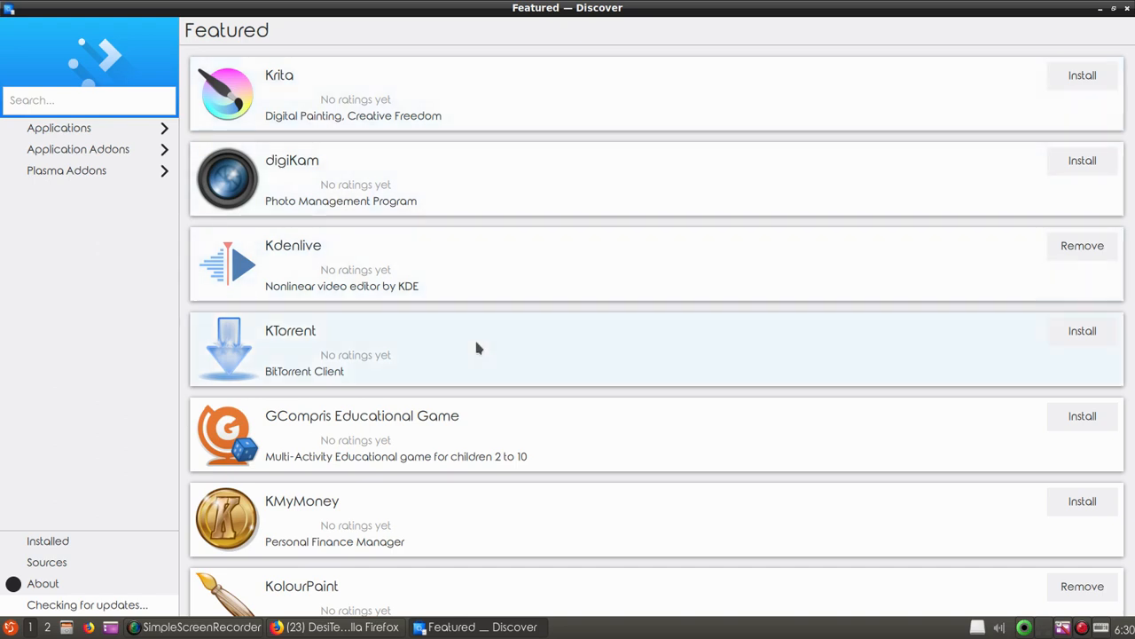
{"action": "mouse_move", "coordinate": [458, 370]}
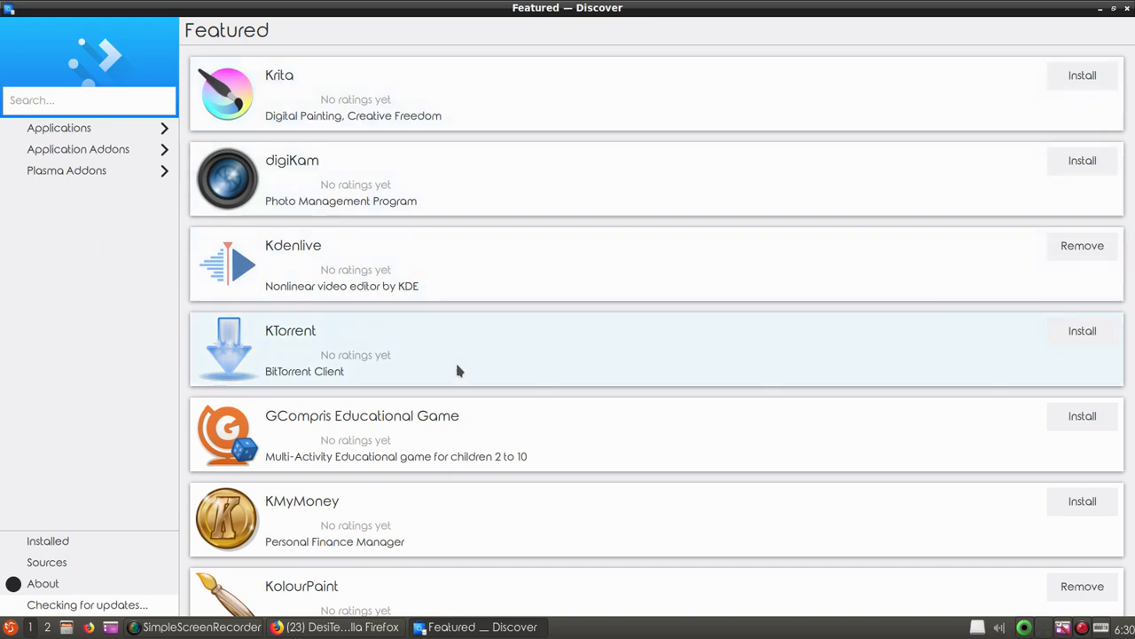
{"action": "mouse_move", "coordinate": [461, 431]}
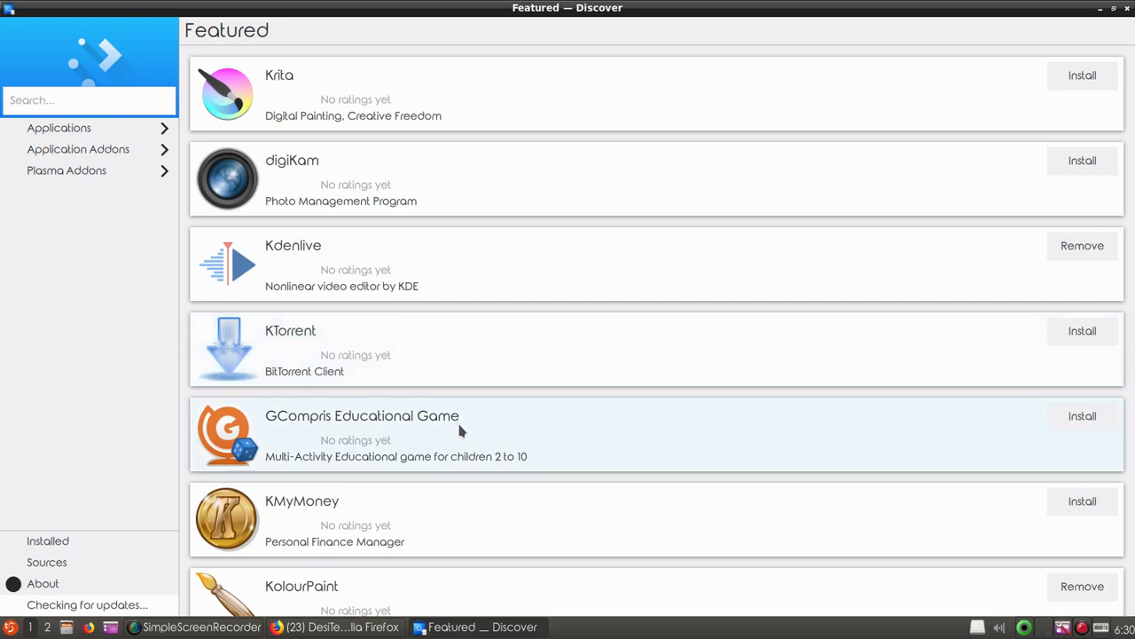
{"action": "mouse_move", "coordinate": [382, 440]}
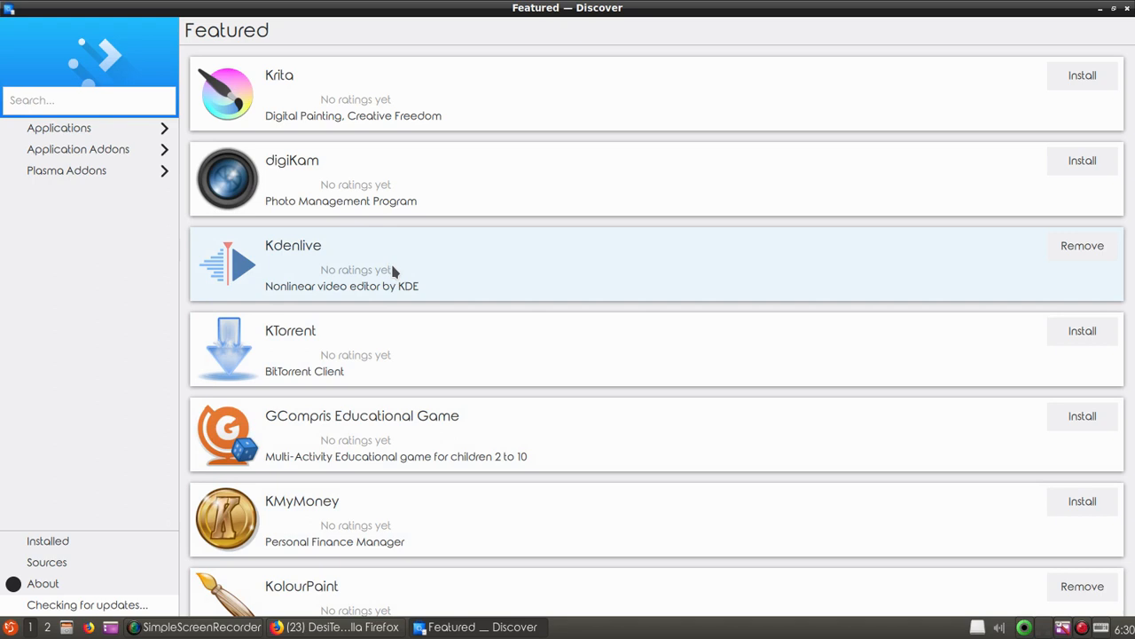
{"action": "mouse_move", "coordinate": [1082, 252]}
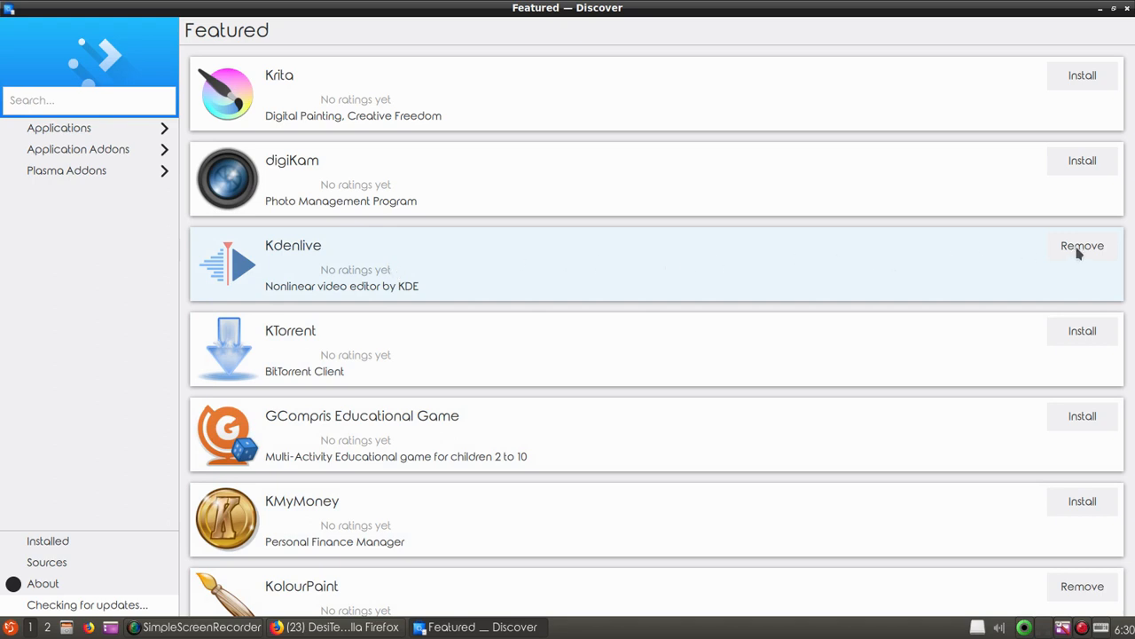
{"action": "mouse_move", "coordinate": [585, 212]}
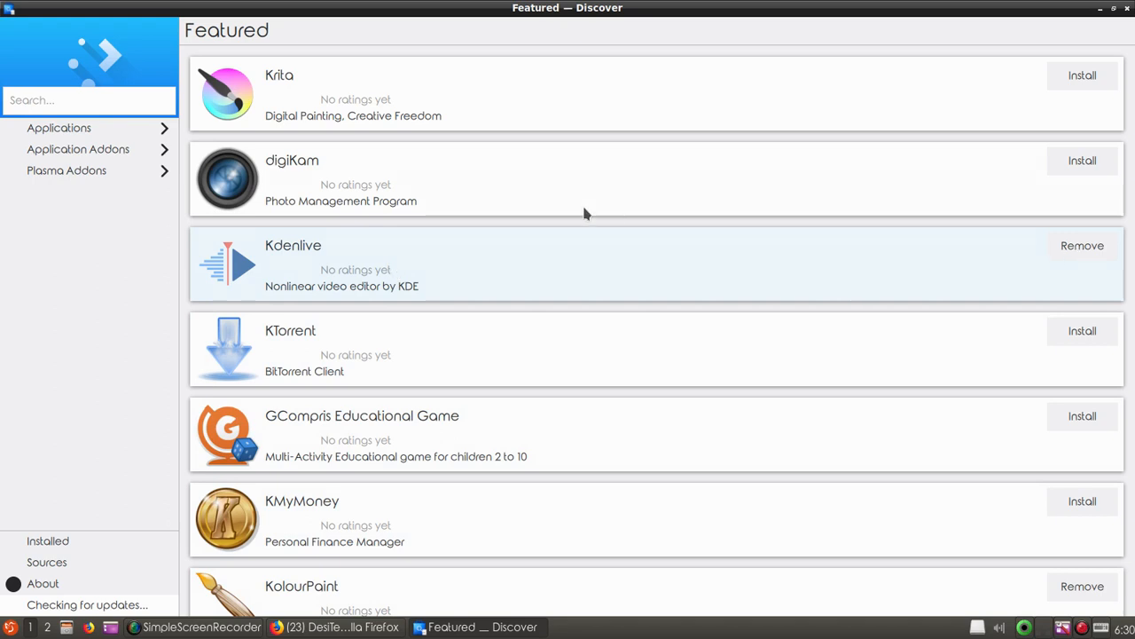
Step: Focus Discover's Search field on the Featured page
{"action": "left_click", "coordinate": [89, 100]}
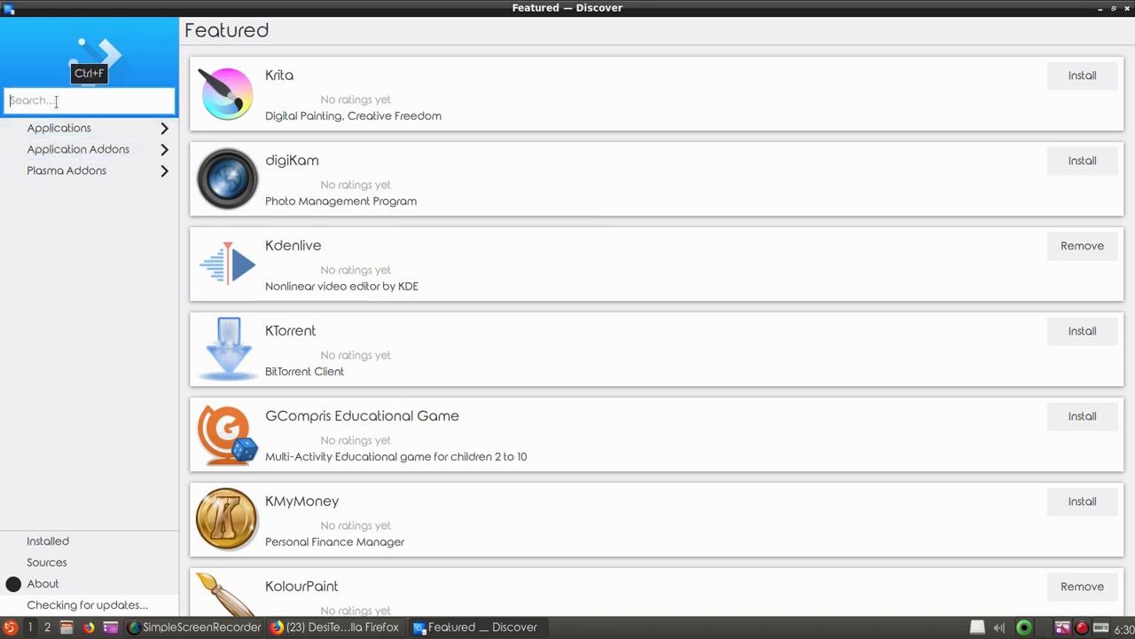
{"action": "mouse_move", "coordinate": [156, 156]}
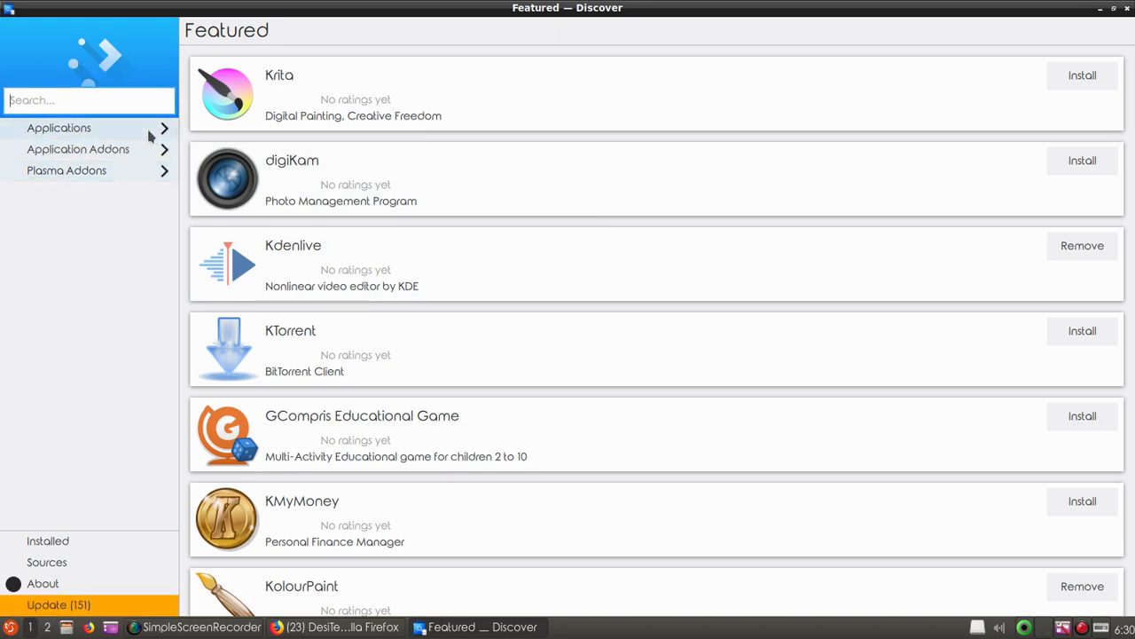
Step: Browse Discover's Graphics applications, show the Installed list, then the menu's System Tools
{"action": "left_click", "coordinate": [60, 128]}
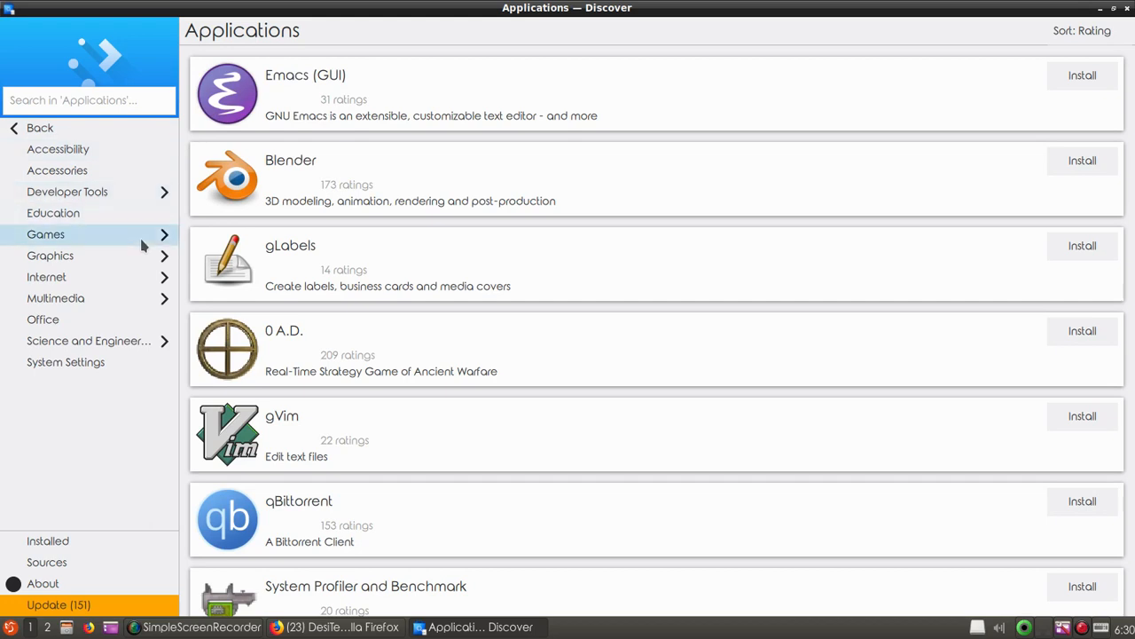
{"action": "left_click", "coordinate": [50, 255]}
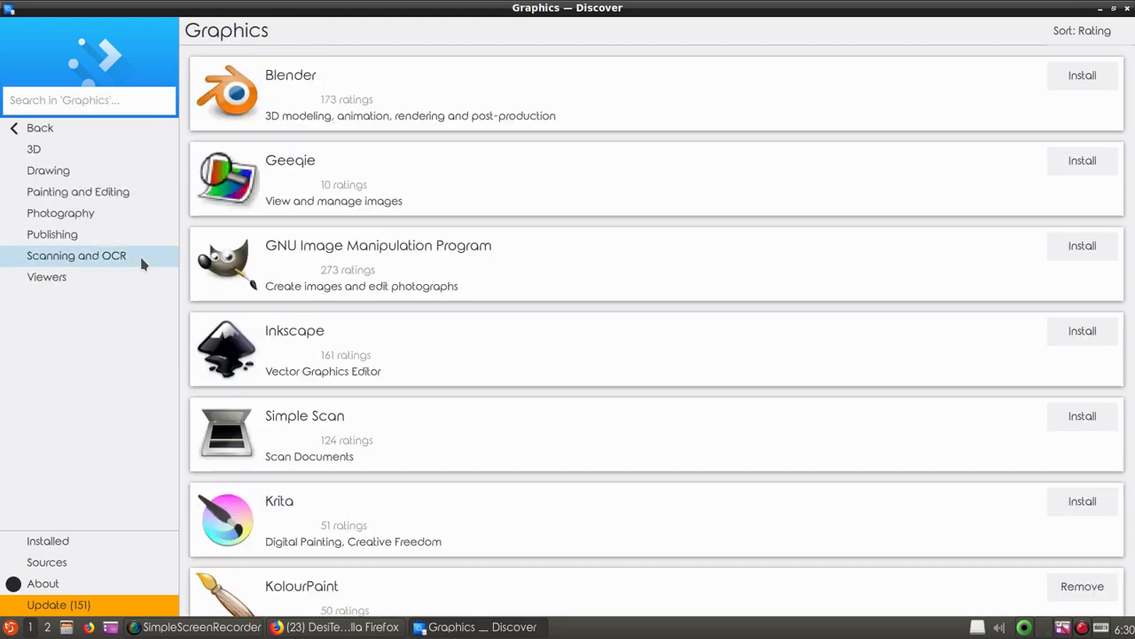
{"action": "mouse_move", "coordinate": [373, 248]}
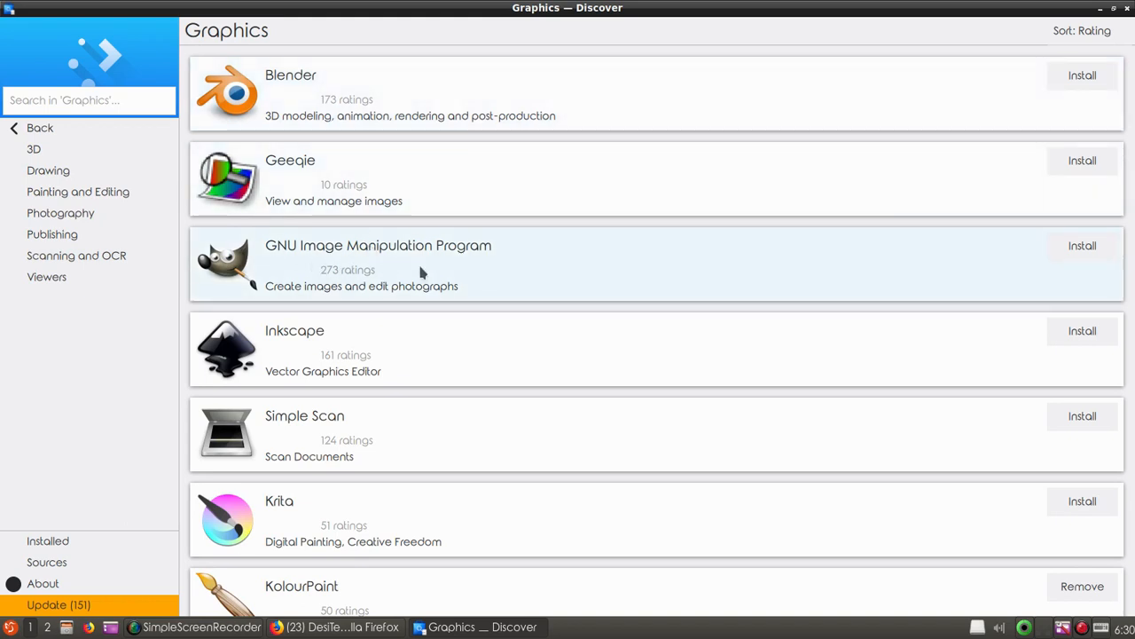
{"action": "mouse_move", "coordinate": [472, 262]}
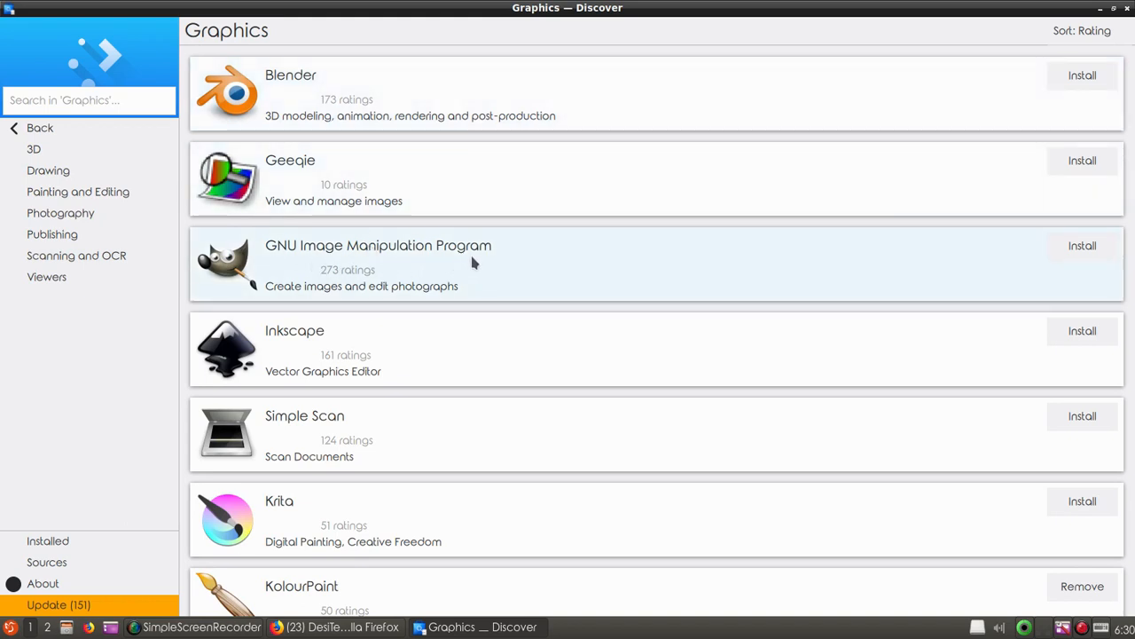
{"action": "mouse_move", "coordinate": [483, 390]}
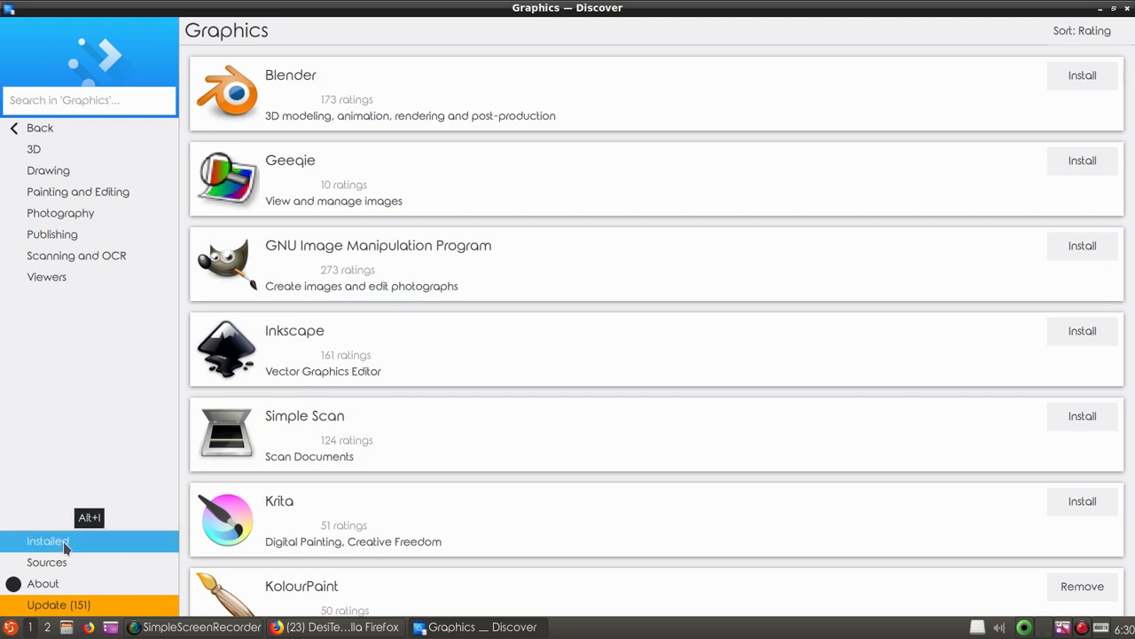
{"action": "left_click", "coordinate": [46, 541]}
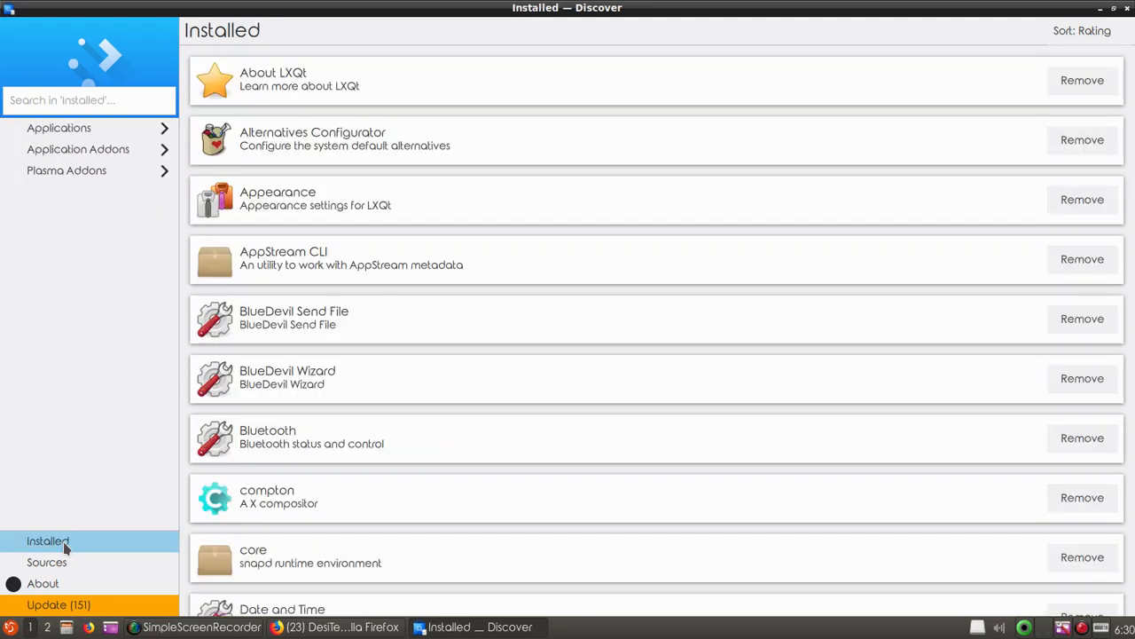
{"action": "mouse_move", "coordinate": [64, 559]}
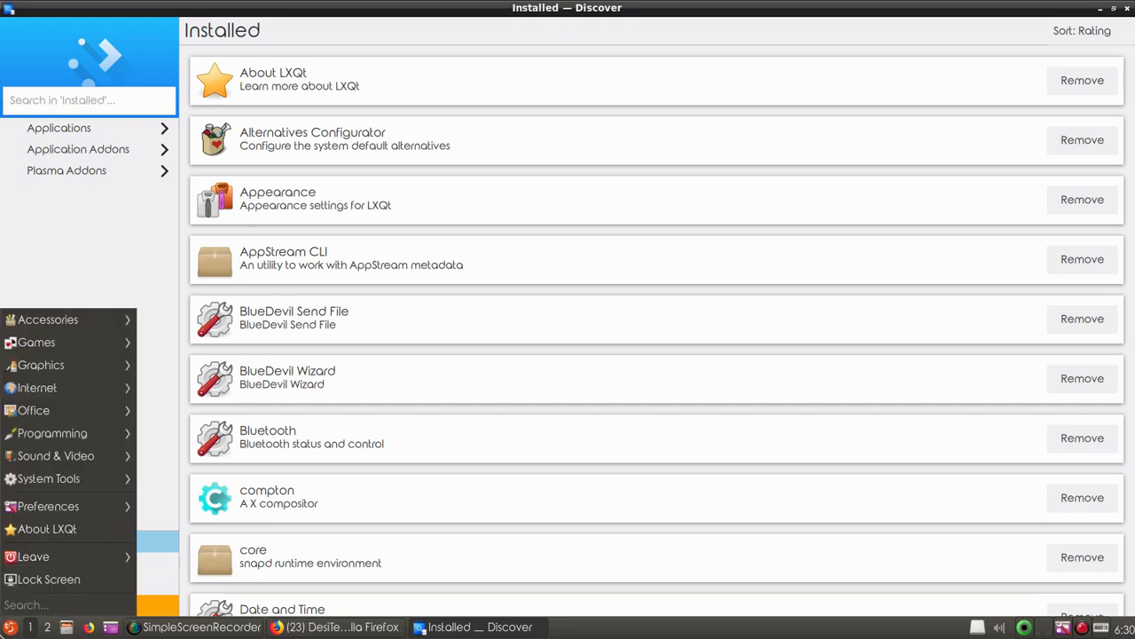
{"action": "left_click", "coordinate": [48, 479]}
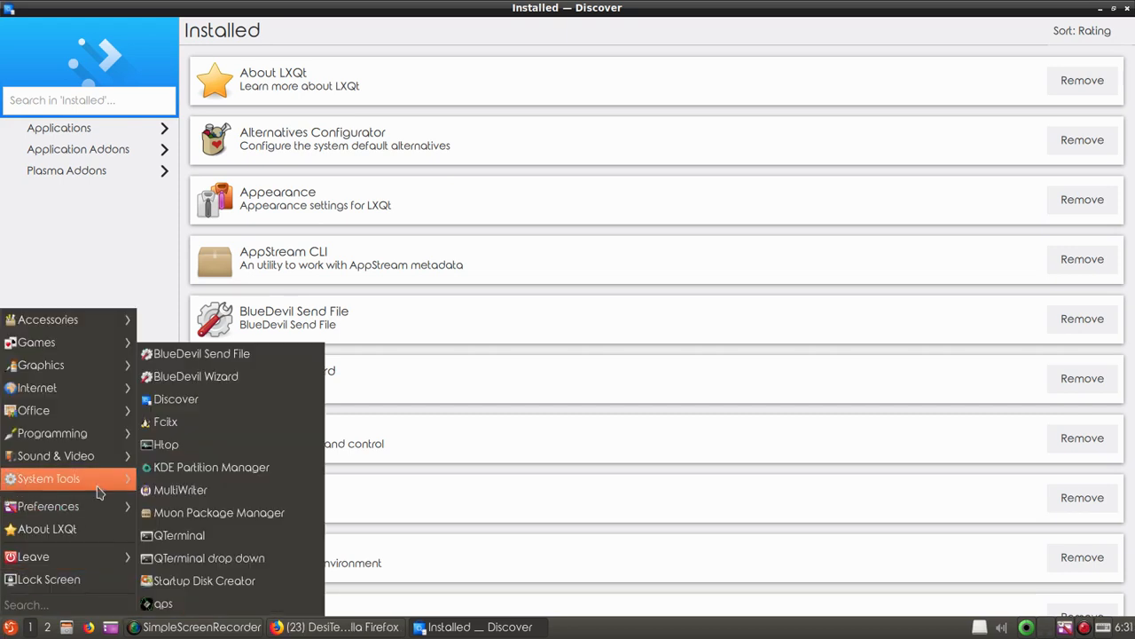
{"action": "mouse_move", "coordinate": [234, 513]}
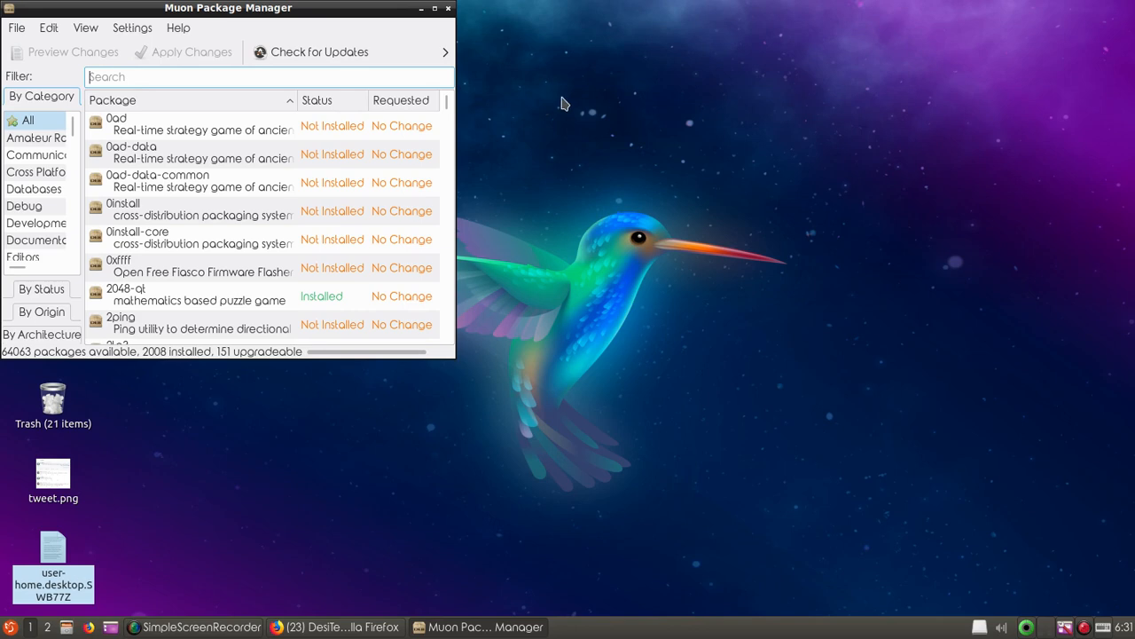
{"action": "mouse_move", "coordinate": [457, 362]}
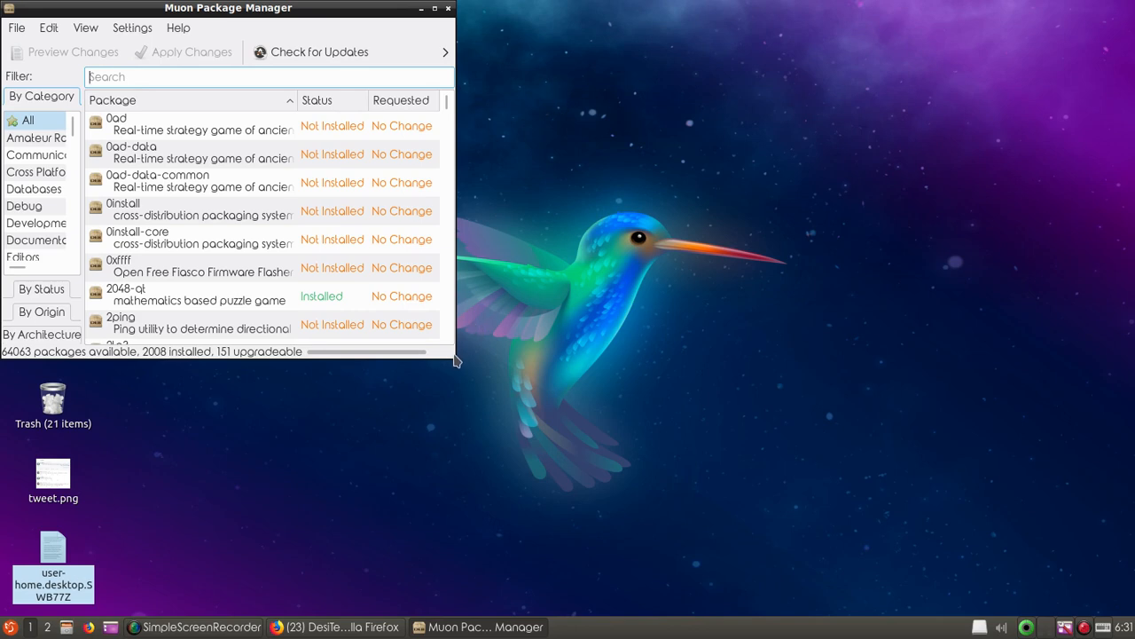
{"action": "mouse_move", "coordinate": [452, 358]}
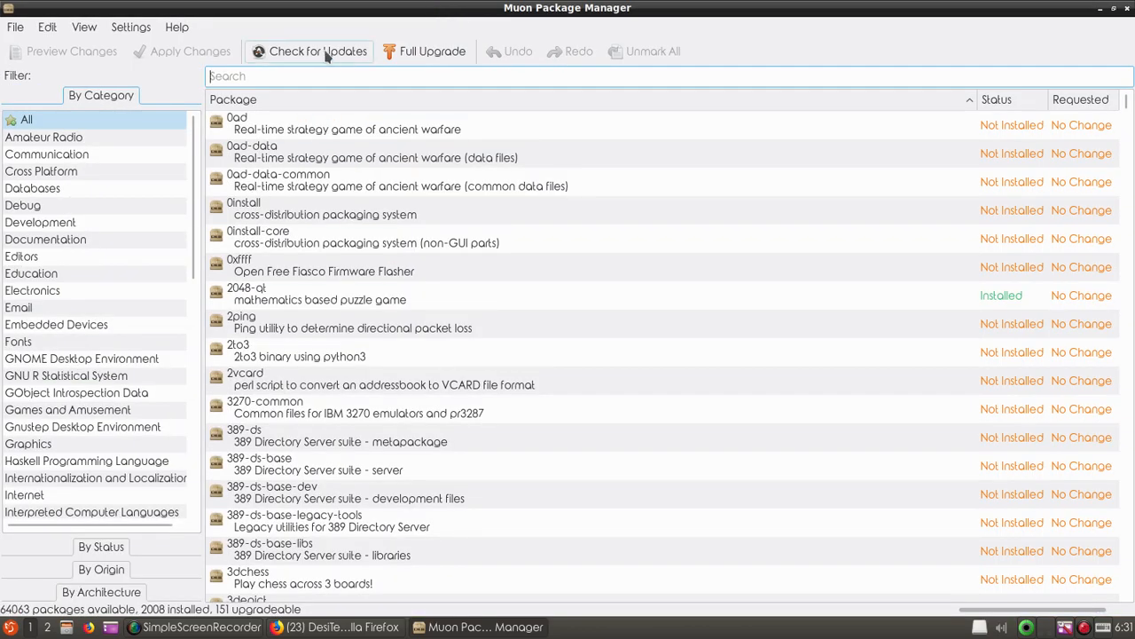
{"action": "mouse_move", "coordinate": [433, 50]}
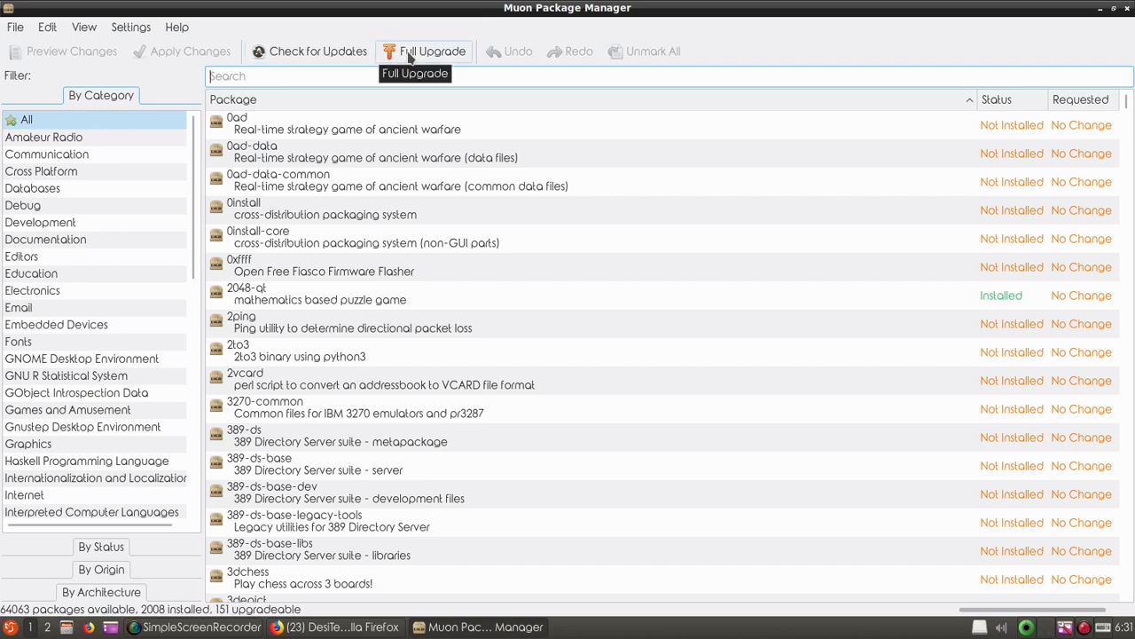
Step: Start Check for Updates to refresh the package lists from the software sources
{"action": "left_click", "coordinate": [308, 50]}
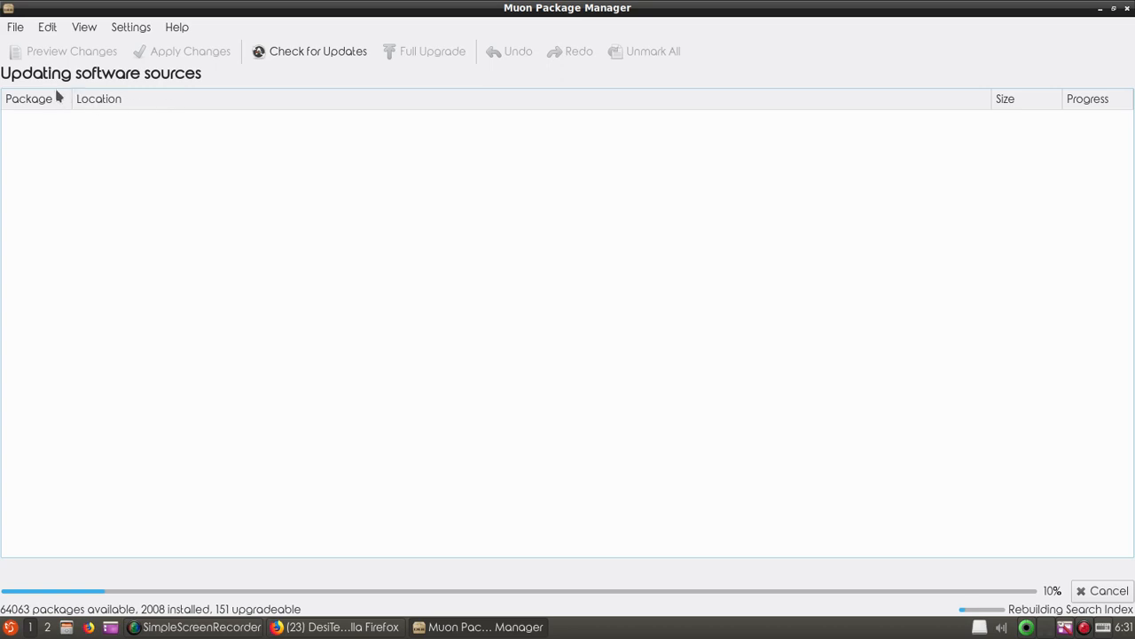
{"action": "mouse_move", "coordinate": [244, 135]}
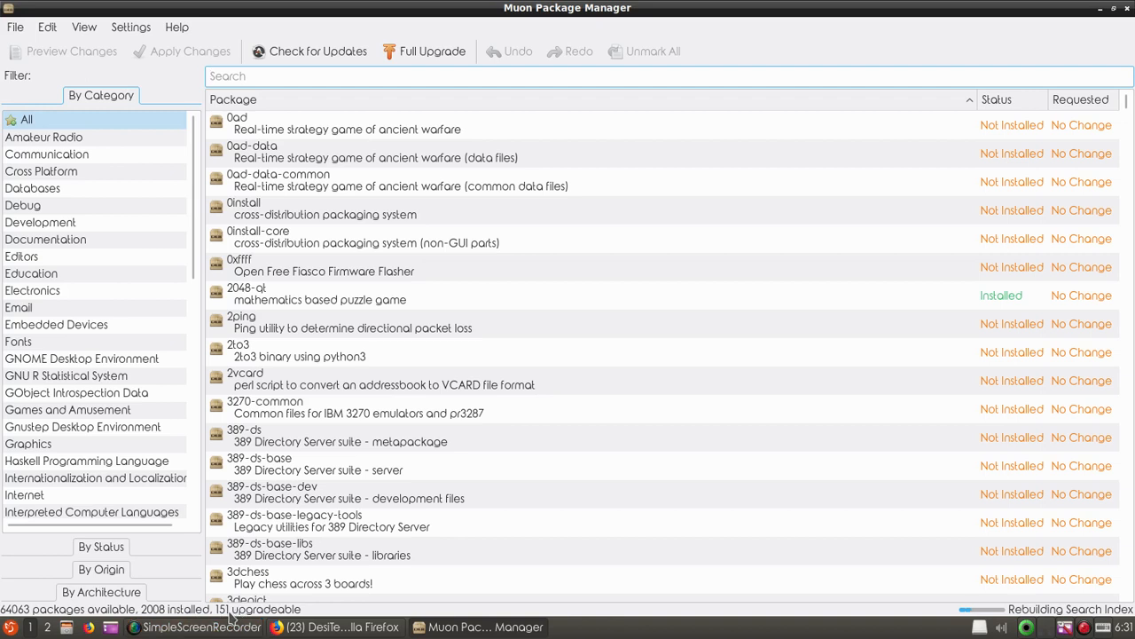
{"action": "mouse_move", "coordinate": [234, 618]}
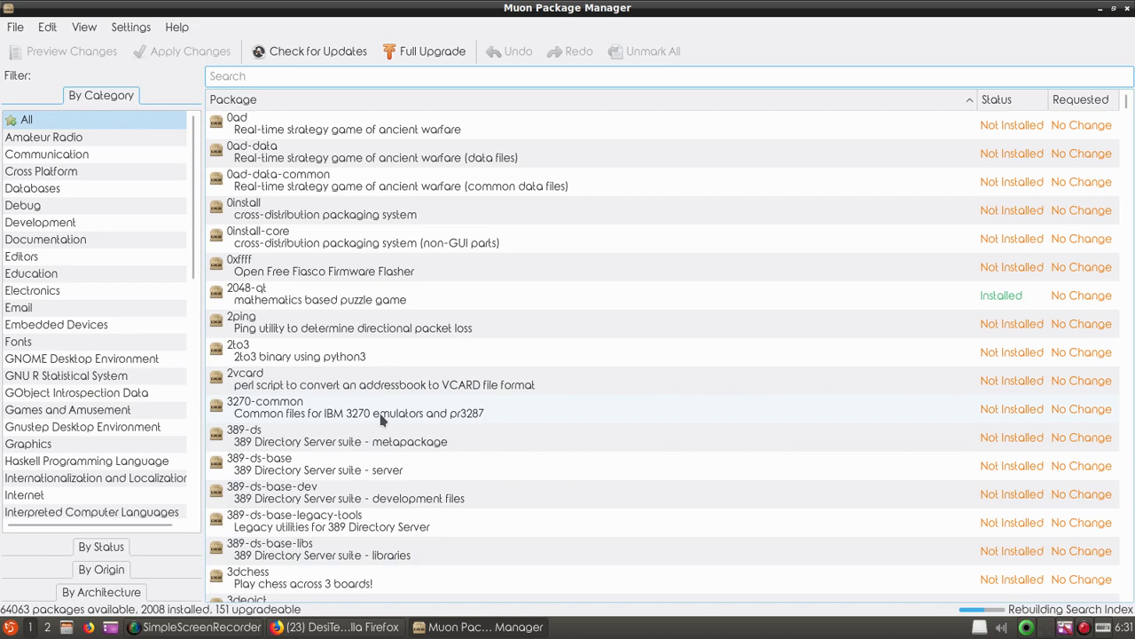
Step: Search the package list for 'kdenlive' to confirm it is installed
{"action": "type", "text": "k"}
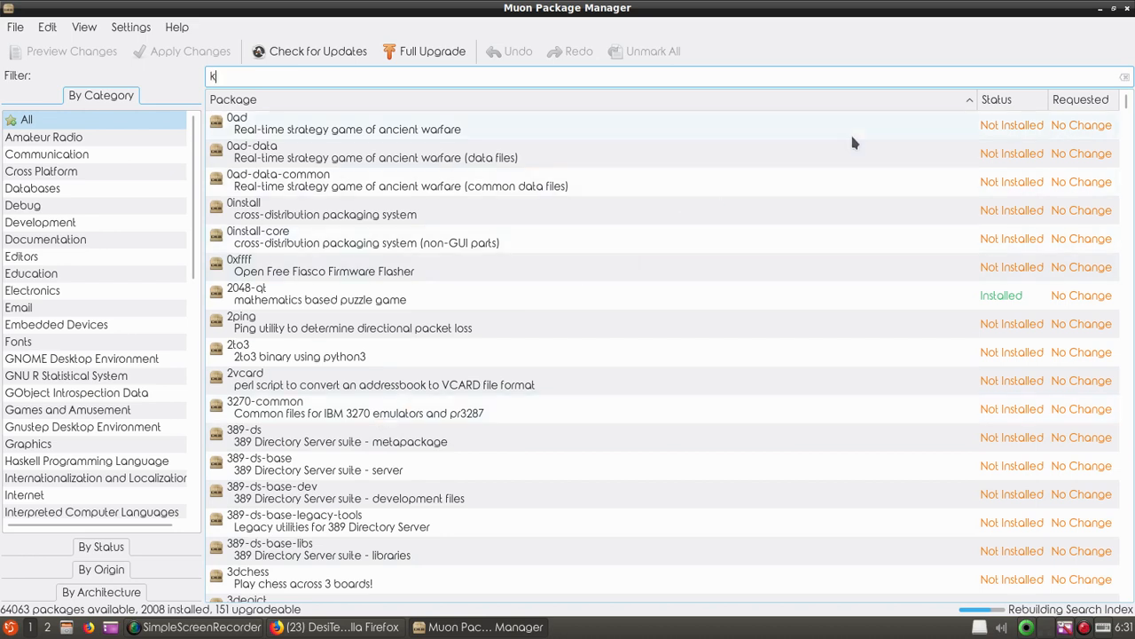
{"action": "type", "text": "denlive"}
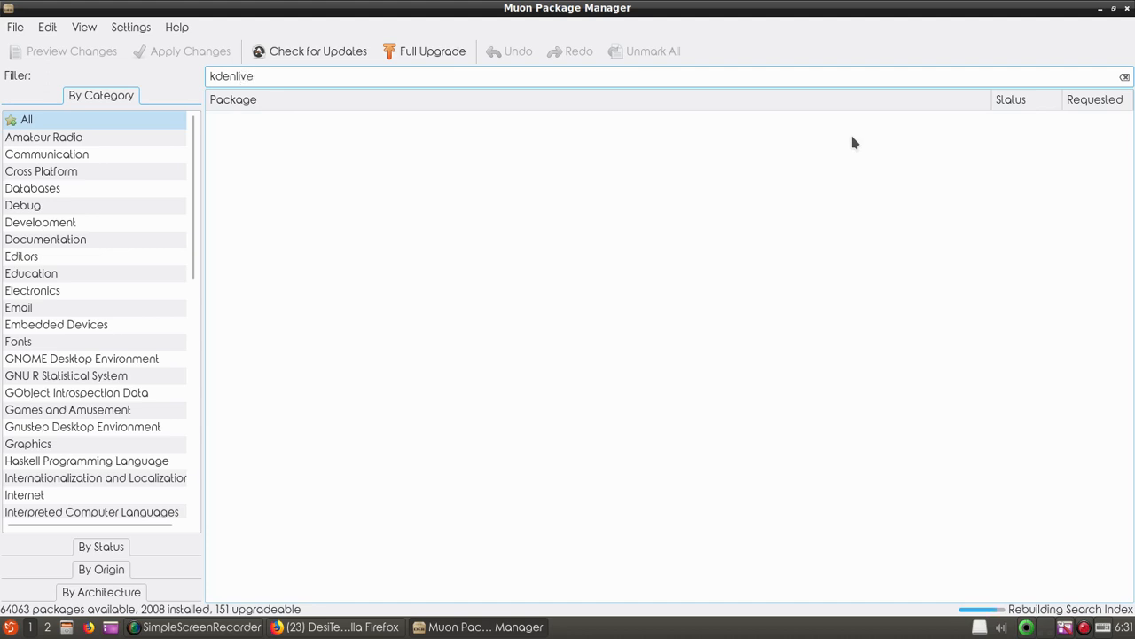
{"action": "mouse_move", "coordinate": [360, 129]}
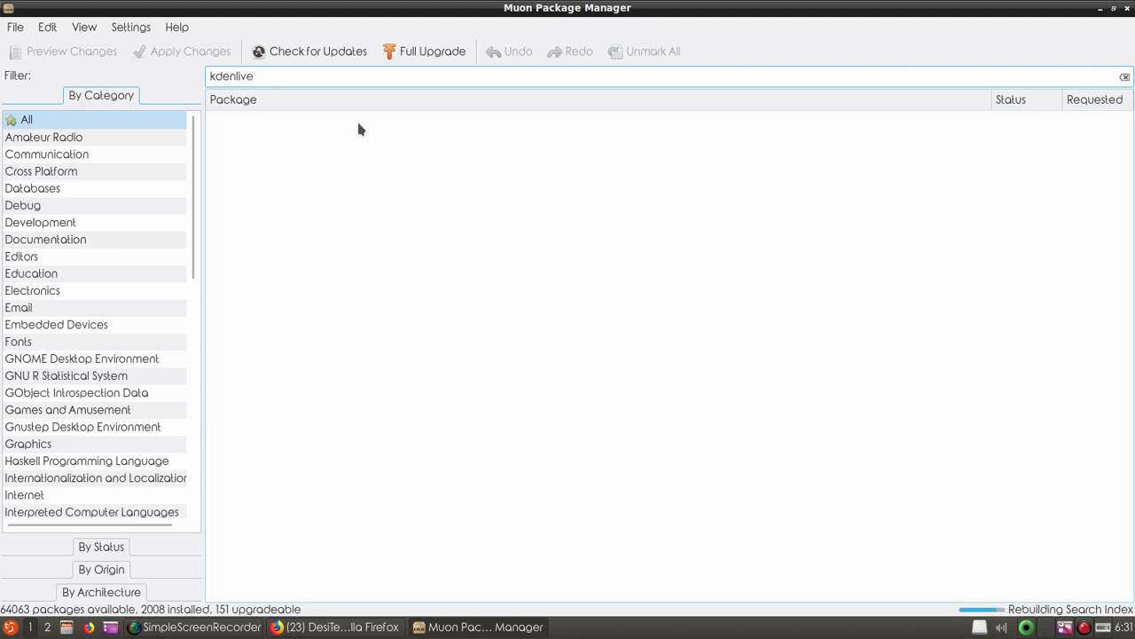
{"action": "mouse_move", "coordinate": [500, 97]}
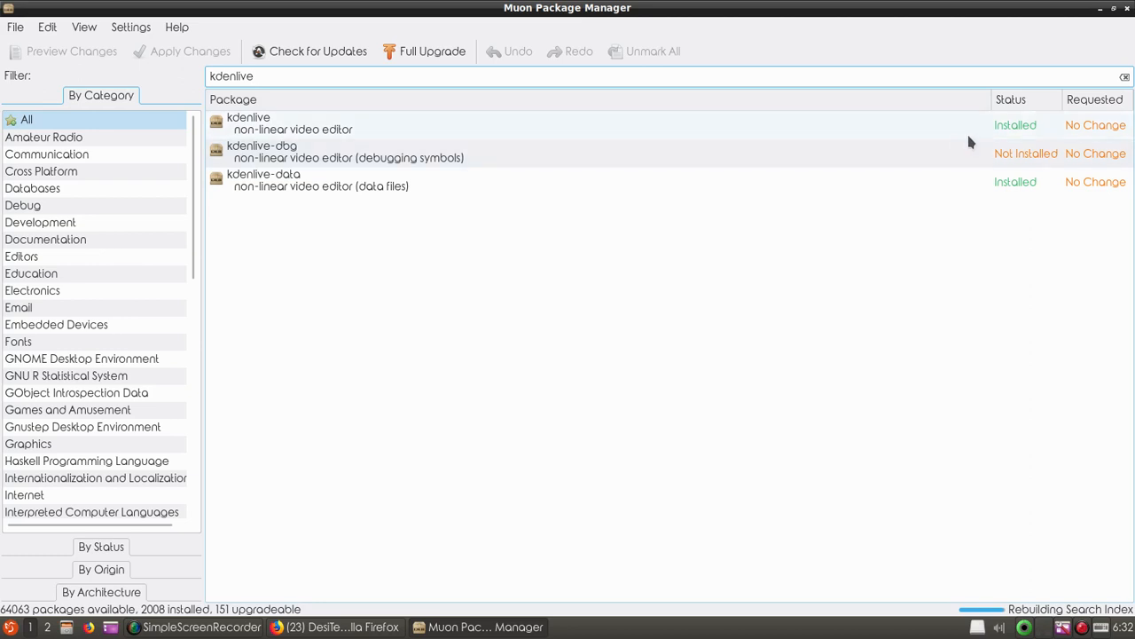
{"action": "mouse_move", "coordinate": [1020, 126]}
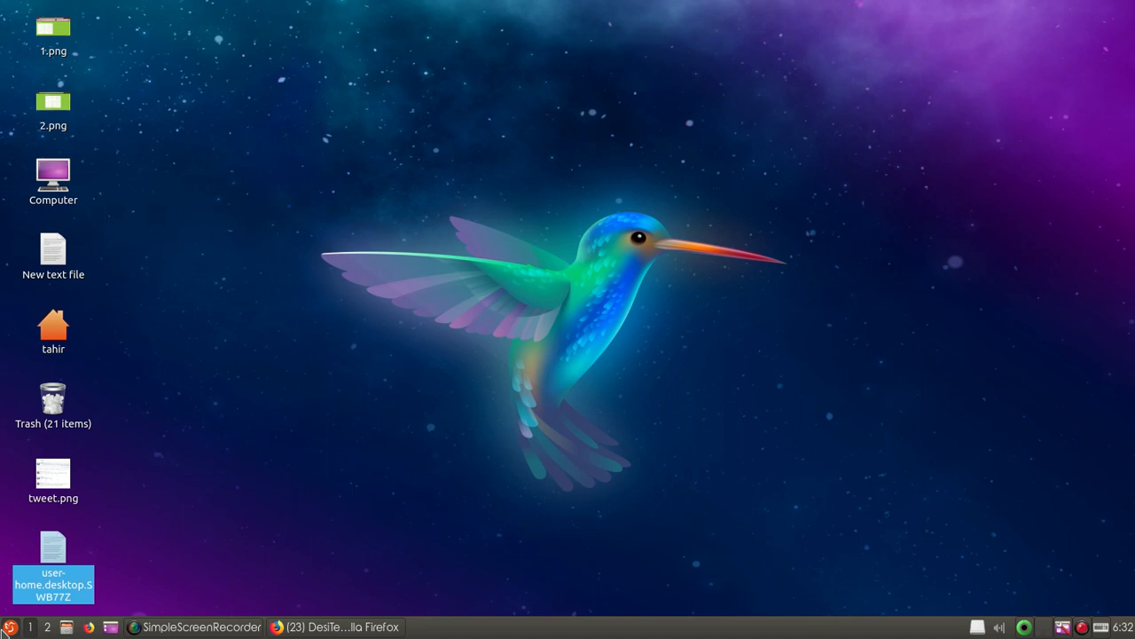
Step: Filter the application launcher with 'scr' to list Screenshot, Screensaver and SimpleScreenRecorder
{"action": "left_click", "coordinate": [9, 627]}
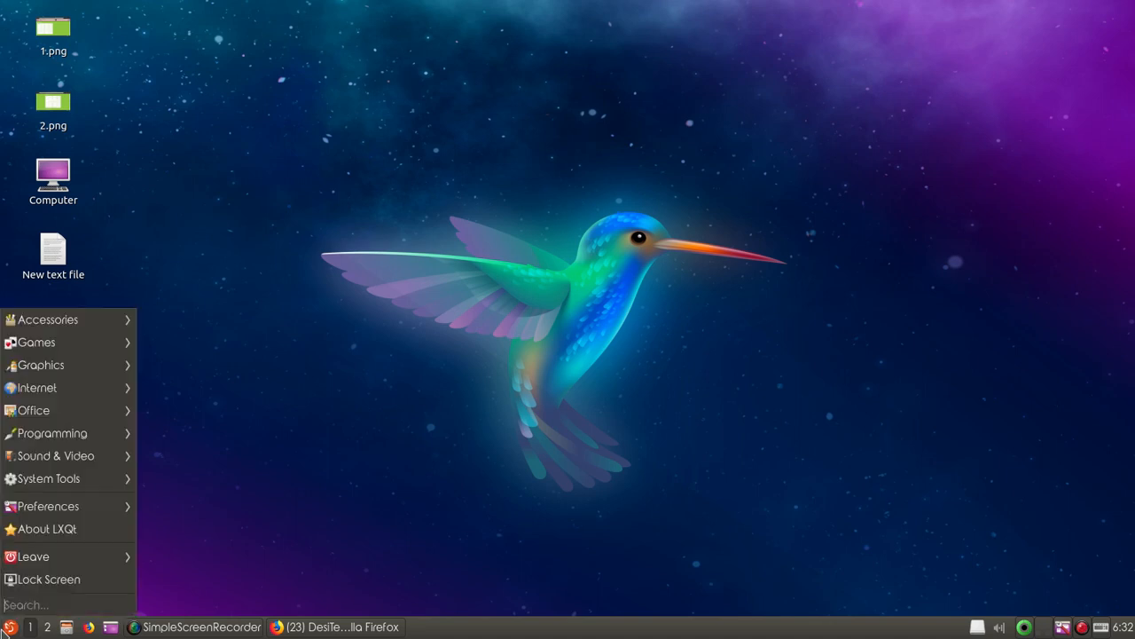
{"action": "type", "text": "scr"}
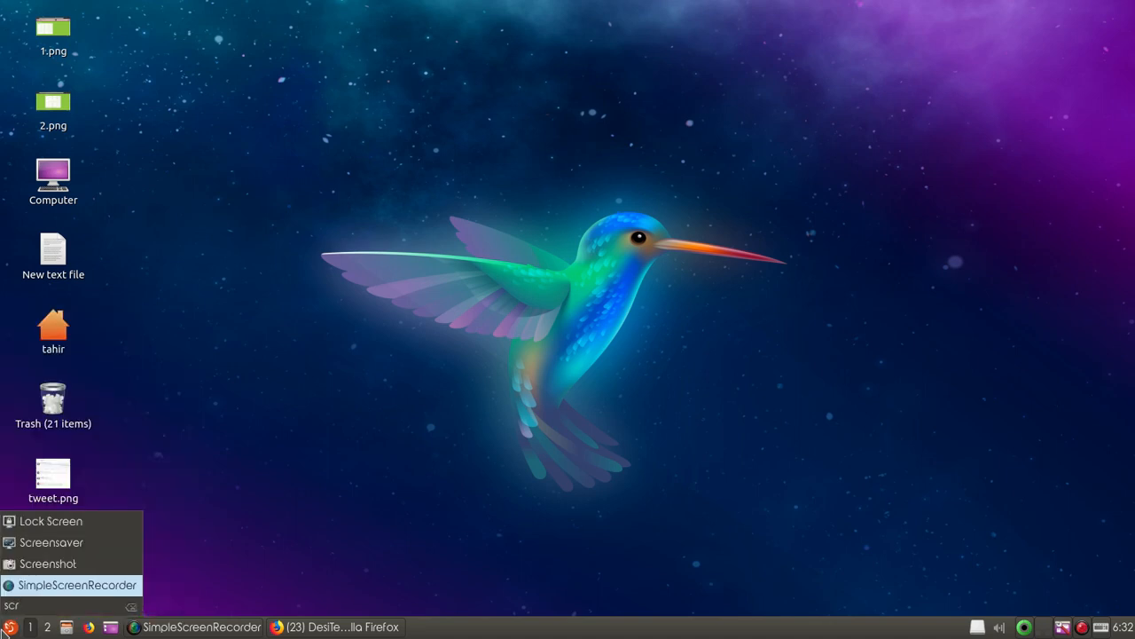
{"action": "mouse_move", "coordinate": [186, 427]}
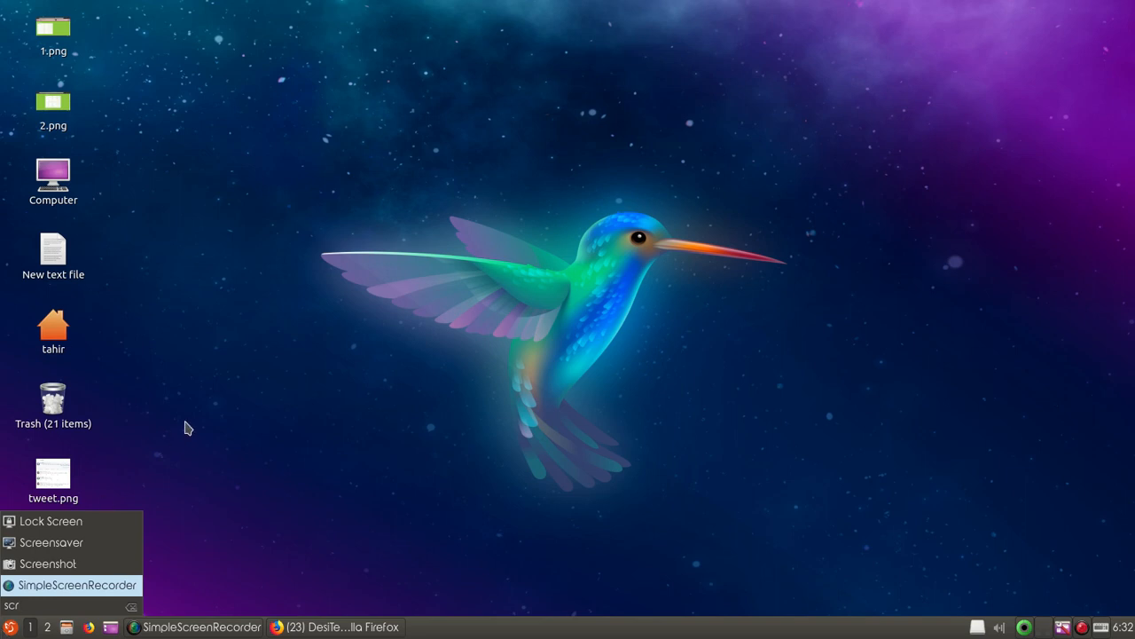